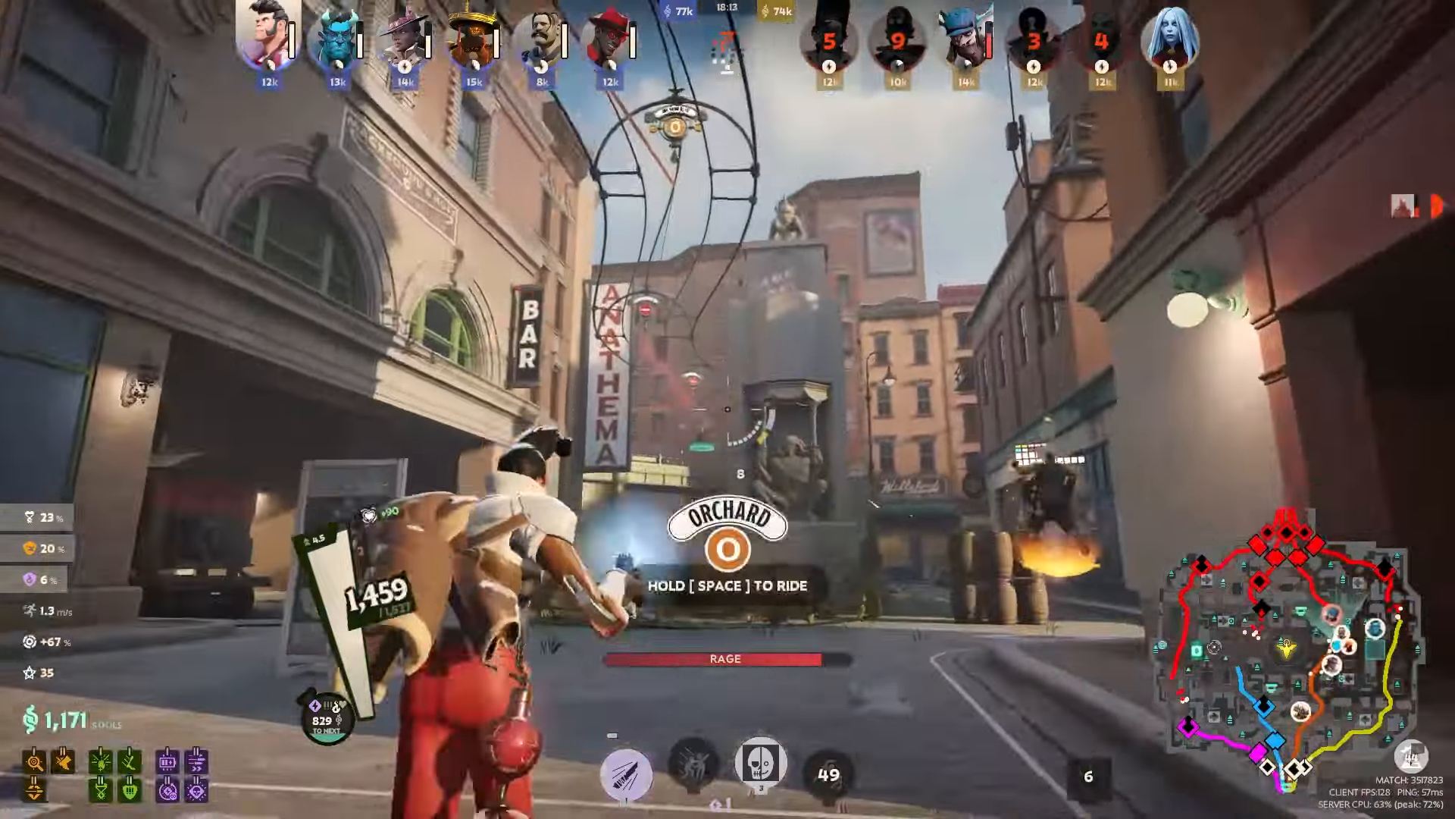
Scroll through the Curiosity Shop listing before choosing Viscous builds
{"action": "key", "text": "space"}
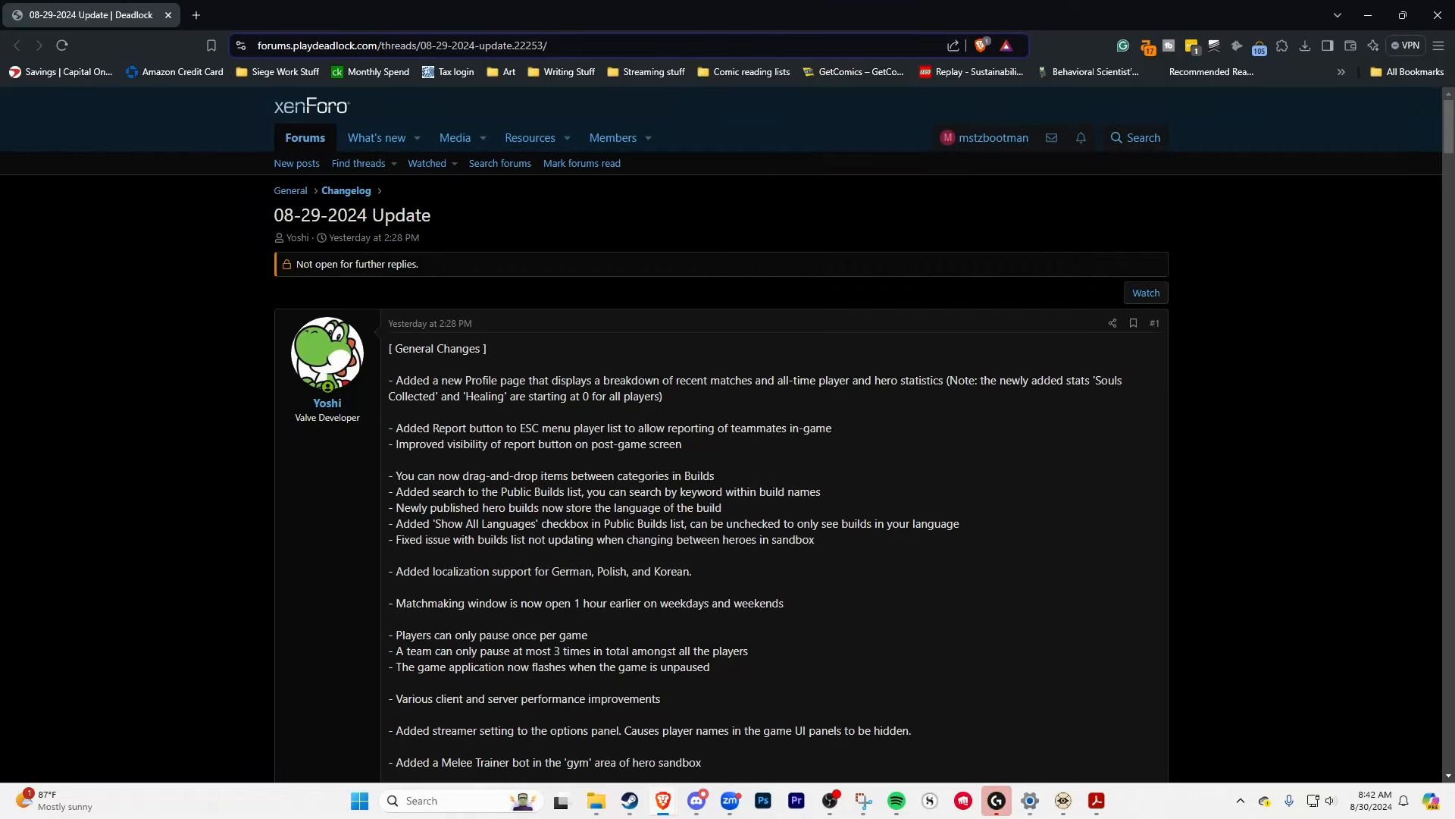
{"action": "scroll", "scroll_direction": "down", "scroll_amount": 3}
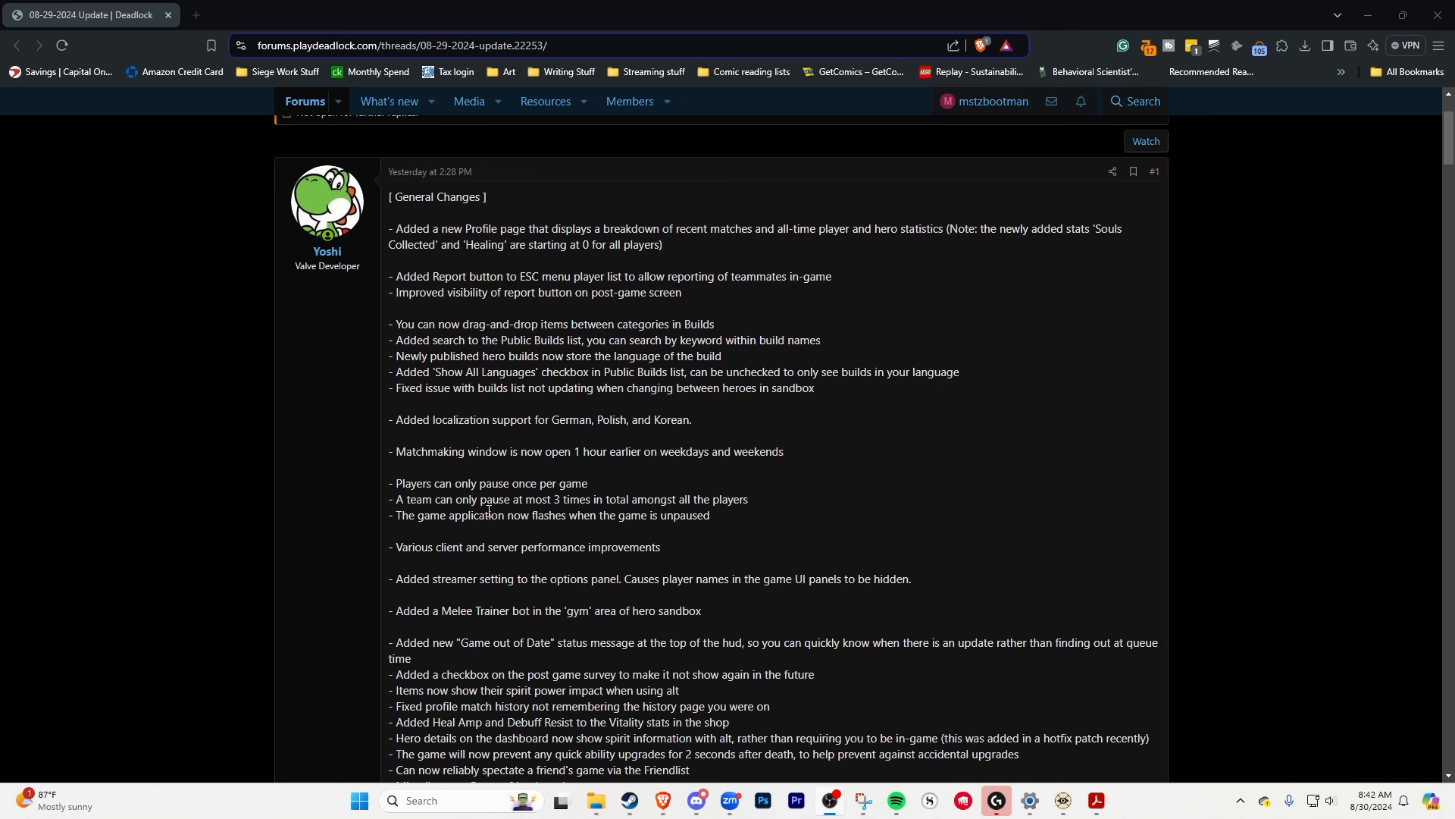
{"action": "mouse_move", "coordinate": [791, 448]}
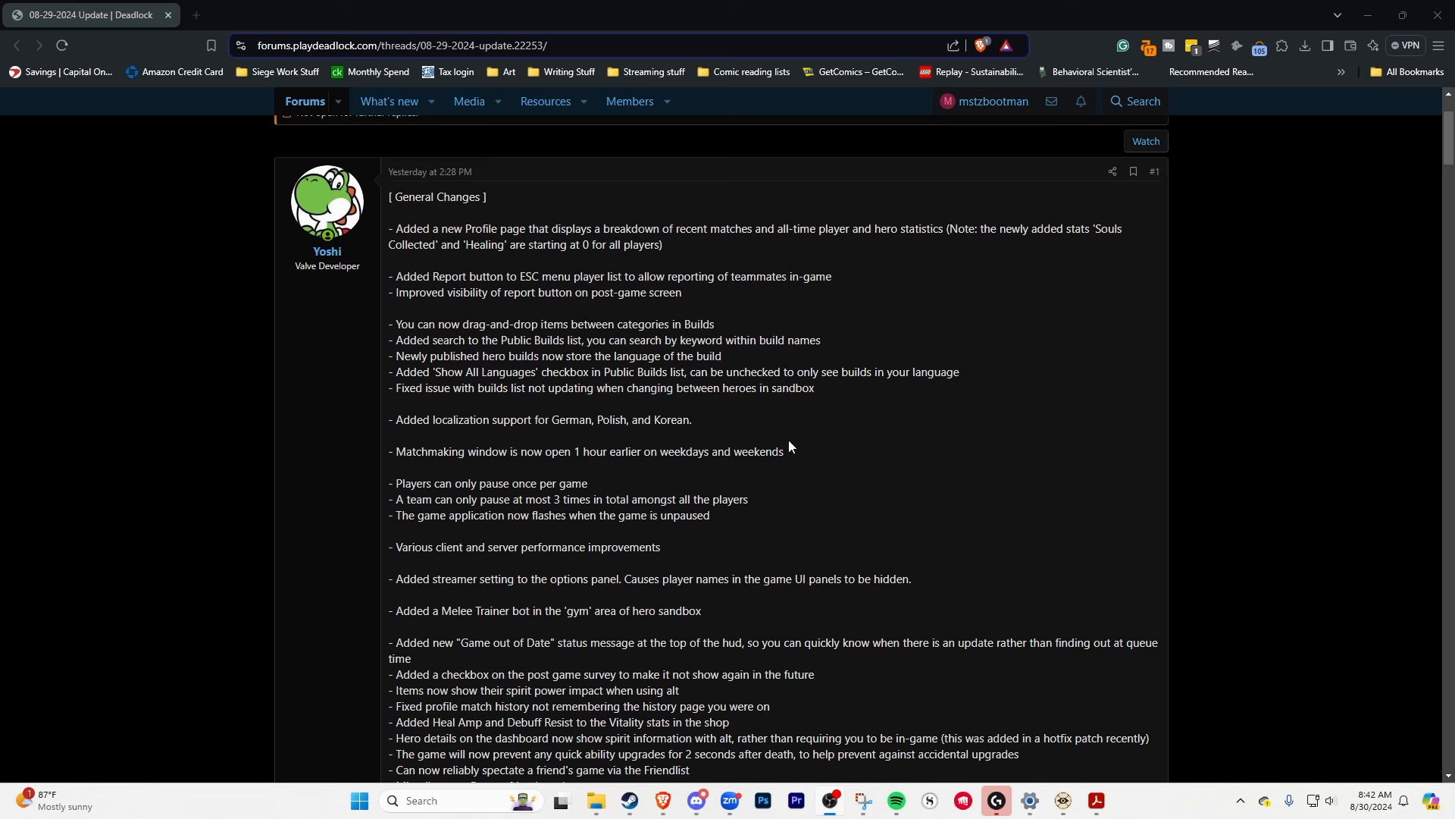
{"action": "scroll", "scroll_direction": "down", "scroll_amount": 3}
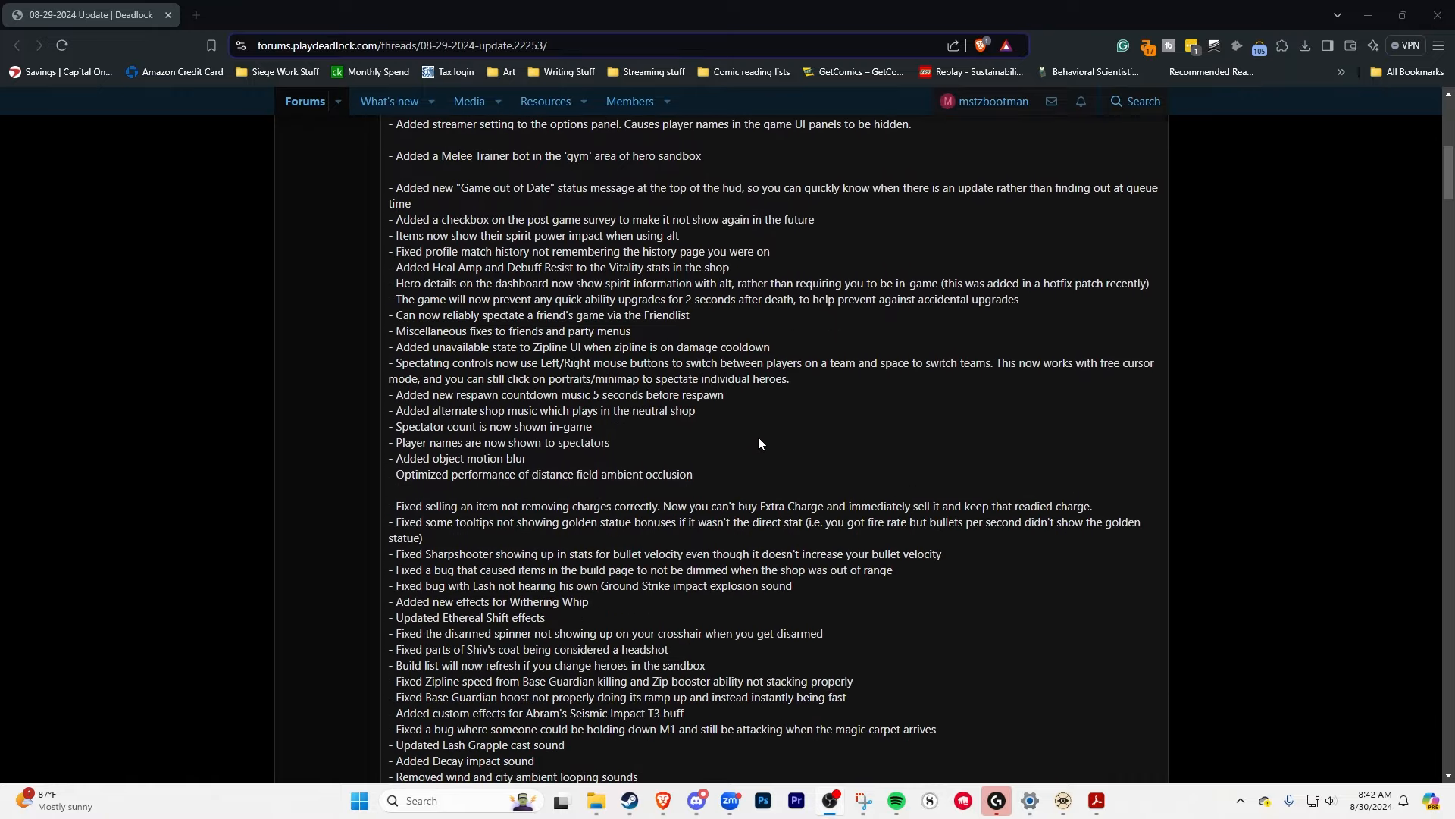
{"action": "mouse_move", "coordinate": [773, 414]}
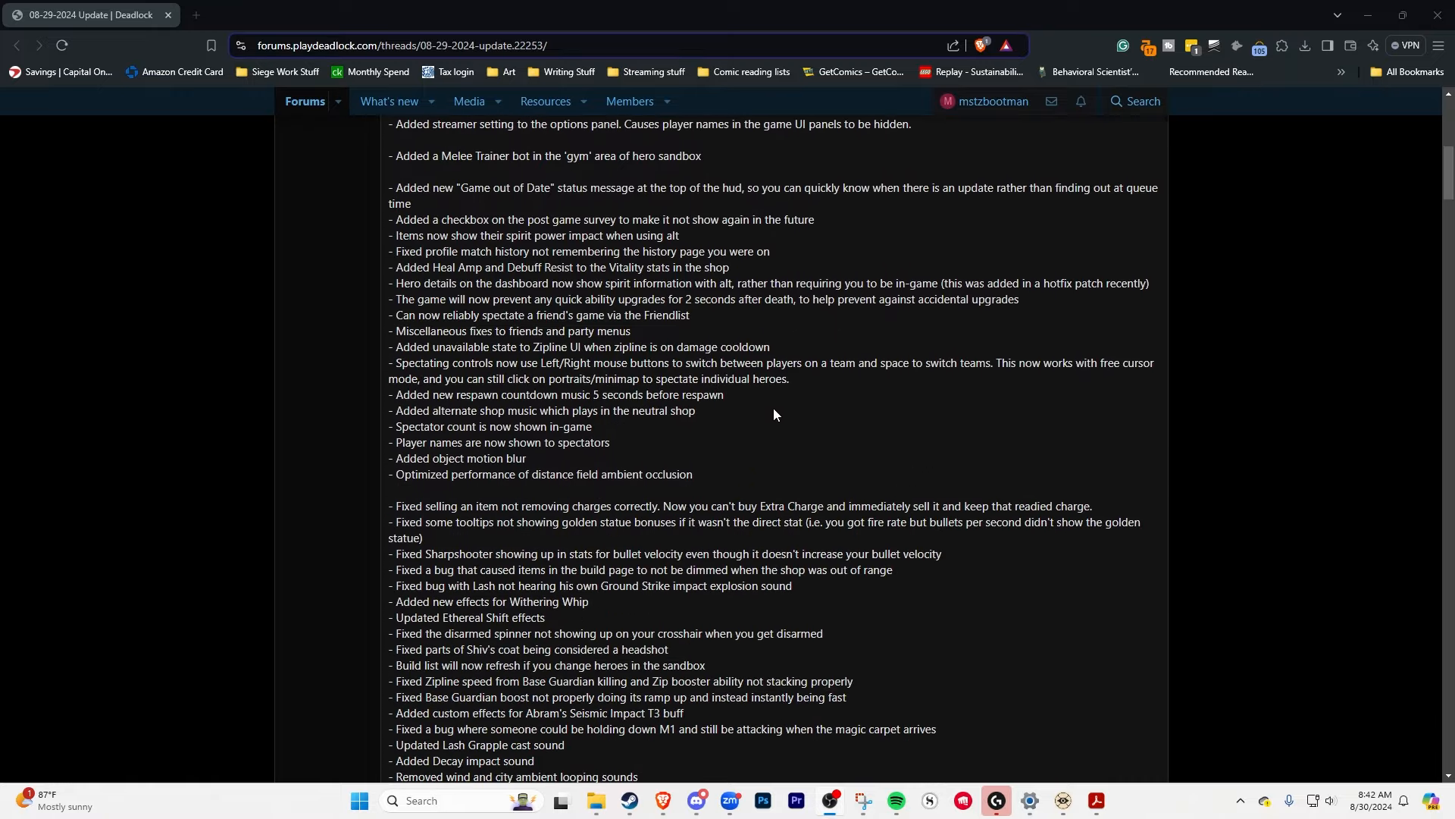
{"action": "scroll", "scroll_direction": "down", "scroll_amount": 3}
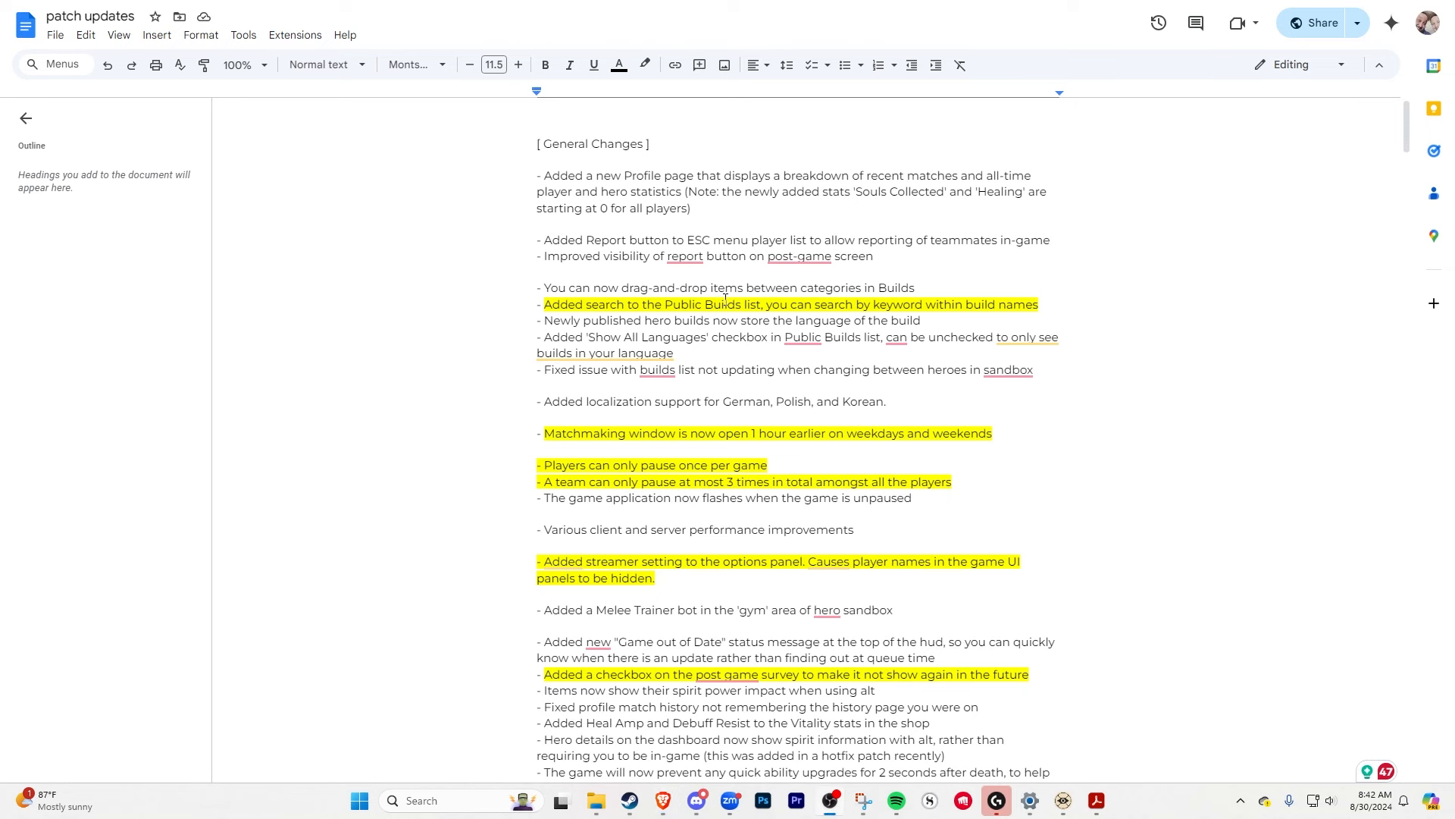
{"action": "mouse_move", "coordinate": [544, 273]}
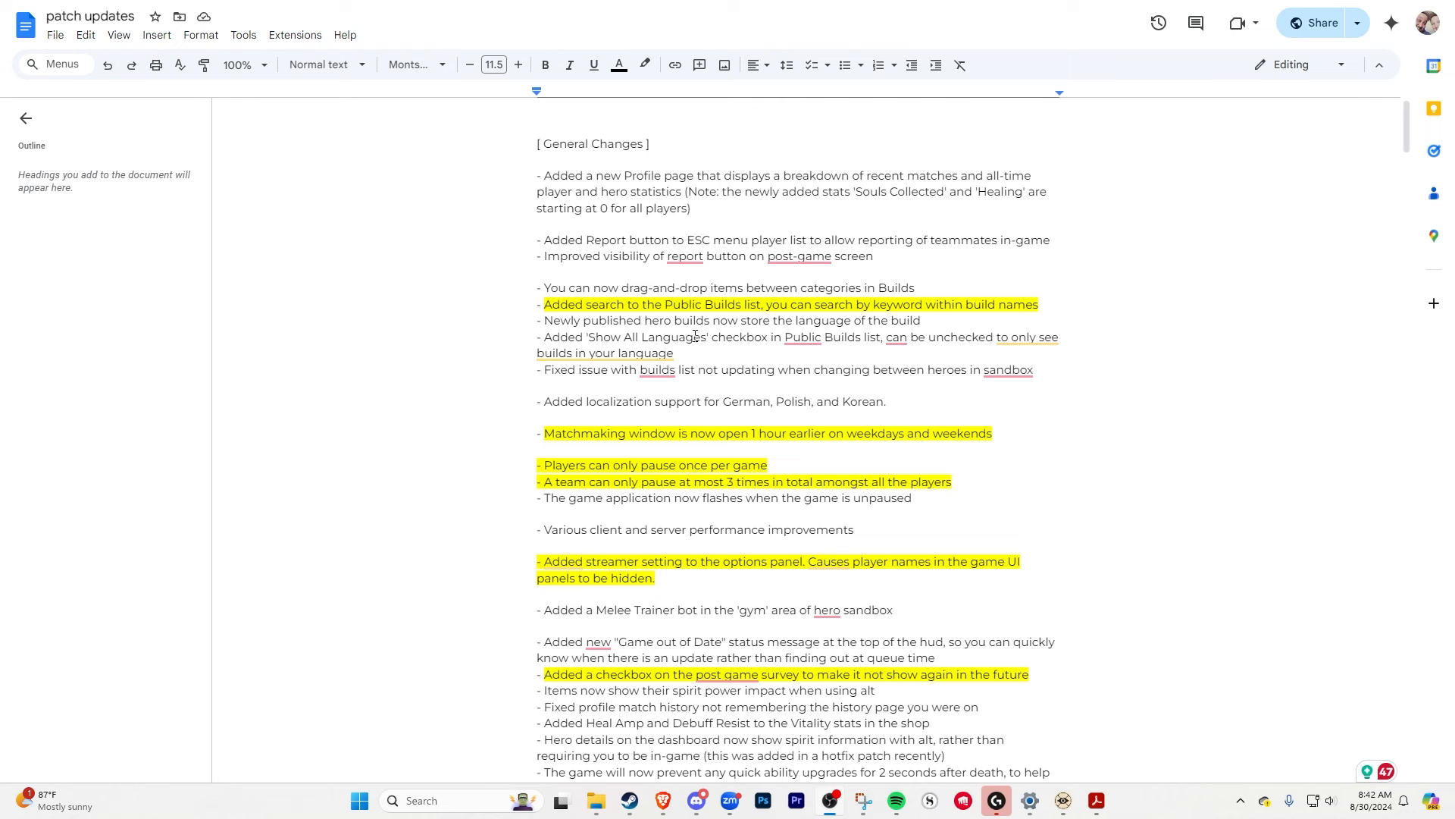
{"action": "mouse_move", "coordinate": [540, 298]}
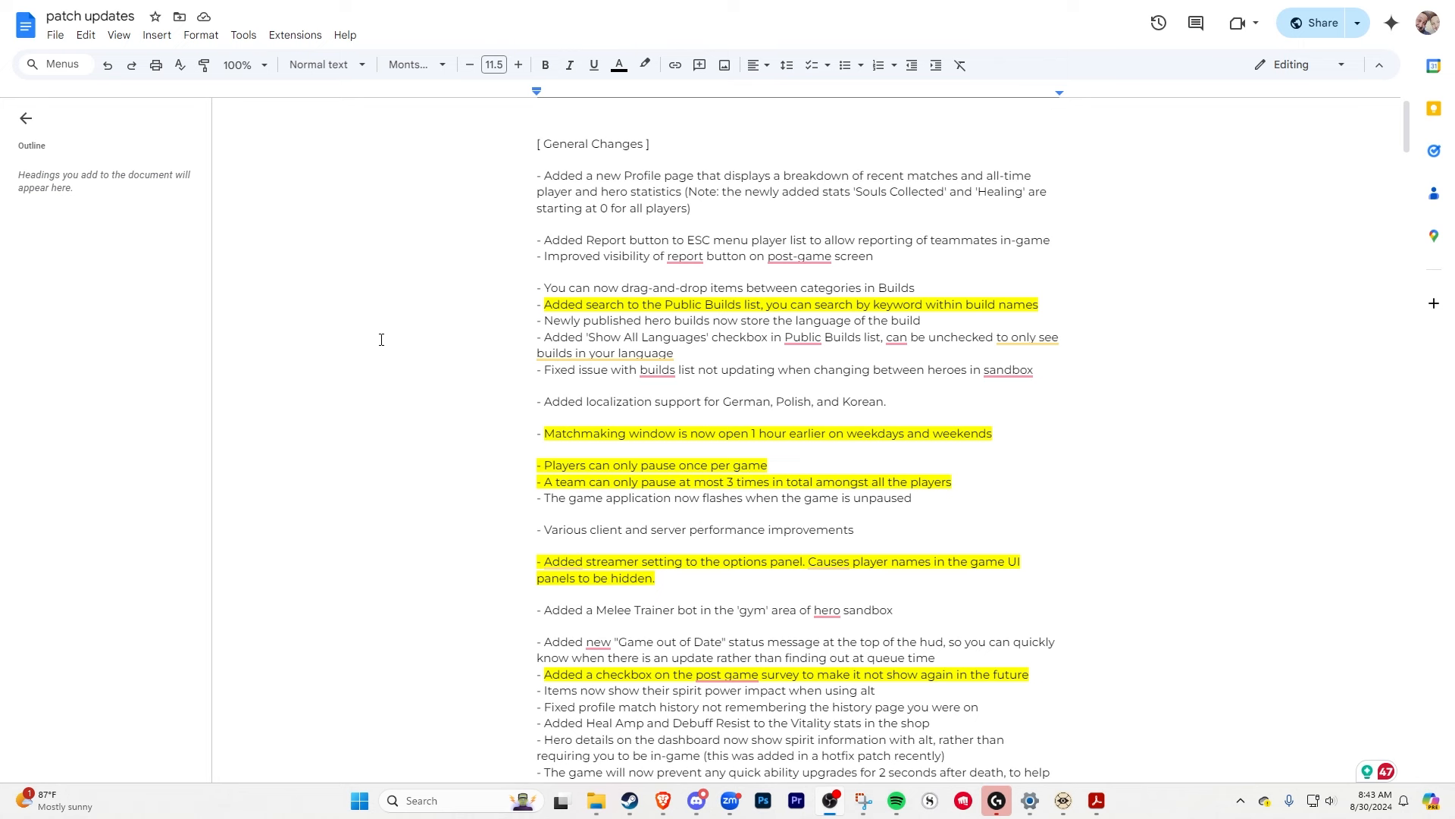
{"action": "mouse_move", "coordinate": [686, 308]}
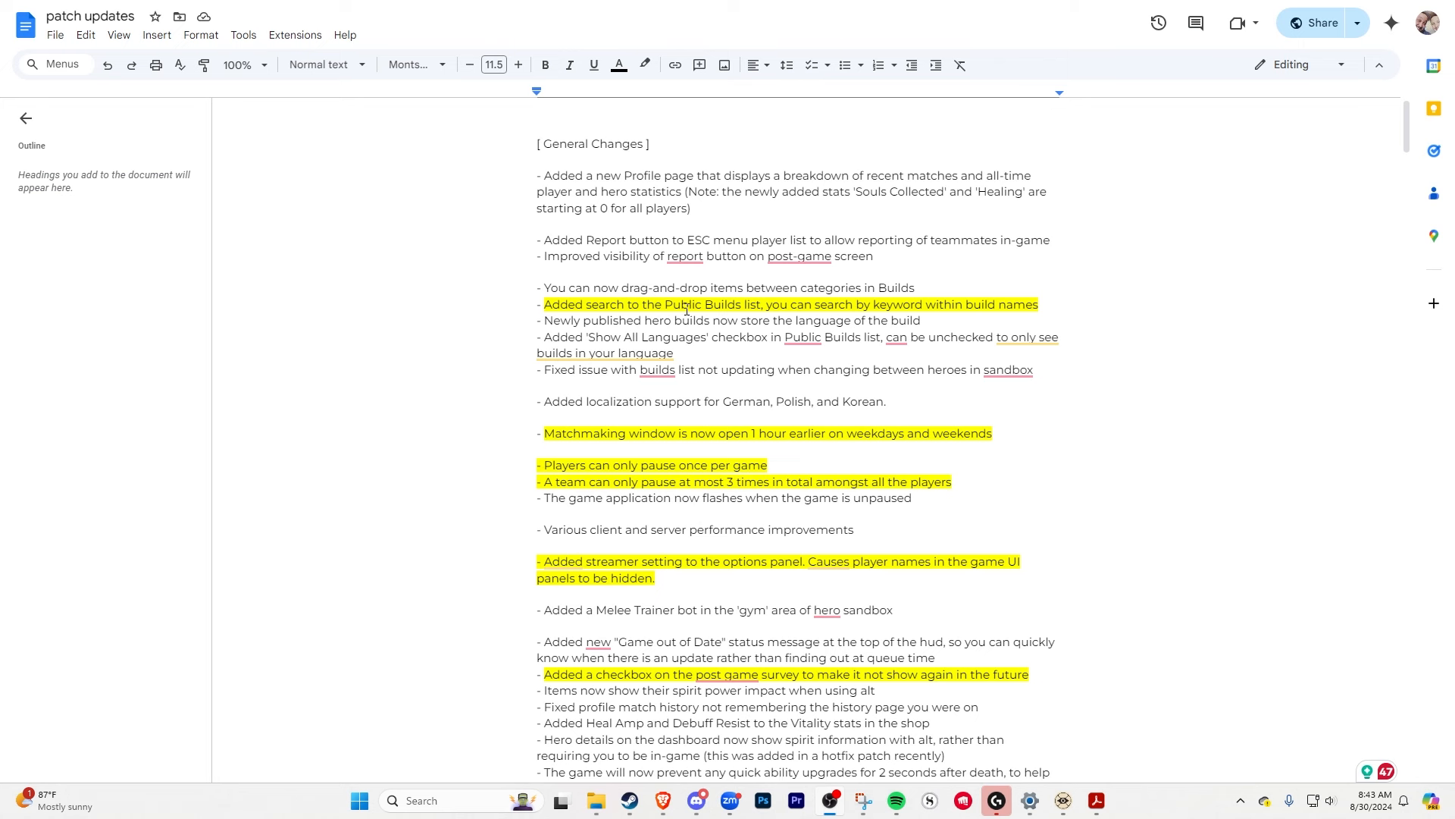
{"action": "mouse_move", "coordinate": [825, 305]}
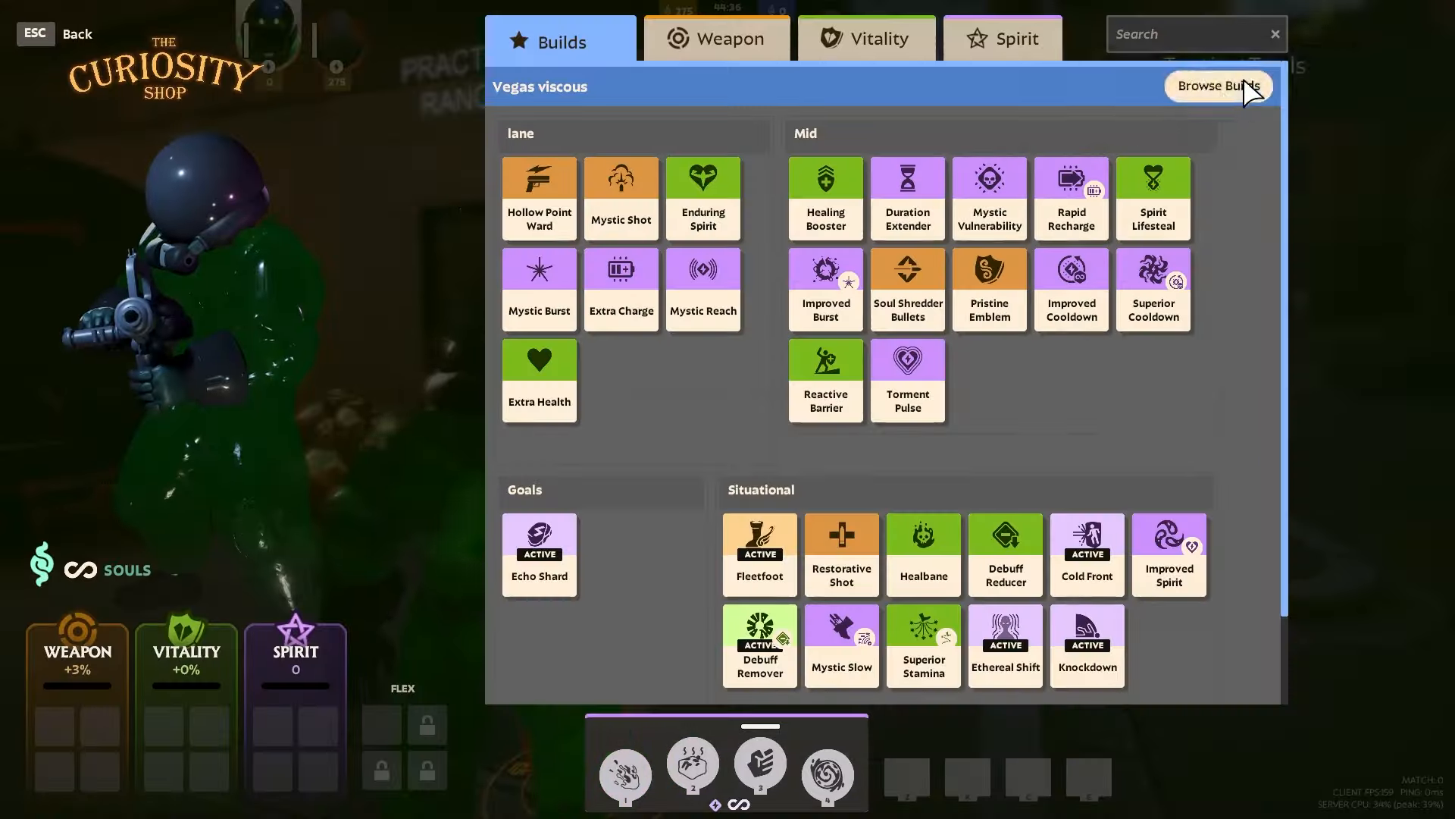
Show the published Viscous builds, then bring up the window switcher
{"action": "left_click", "coordinate": [1217, 85]}
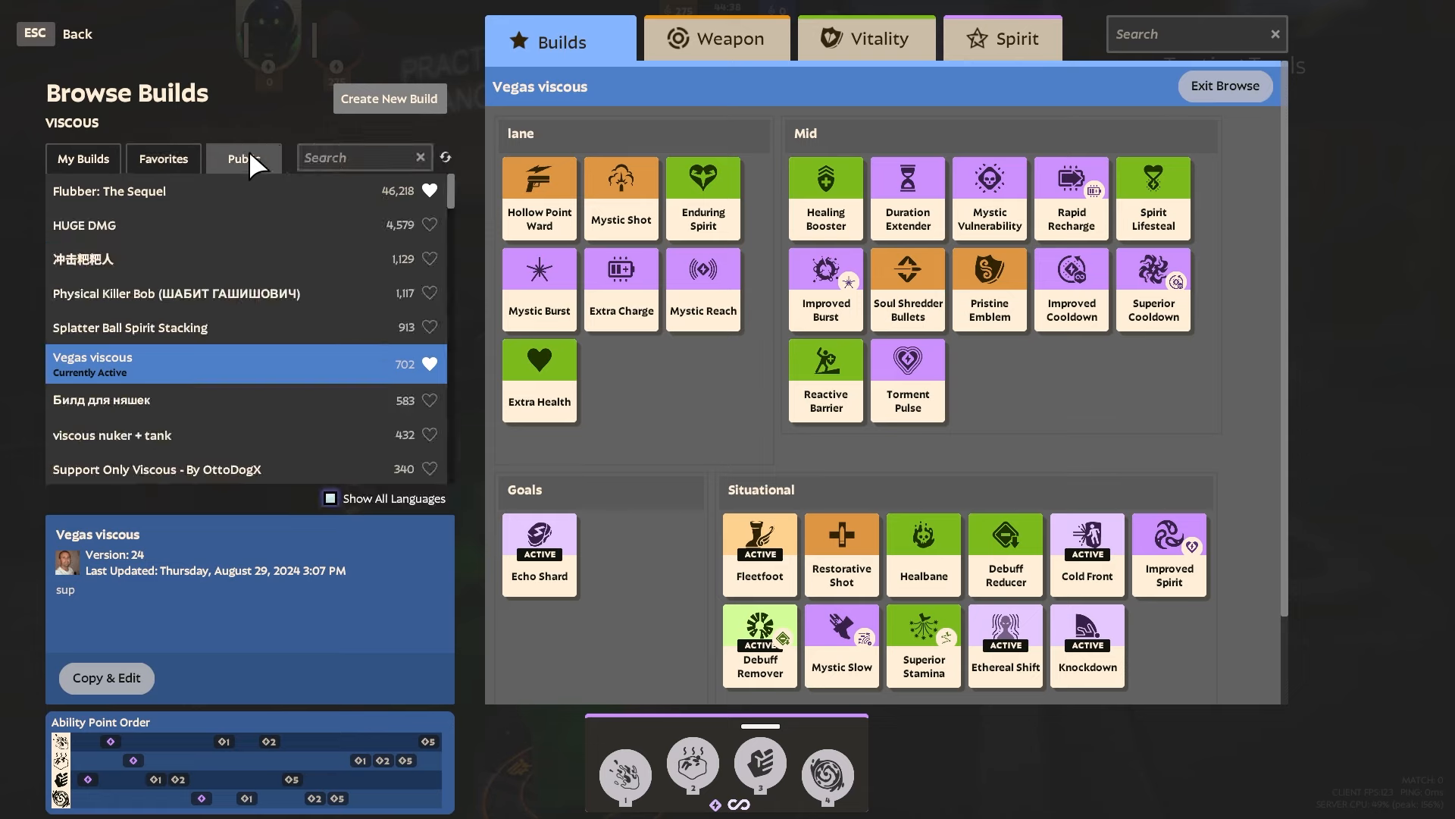
{"action": "mouse_move", "coordinate": [354, 185]}
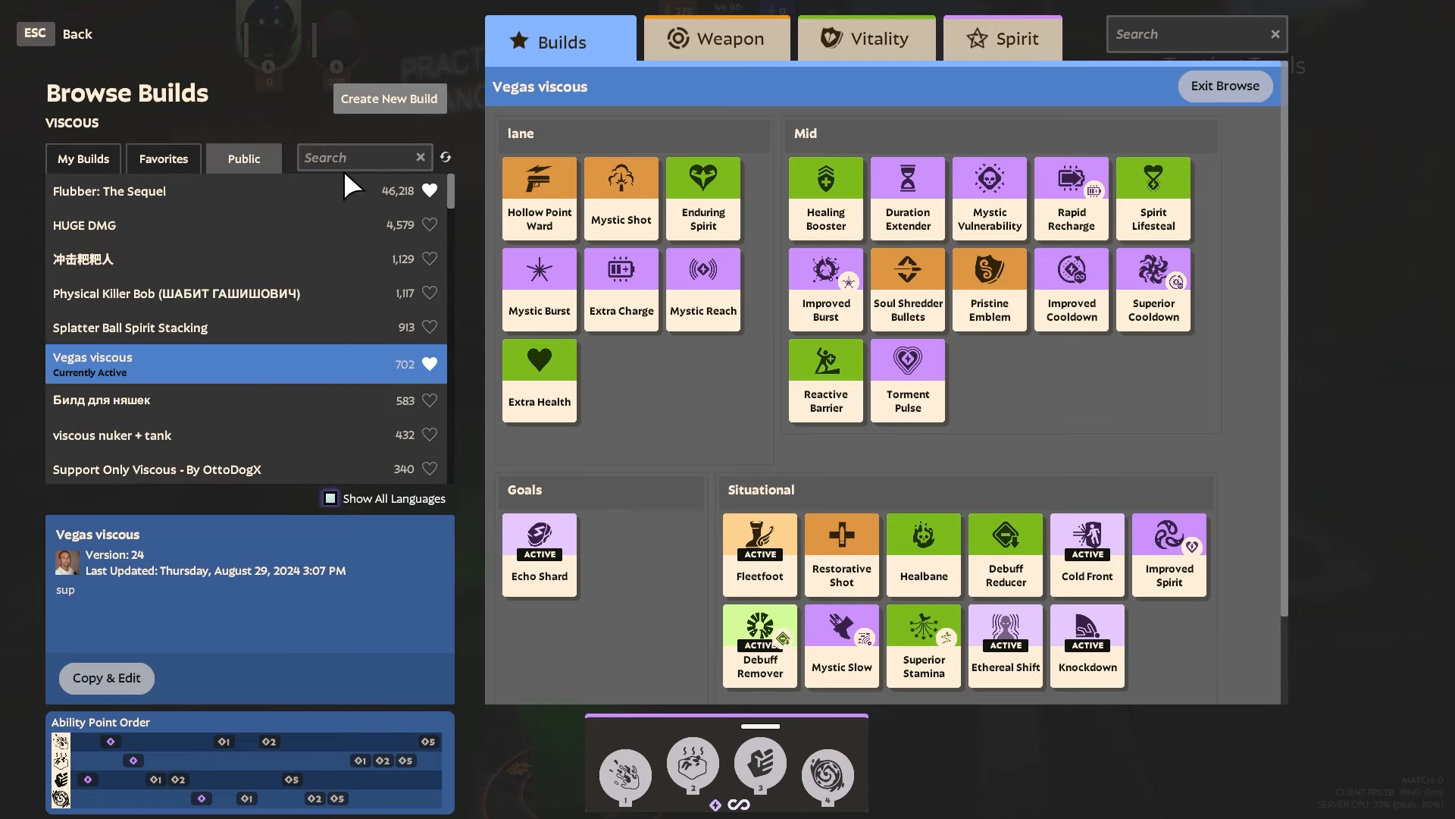
{"action": "key", "text": "alt+tab"}
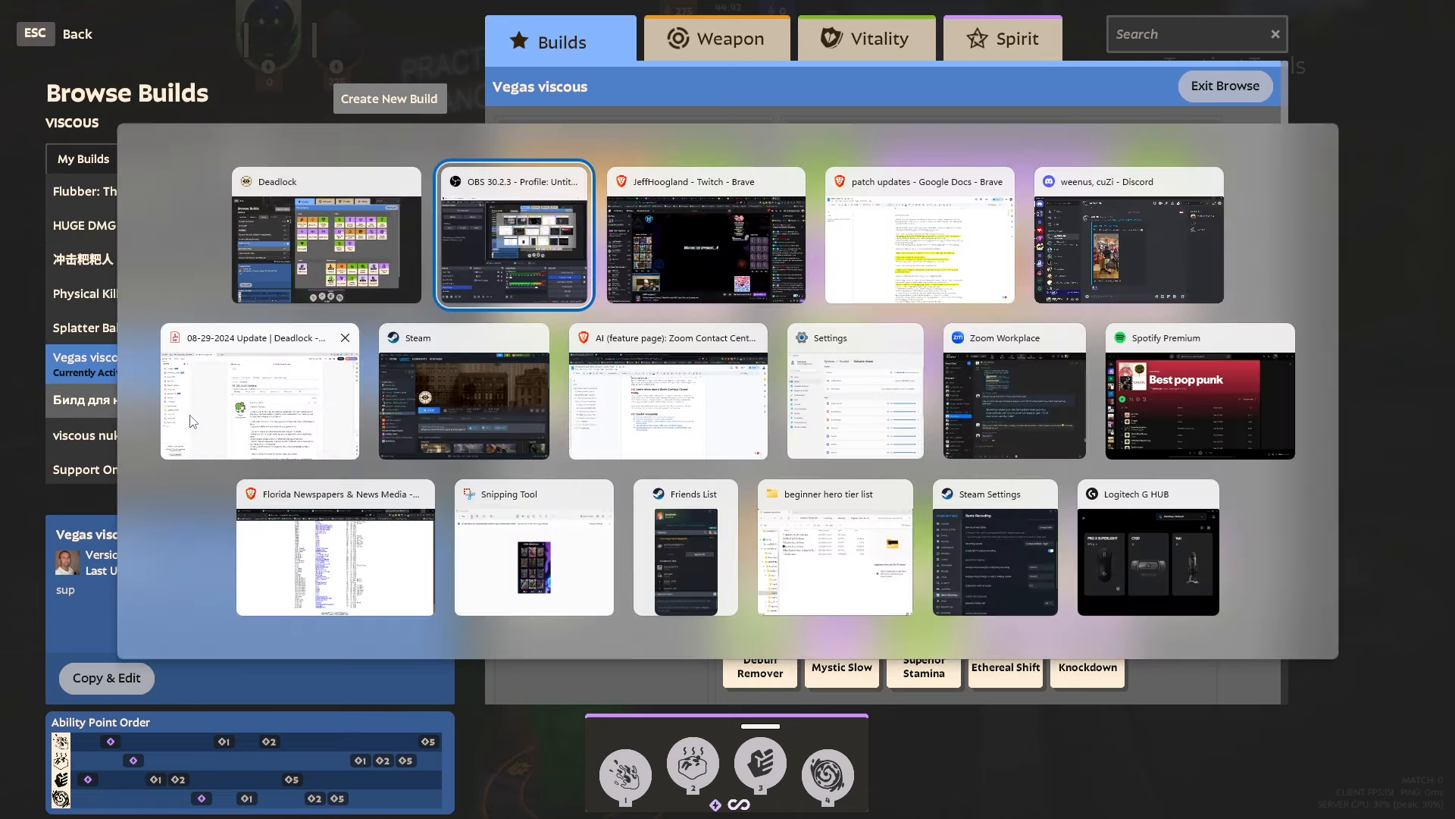
Return to the patch updates document and collapse its outline panel for a wider page
{"action": "left_click", "coordinate": [919, 235]}
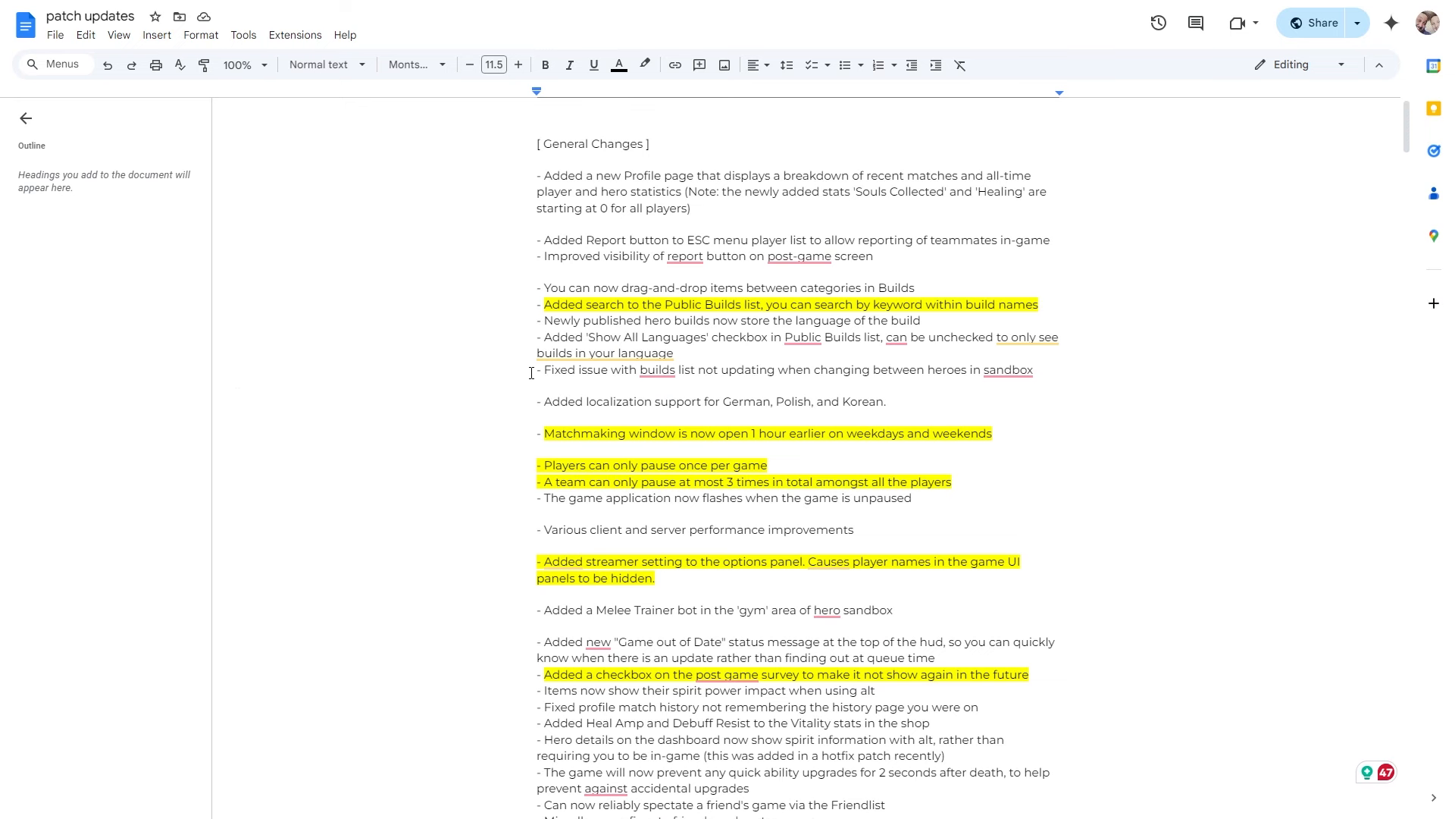
{"action": "scroll", "scroll_direction": "down", "scroll_amount": 3}
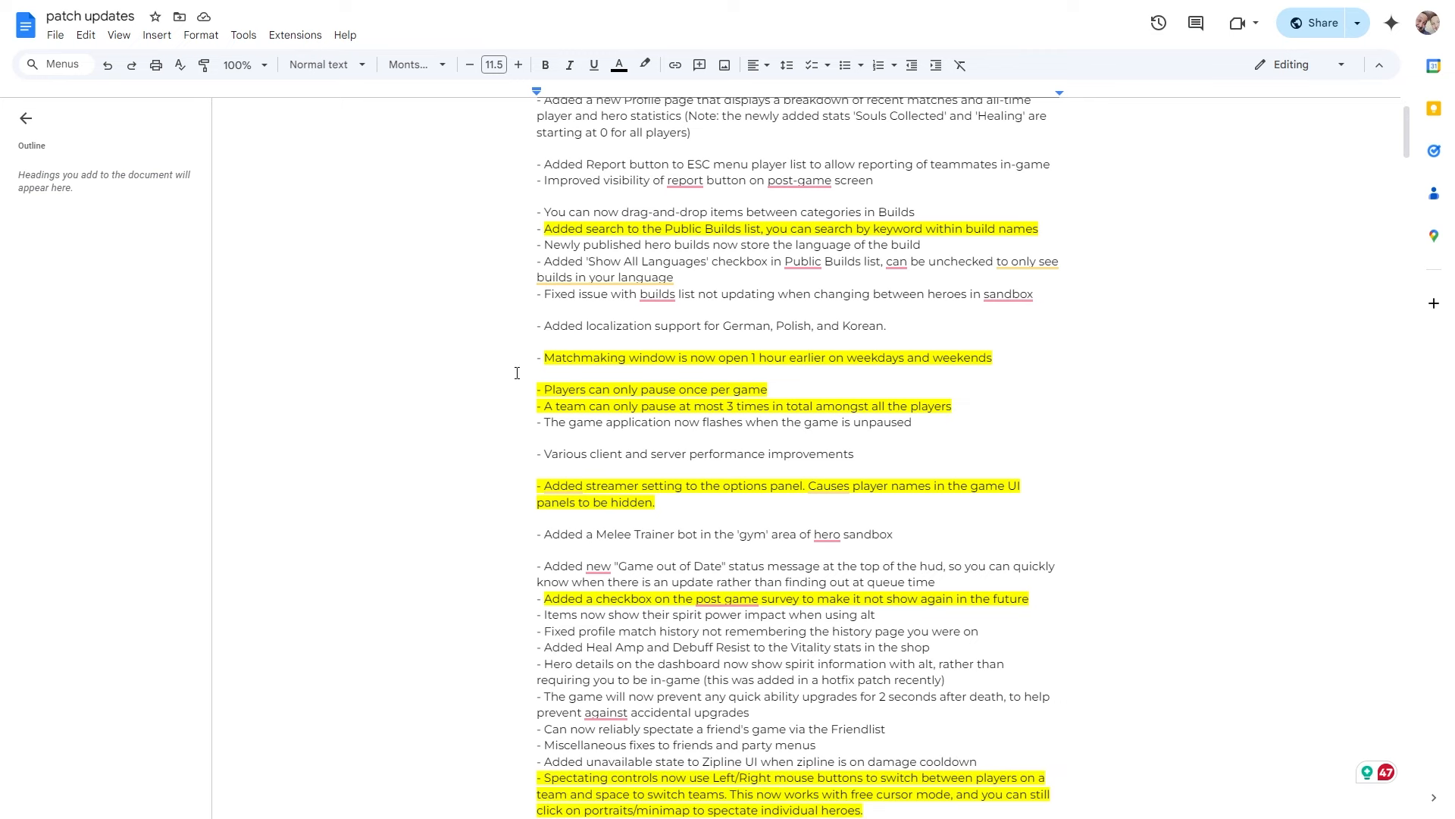
{"action": "scroll", "scroll_direction": "down", "scroll_amount": 3}
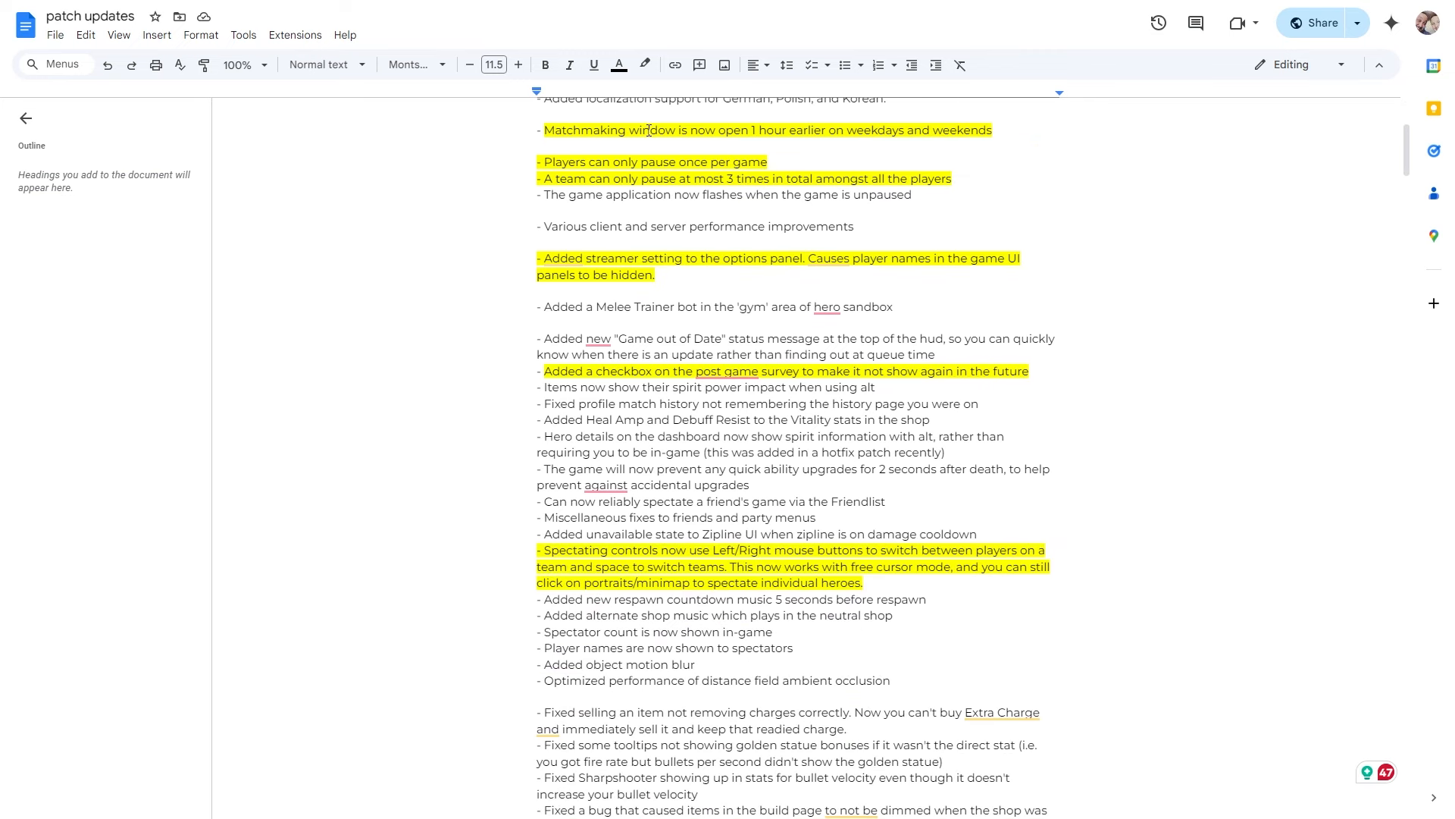
{"action": "scroll", "scroll_direction": "up", "scroll_amount": 3}
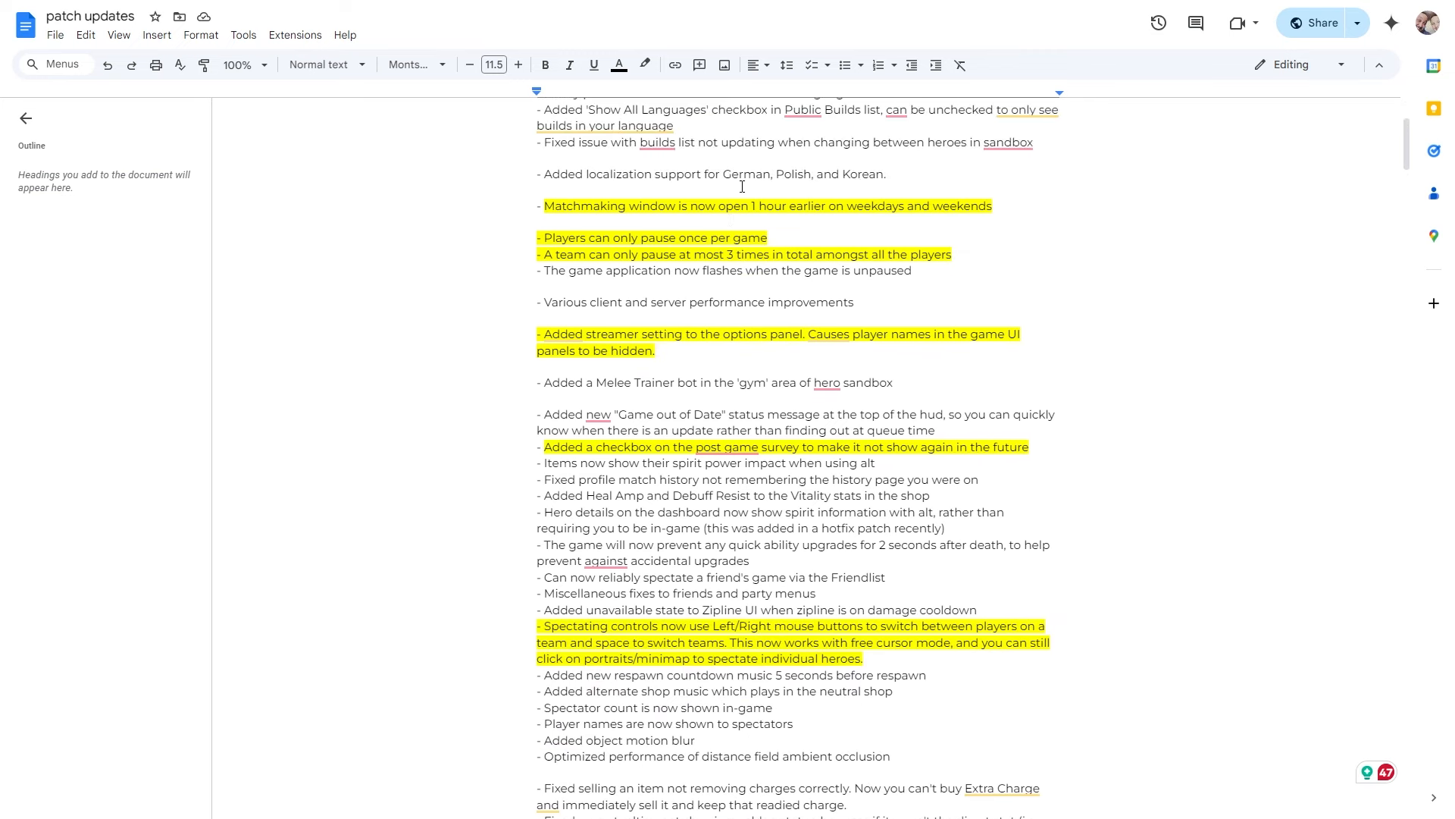
{"action": "left_click", "coordinate": [26, 118]}
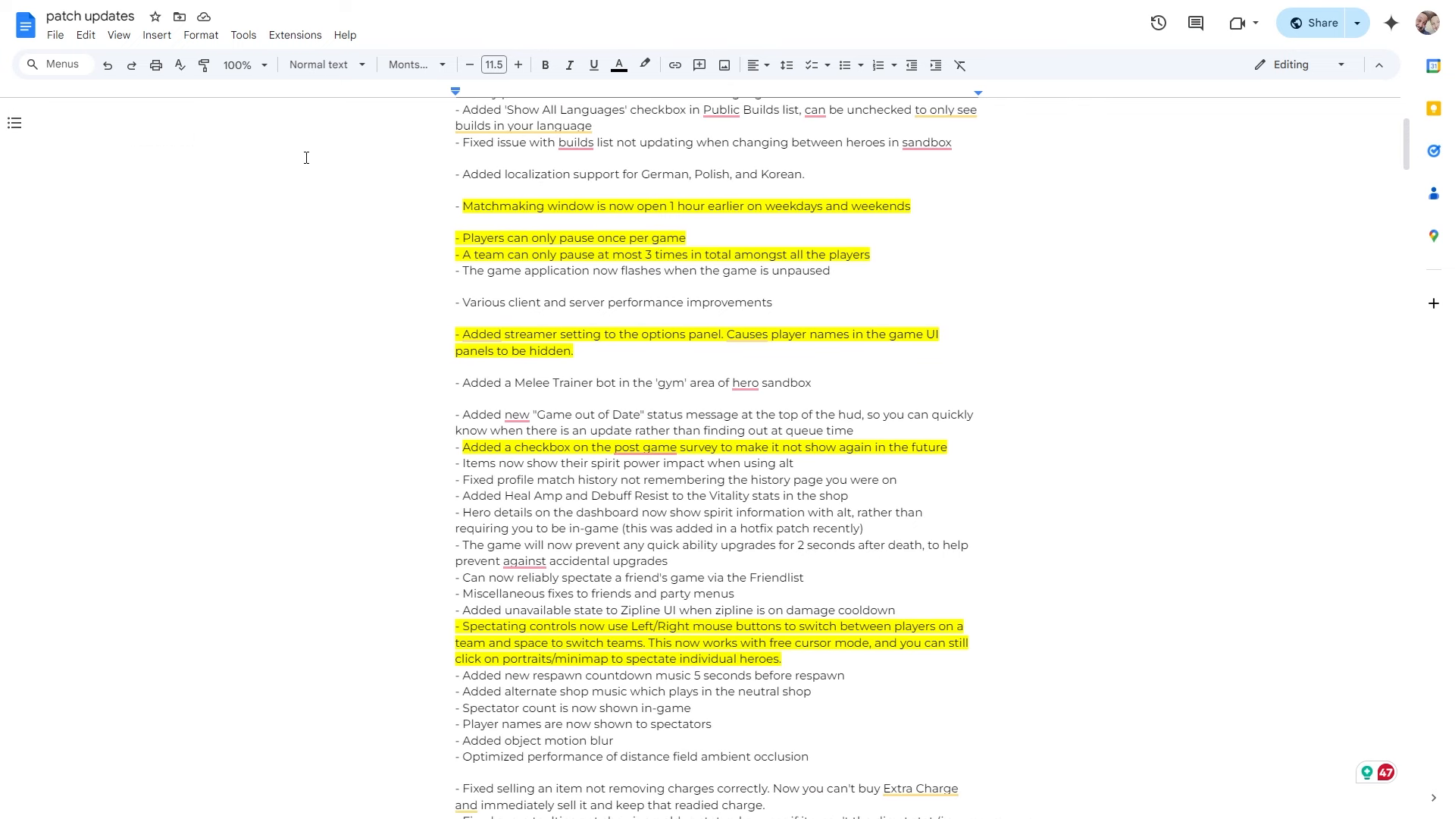
{"action": "left_click", "coordinate": [461, 237]}
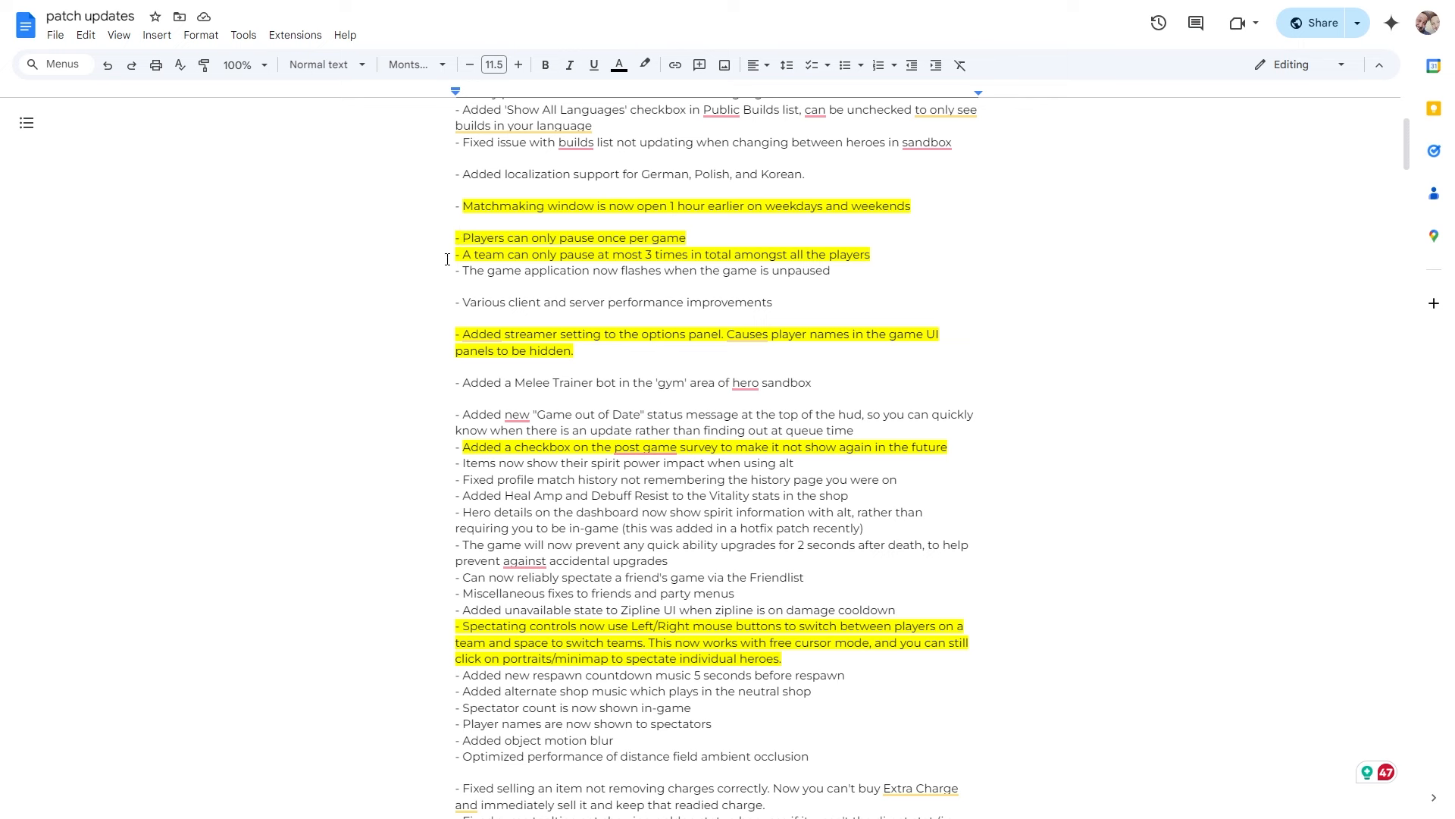
{"action": "mouse_move", "coordinate": [644, 255]}
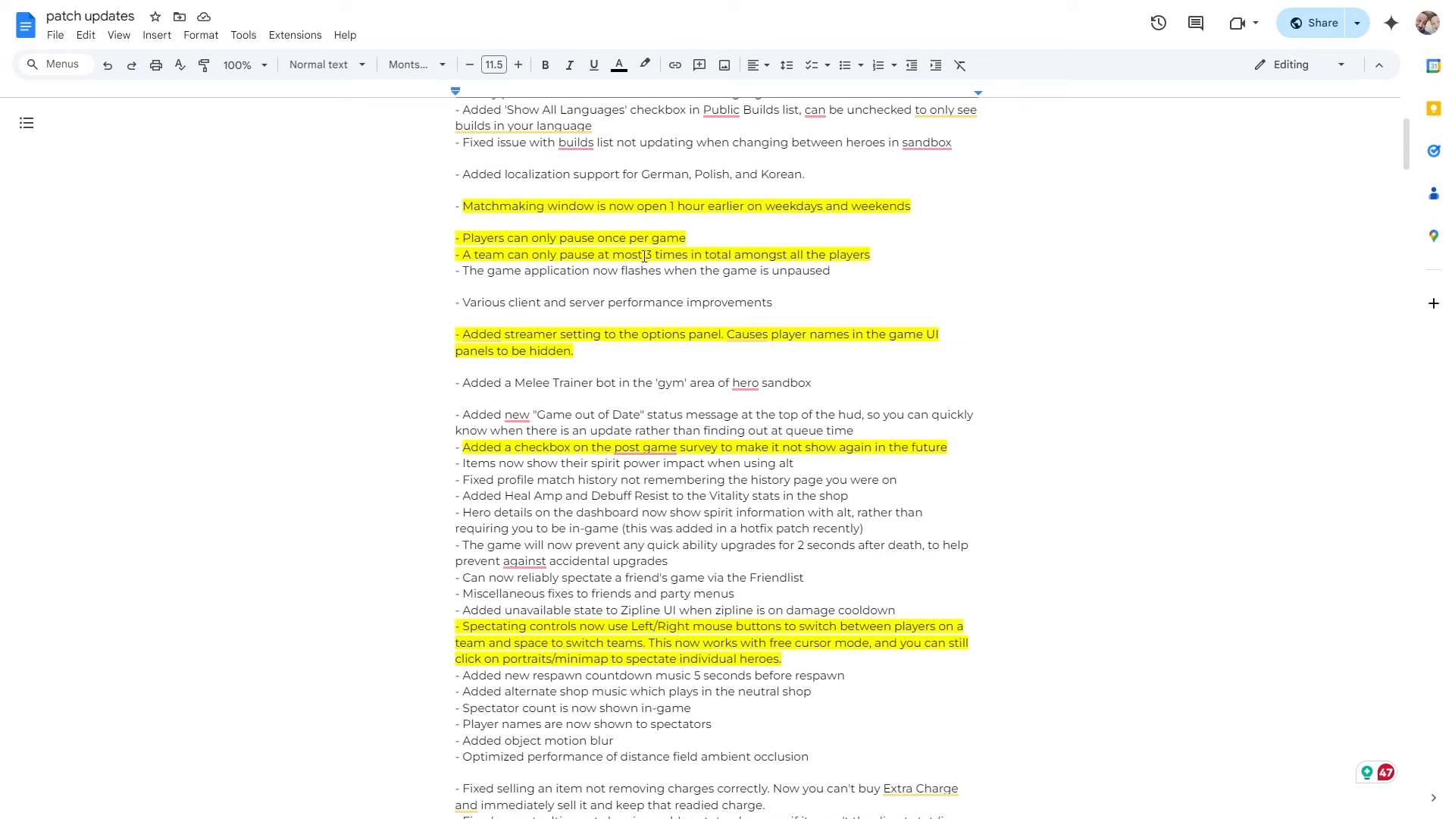
{"action": "mouse_move", "coordinate": [887, 260]}
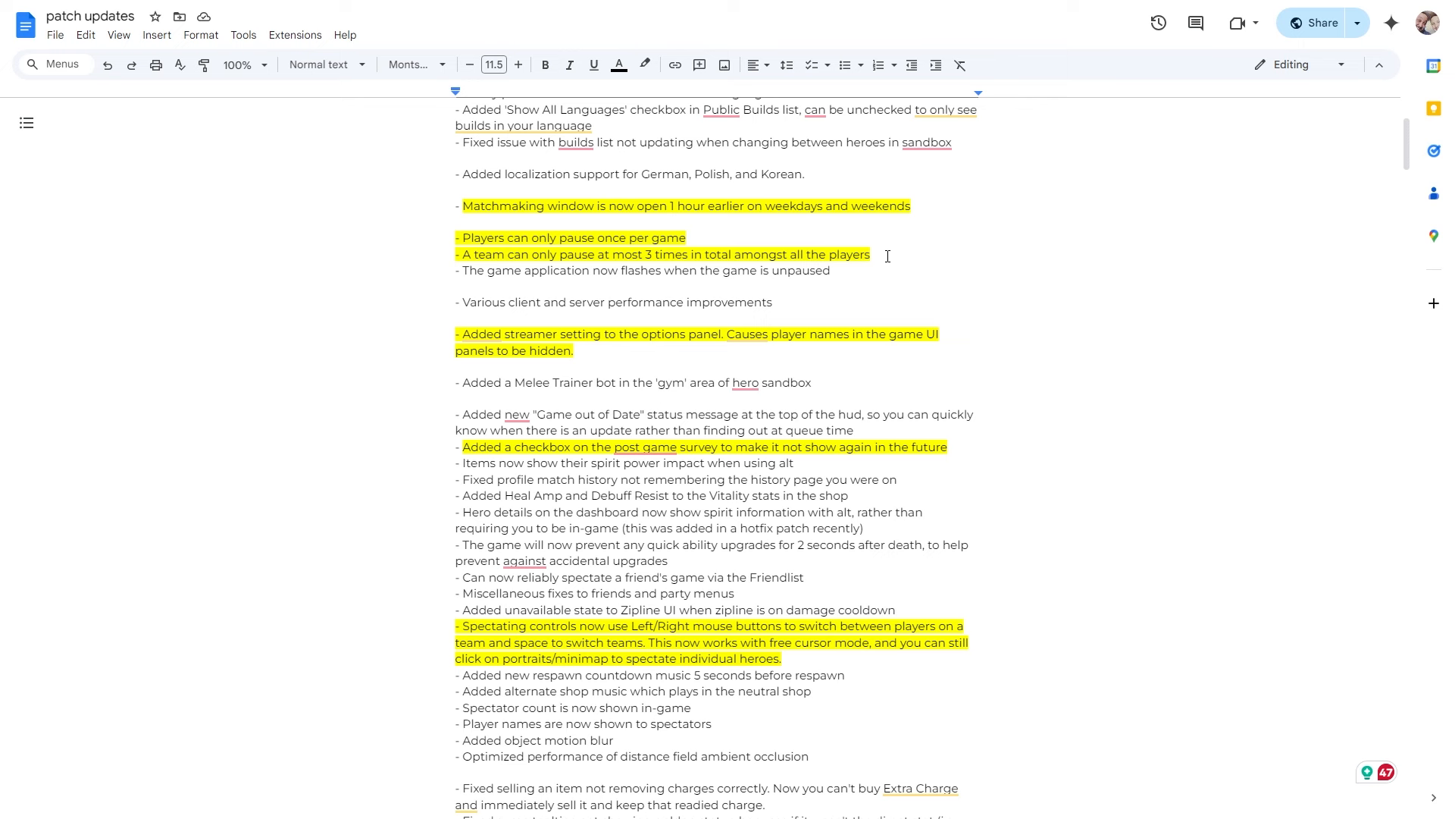
{"action": "mouse_move", "coordinate": [680, 344]}
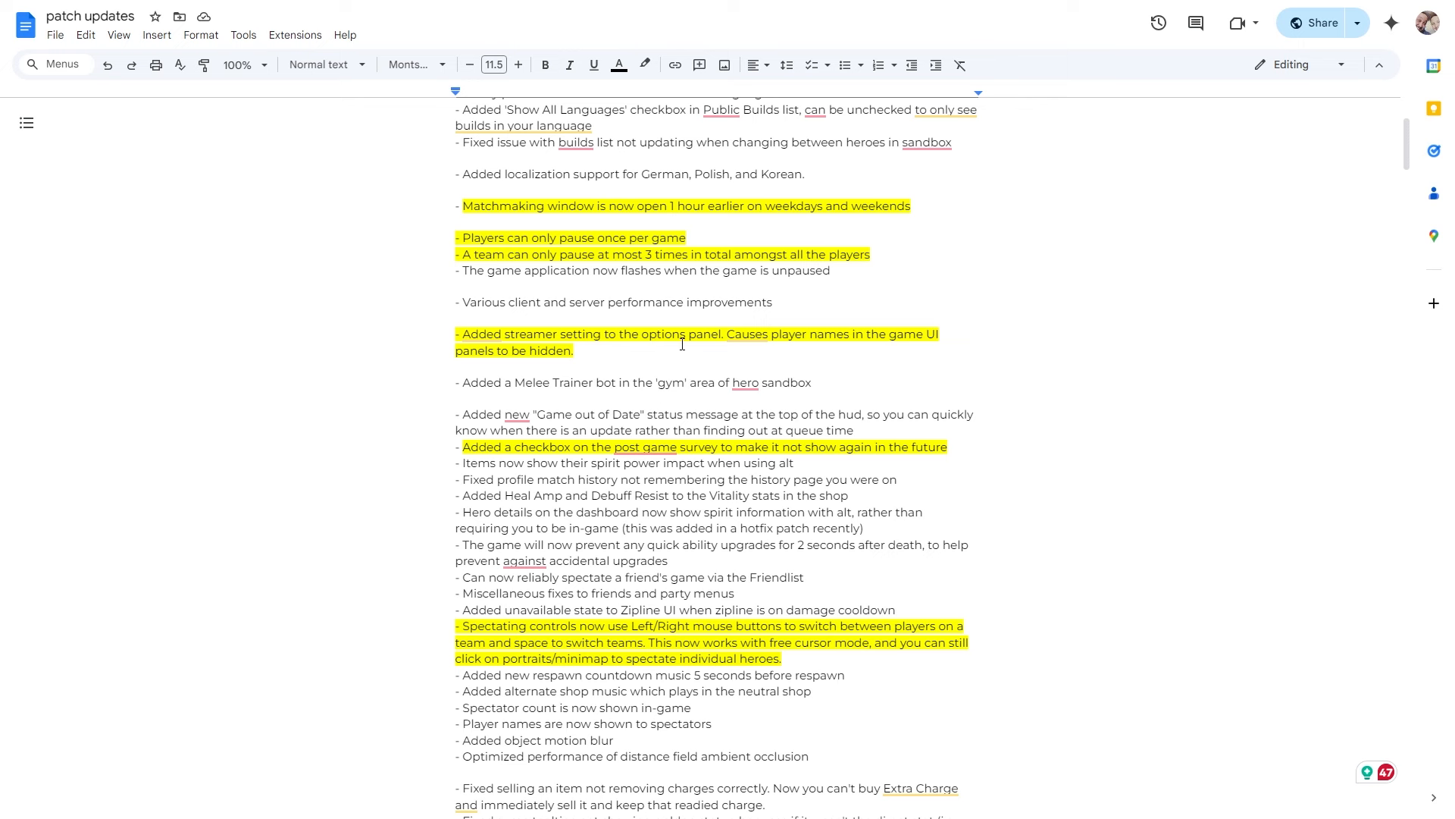
{"action": "mouse_move", "coordinate": [659, 350]}
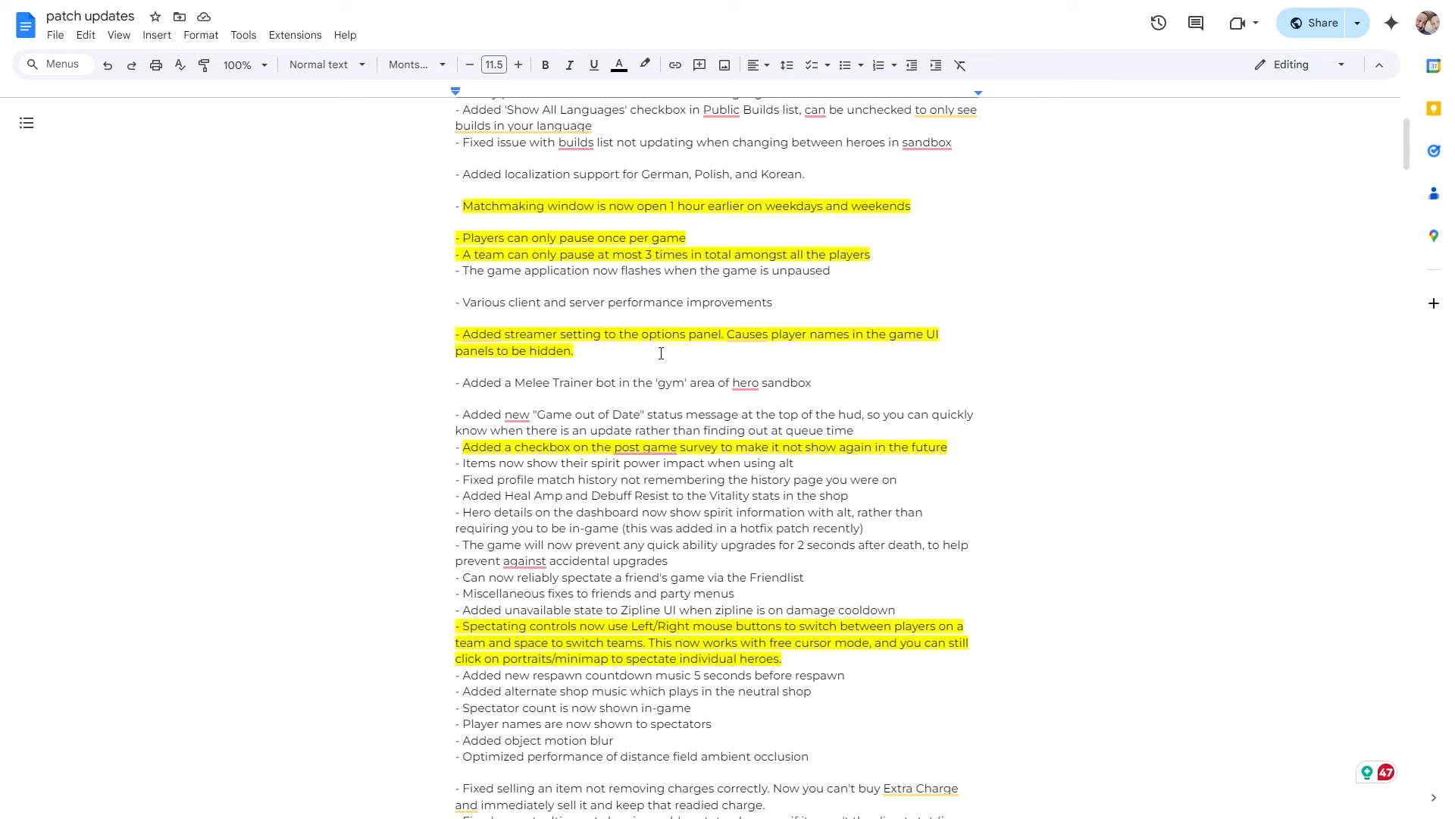
{"action": "mouse_move", "coordinate": [635, 355]}
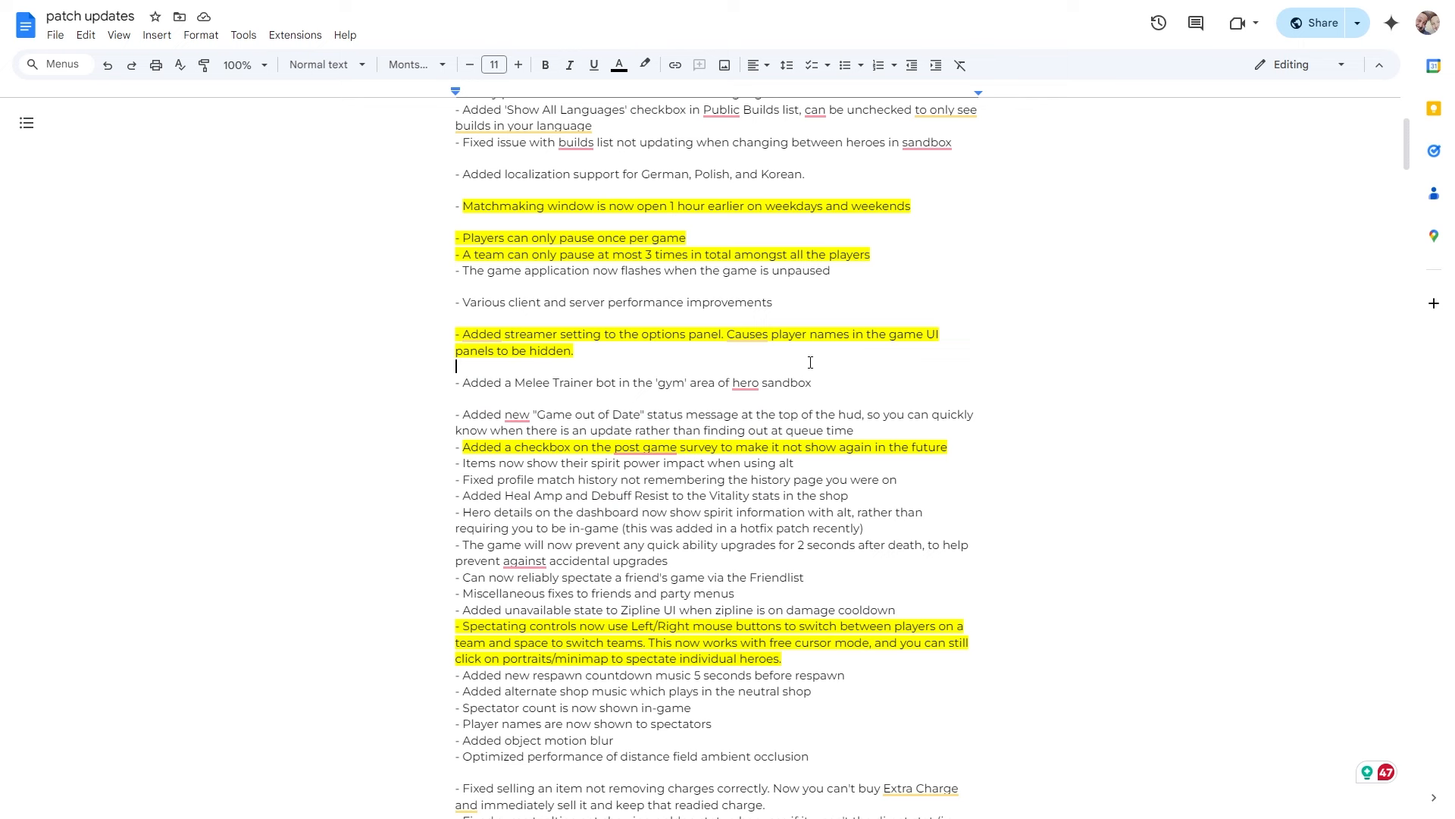
{"action": "mouse_move", "coordinate": [764, 355]}
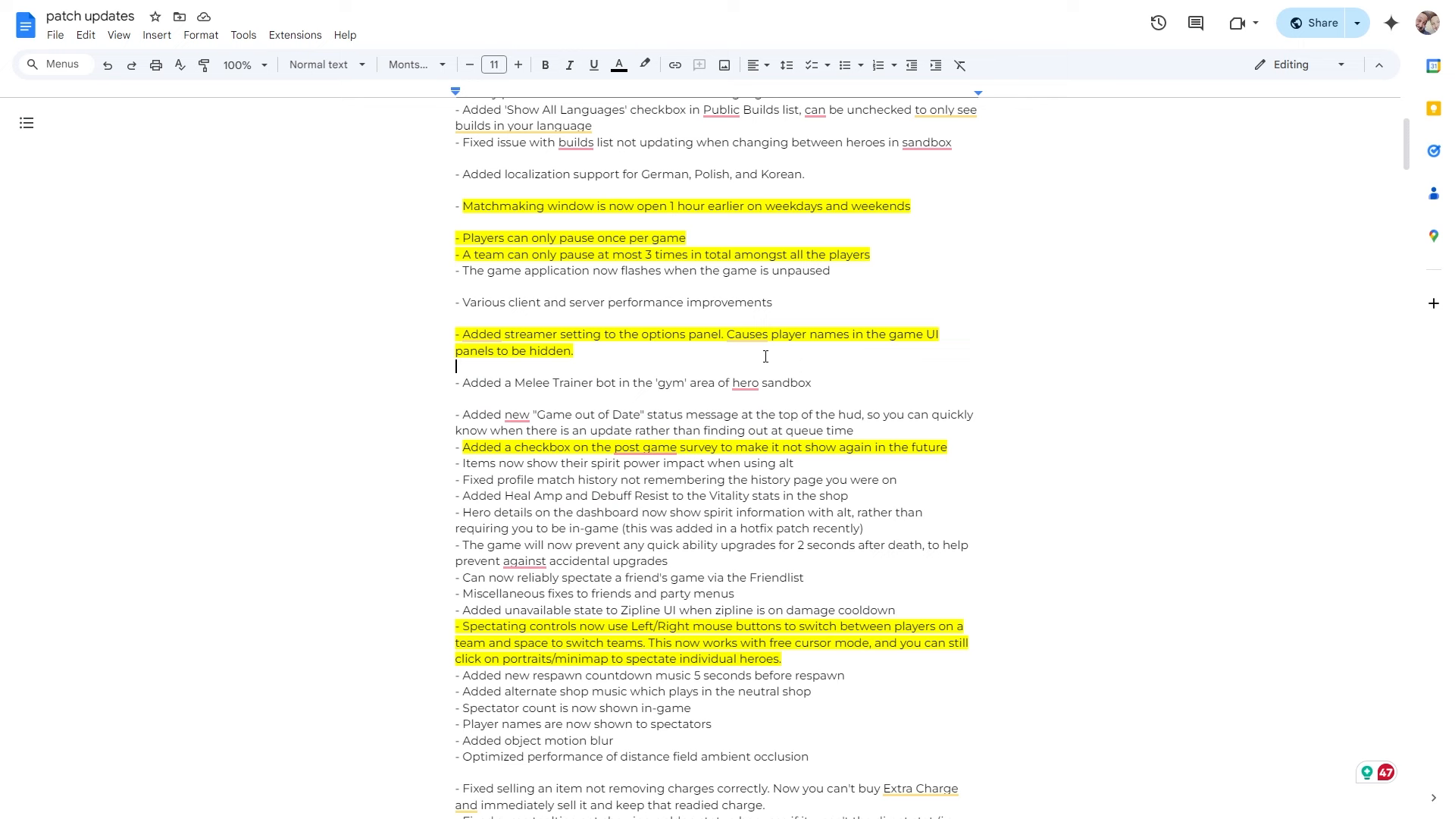
{"action": "mouse_move", "coordinate": [877, 347]}
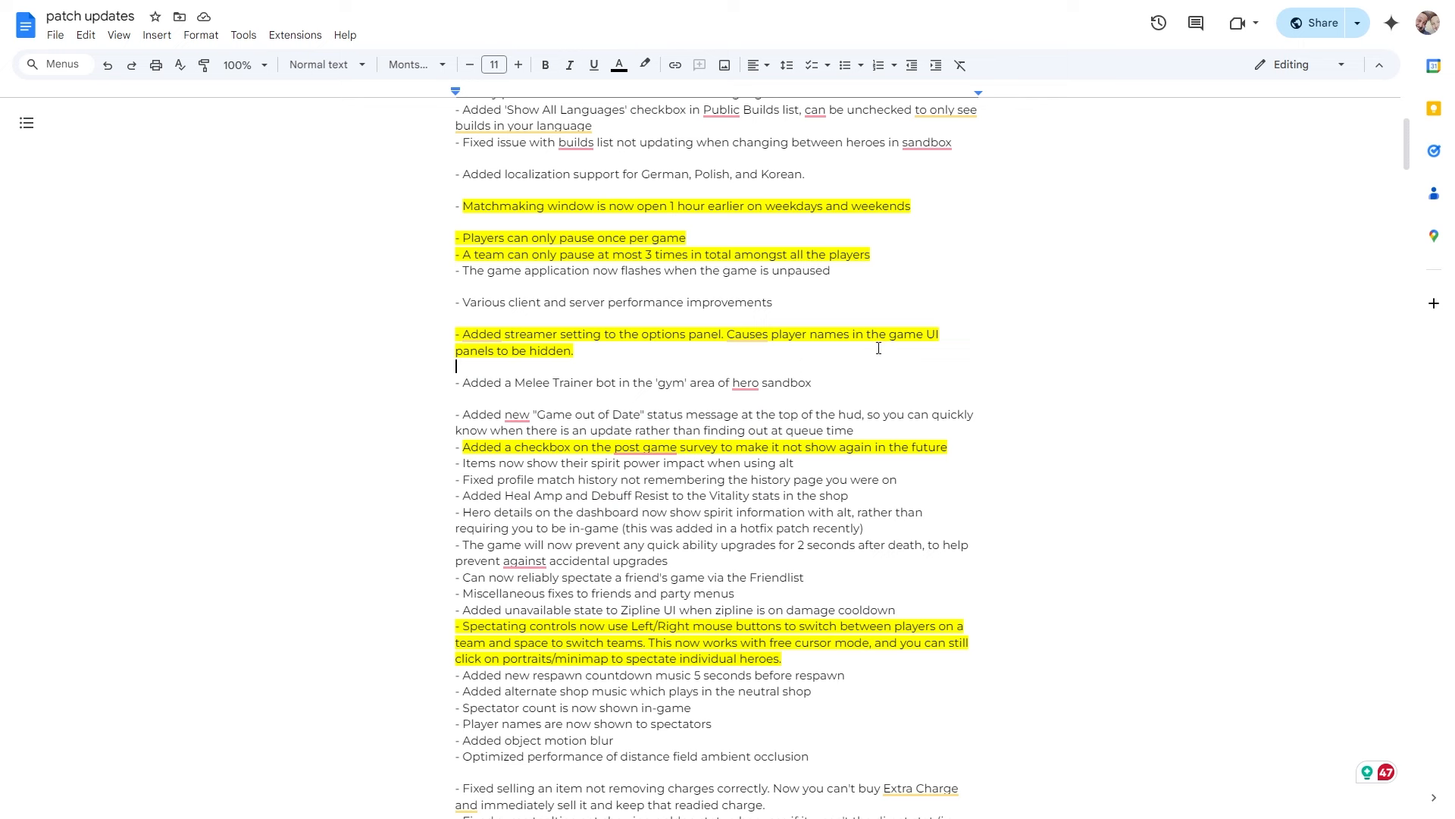
{"action": "mouse_move", "coordinate": [656, 353]}
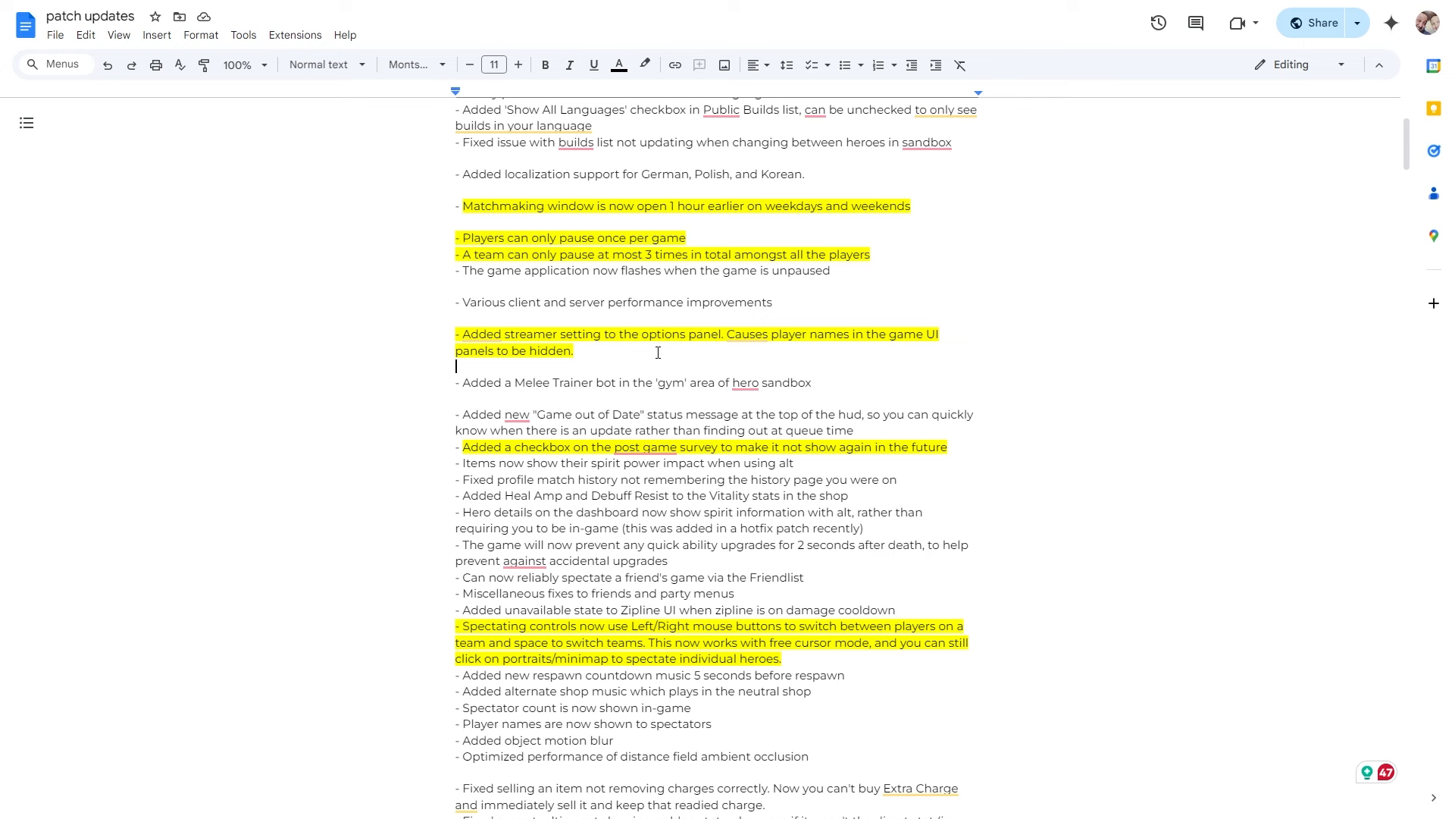
{"action": "mouse_move", "coordinate": [612, 367]}
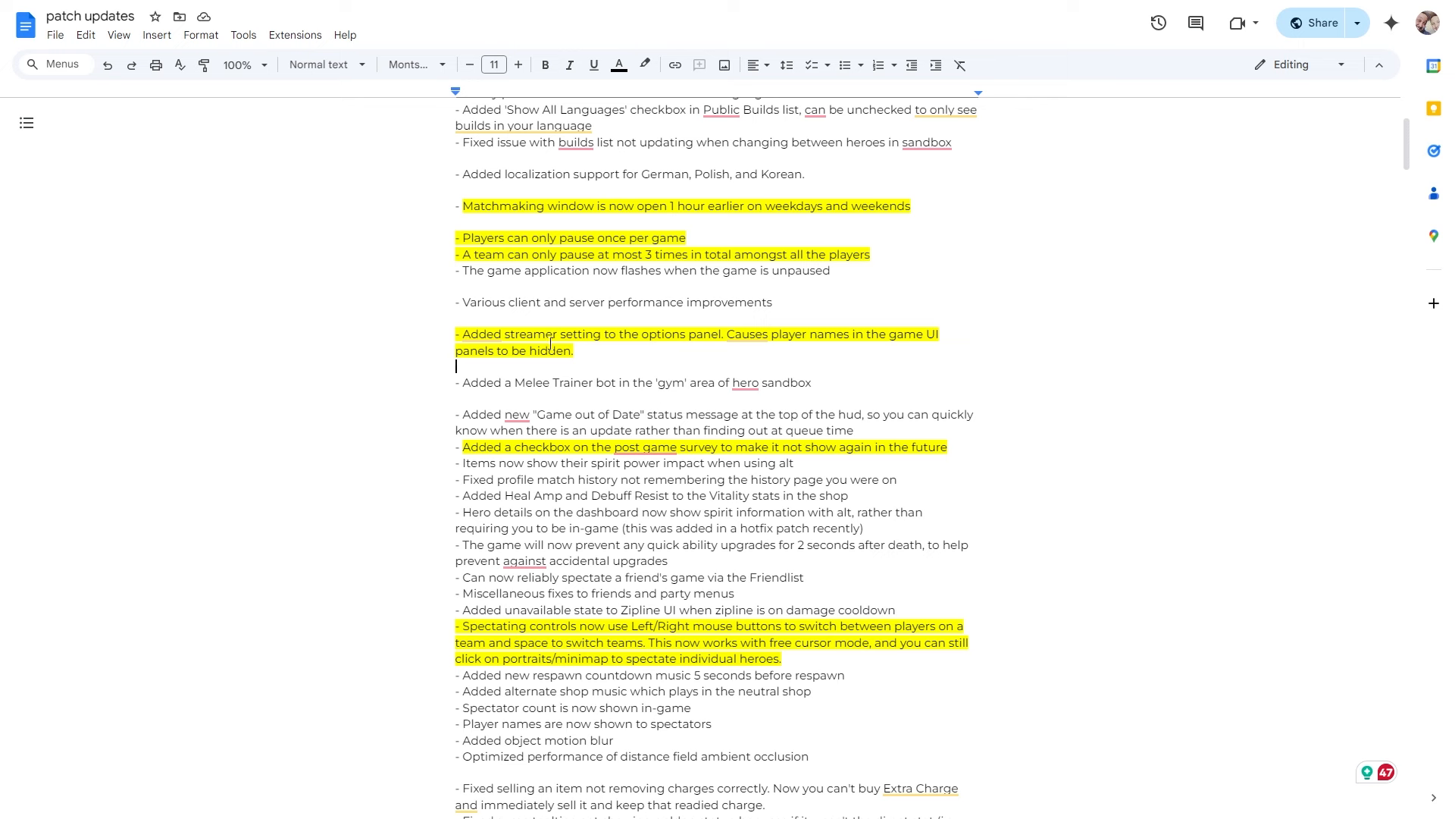
{"action": "mouse_move", "coordinate": [628, 357]}
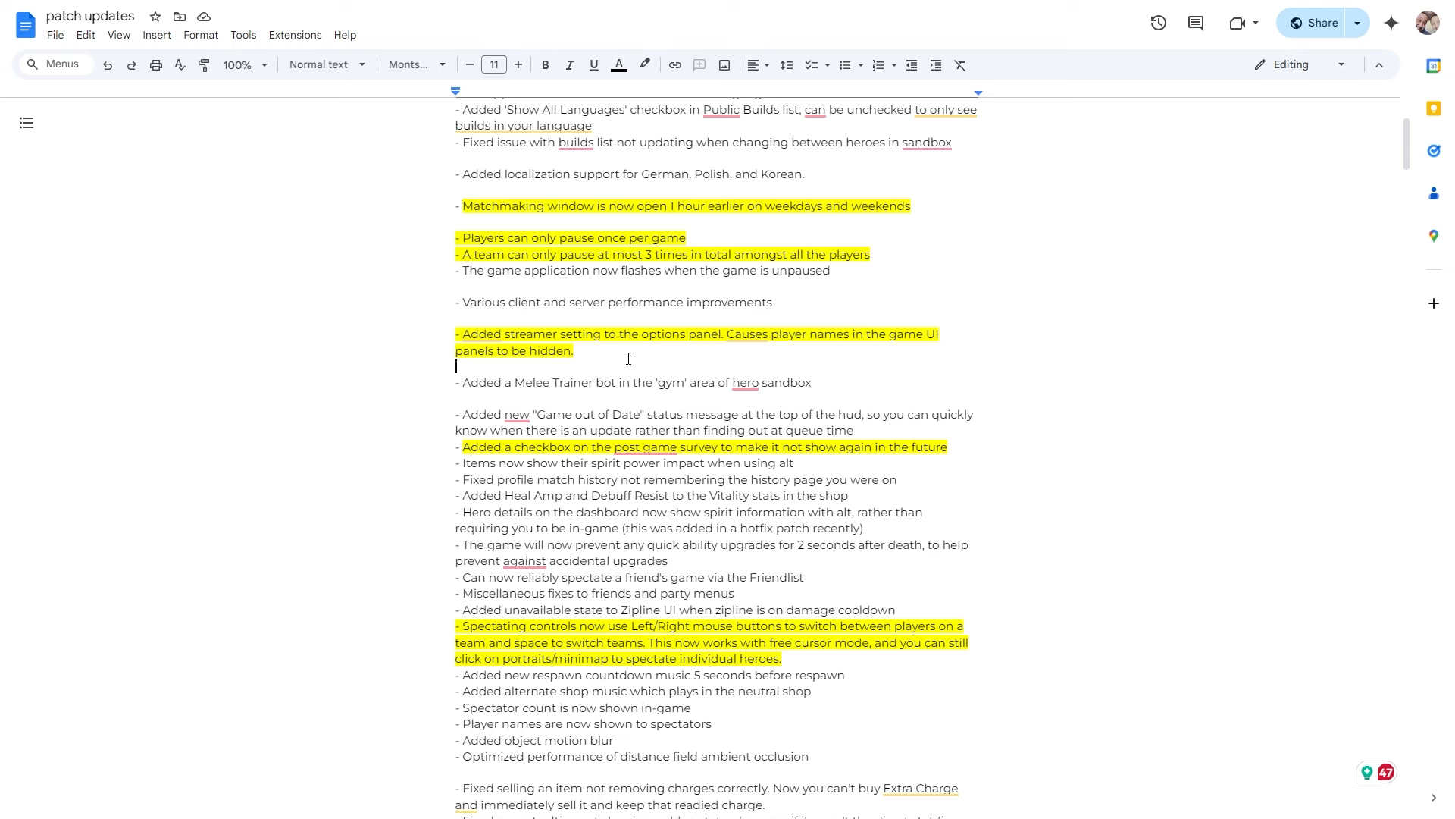
{"action": "scroll", "scroll_direction": "down", "scroll_amount": 3}
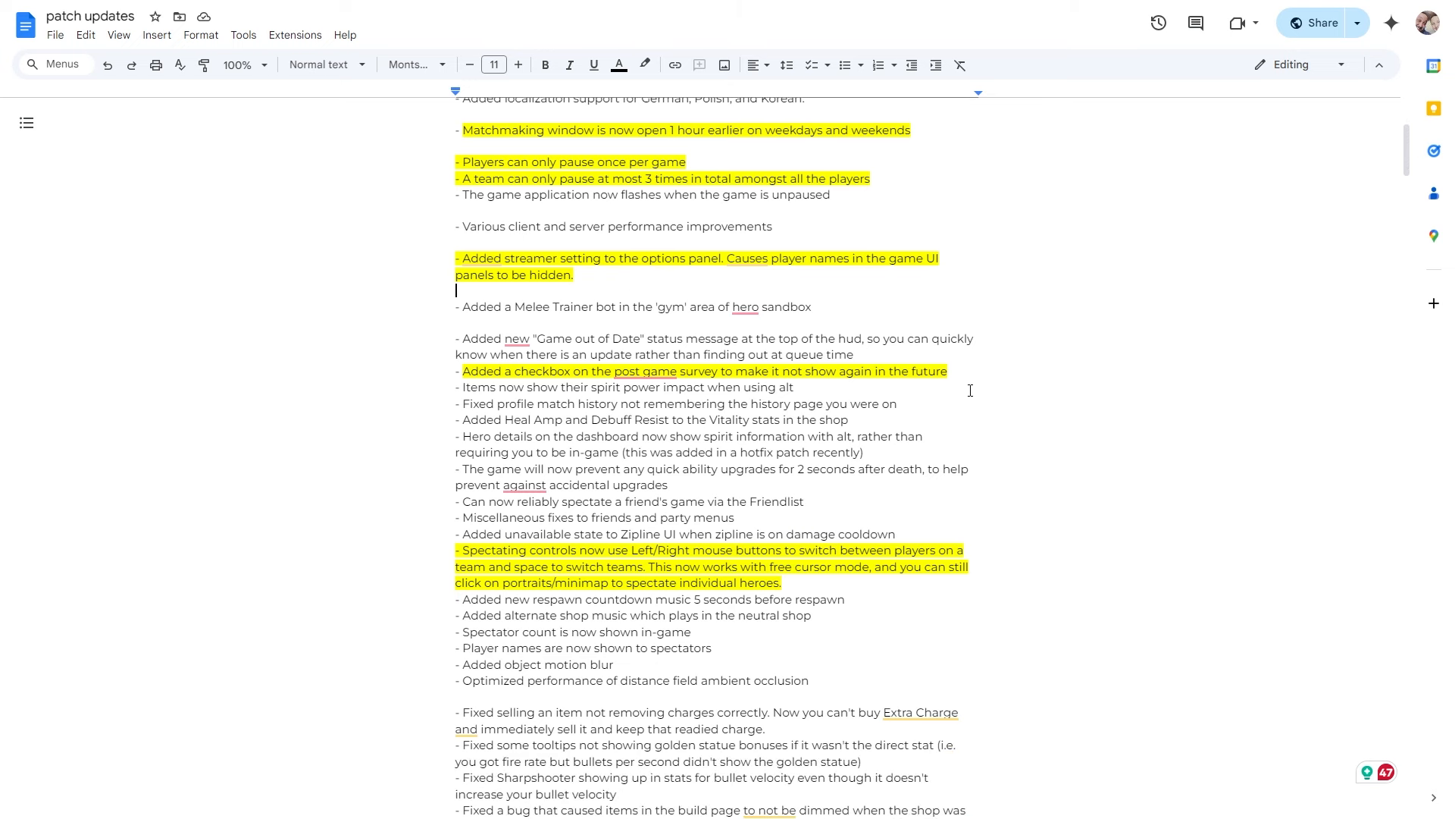
{"action": "mouse_move", "coordinate": [969, 374]}
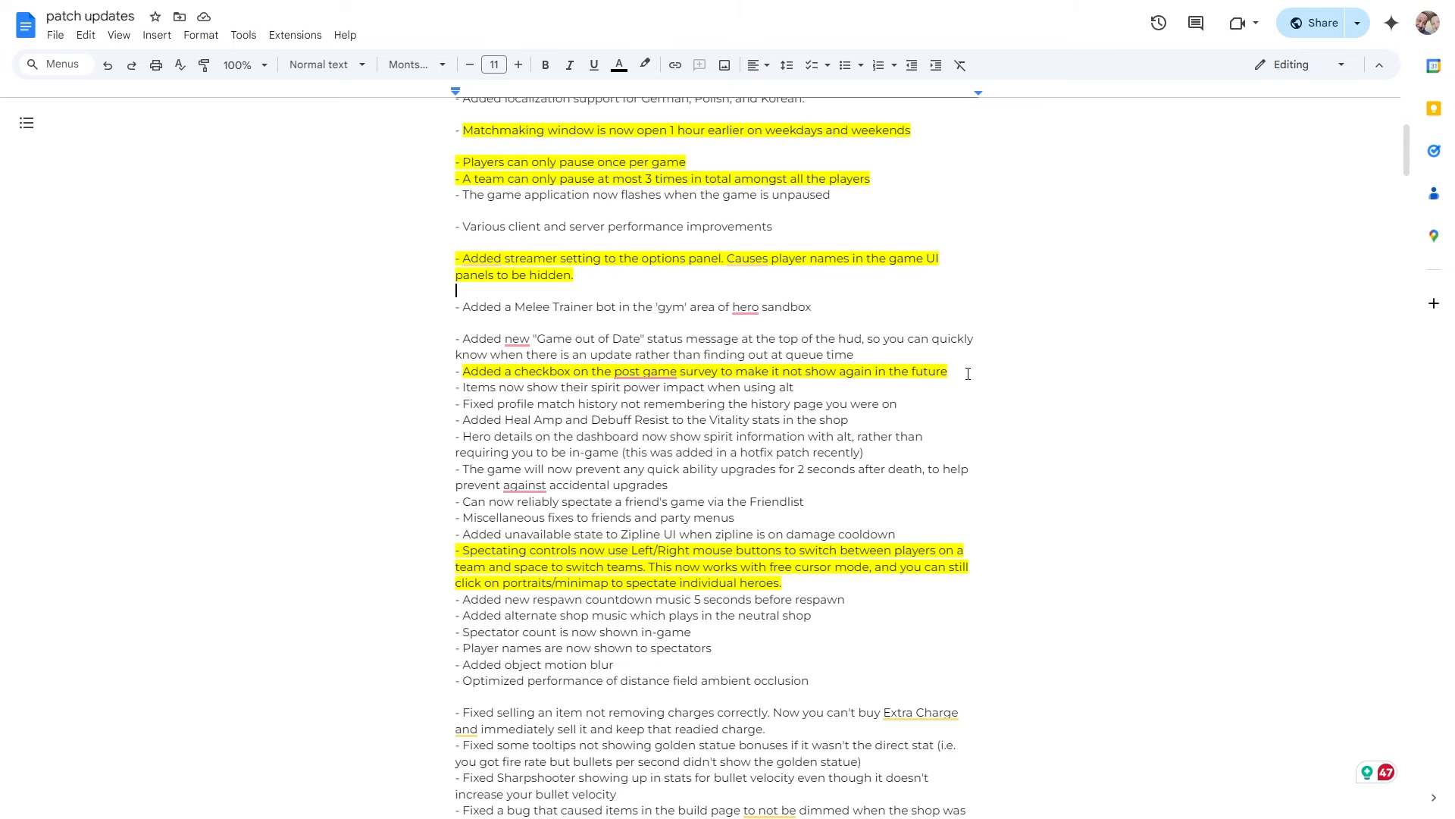
{"action": "mouse_move", "coordinate": [923, 385]}
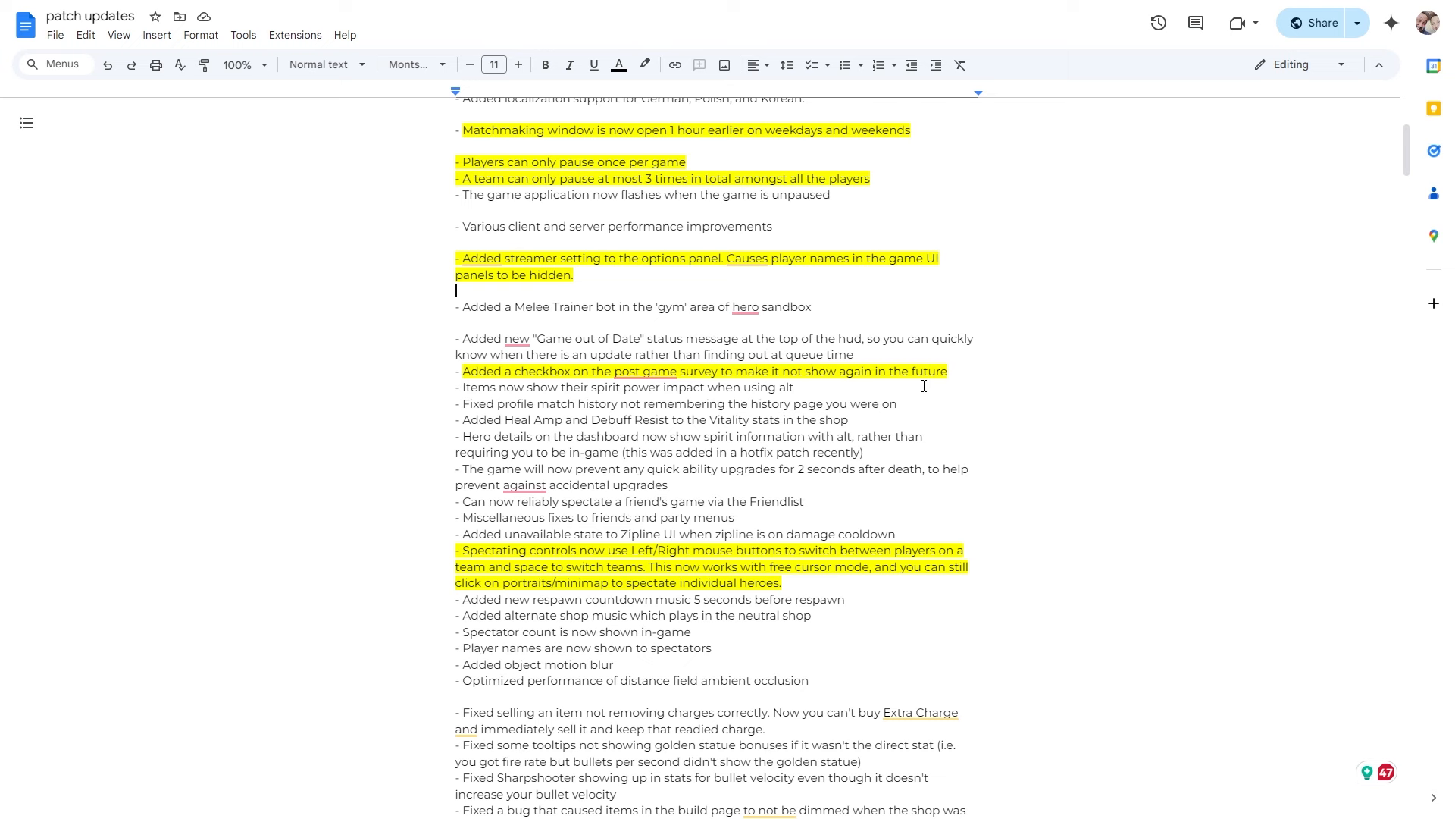
{"action": "scroll", "scroll_direction": "down", "scroll_amount": 3}
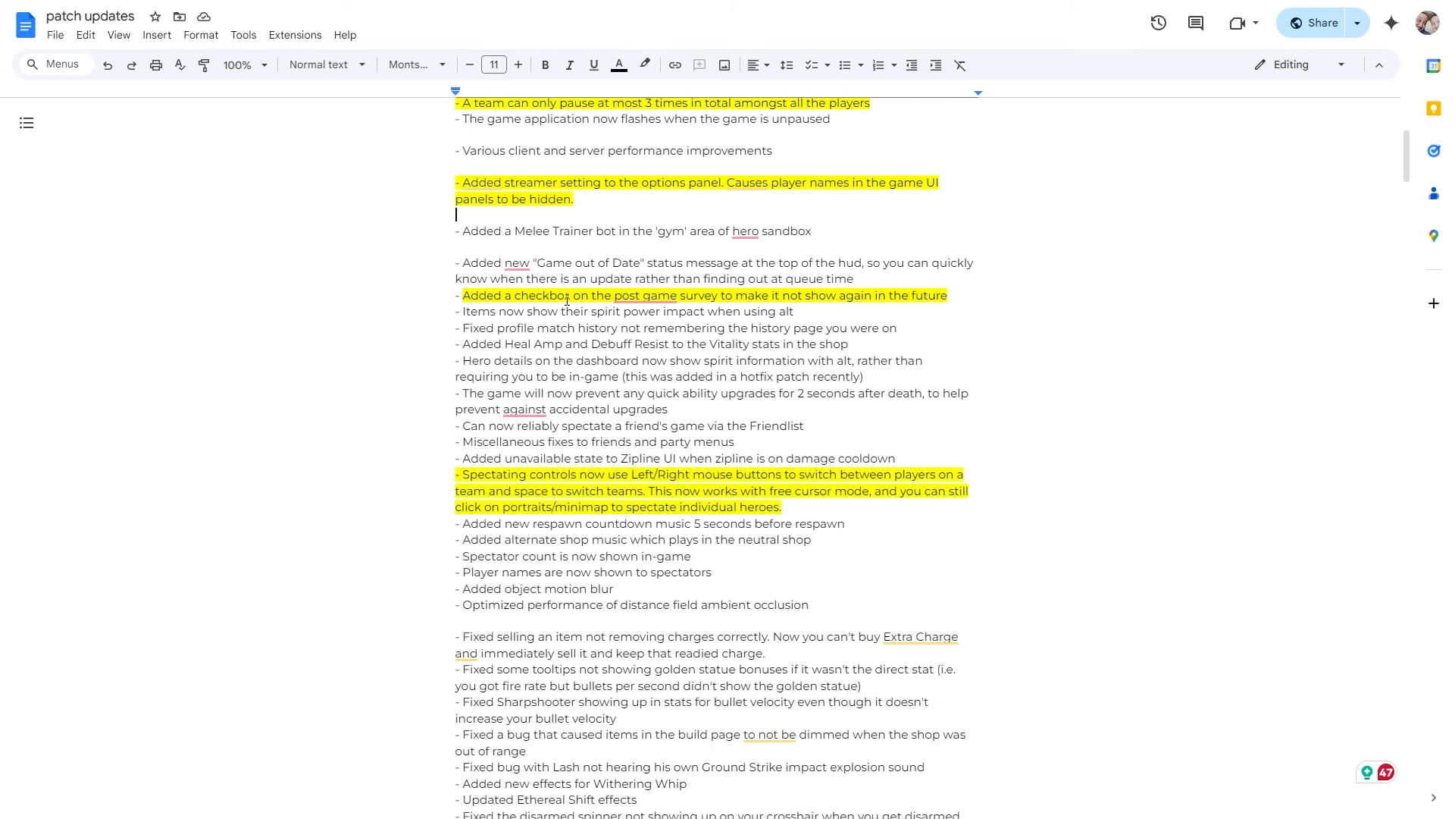
{"action": "mouse_move", "coordinate": [789, 298]}
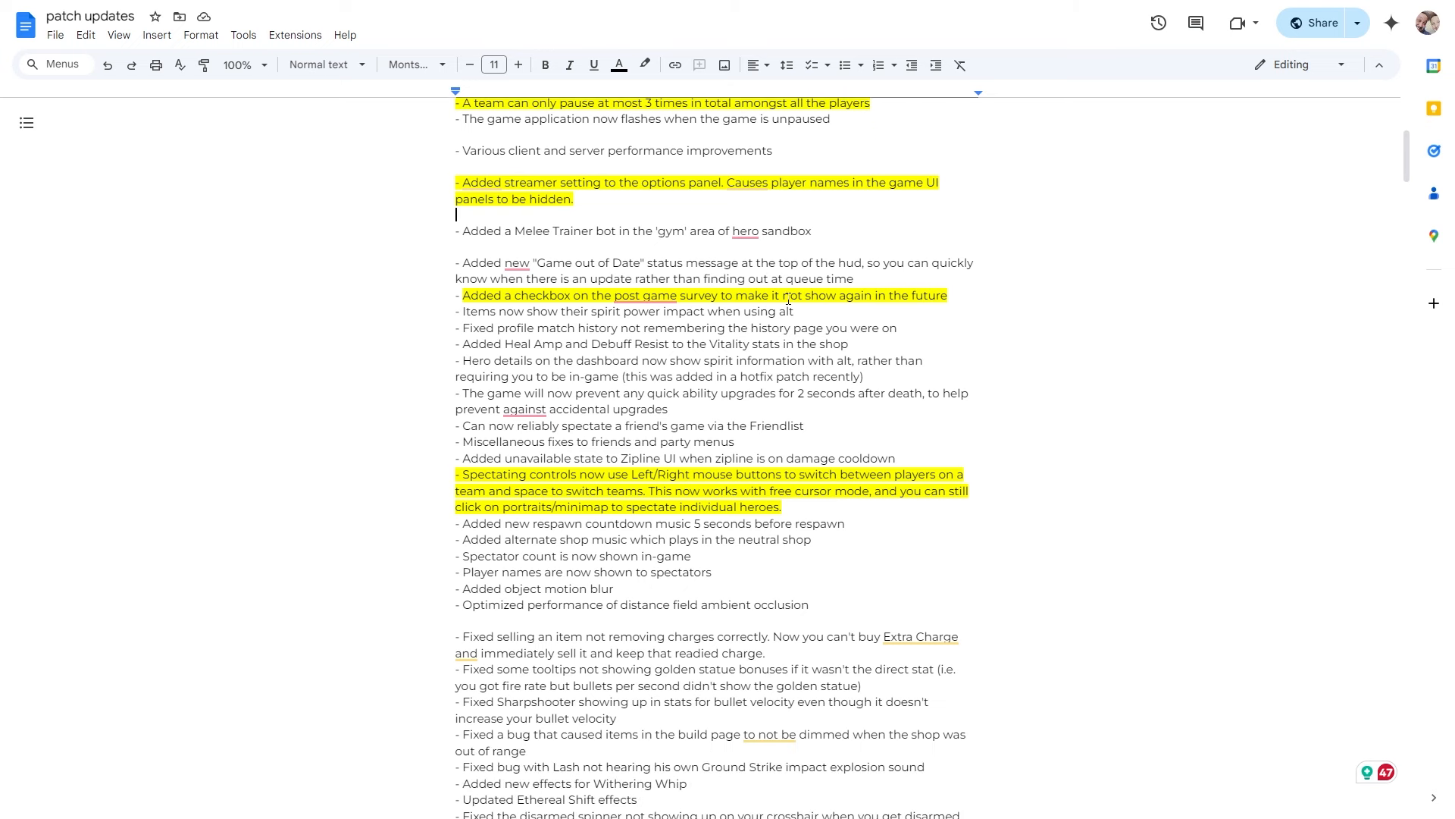
{"action": "mouse_move", "coordinate": [951, 305]}
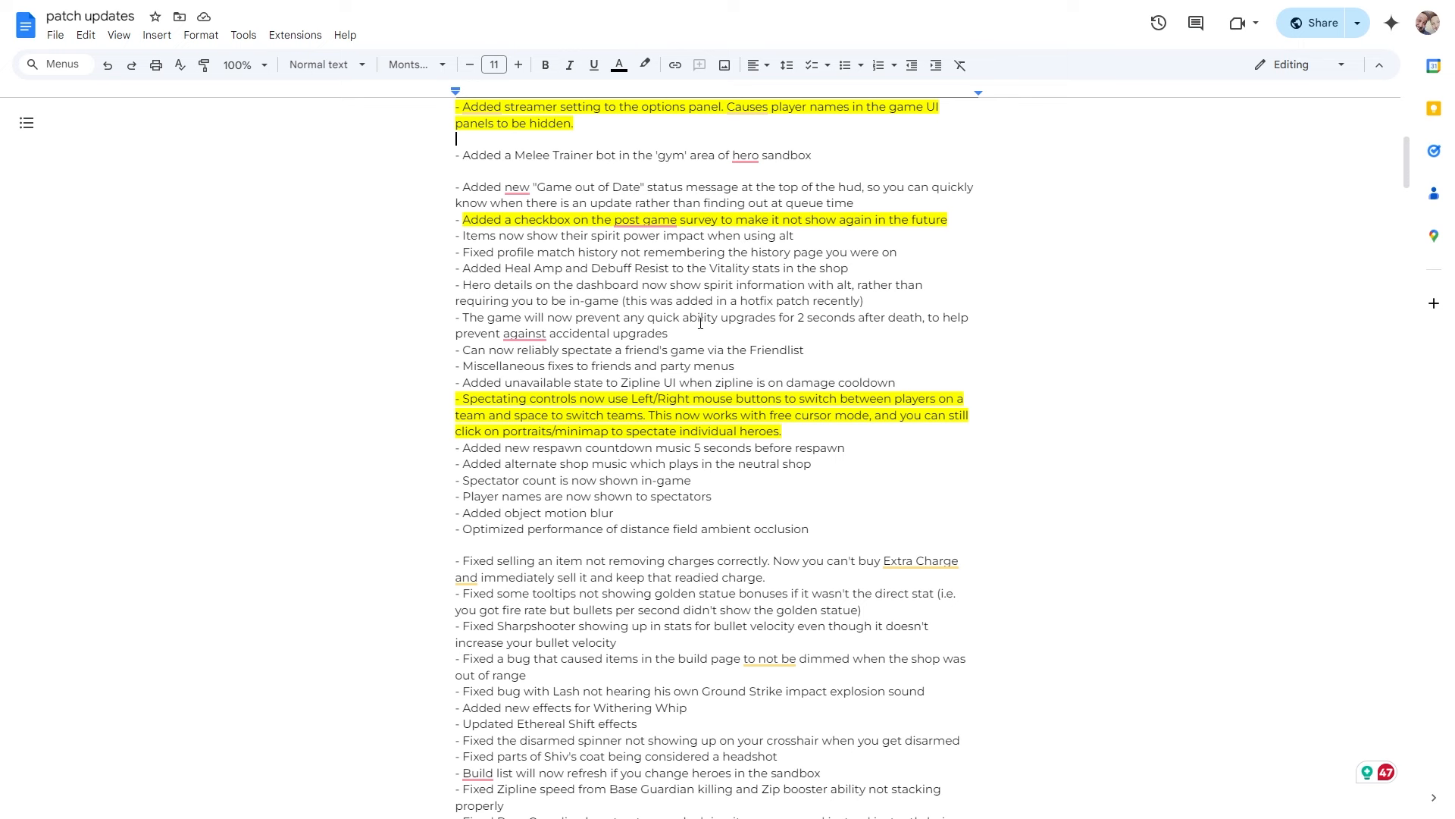
{"action": "mouse_move", "coordinate": [753, 295]}
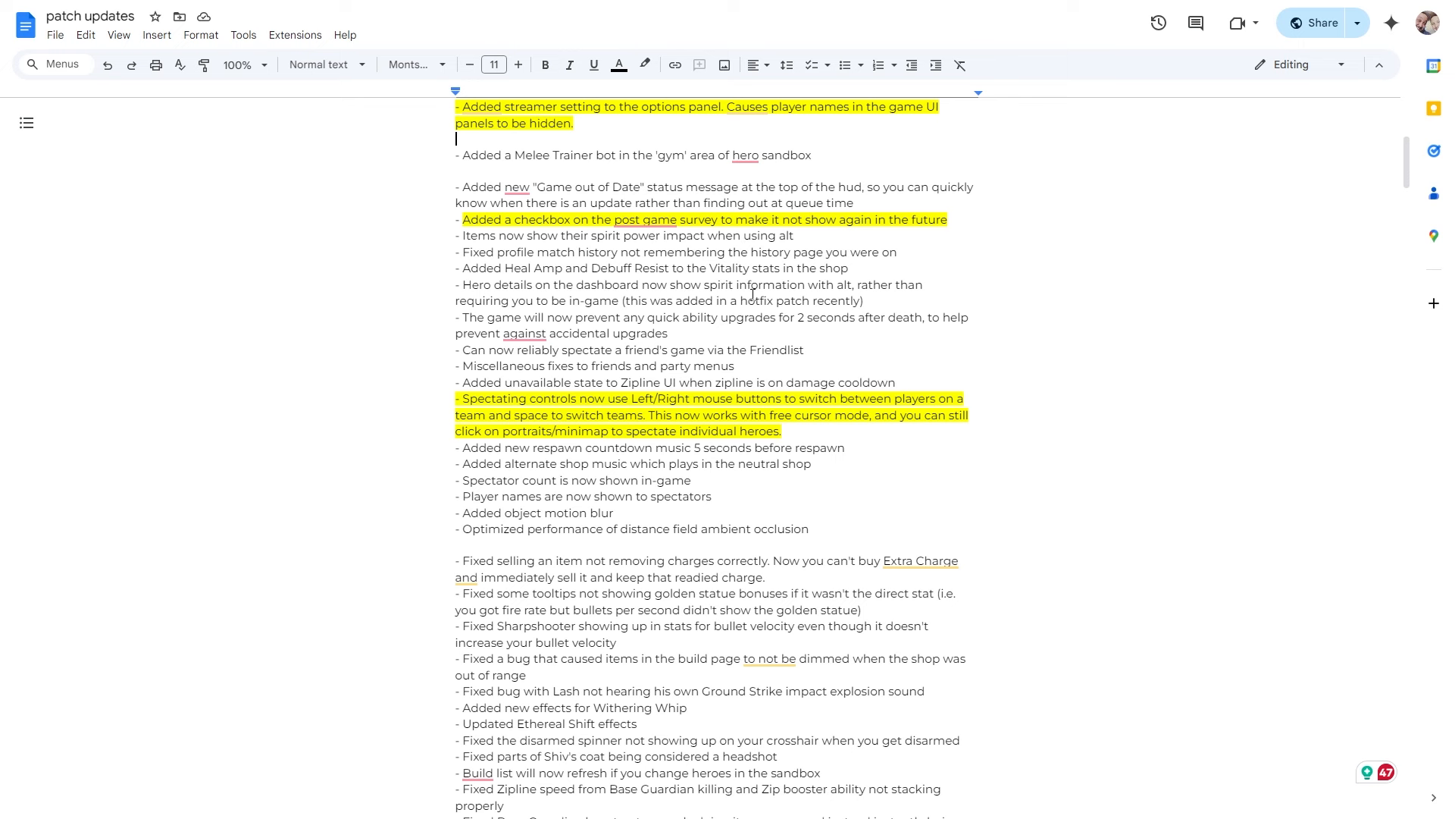
{"action": "mouse_move", "coordinate": [753, 296]}
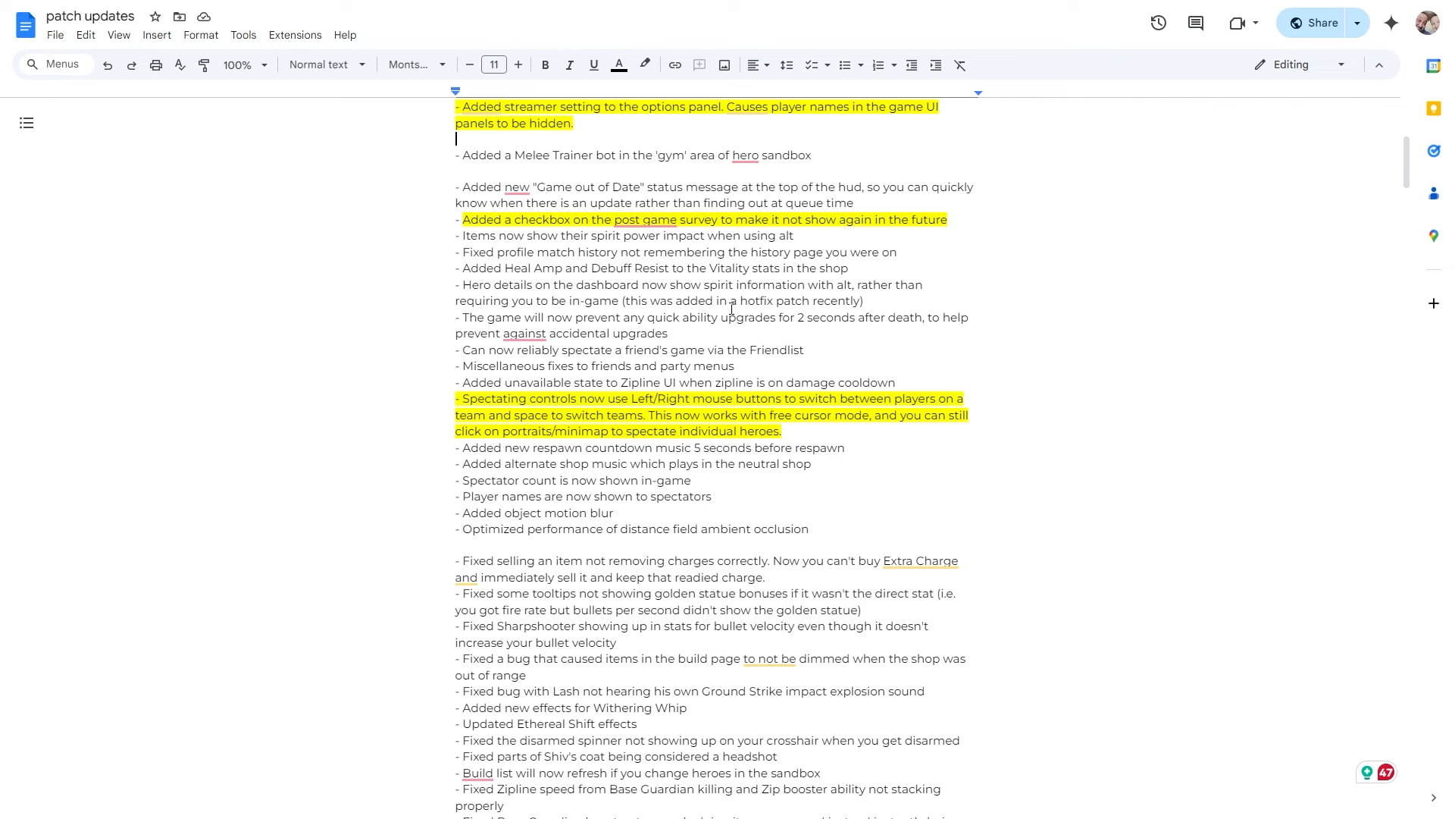
{"action": "mouse_move", "coordinate": [537, 411]}
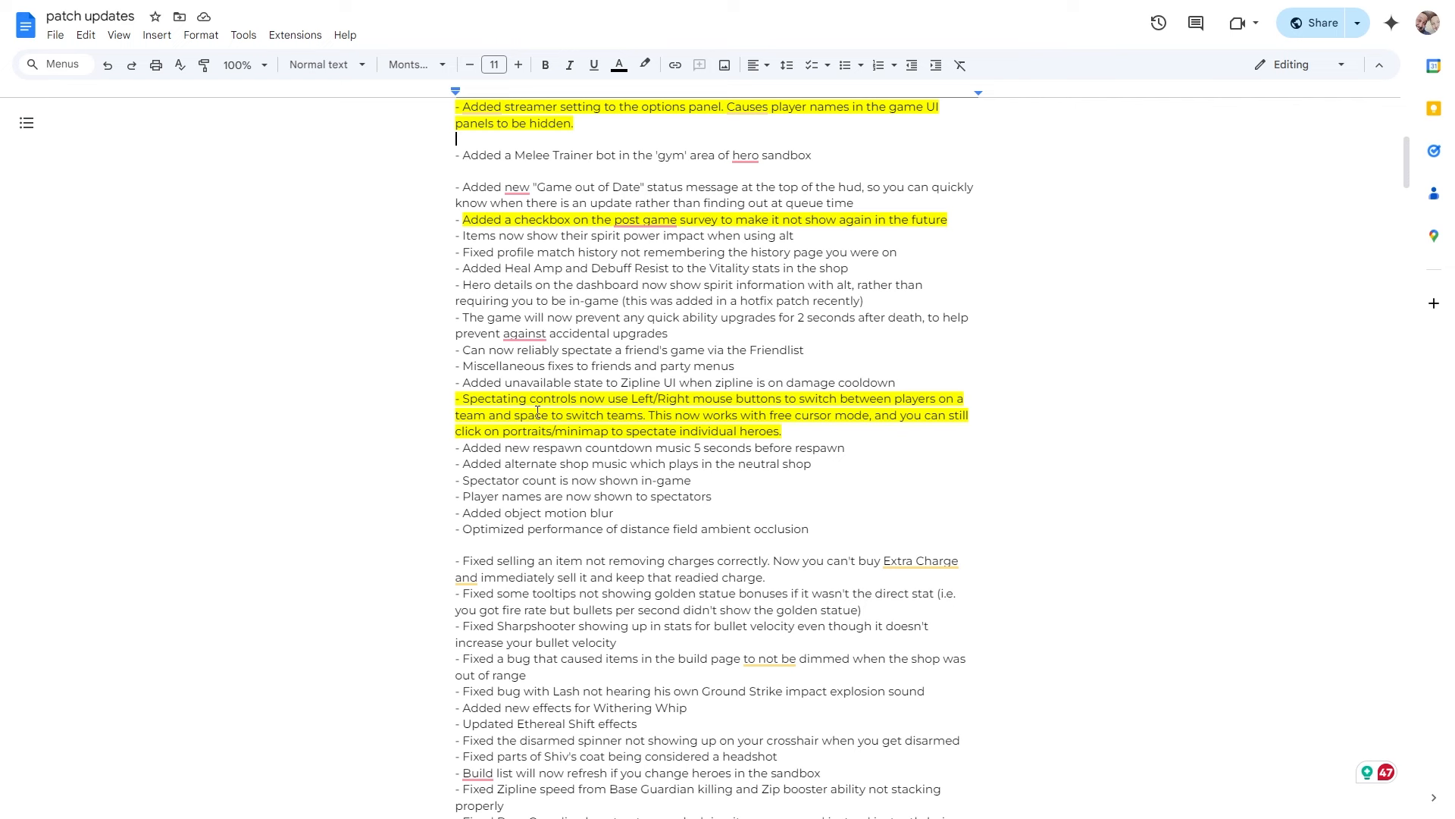
{"action": "scroll", "scroll_direction": "down", "scroll_amount": 3}
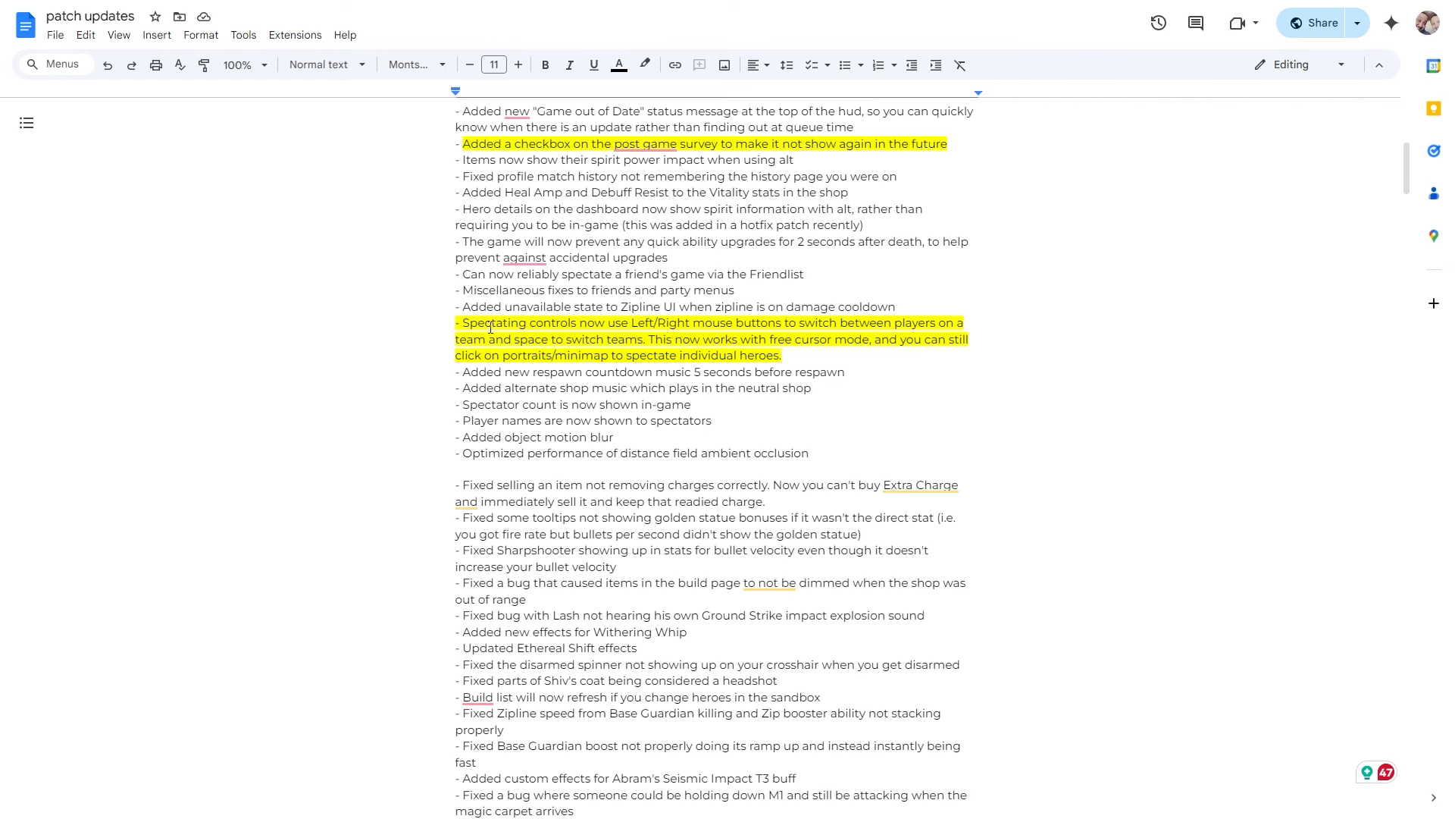
{"action": "mouse_move", "coordinate": [535, 324]}
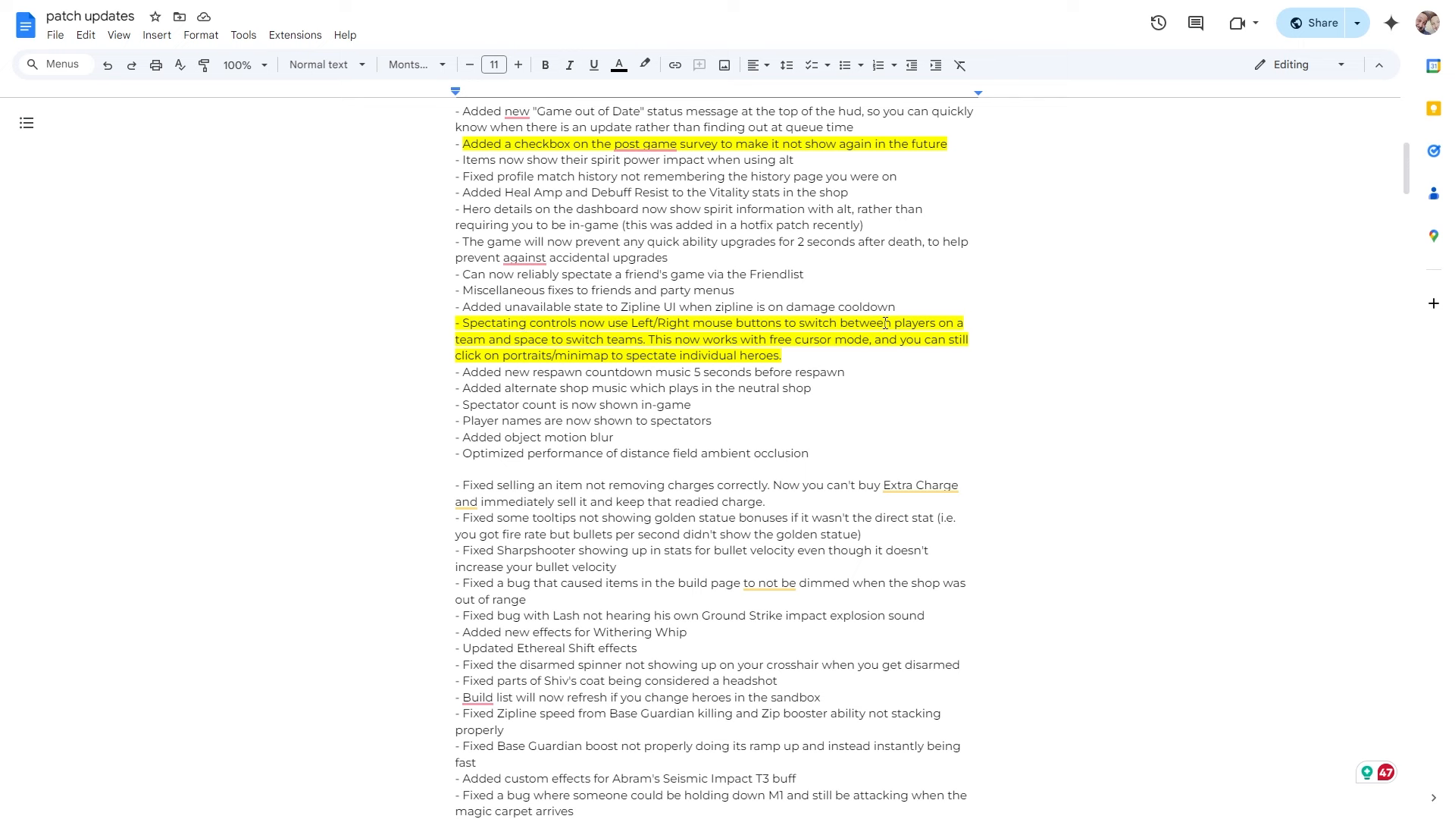
{"action": "mouse_move", "coordinate": [529, 338]}
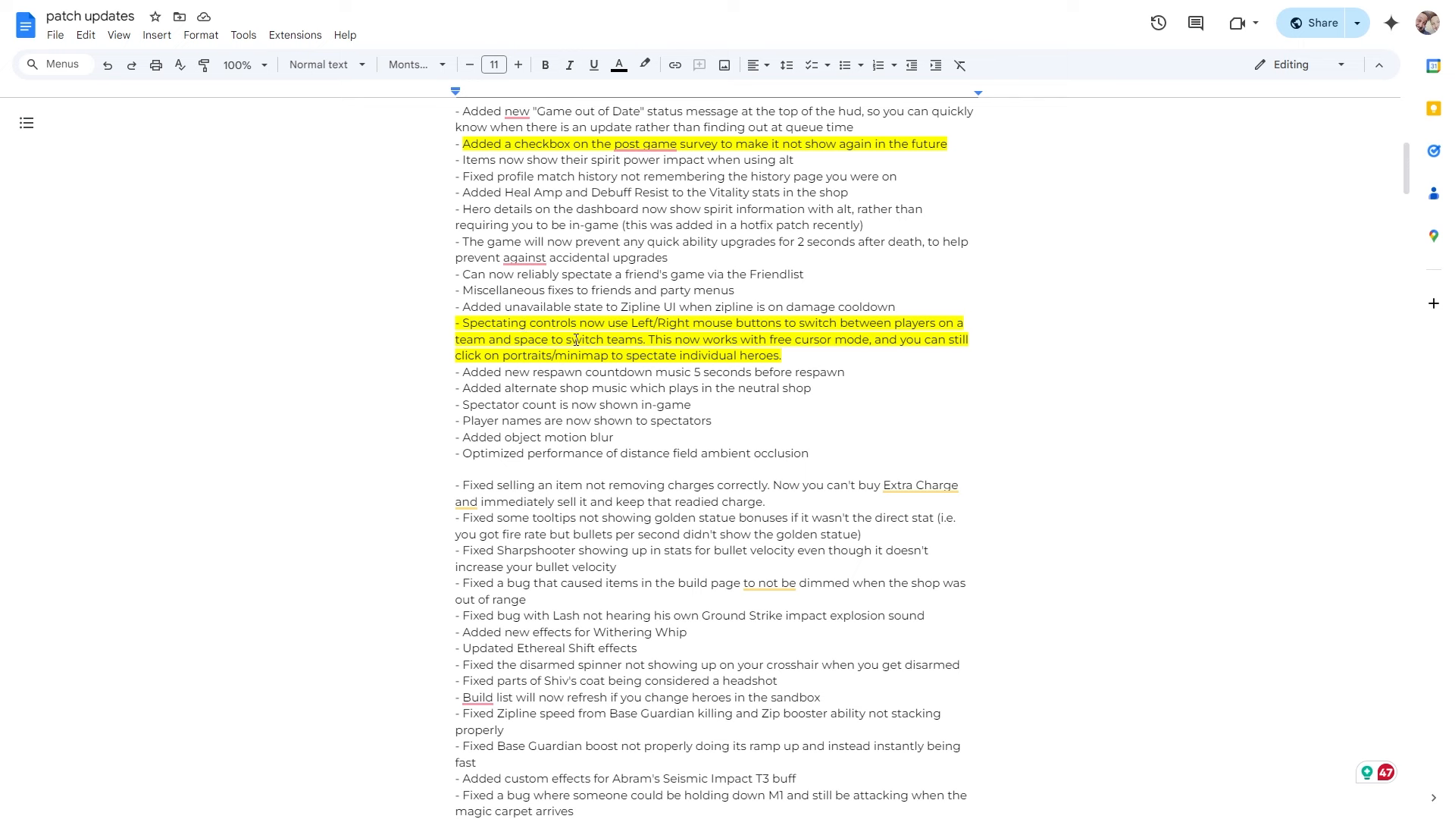
{"action": "mouse_move", "coordinate": [396, 367]}
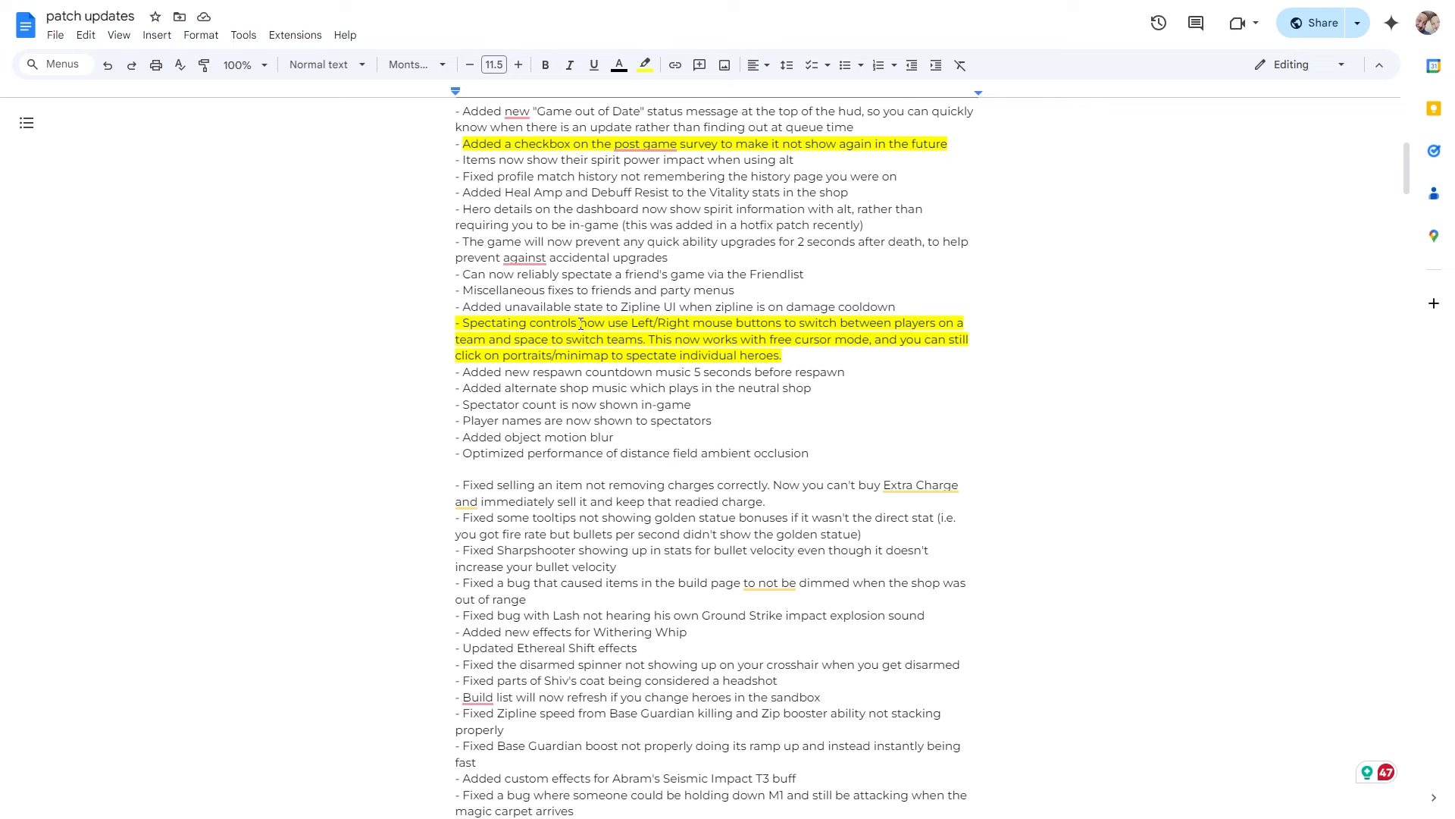
{"action": "scroll", "scroll_direction": "down", "scroll_amount": 3}
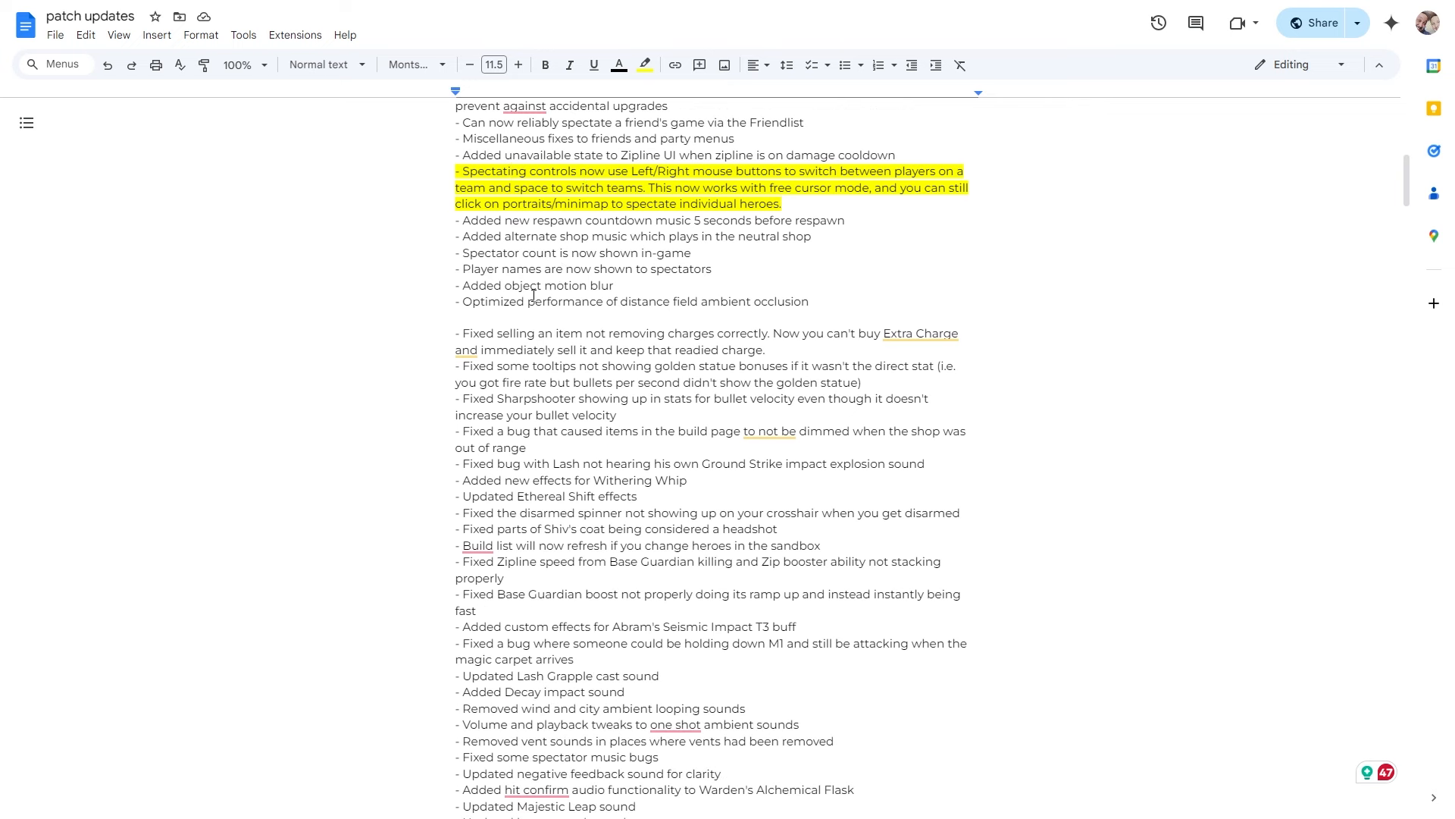
{"action": "scroll", "scroll_direction": "up", "scroll_amount": 3}
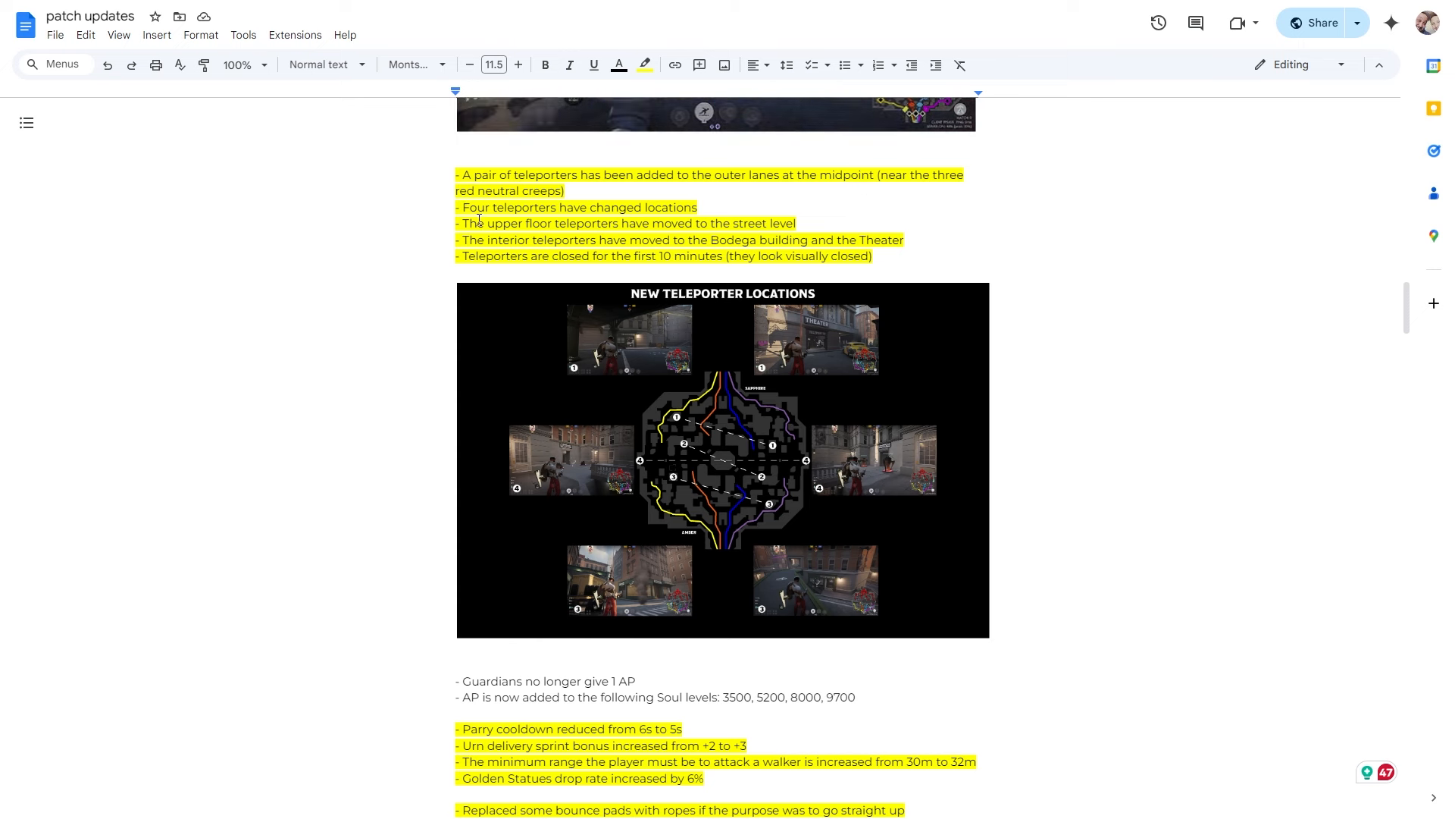
{"action": "mouse_move", "coordinate": [732, 224]}
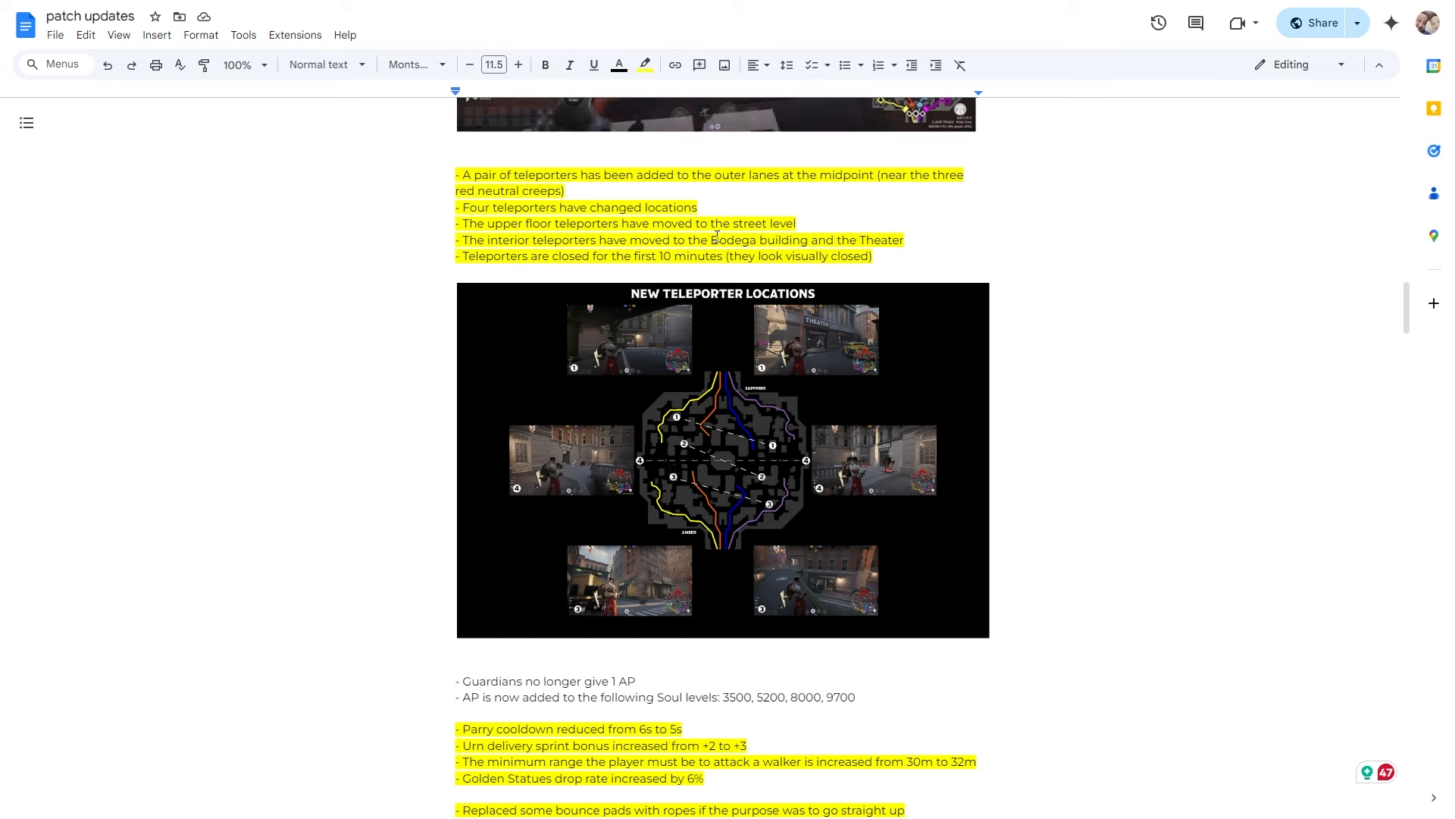
{"action": "scroll", "scroll_direction": "down", "scroll_amount": 3}
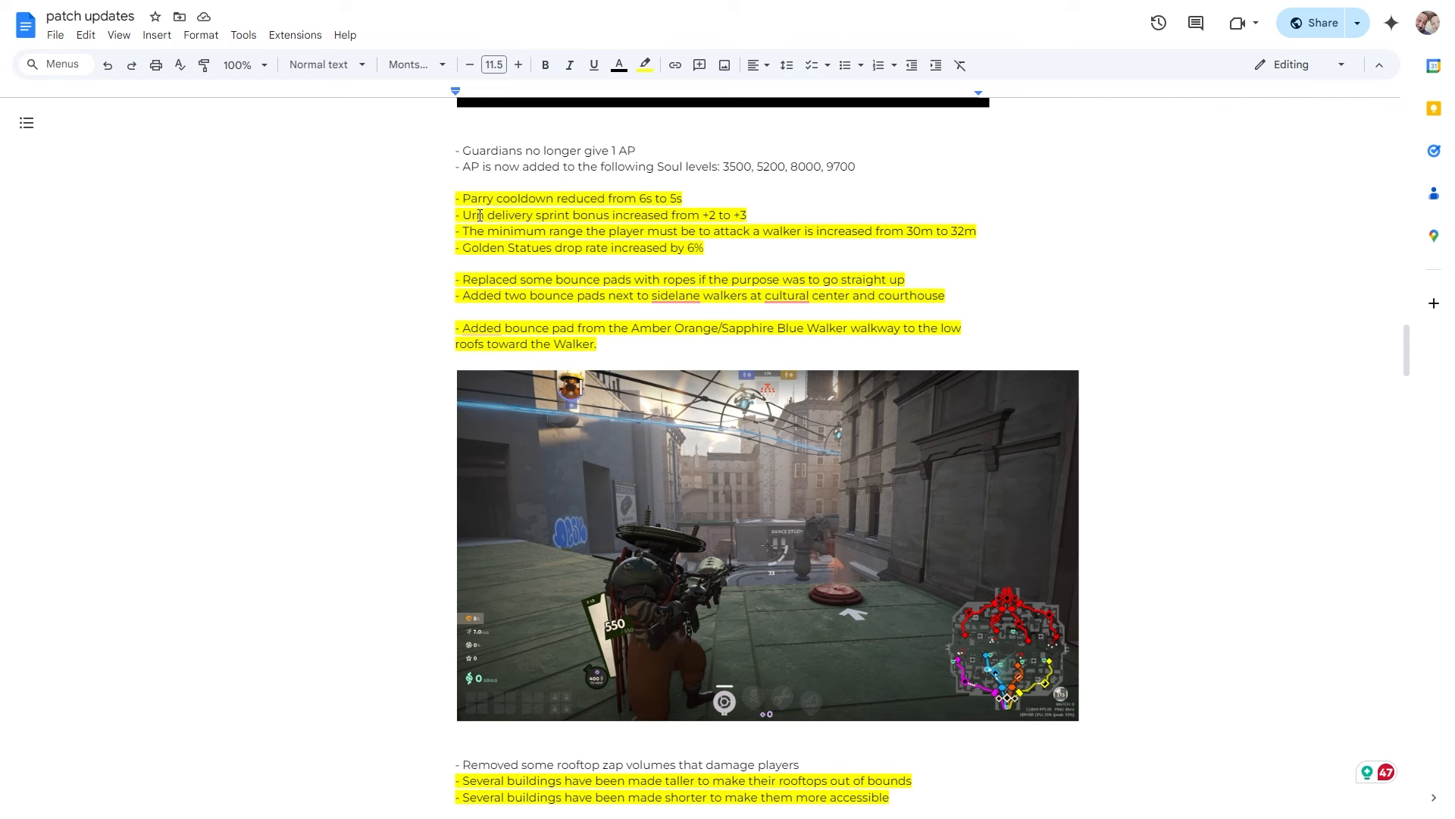
{"action": "scroll", "scroll_direction": "down", "scroll_amount": 3}
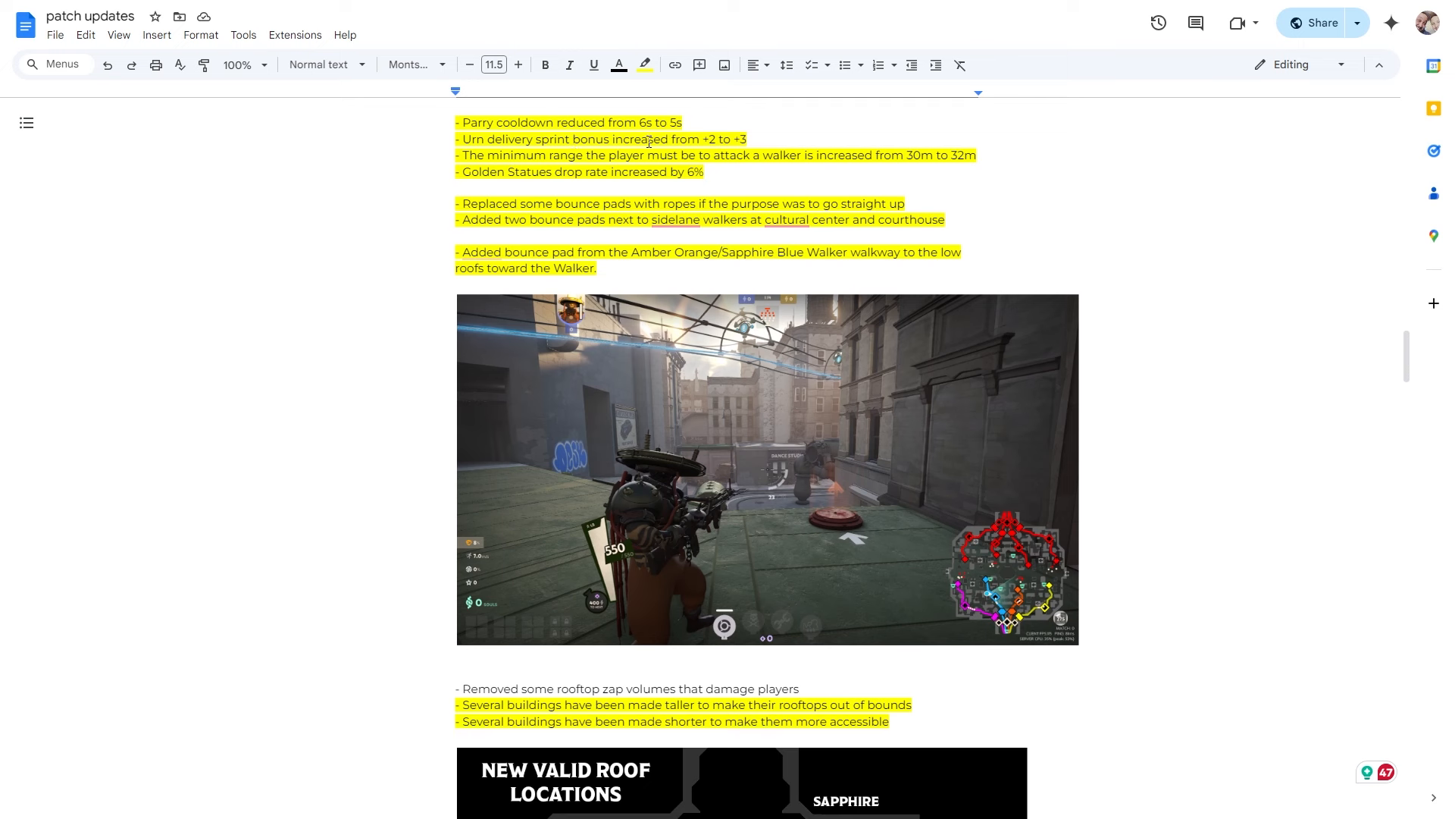
{"action": "mouse_move", "coordinate": [594, 159]}
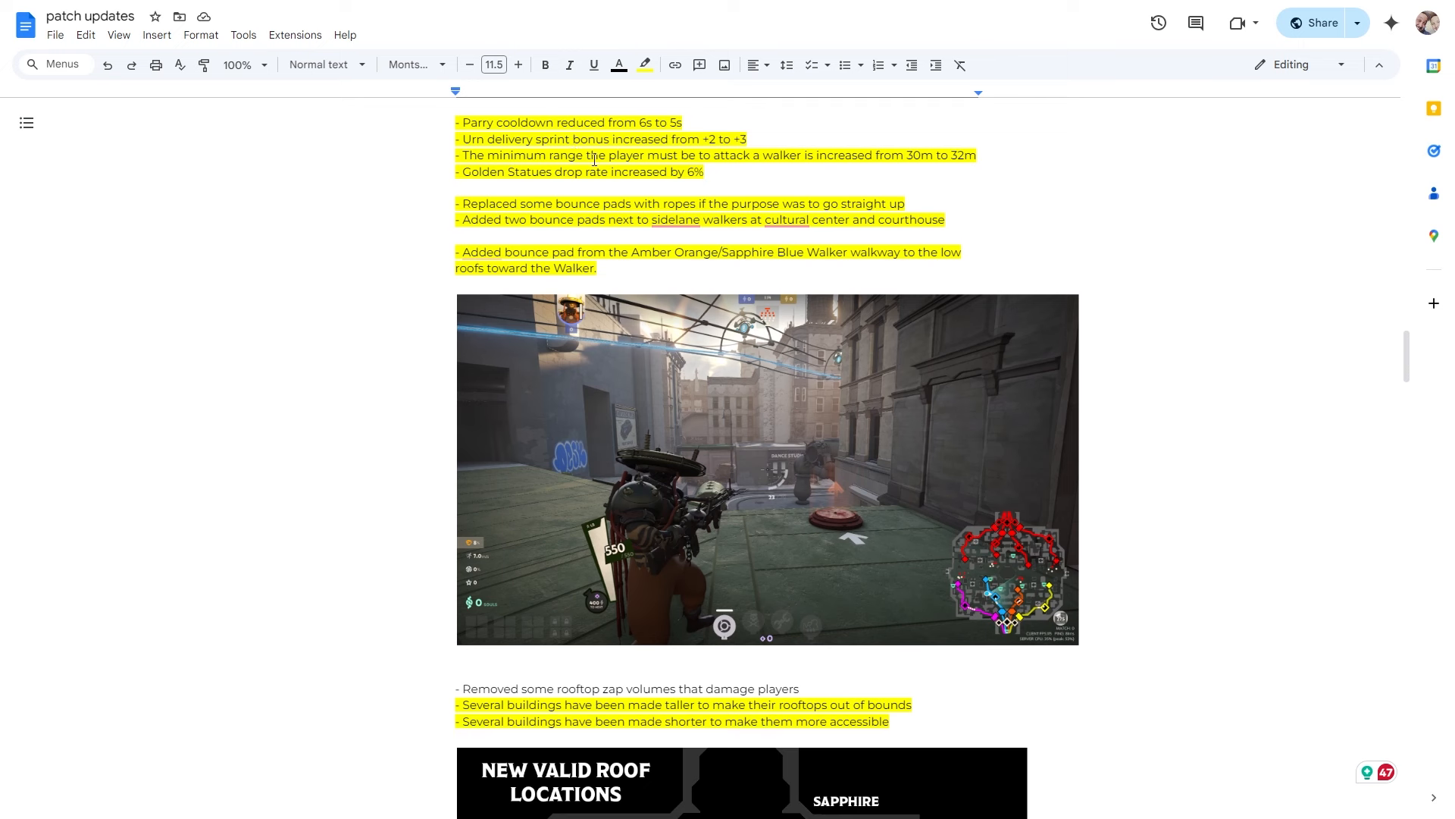
{"action": "mouse_move", "coordinate": [474, 154]}
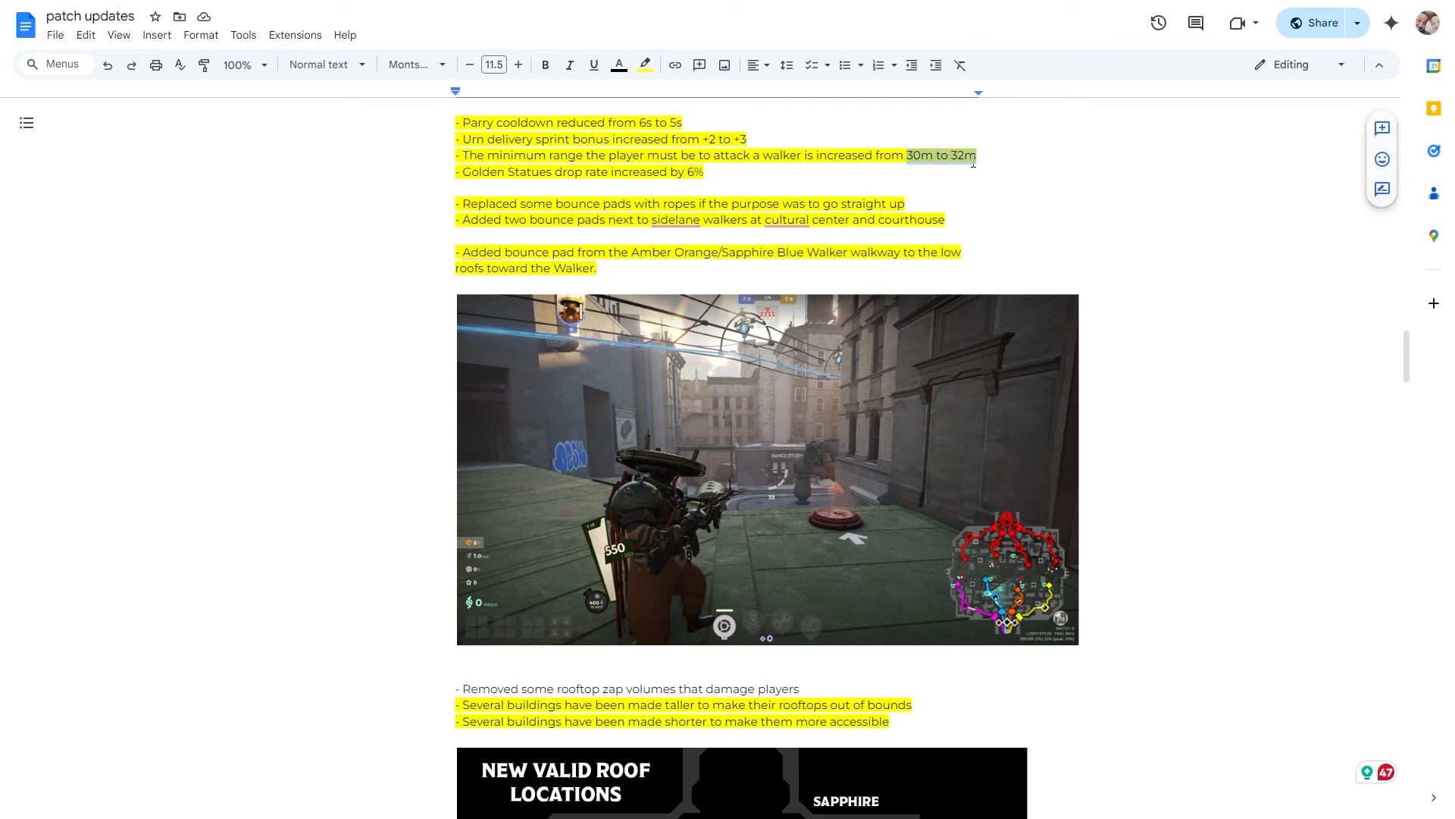
{"action": "left_click", "coordinate": [905, 155]}
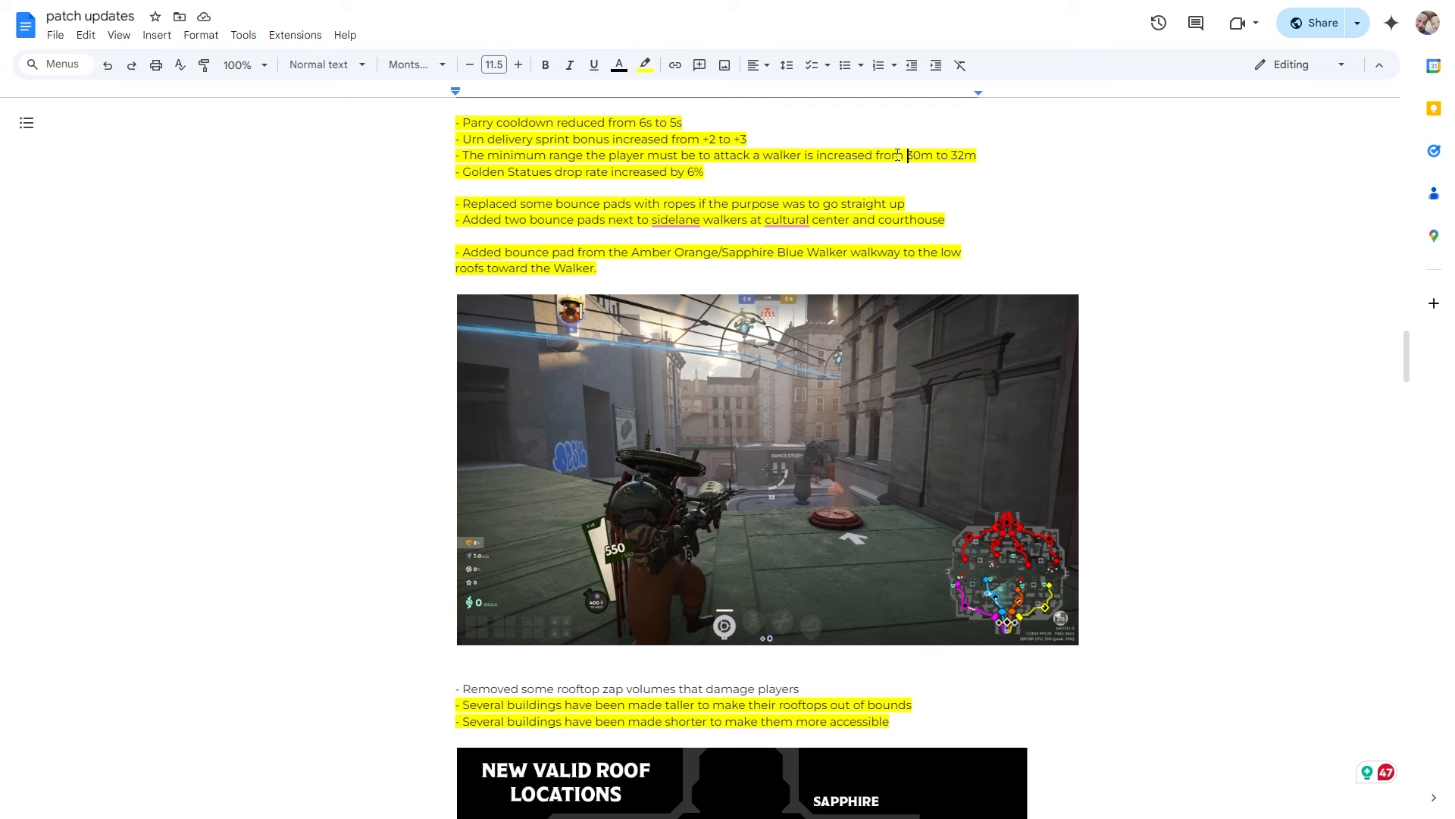
{"action": "mouse_move", "coordinate": [935, 154]}
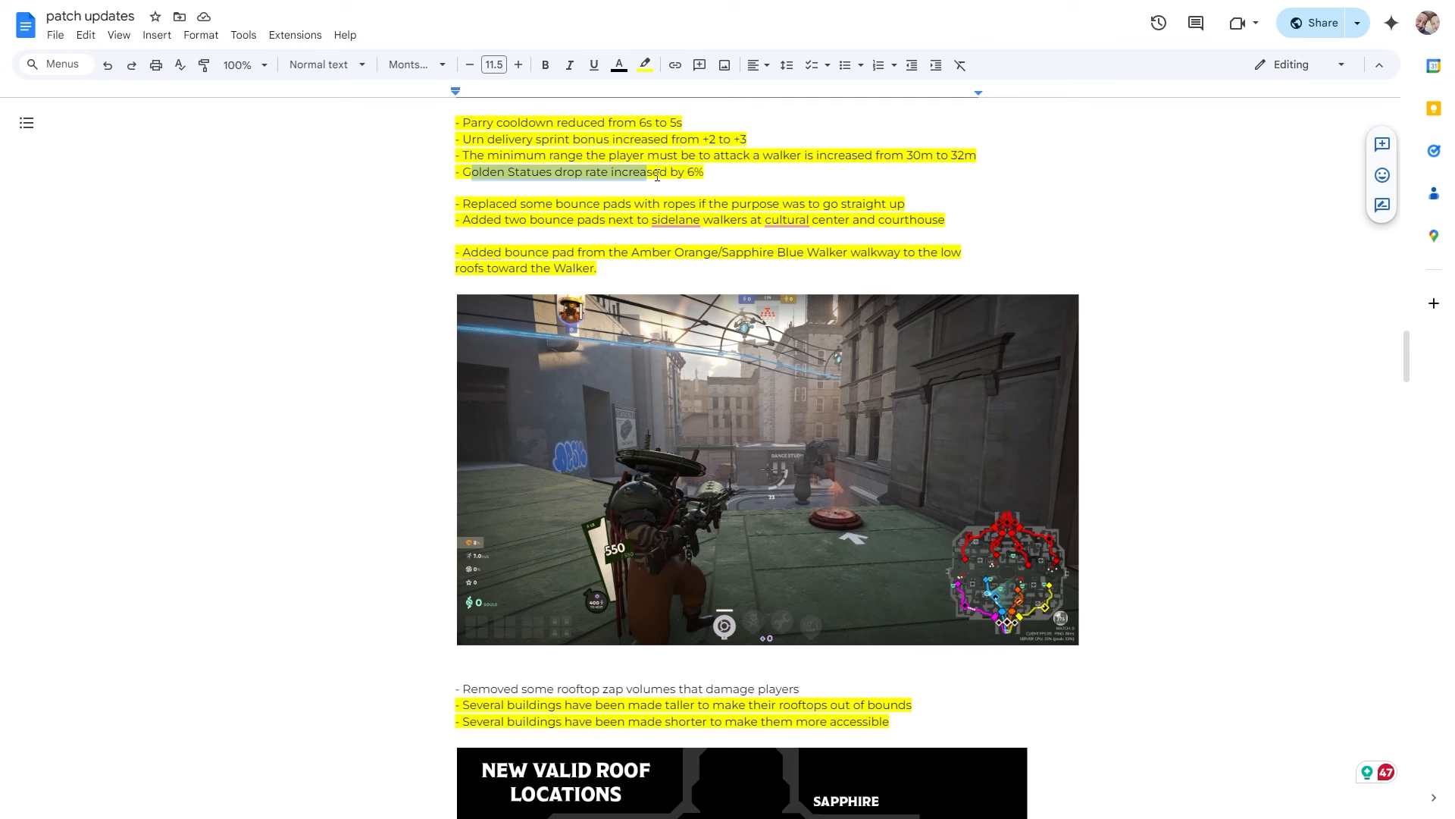
{"action": "left_click", "coordinate": [708, 171]}
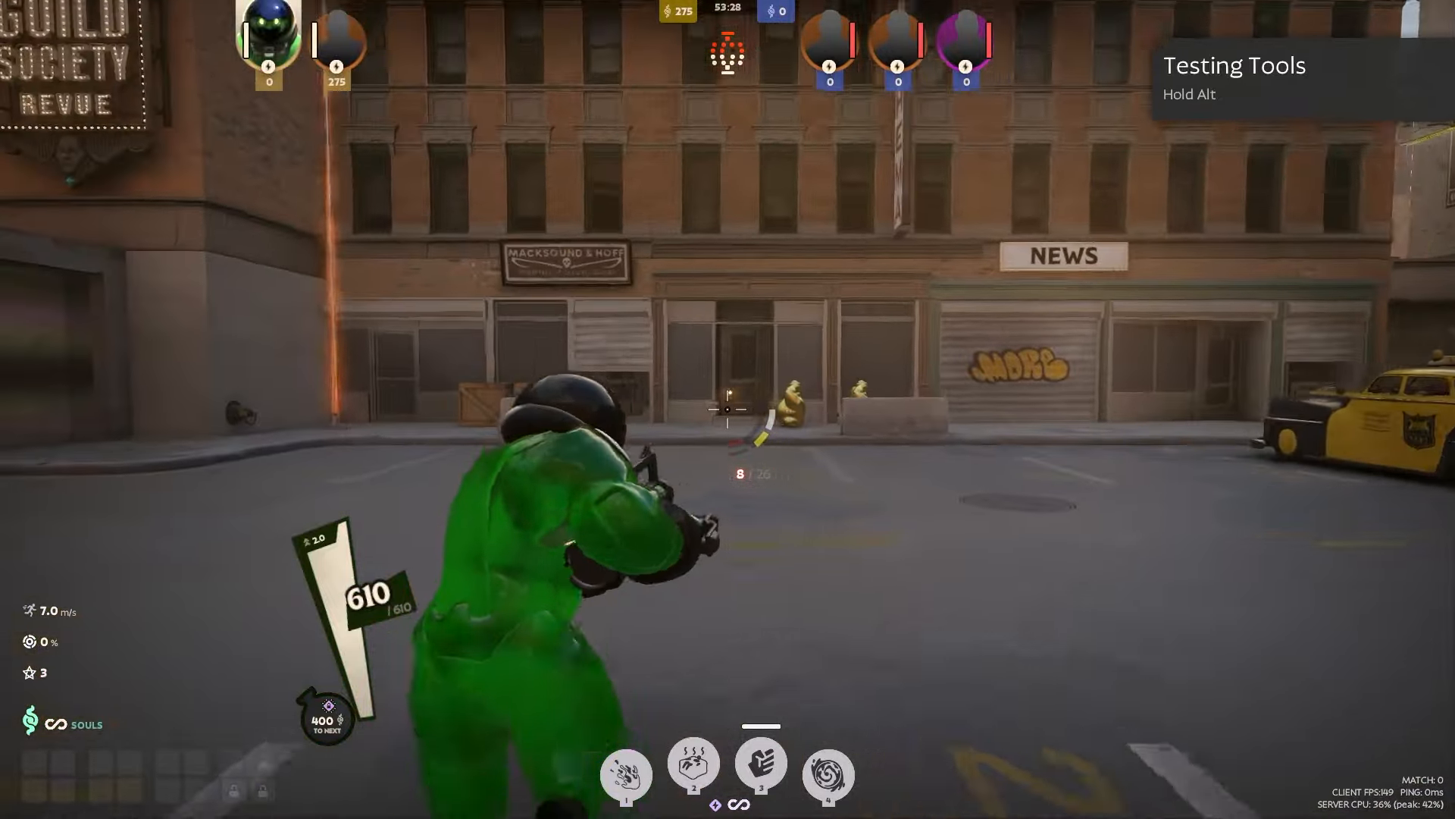
Switch from the Deadlock practice match back to the patch updates document
{"action": "key", "text": "alt+tab"}
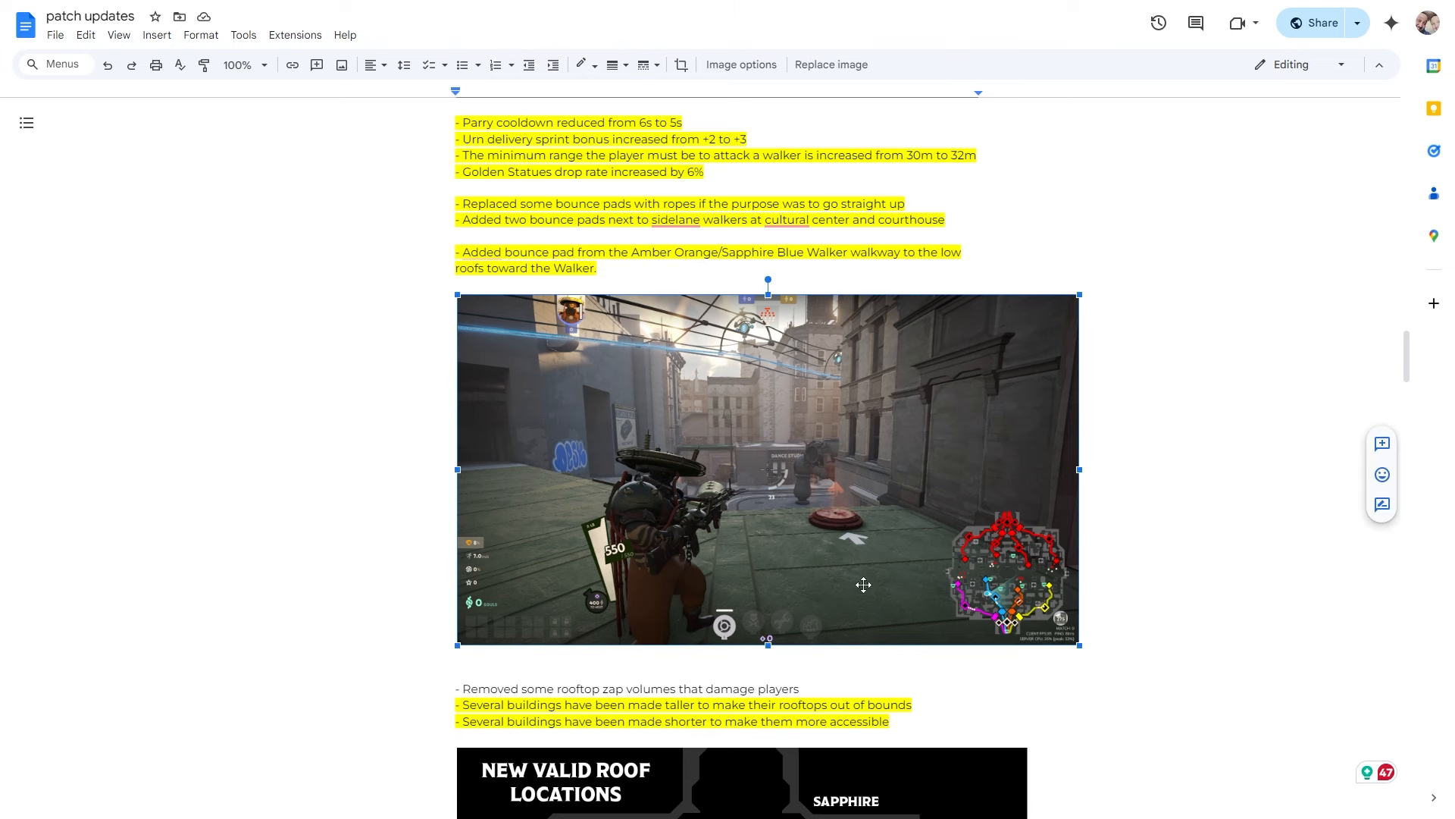
{"action": "mouse_move", "coordinate": [796, 435]}
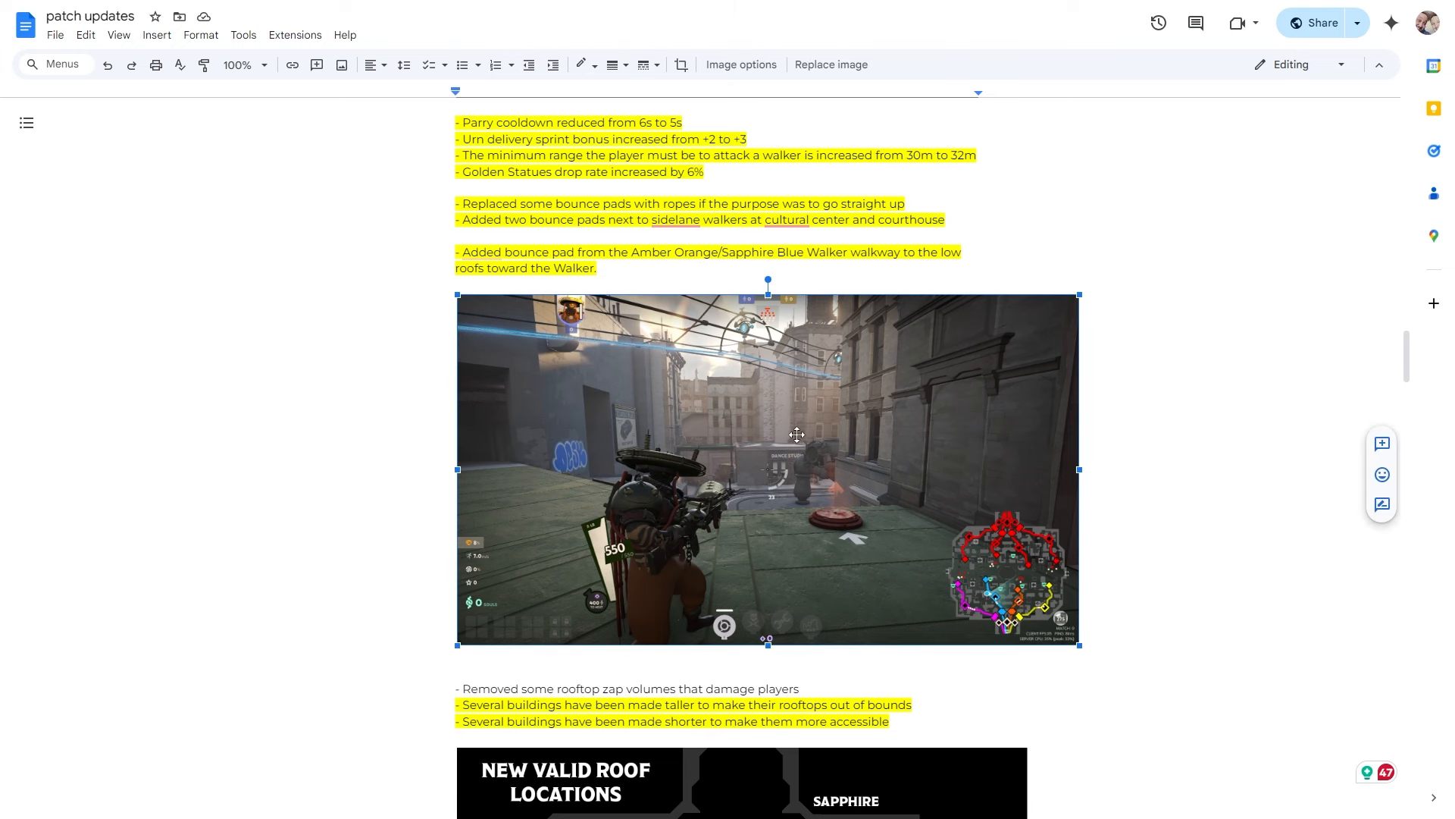
{"action": "scroll", "scroll_direction": "down", "scroll_amount": 3}
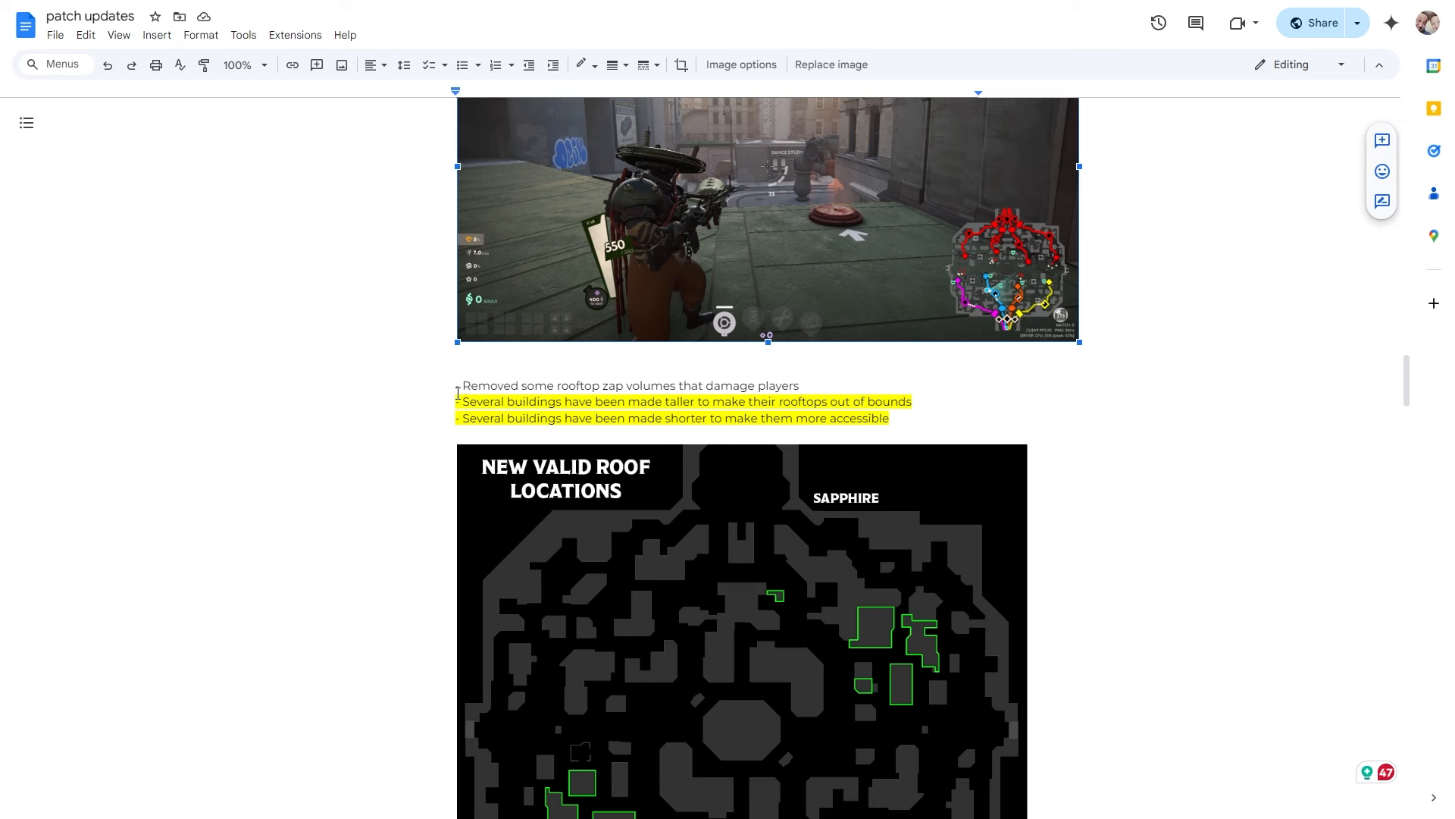
{"action": "scroll", "scroll_direction": "down", "scroll_amount": 3}
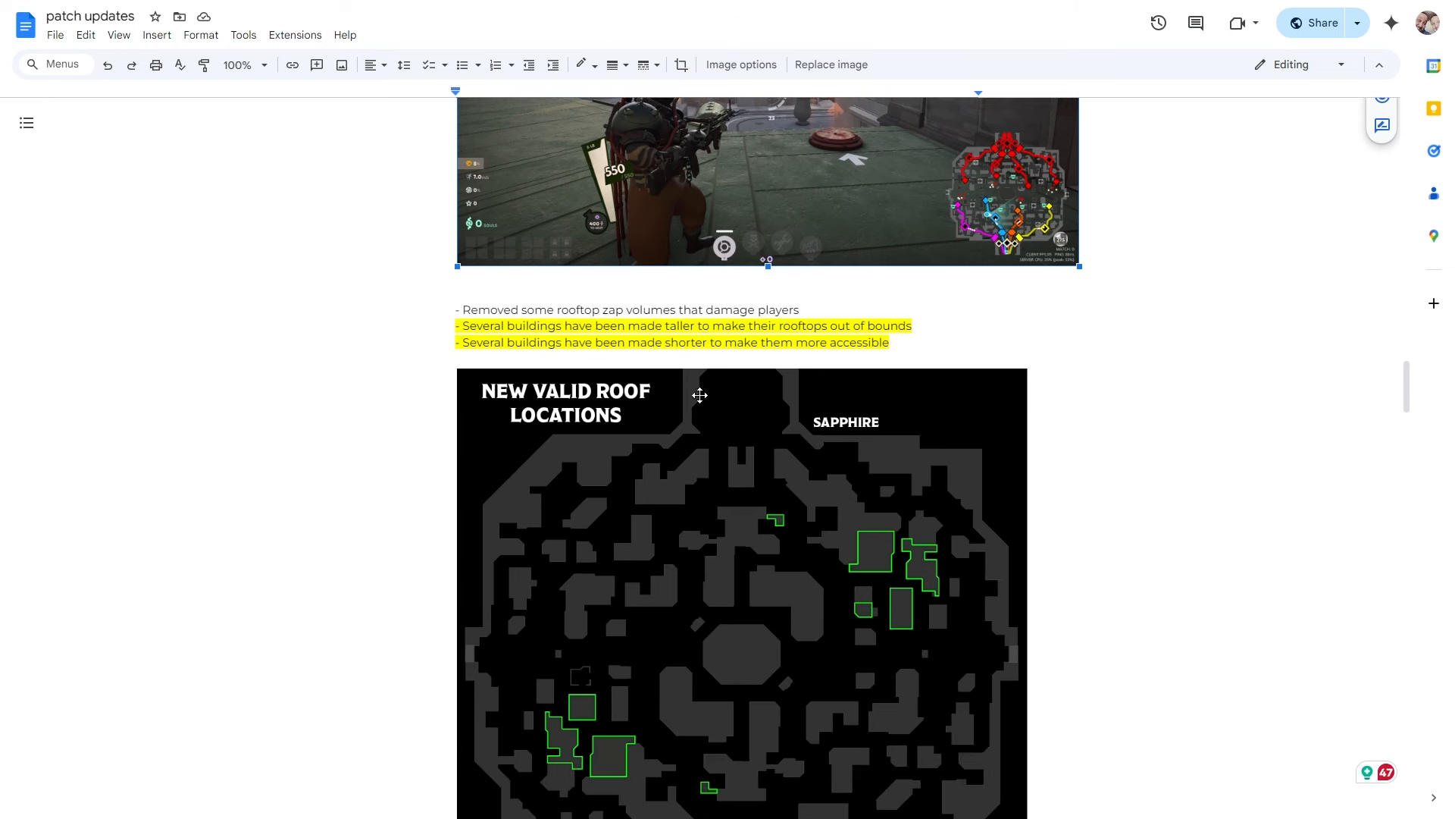
{"action": "mouse_move", "coordinate": [560, 337]}
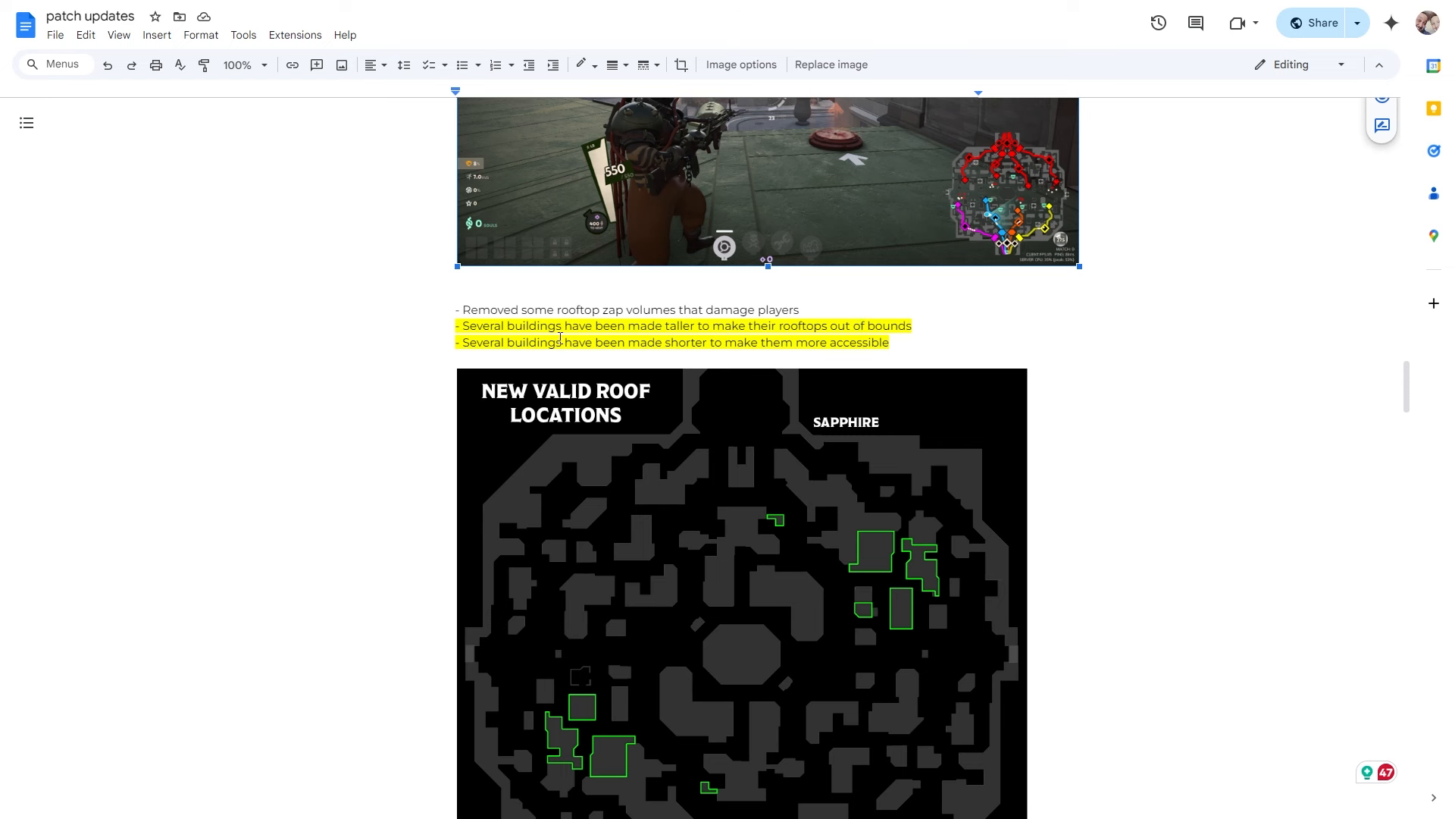
{"action": "mouse_move", "coordinate": [781, 342]}
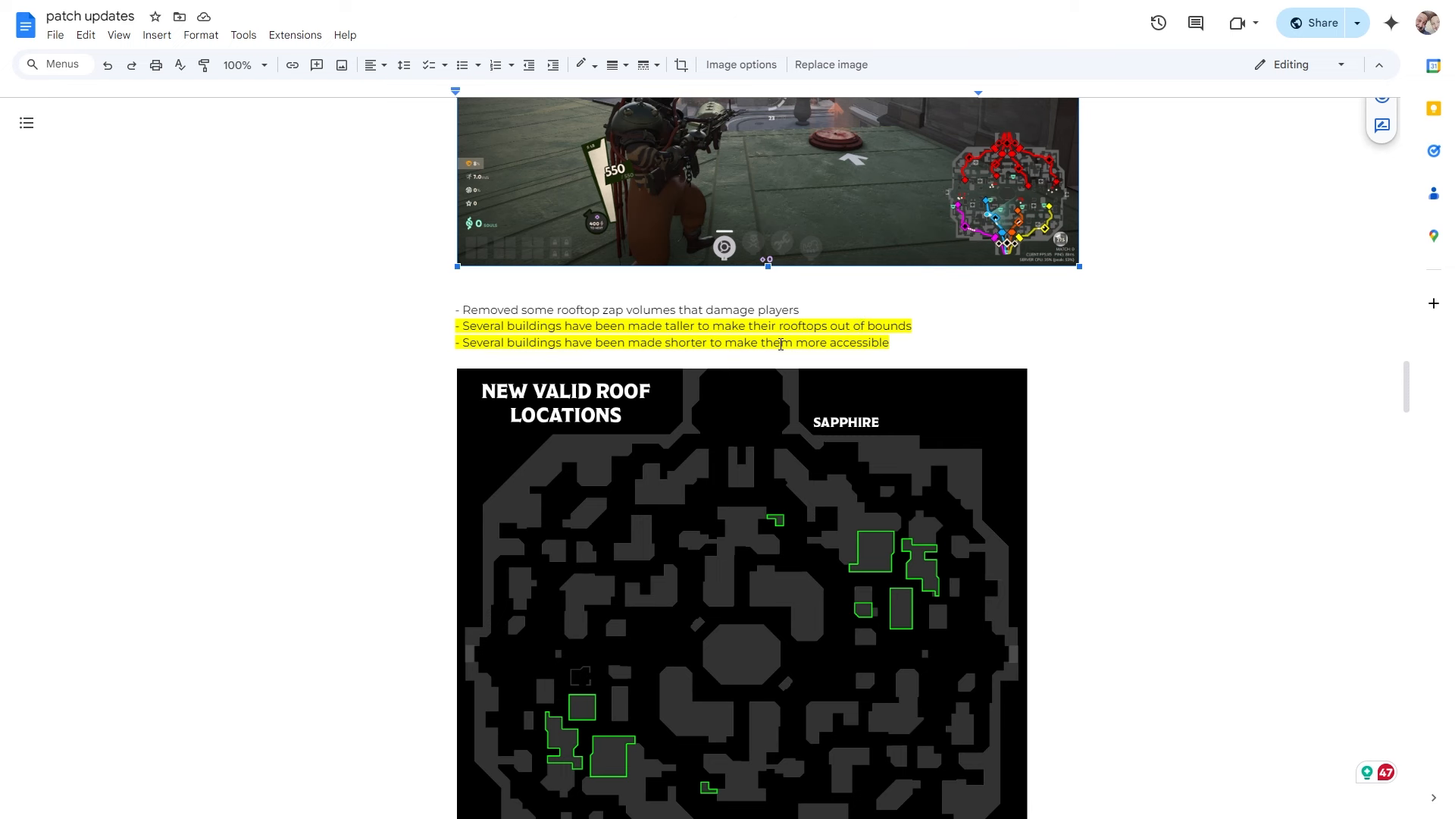
{"action": "scroll", "scroll_direction": "down", "scroll_amount": 3}
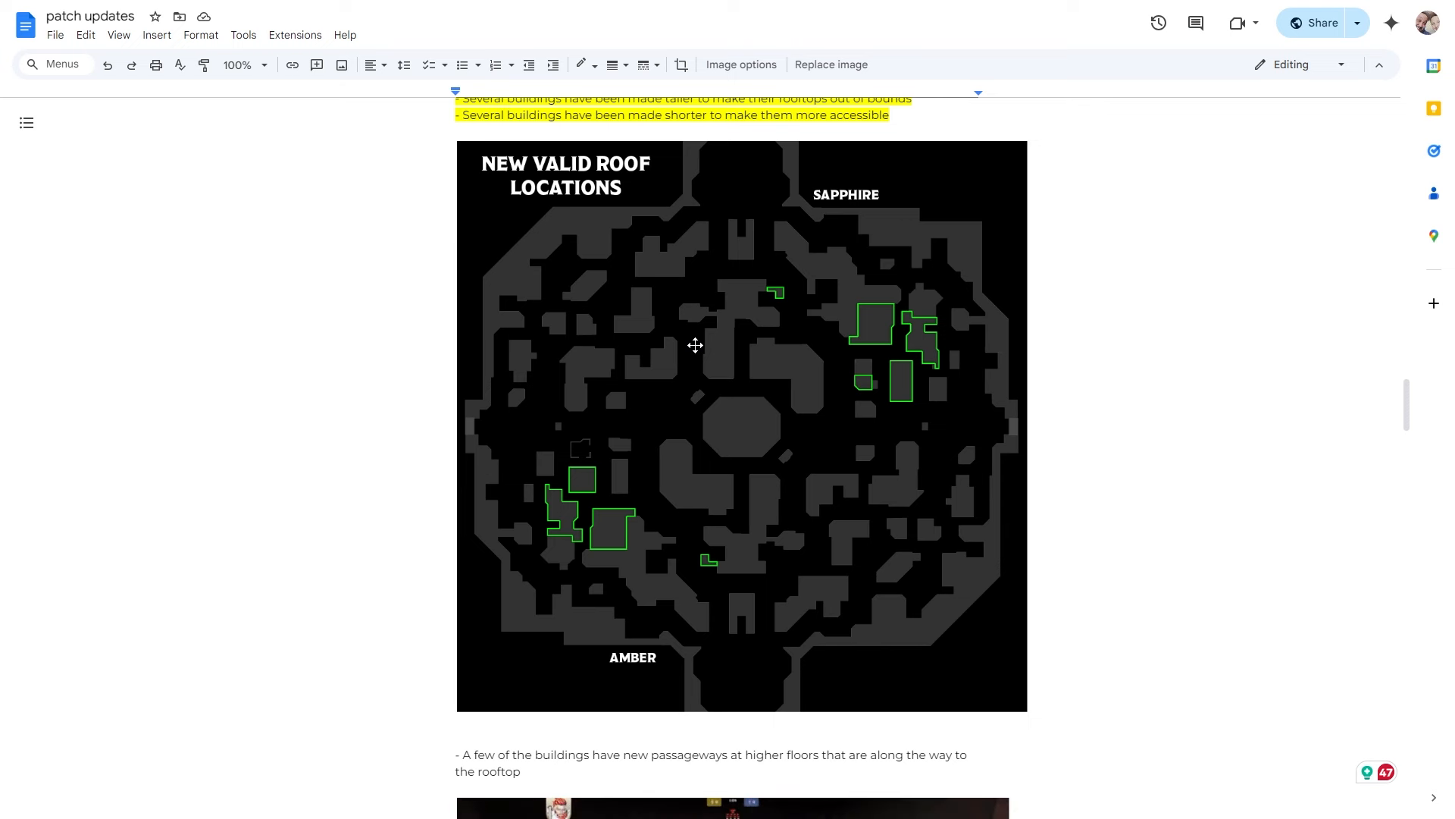
{"action": "scroll", "scroll_direction": "down", "scroll_amount": 3}
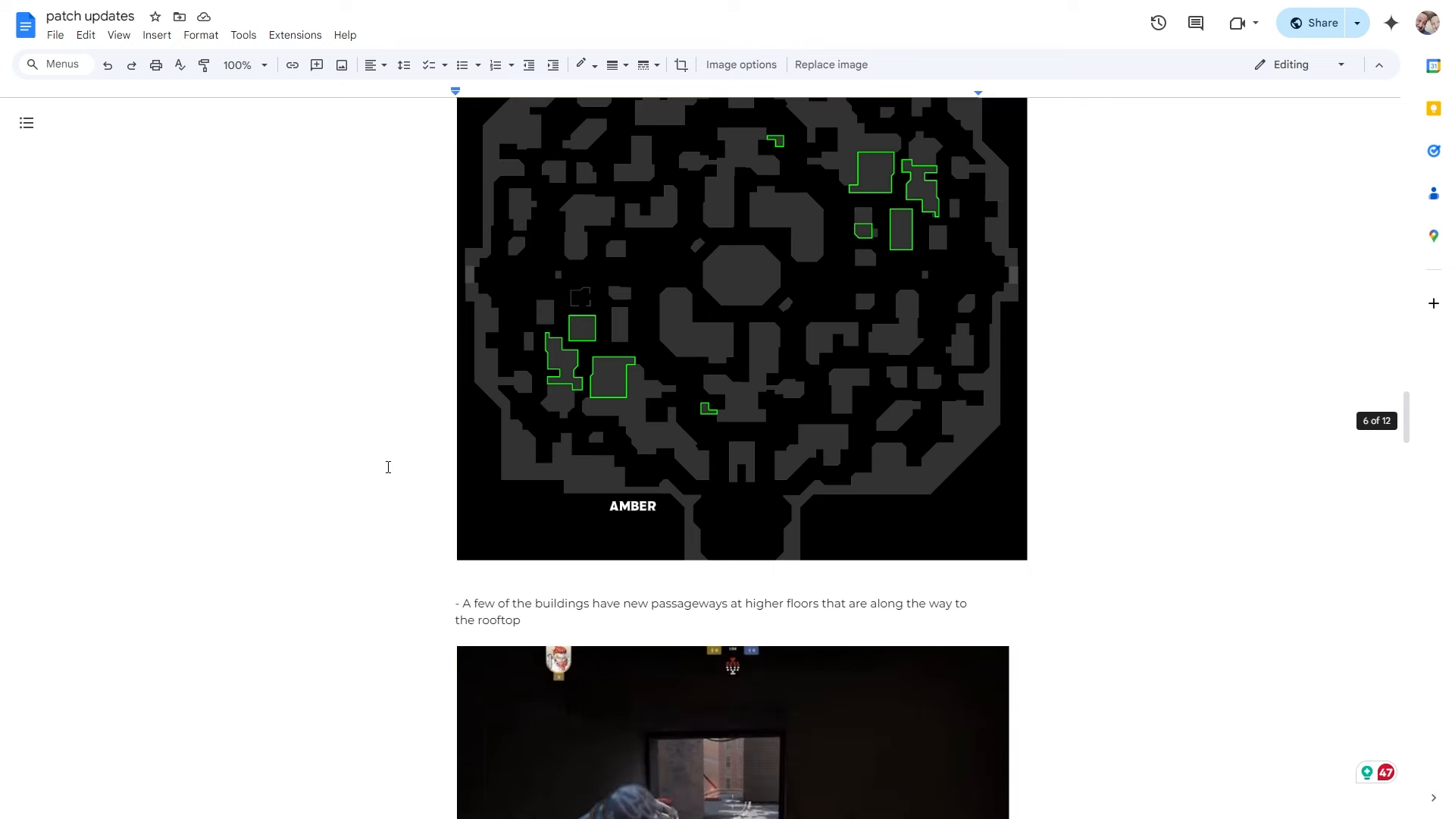
{"action": "scroll", "scroll_direction": "down", "scroll_amount": 3}
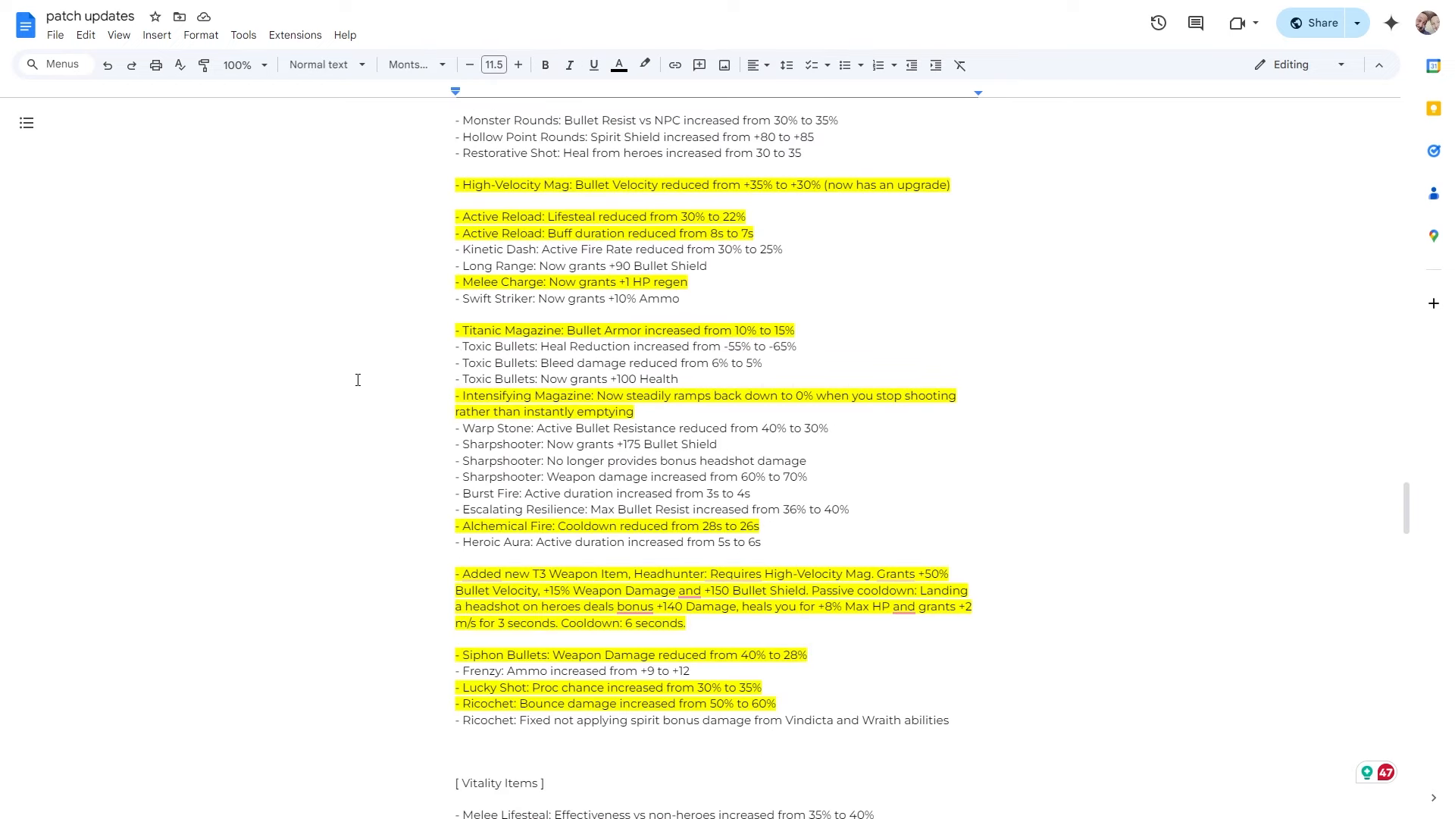
{"action": "scroll", "scroll_direction": "up", "scroll_amount": 3}
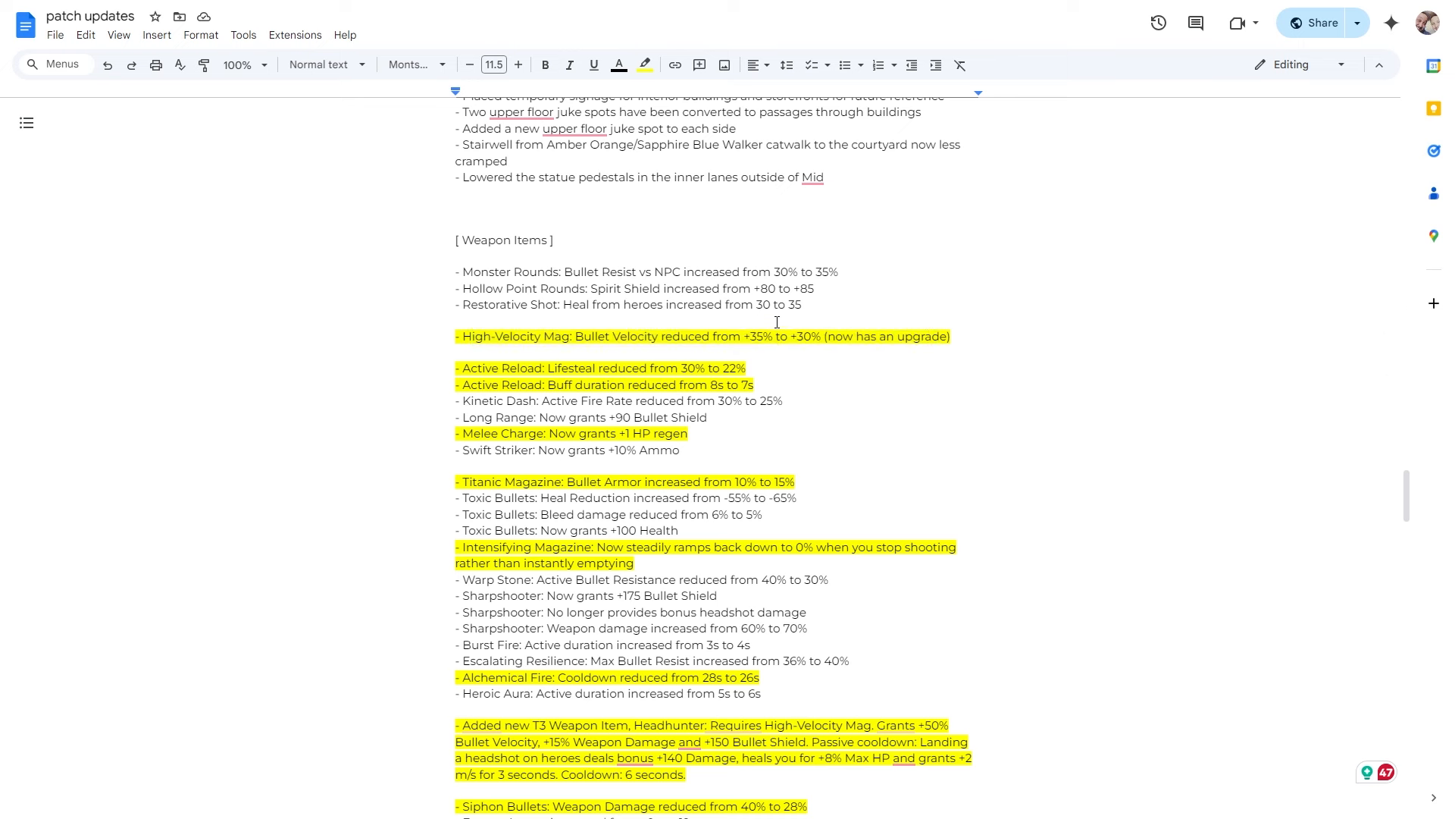
{"action": "left_click", "coordinate": [468, 337]}
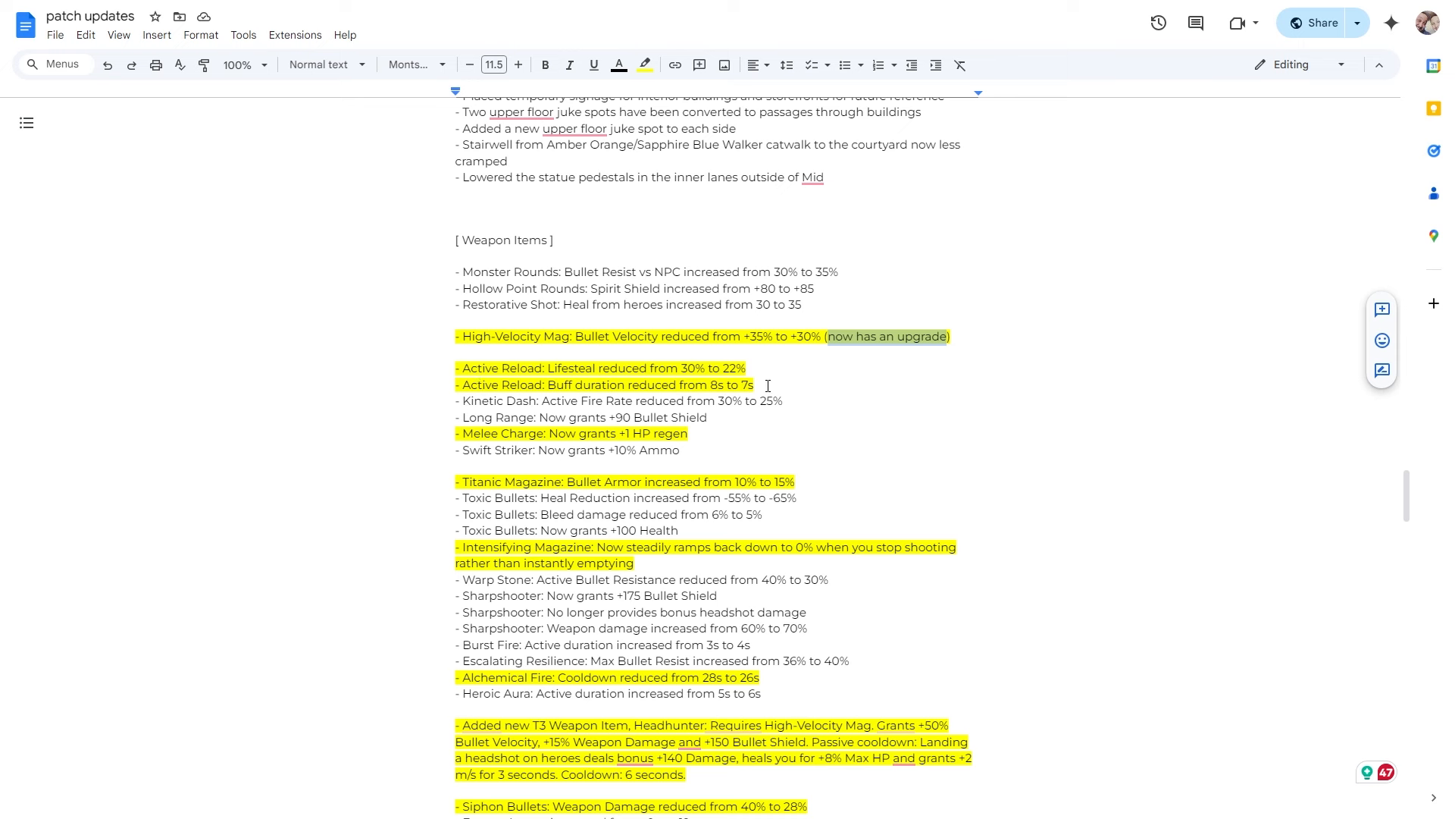
{"action": "mouse_move", "coordinate": [643, 370]}
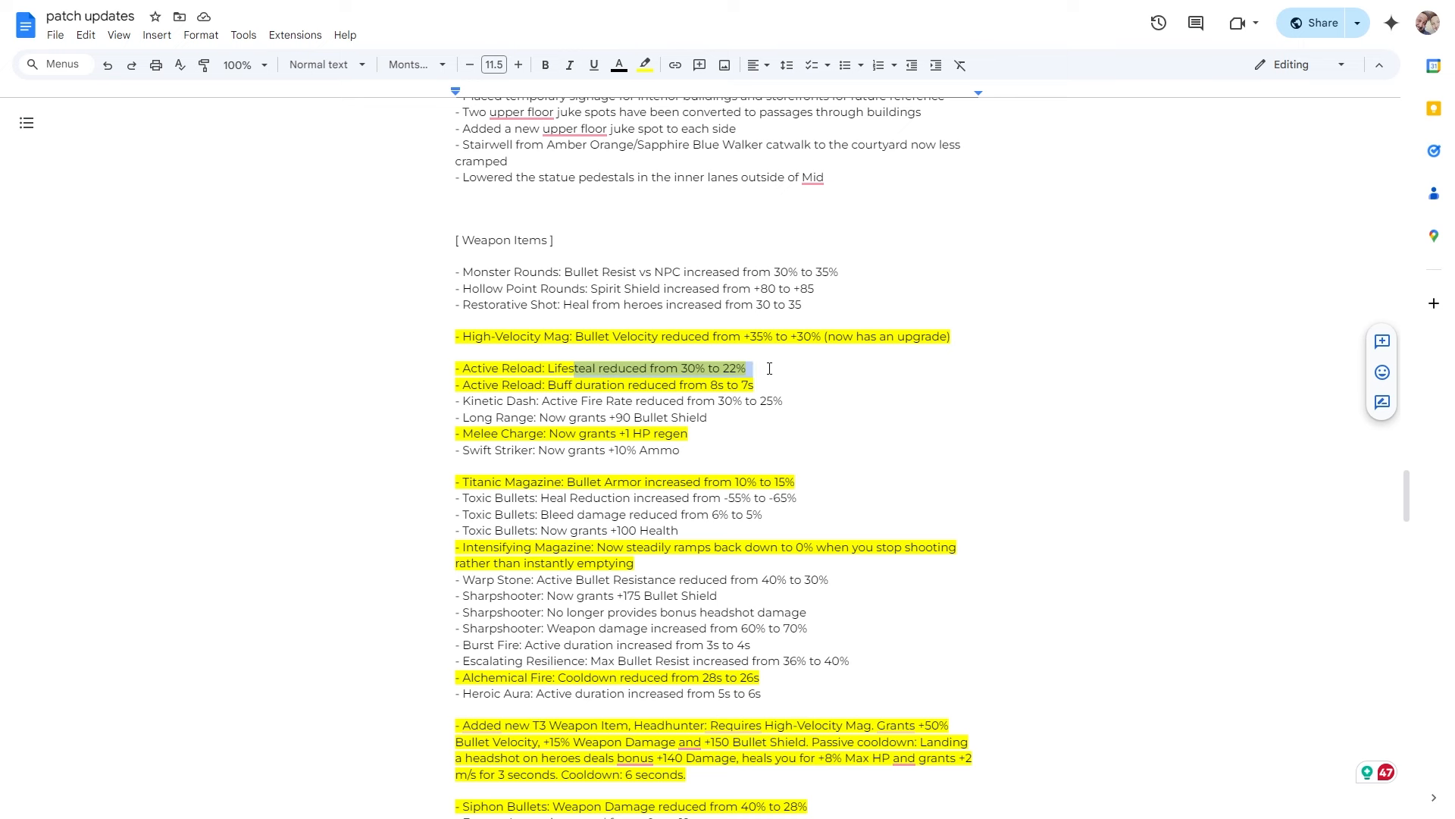
{"action": "left_click", "coordinate": [747, 367]}
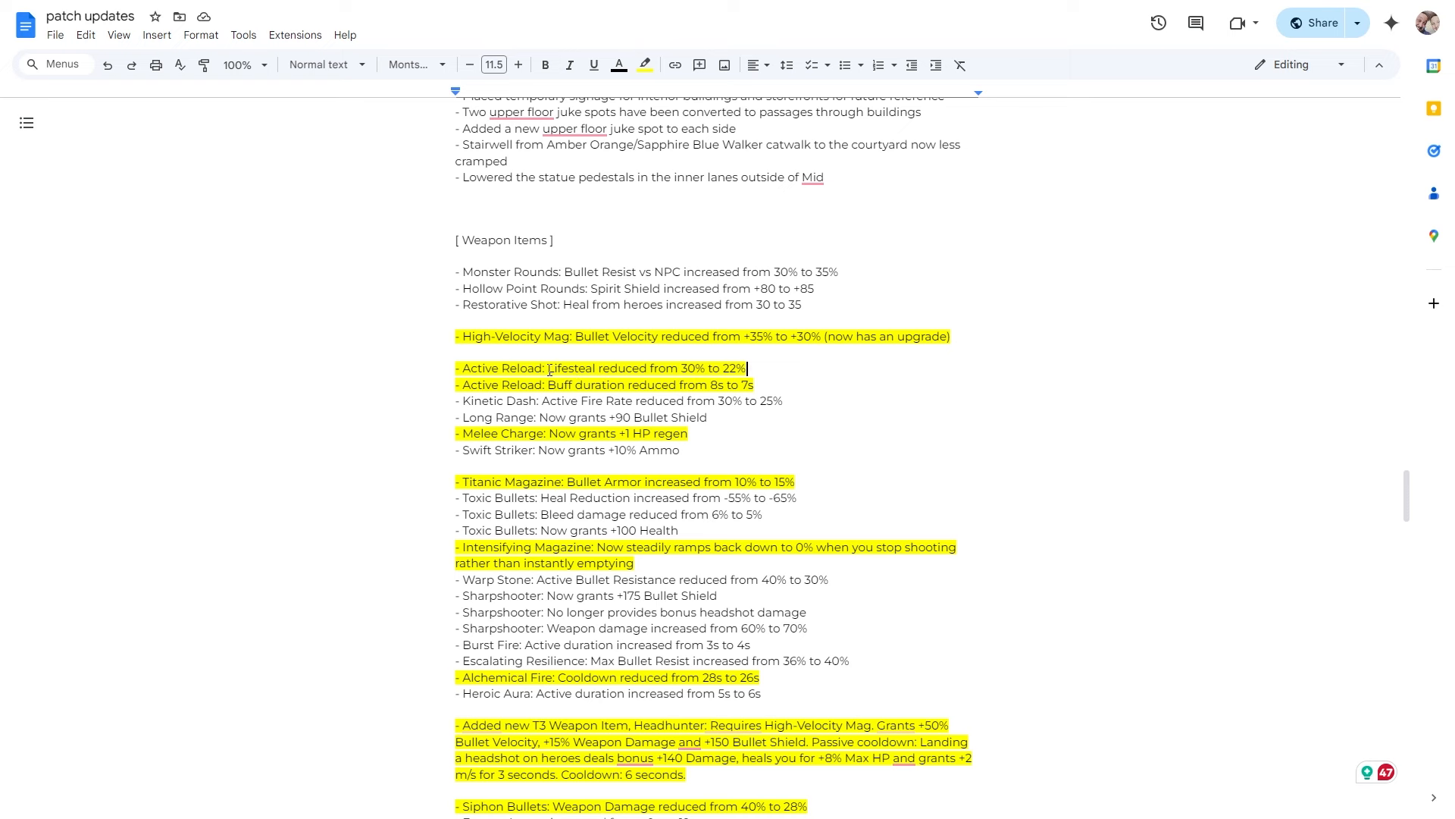
{"action": "scroll", "scroll_direction": "down", "scroll_amount": 3}
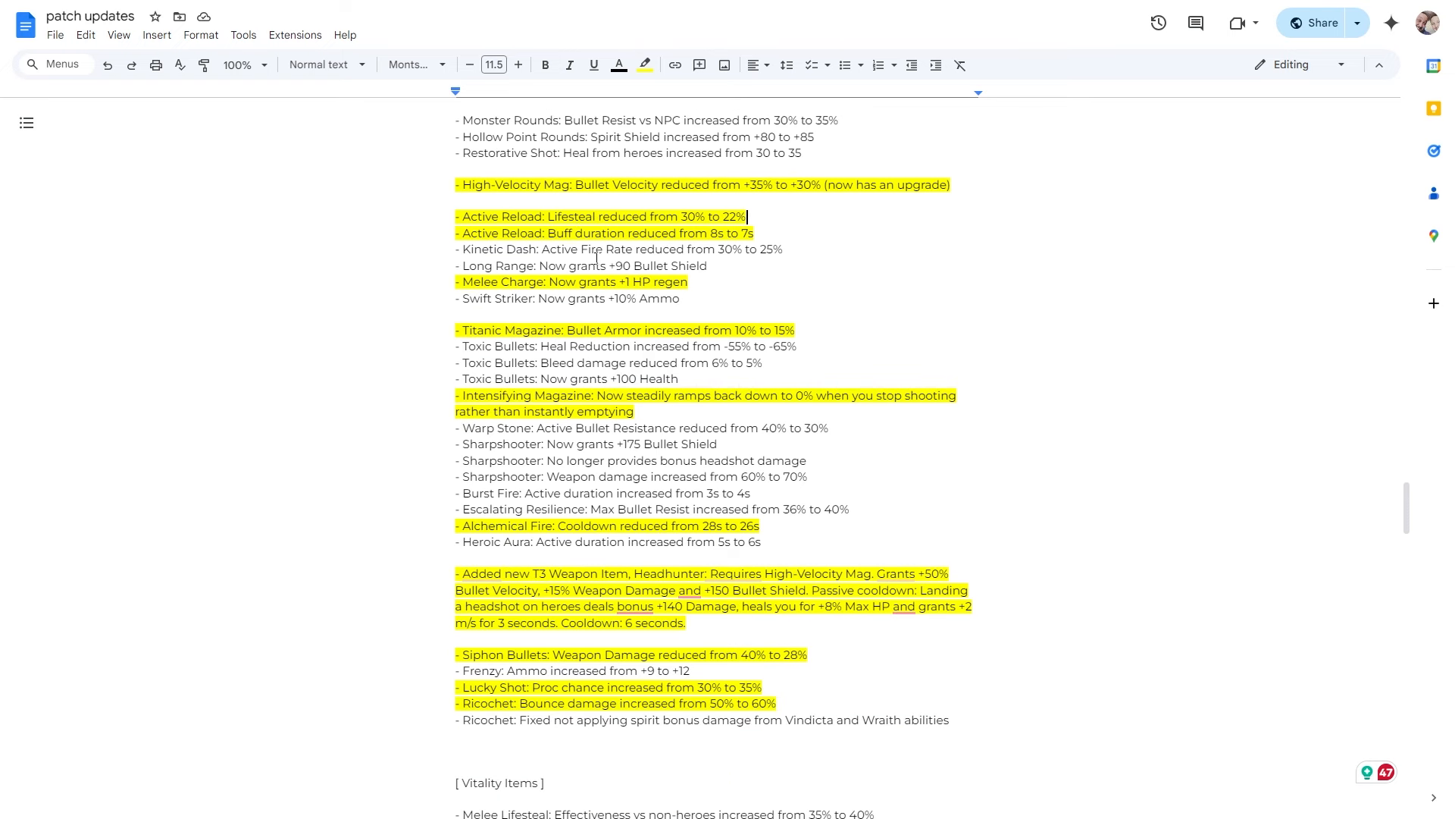
{"action": "scroll", "scroll_direction": "up", "scroll_amount": 3}
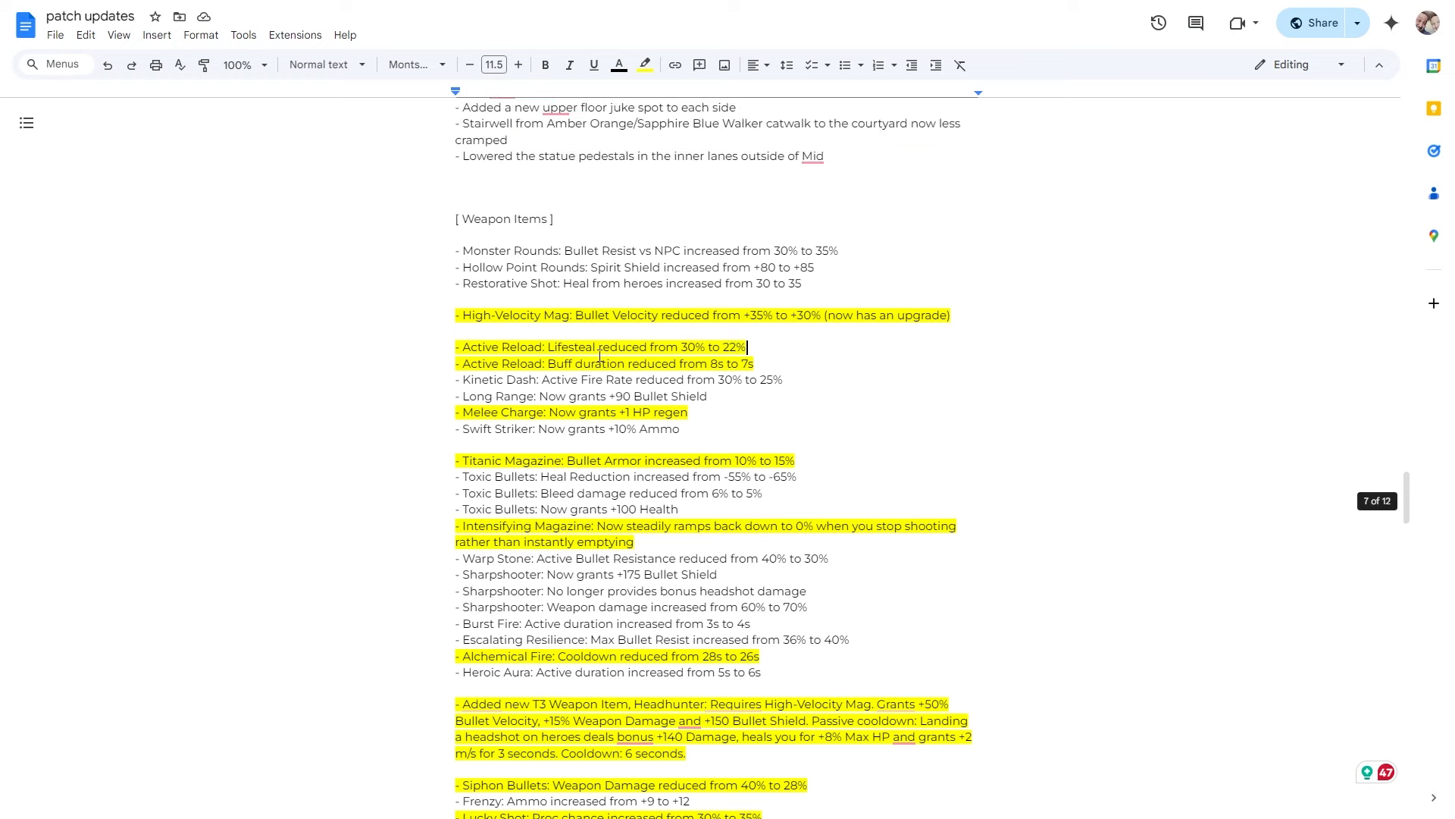
{"action": "scroll", "scroll_direction": "down", "scroll_amount": 3}
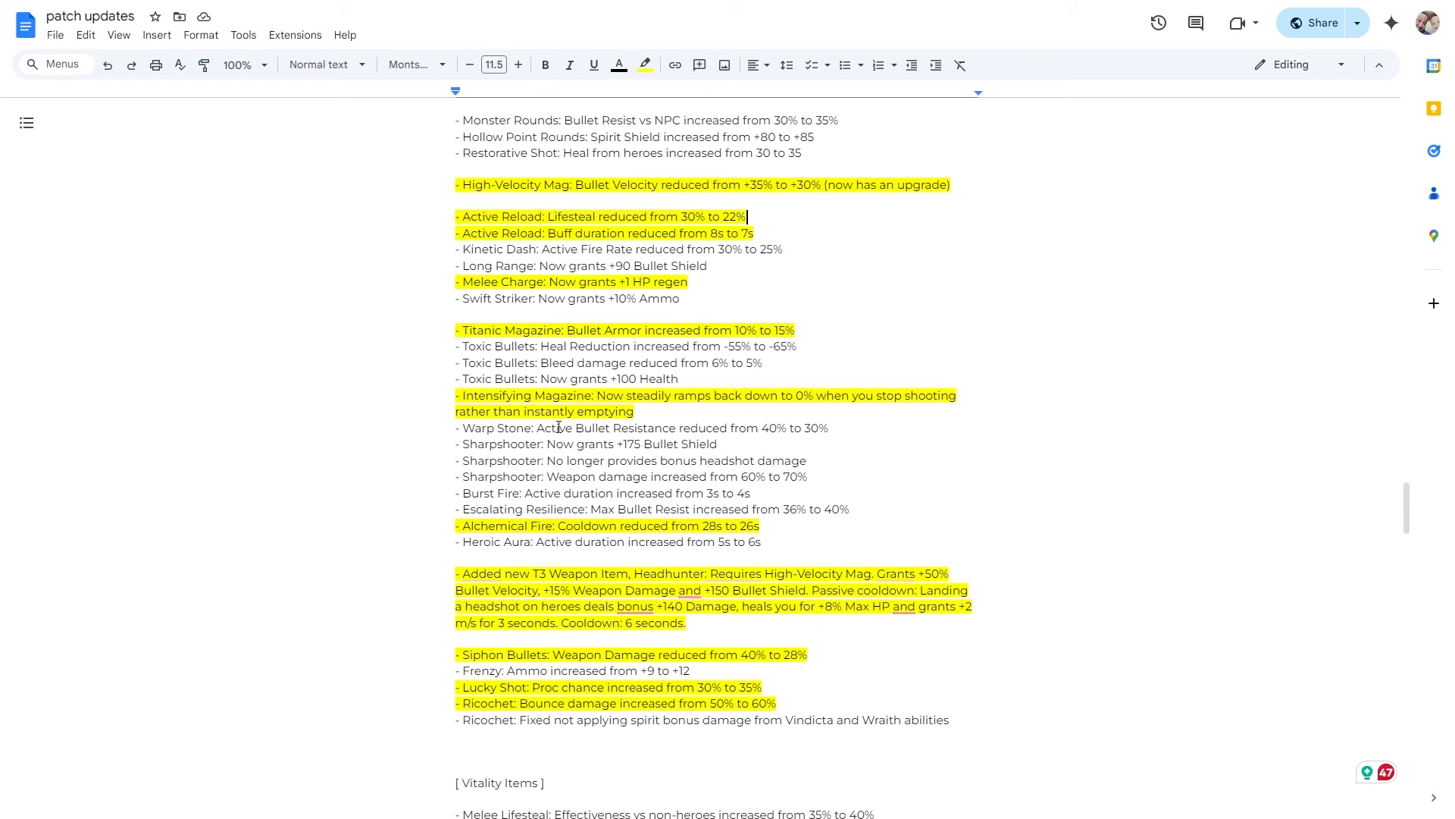
{"action": "mouse_move", "coordinate": [643, 282]}
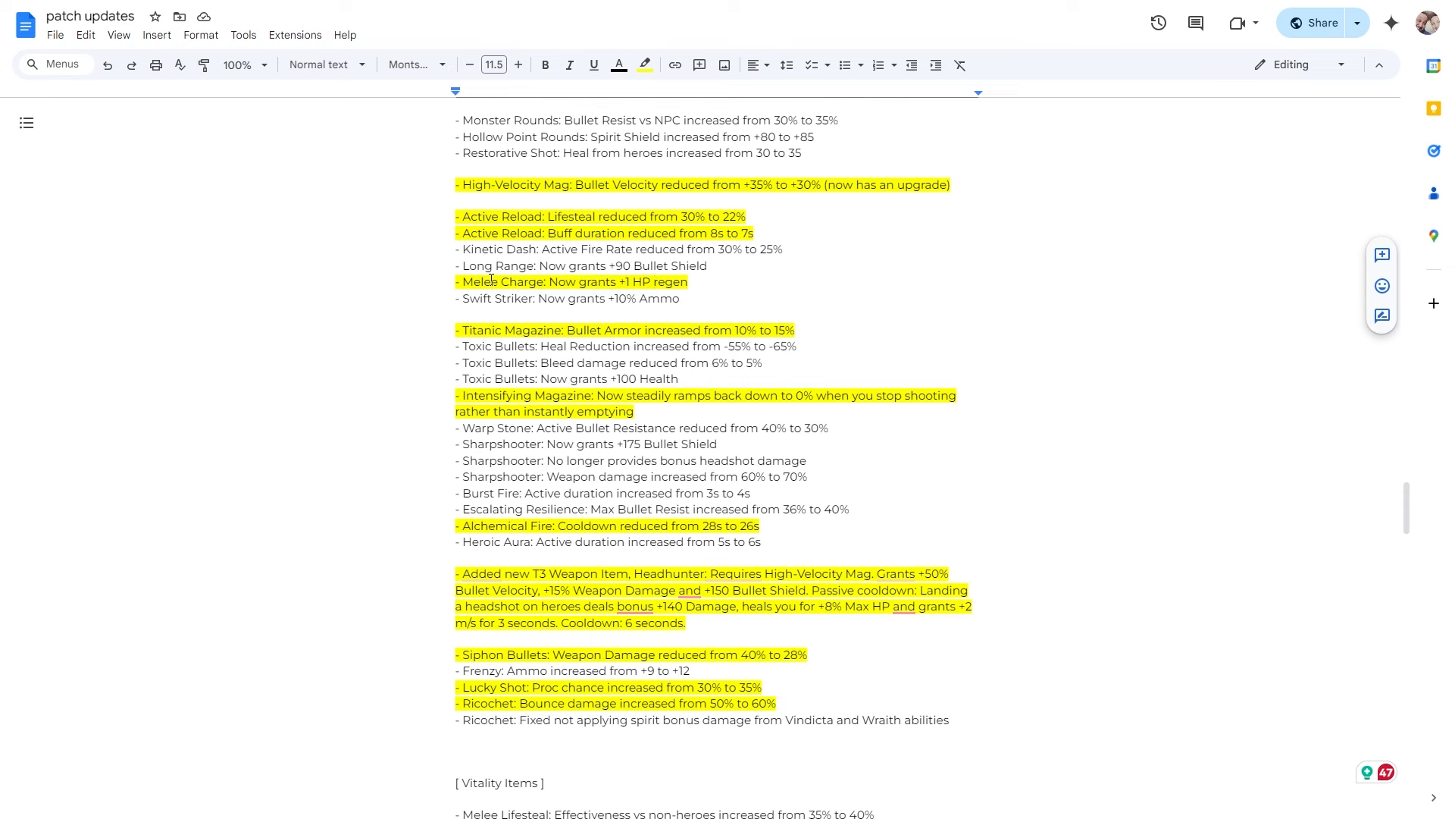
{"action": "scroll", "scroll_direction": "down", "scroll_amount": 3}
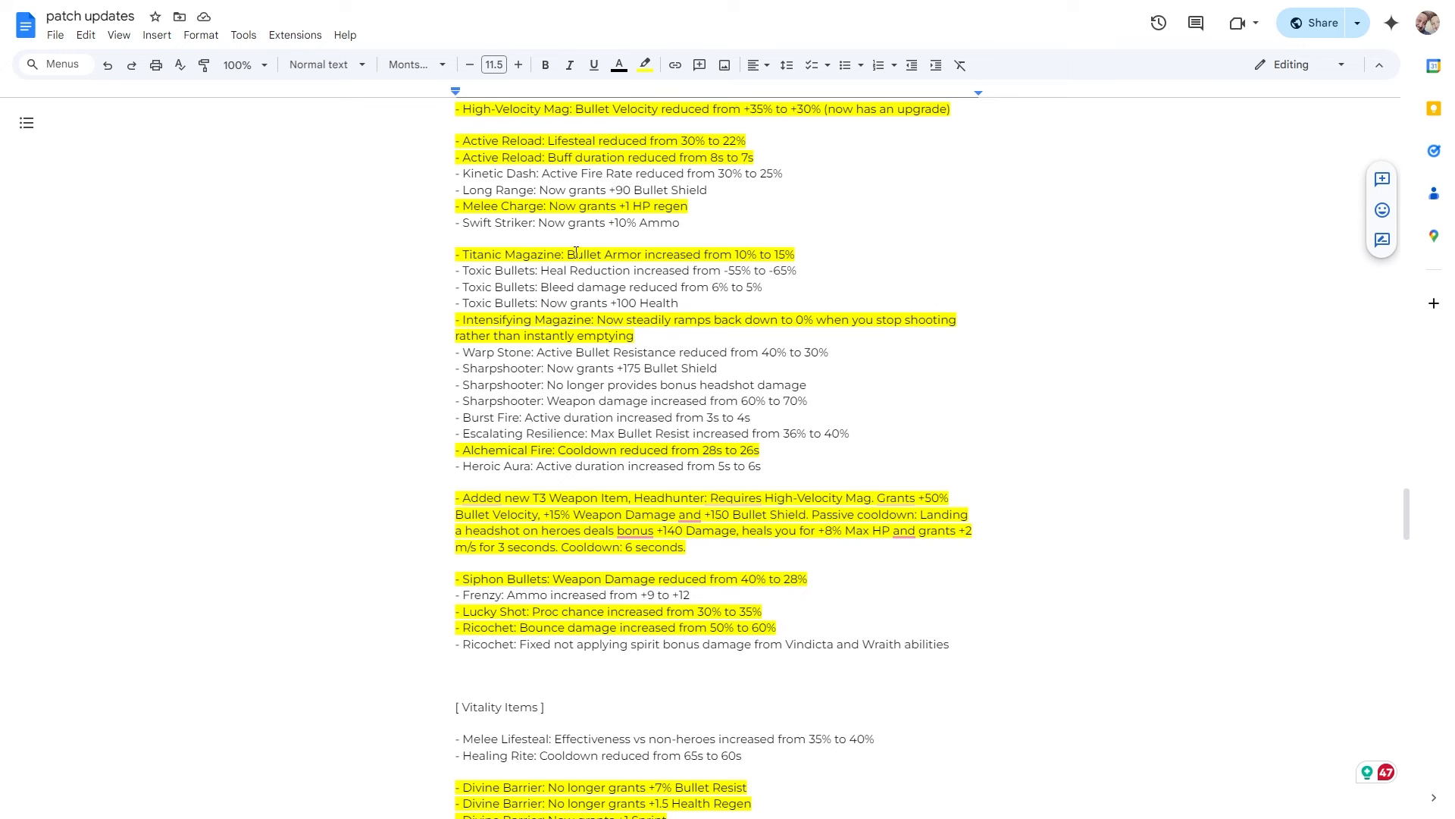
{"action": "mouse_move", "coordinate": [672, 247]}
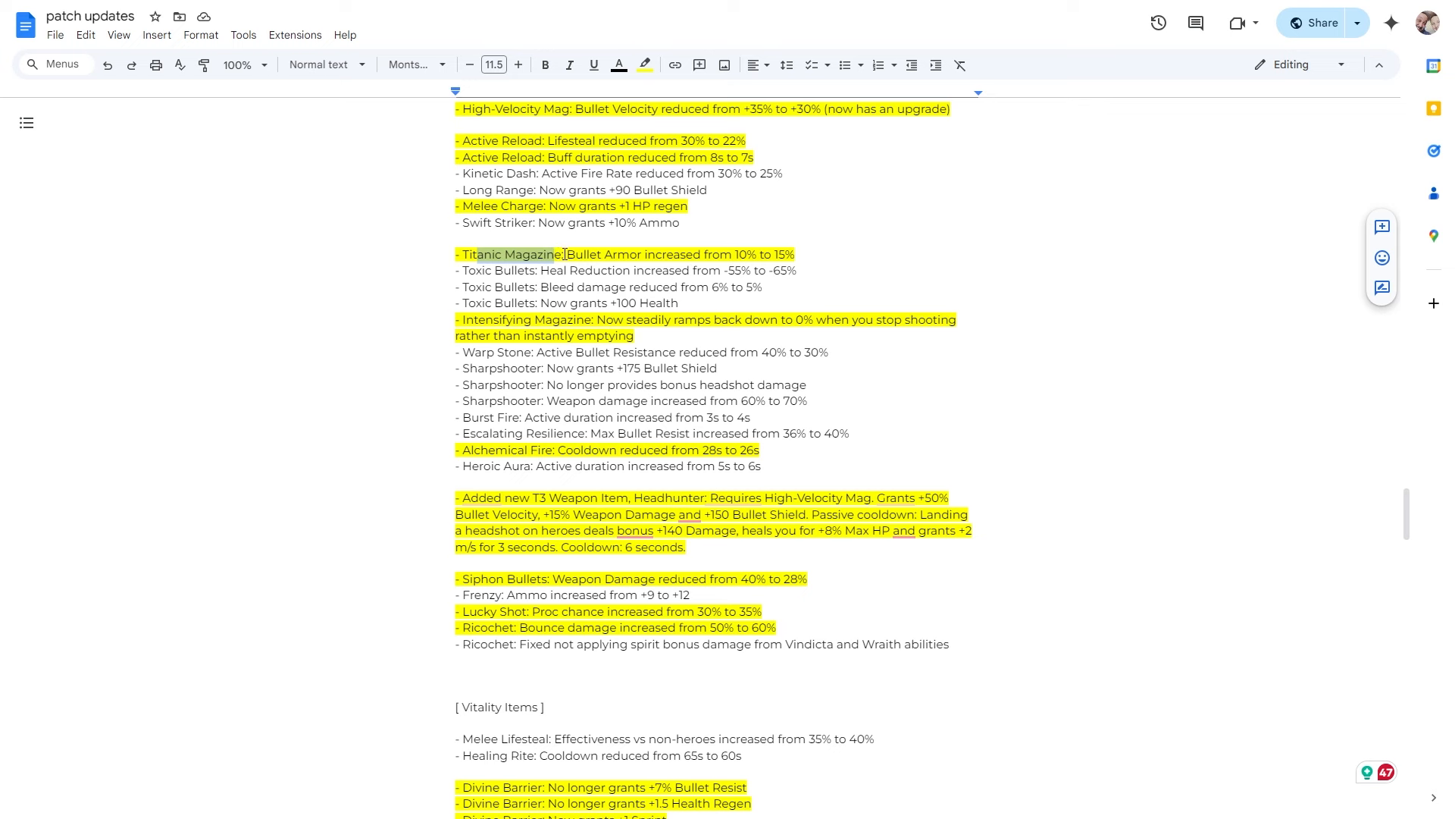
{"action": "scroll", "scroll_direction": "down", "scroll_amount": 3}
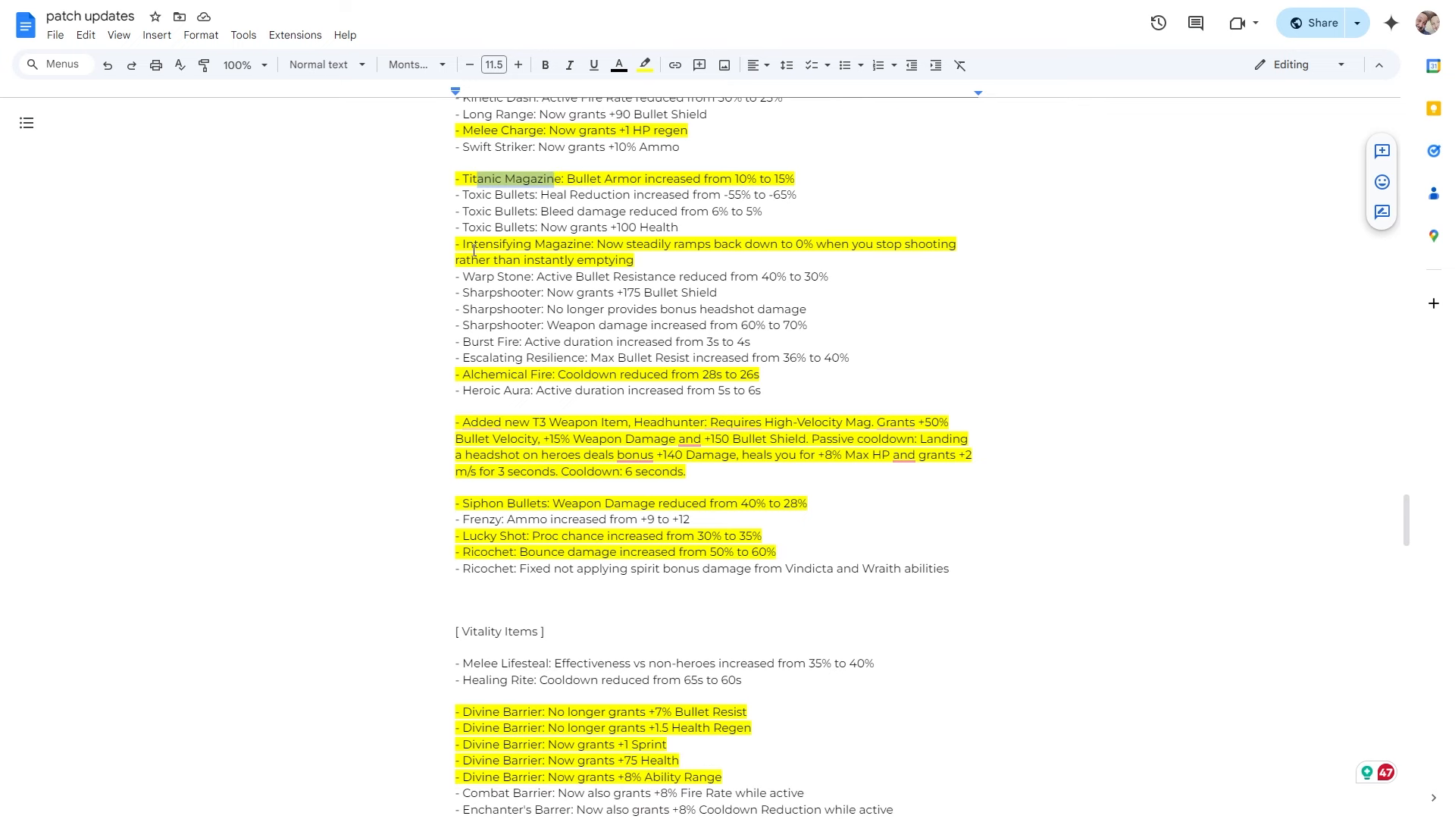
{"action": "left_click", "coordinate": [623, 244]}
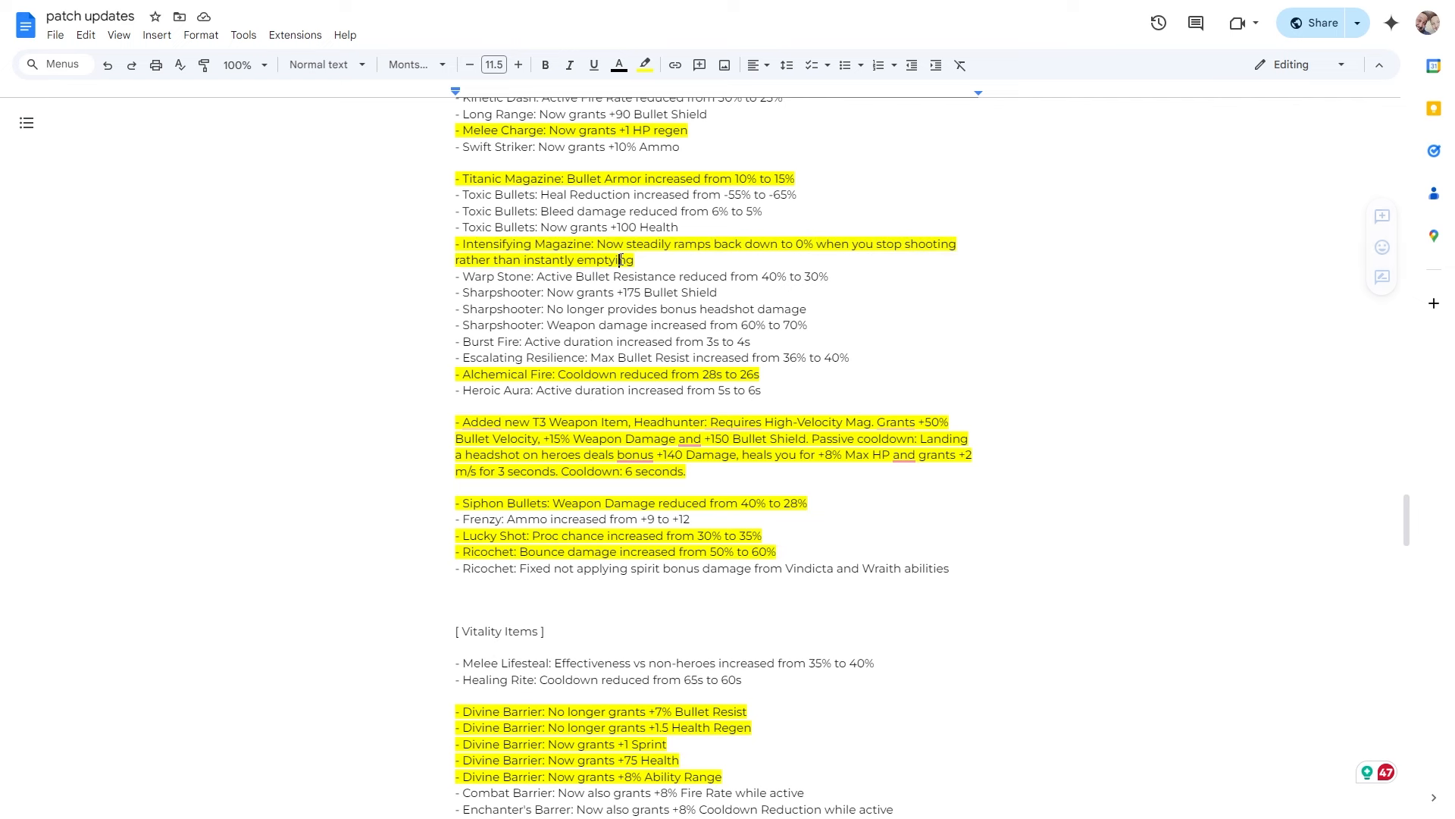
{"action": "scroll", "scroll_direction": "down", "scroll_amount": 3}
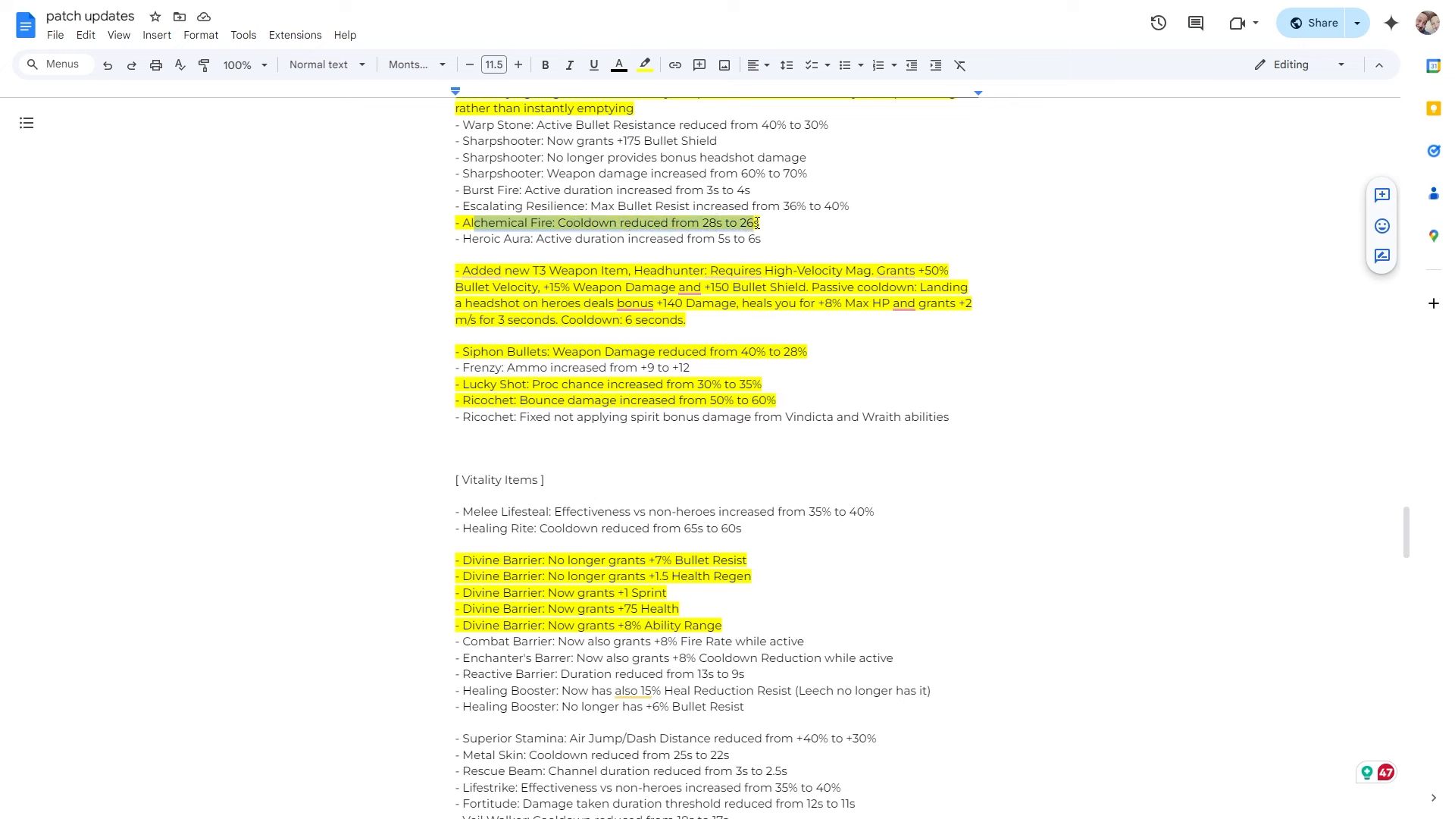
{"action": "left_click", "coordinate": [764, 221]}
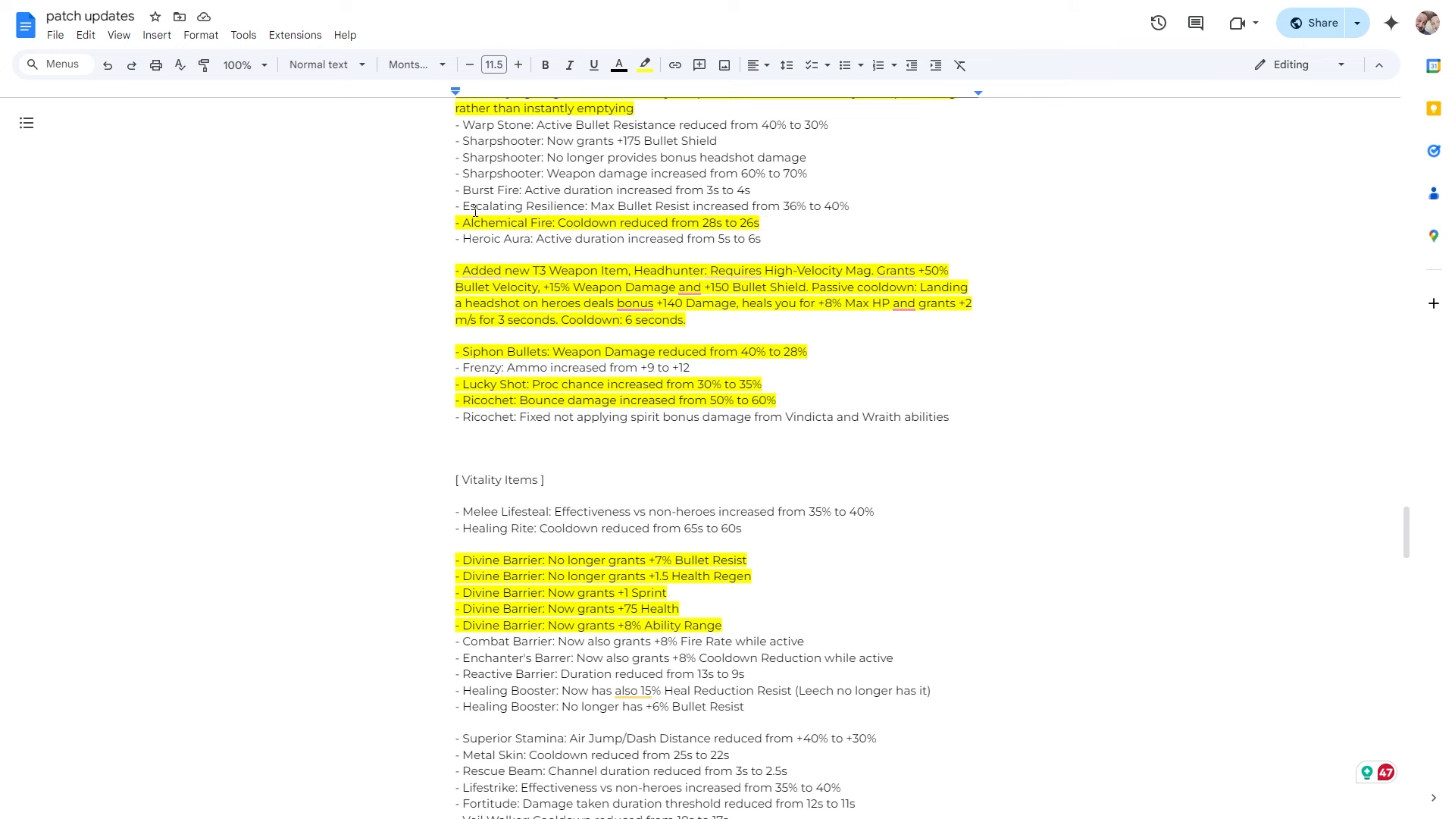
{"action": "left_click", "coordinate": [456, 221]}
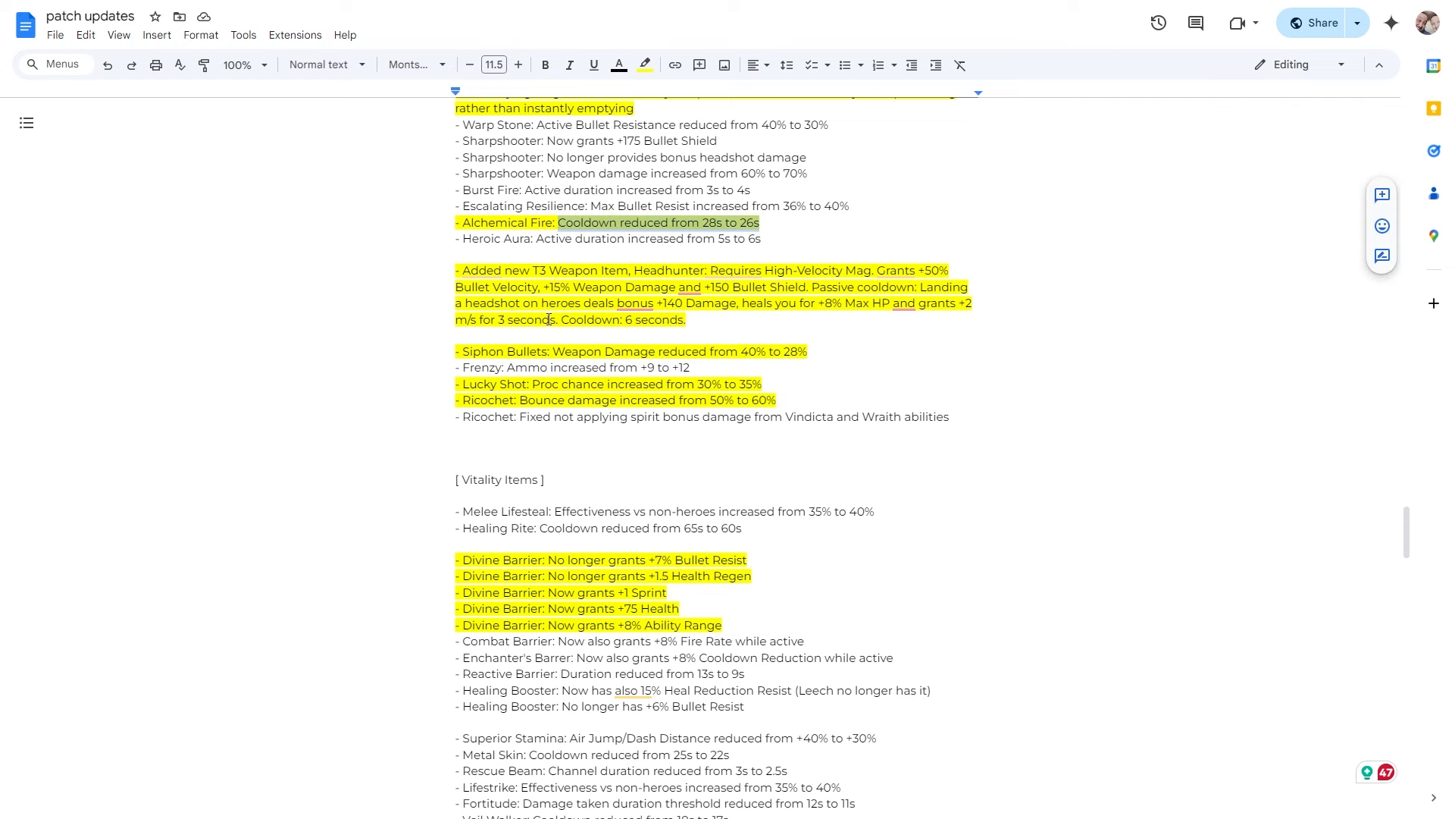
{"action": "scroll", "scroll_direction": "down", "scroll_amount": 3}
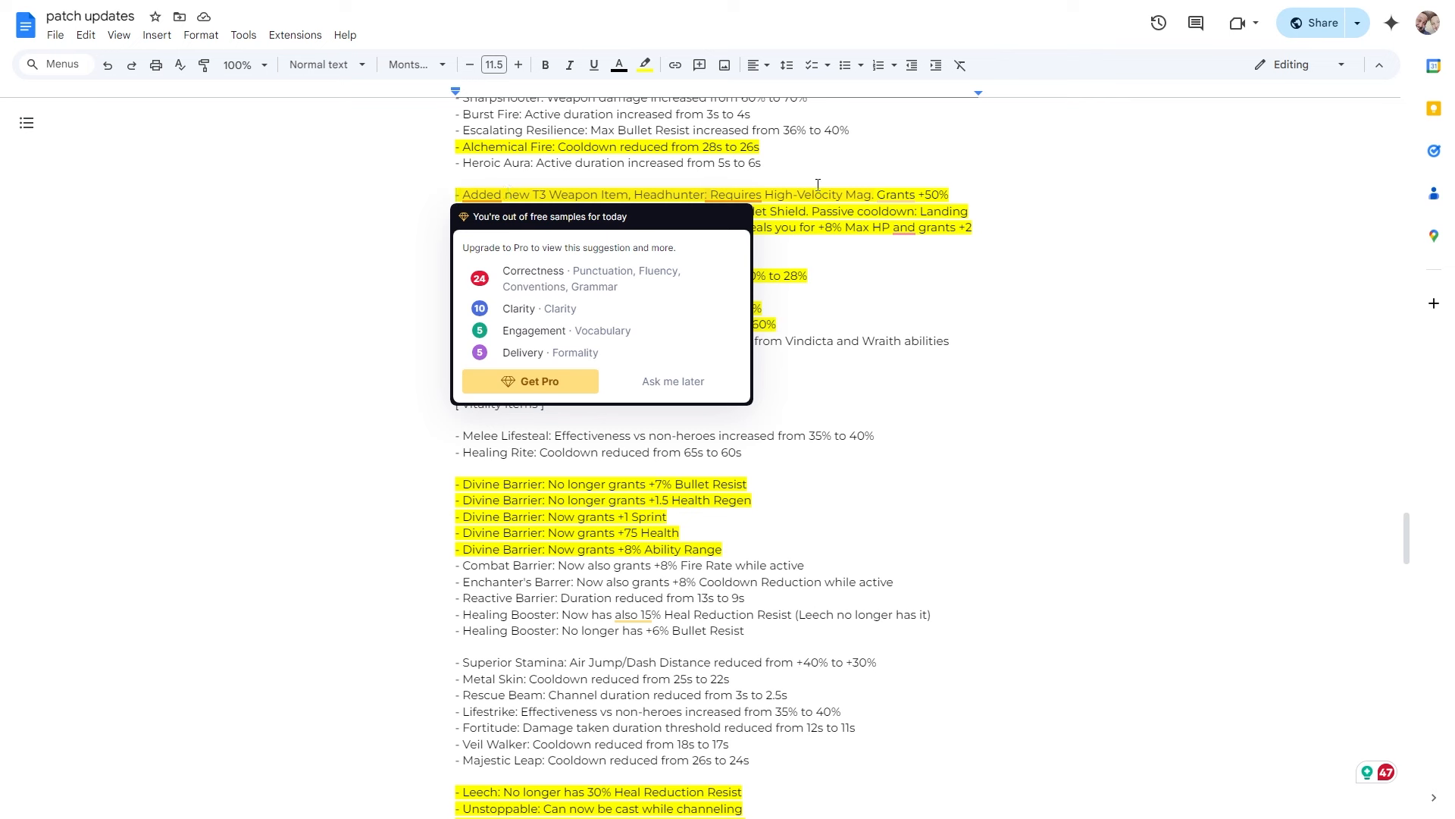
{"action": "left_click", "coordinate": [672, 381]}
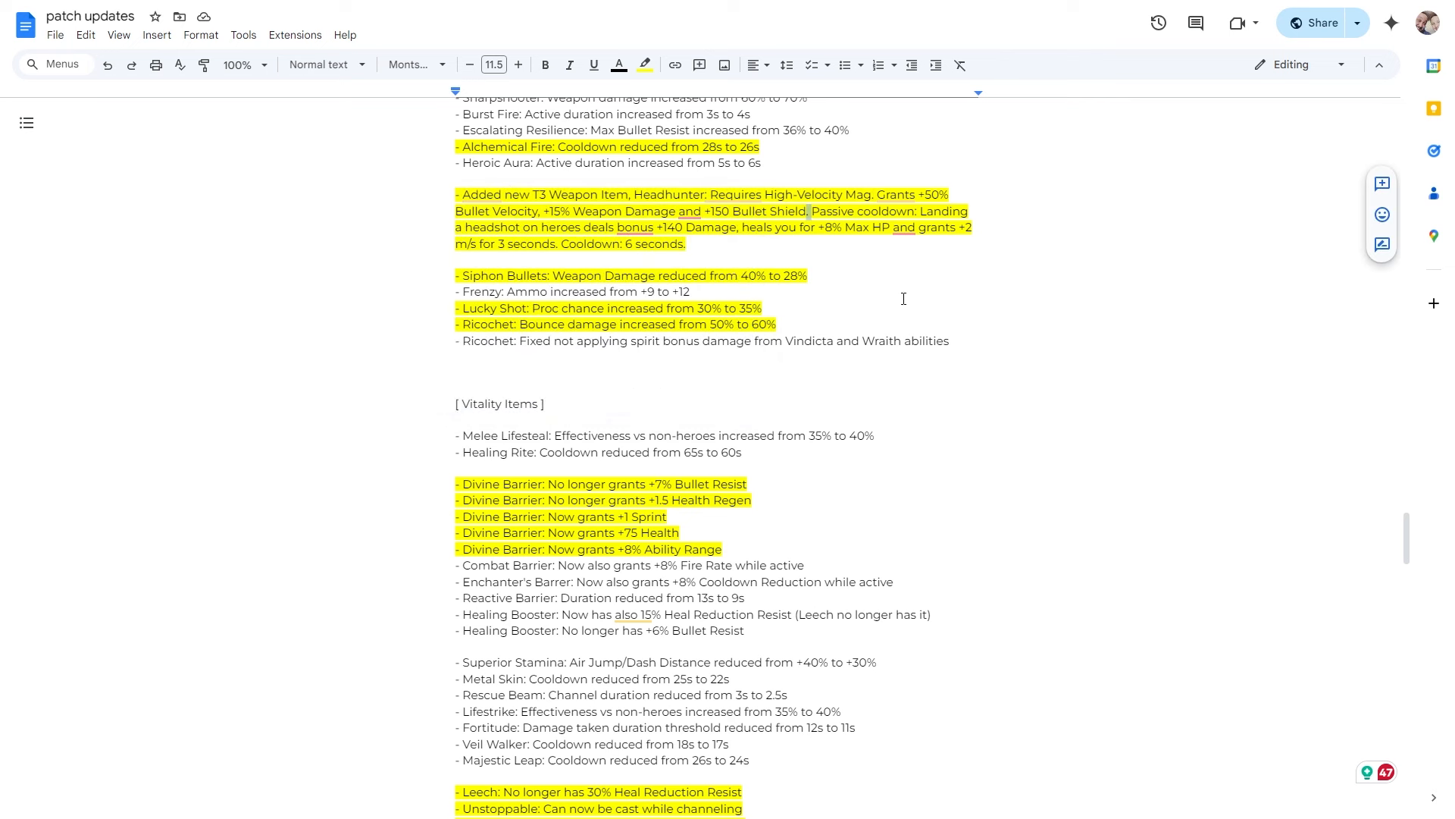
{"action": "mouse_move", "coordinate": [612, 176]}
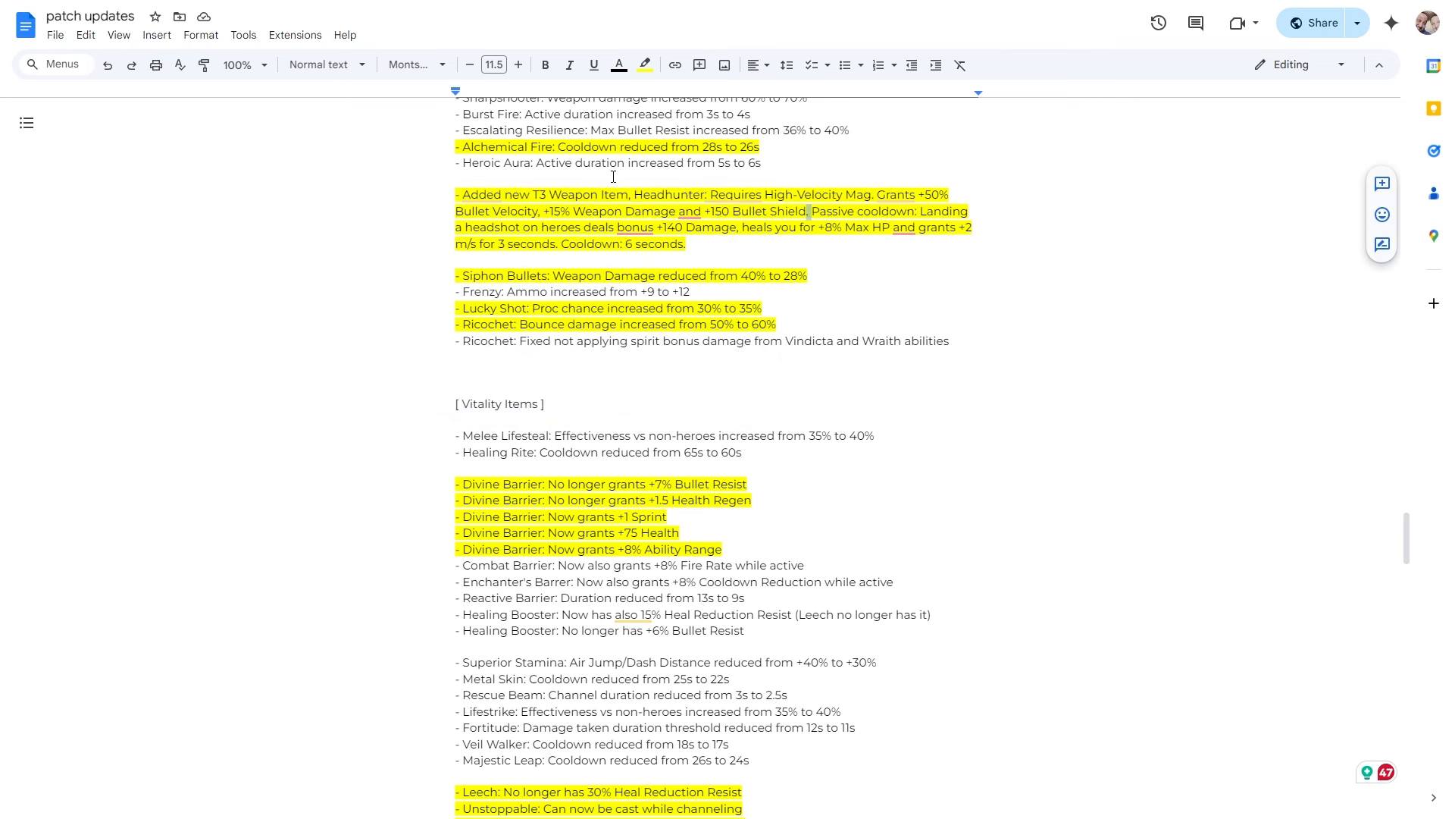
{"action": "mouse_move", "coordinate": [743, 174]}
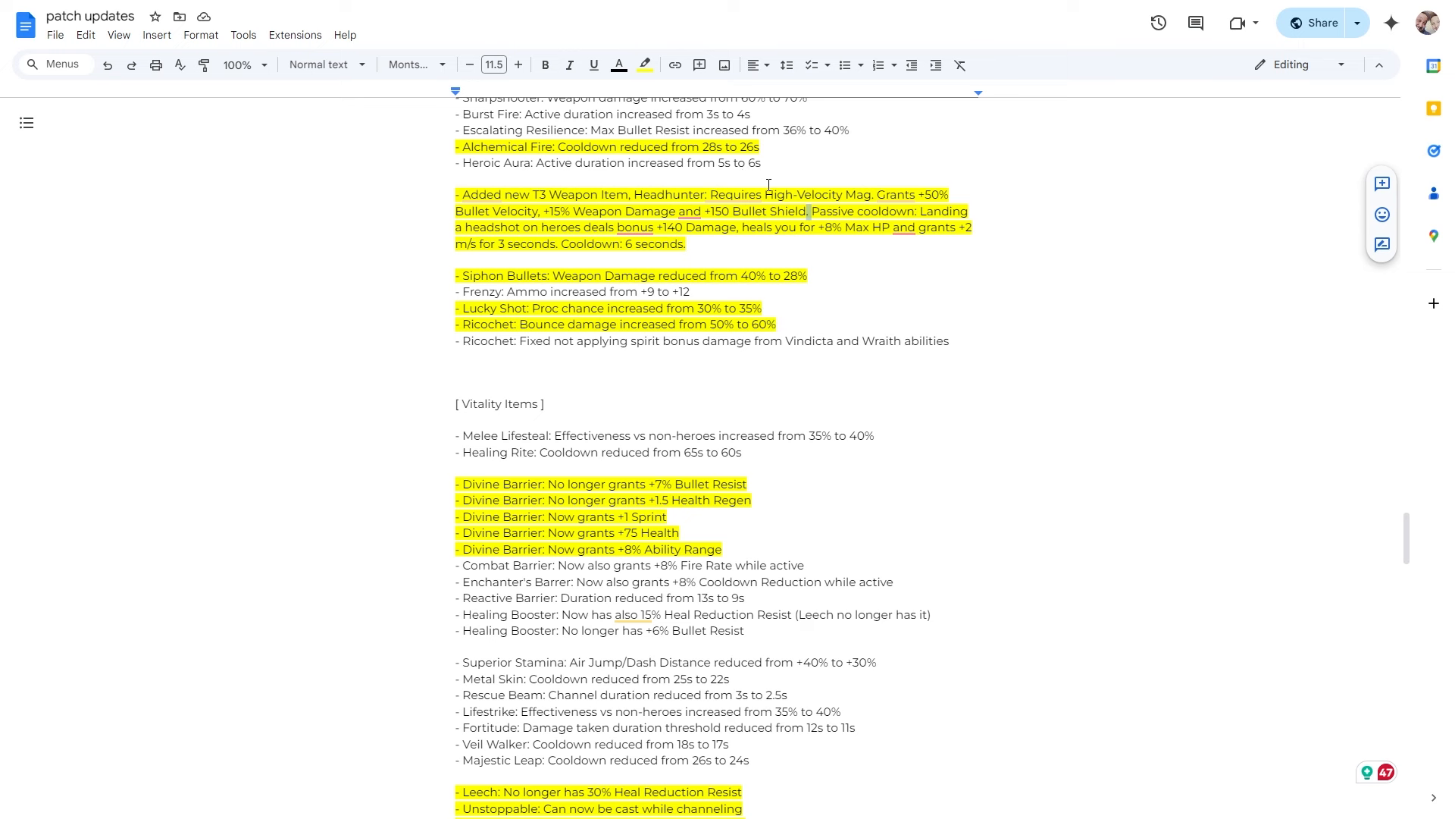
{"action": "mouse_move", "coordinate": [1022, 198]}
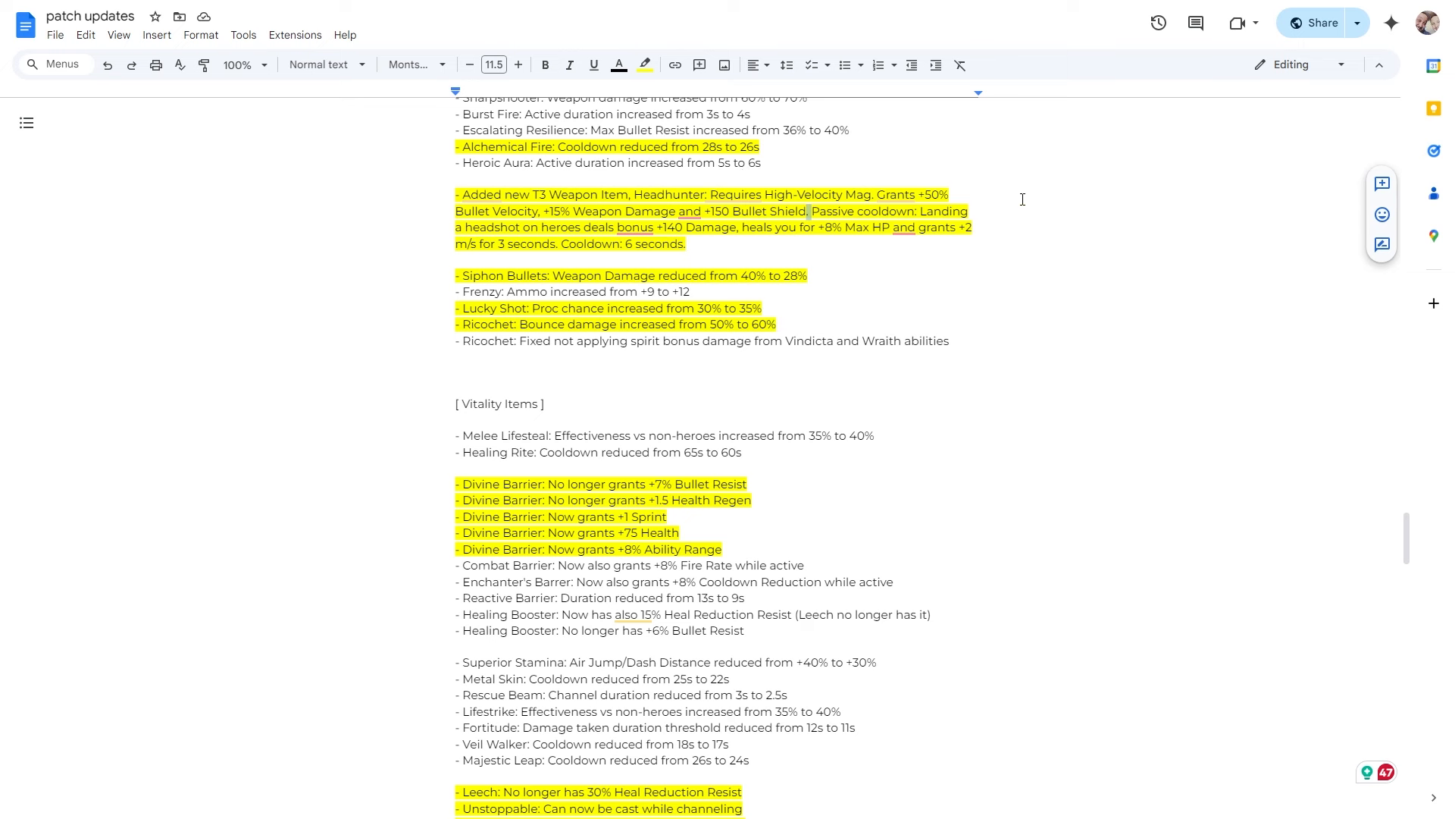
{"action": "mouse_move", "coordinate": [1037, 230]}
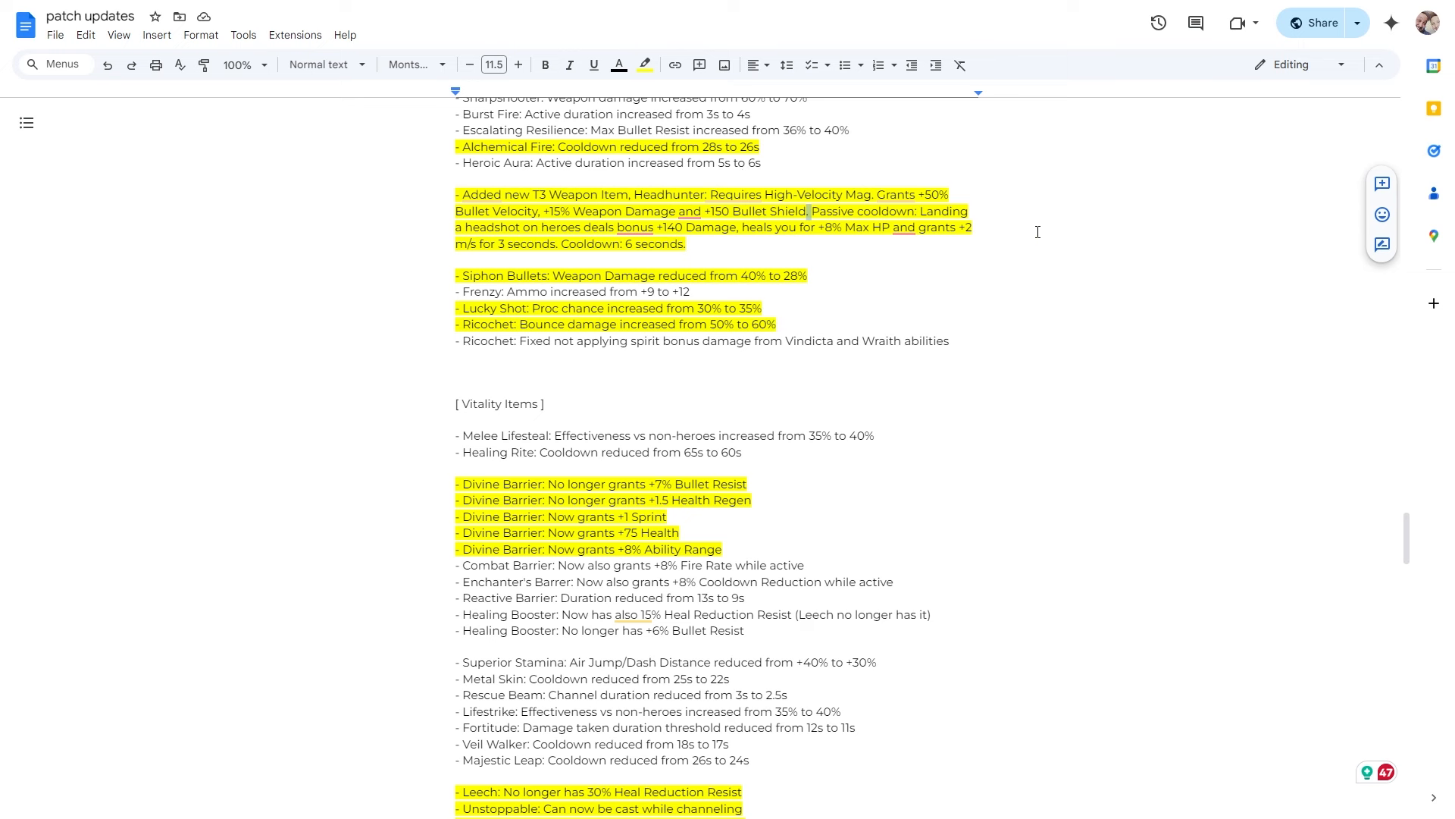
{"action": "mouse_move", "coordinate": [1048, 294]}
{"action": "type", "text": "."}
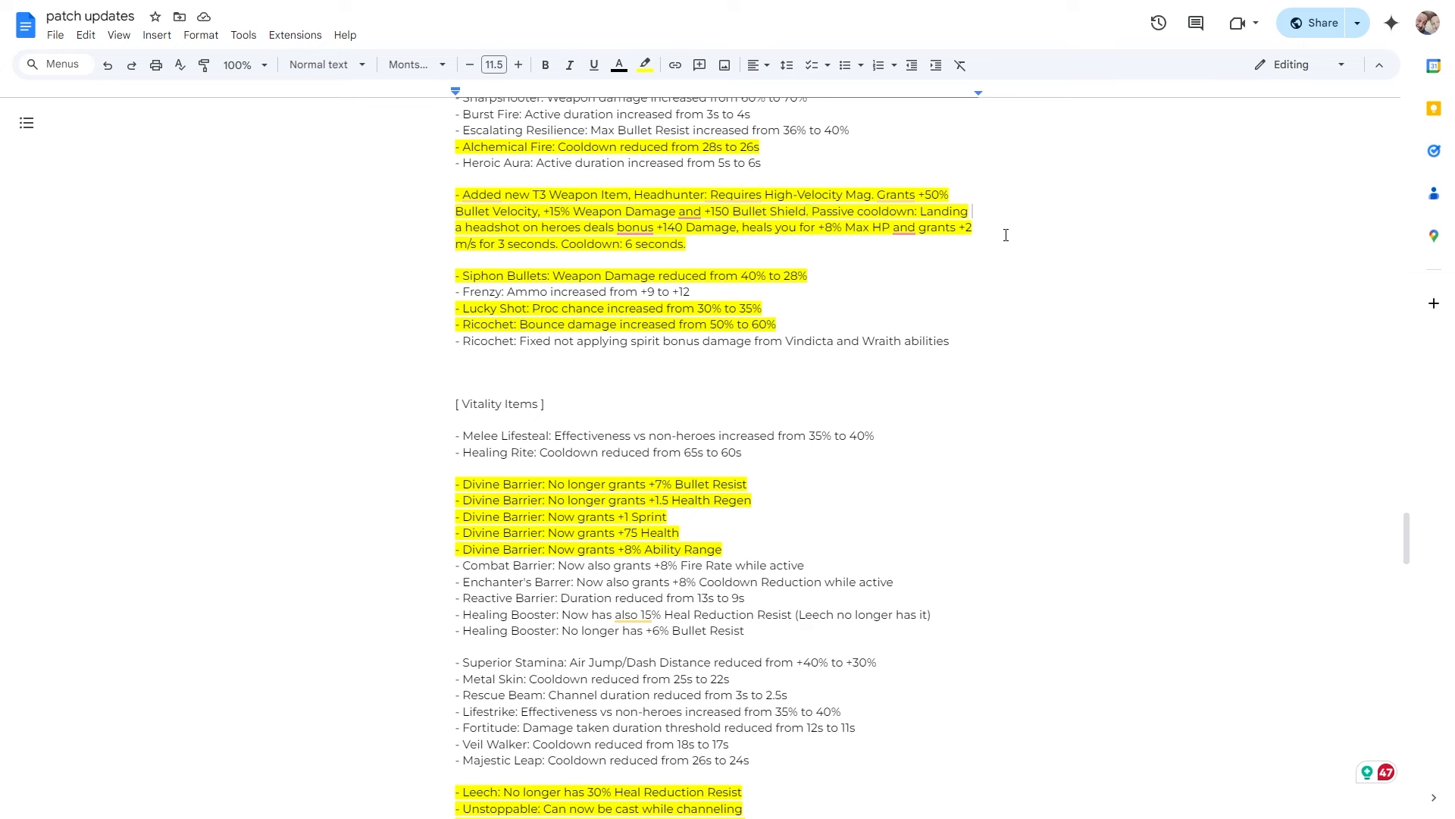
{"action": "mouse_move", "coordinate": [796, 275]}
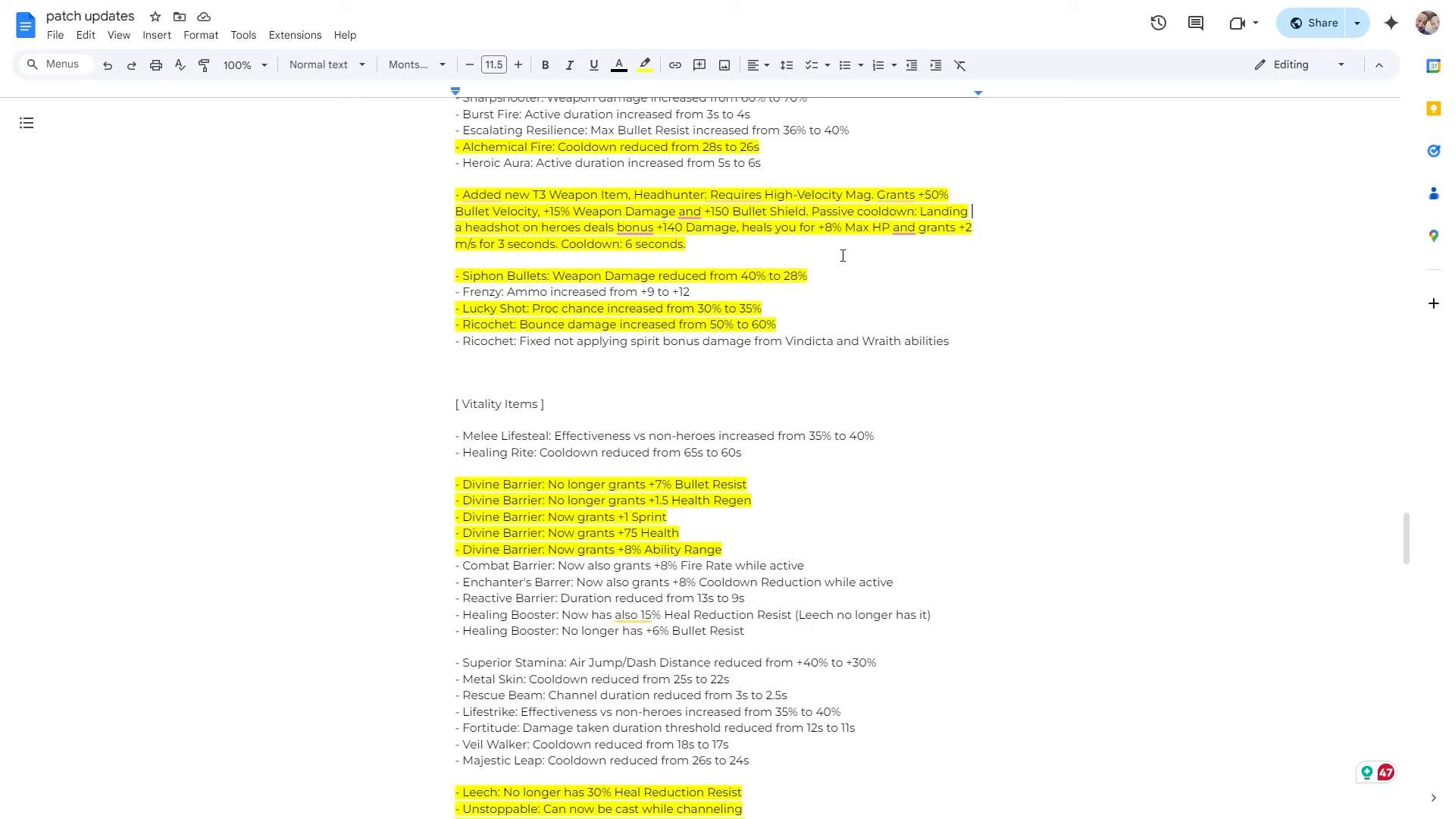
{"action": "mouse_move", "coordinate": [884, 260]}
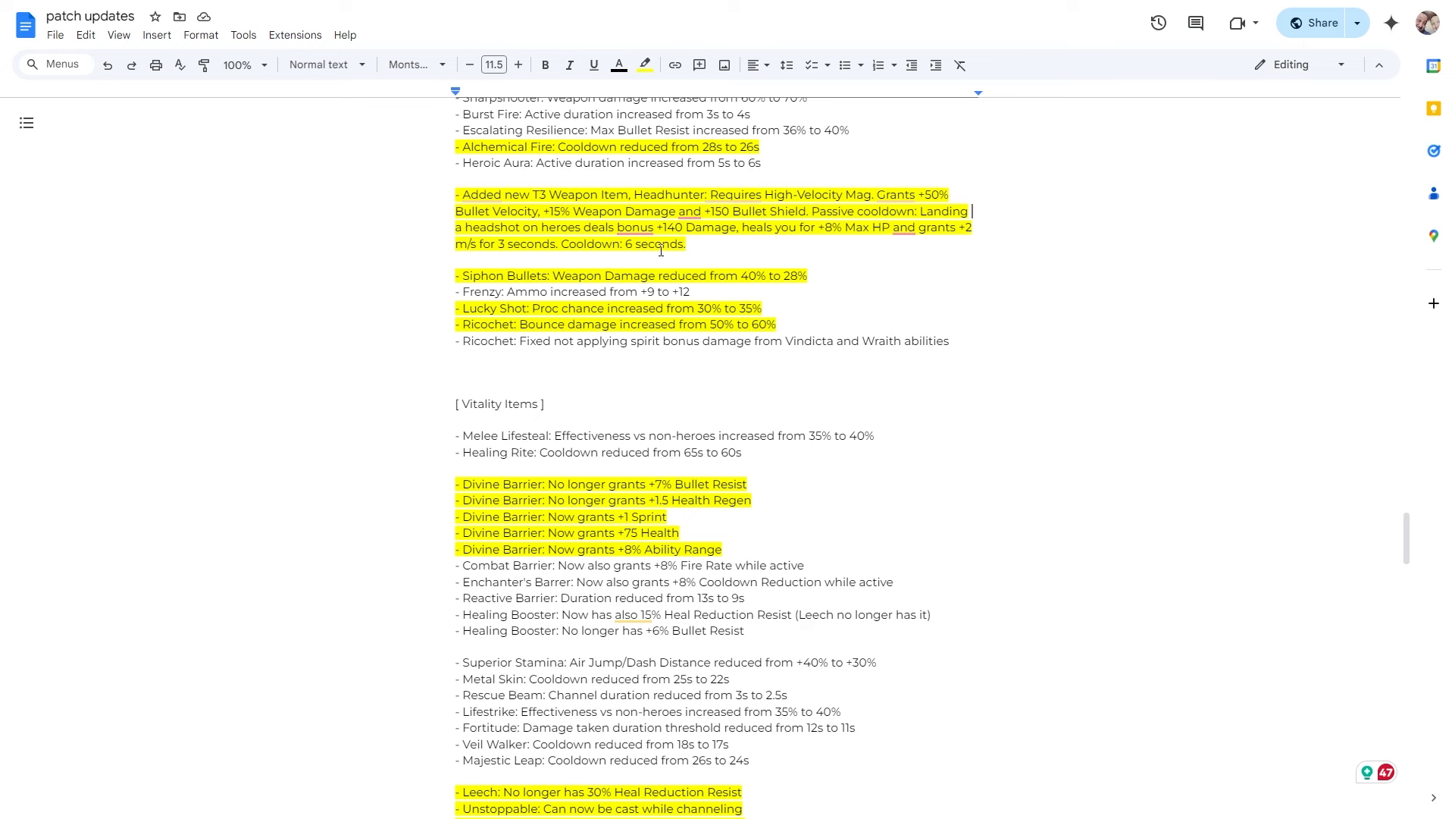
{"action": "mouse_move", "coordinate": [696, 255]}
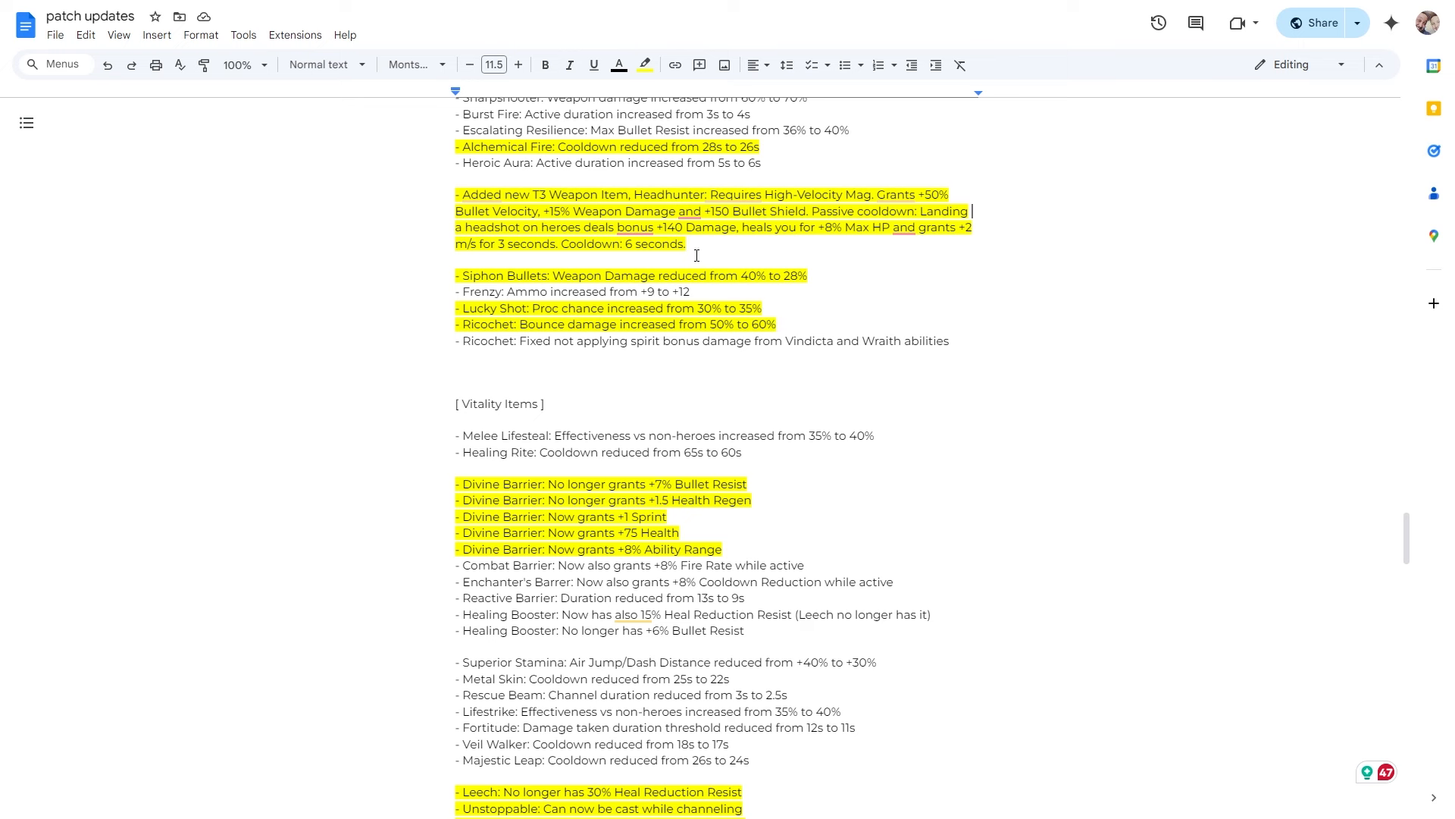
{"action": "mouse_move", "coordinate": [846, 252]}
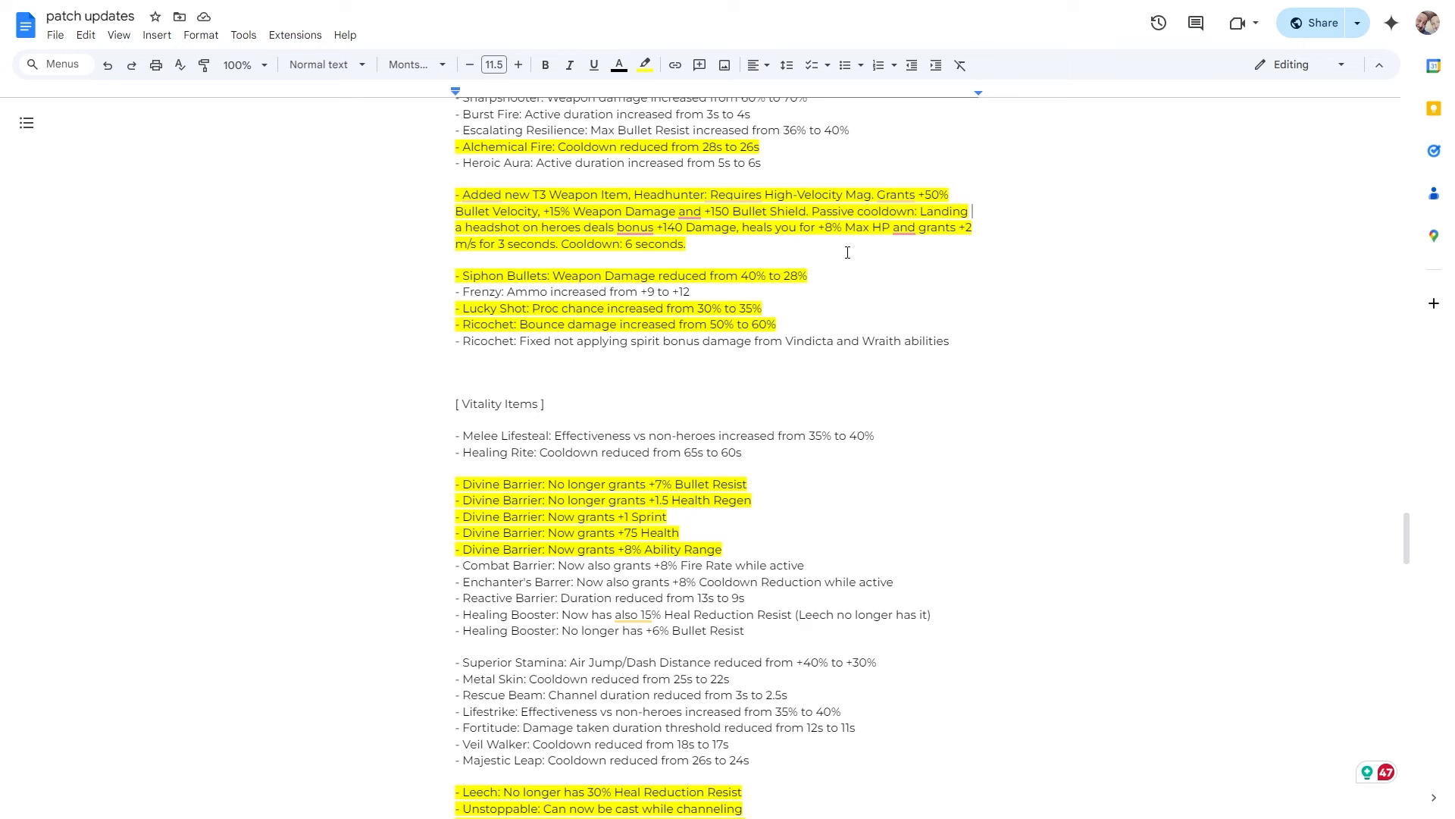
{"action": "mouse_move", "coordinate": [878, 238]}
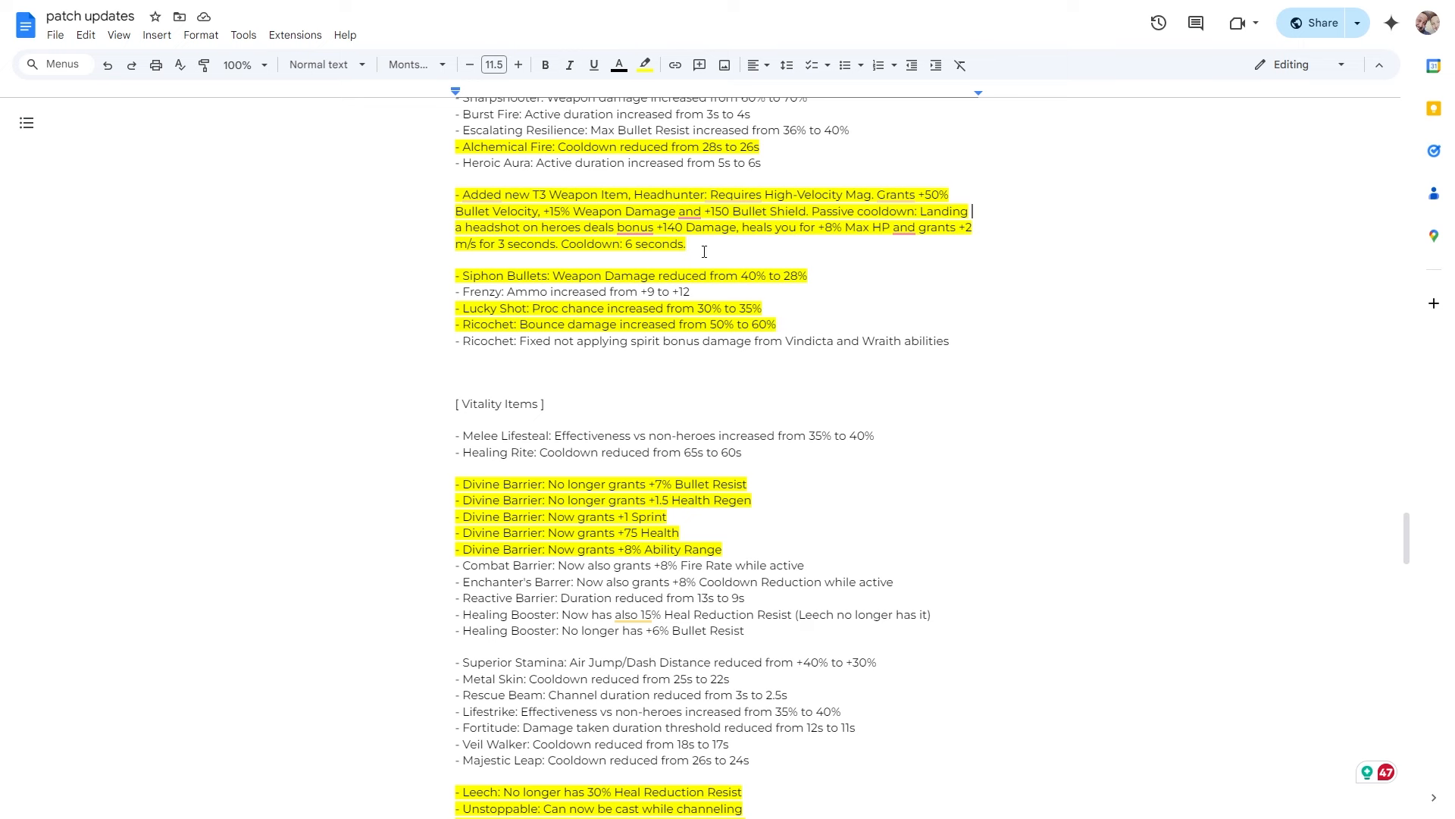
{"action": "mouse_move", "coordinate": [908, 284]}
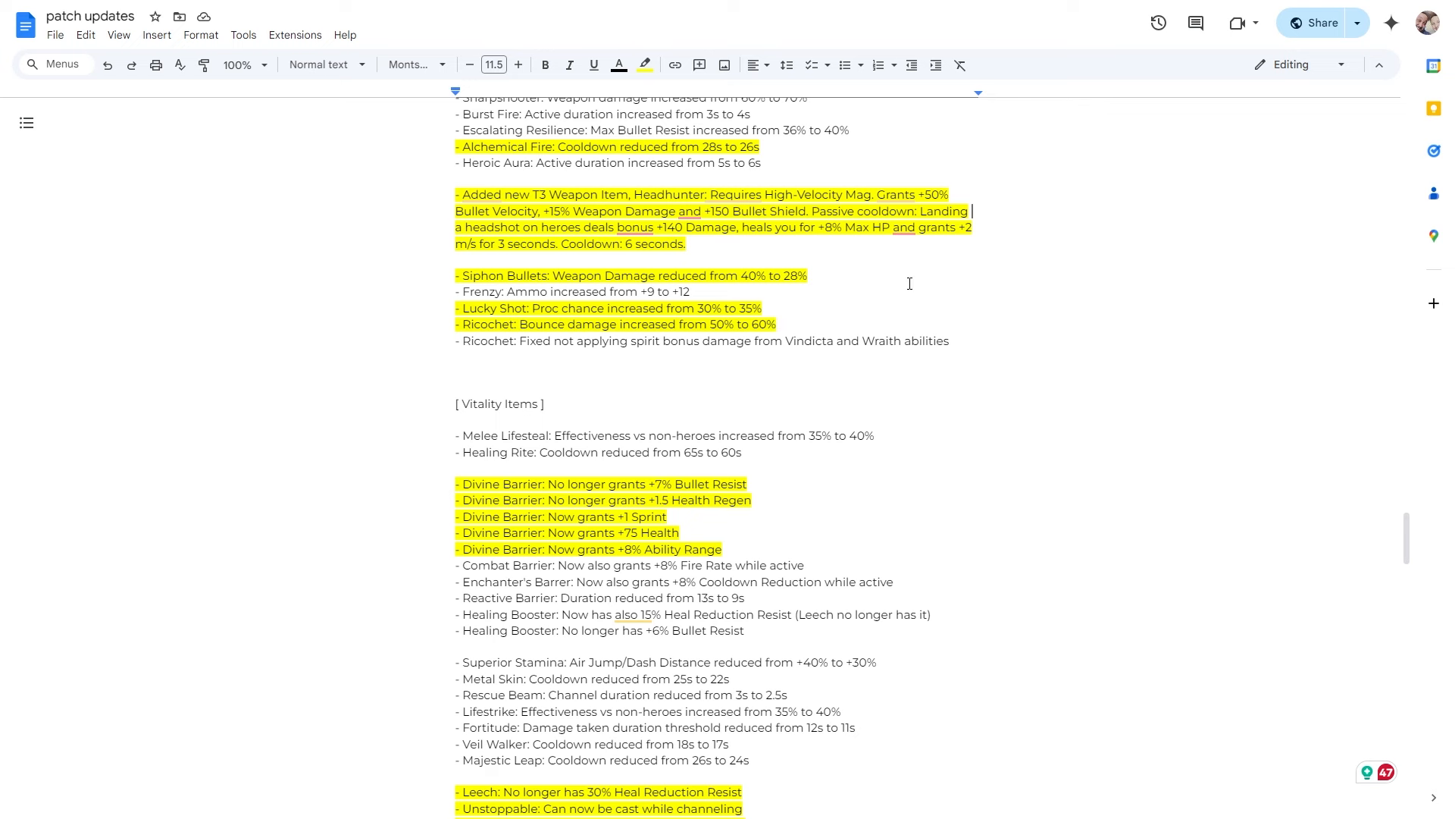
{"action": "scroll", "scroll_direction": "down", "scroll_amount": 3}
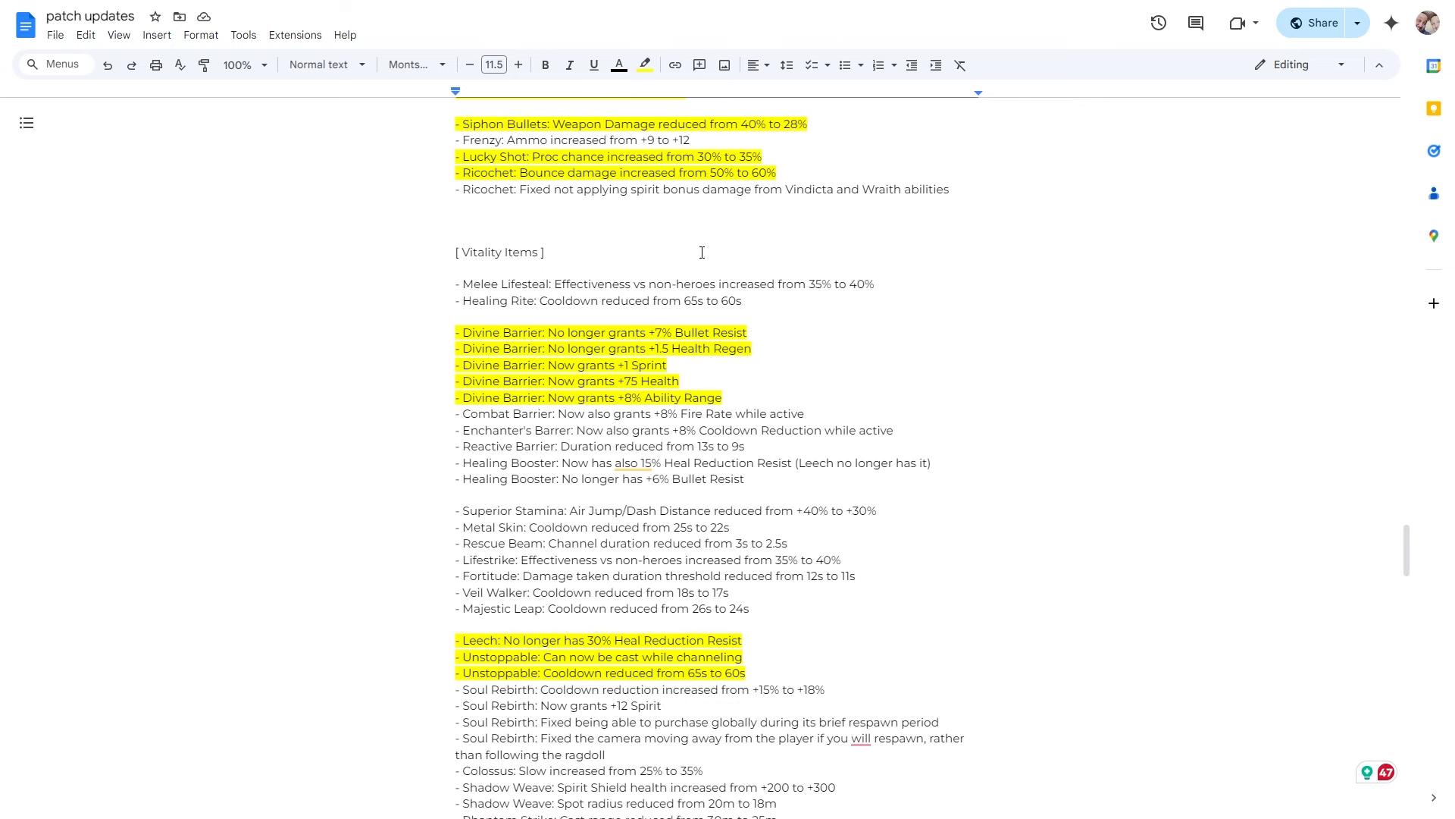
{"action": "mouse_move", "coordinate": [724, 147]}
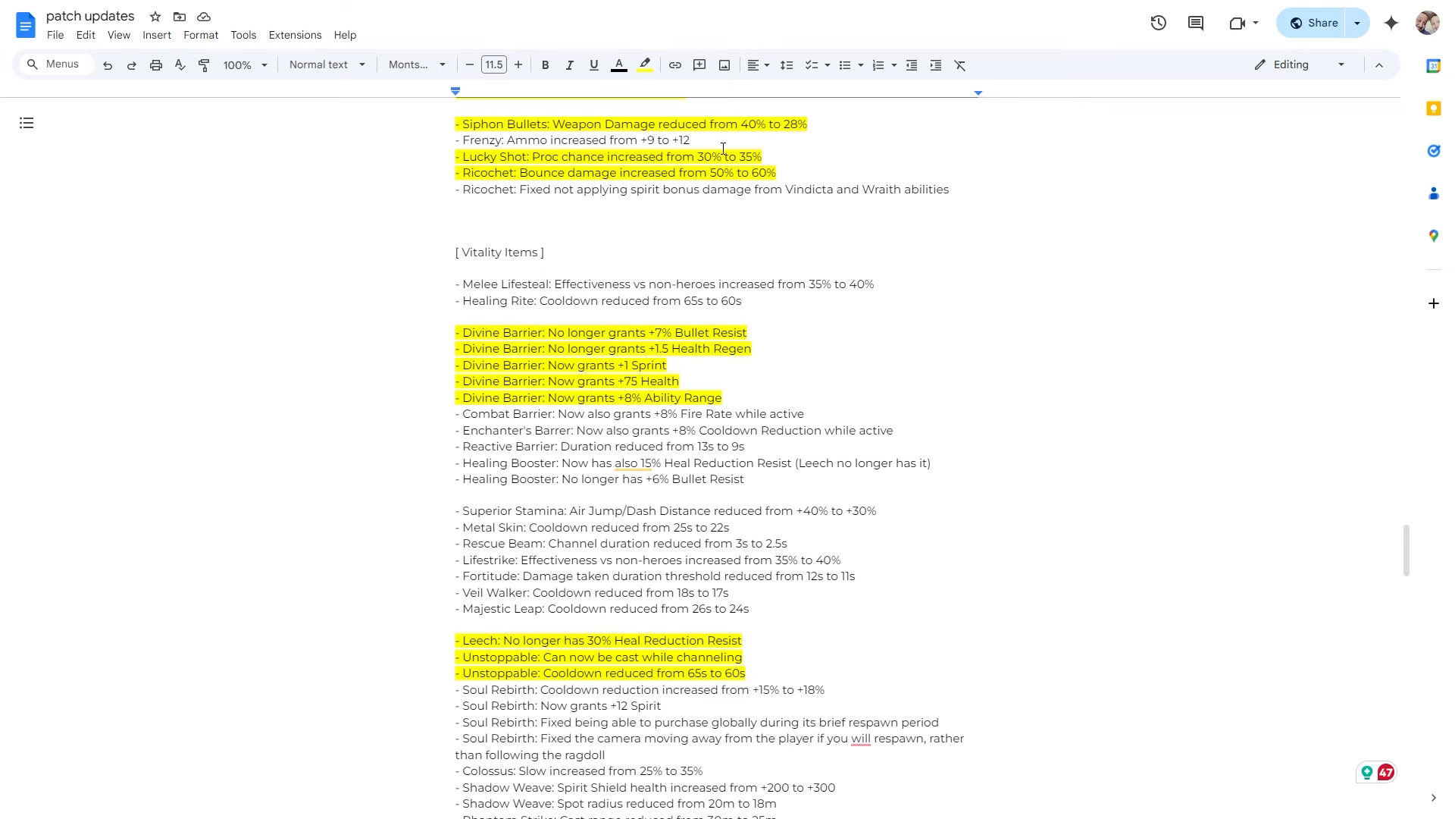
{"action": "mouse_move", "coordinate": [751, 132]}
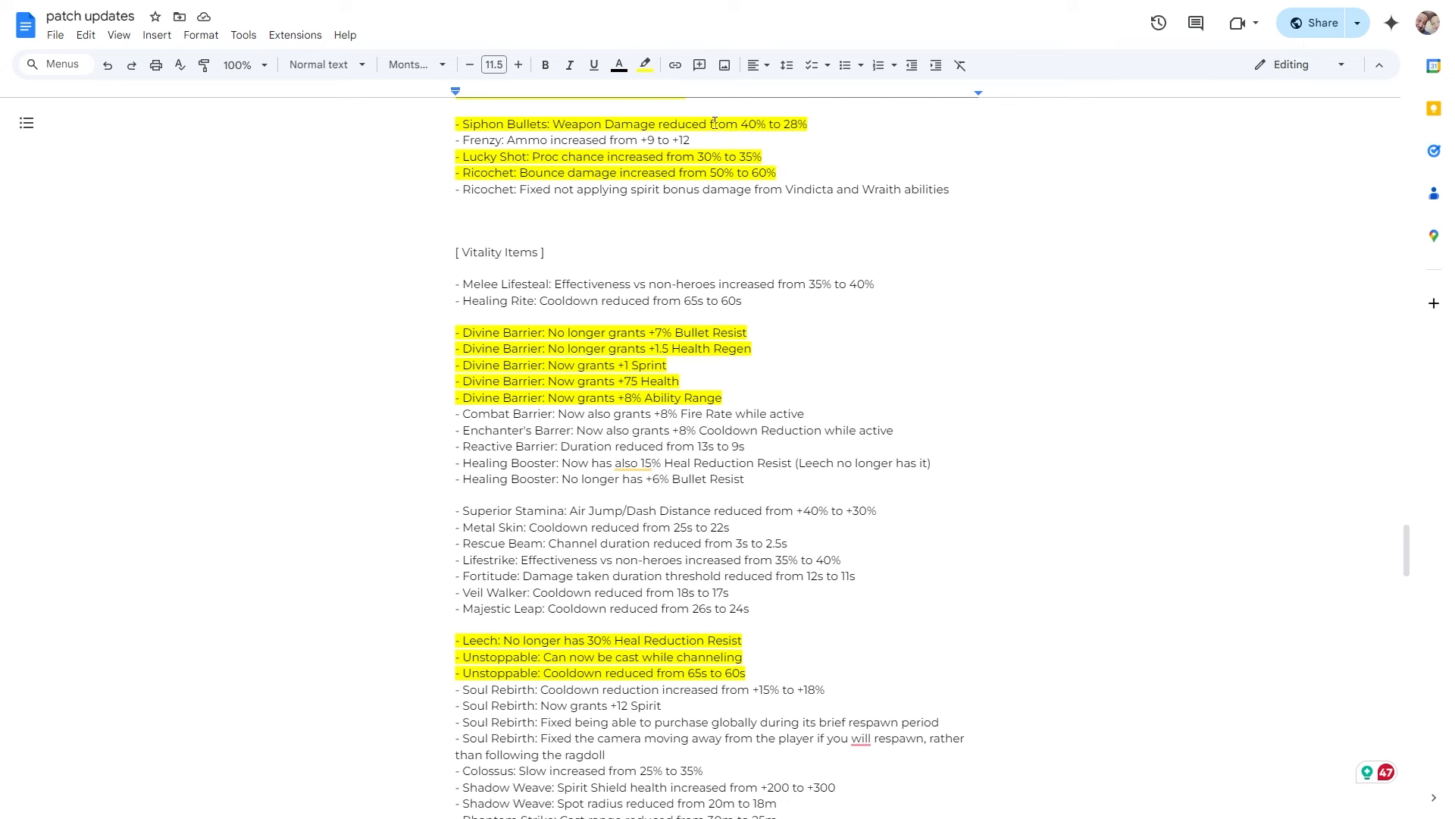
{"action": "mouse_move", "coordinate": [762, 192]}
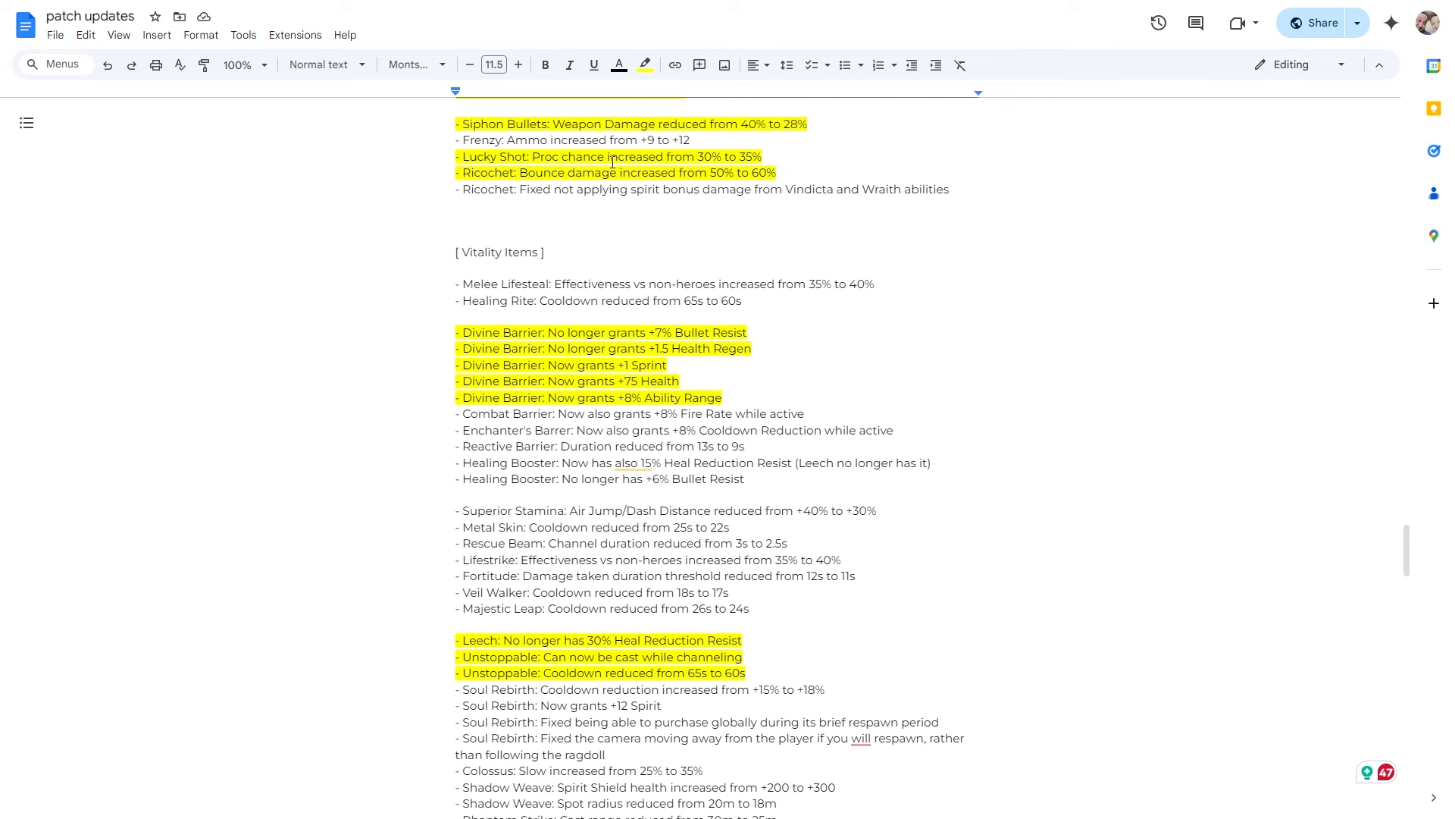
{"action": "mouse_move", "coordinate": [747, 159]}
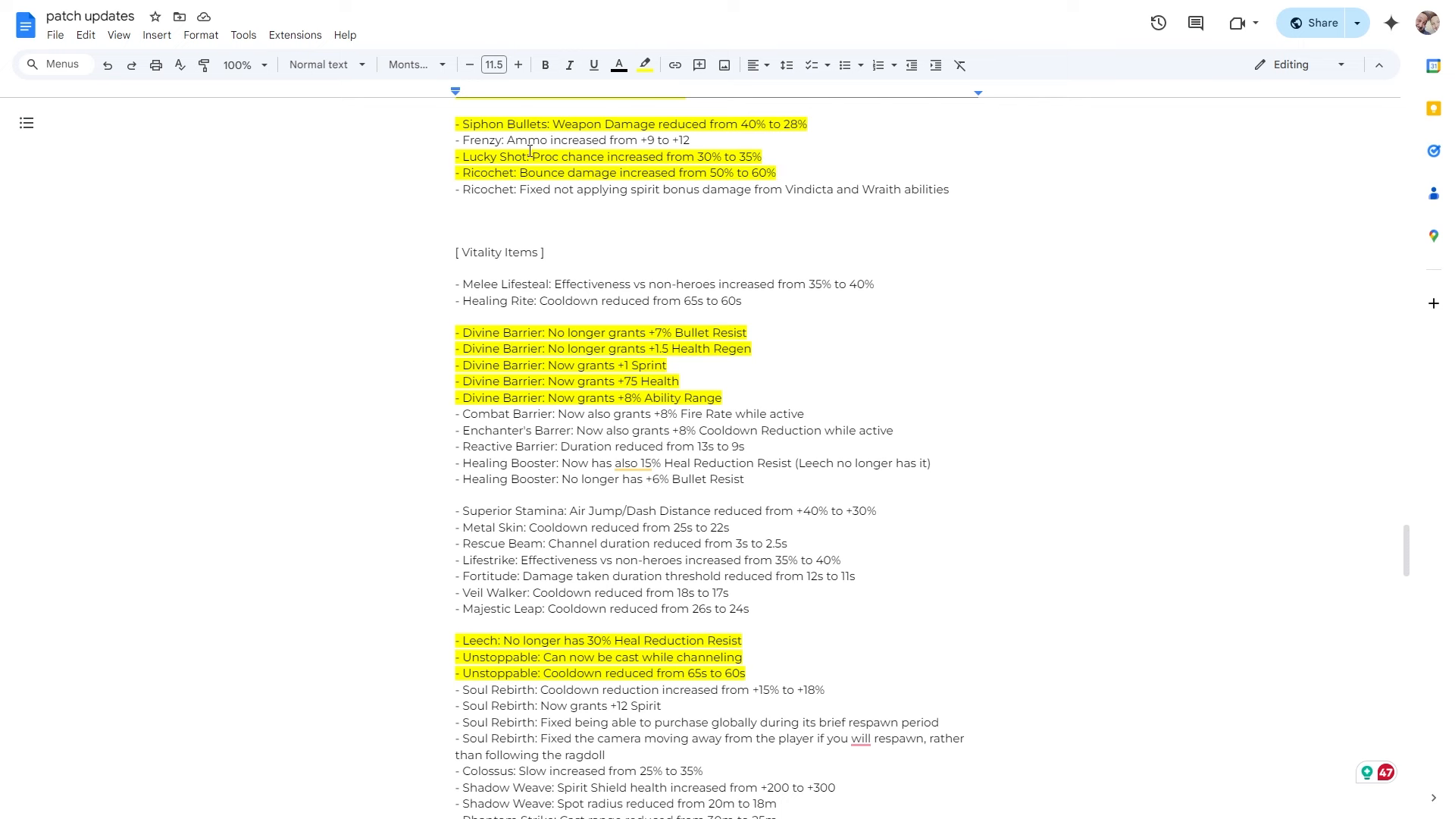
{"action": "mouse_move", "coordinate": [479, 173]}
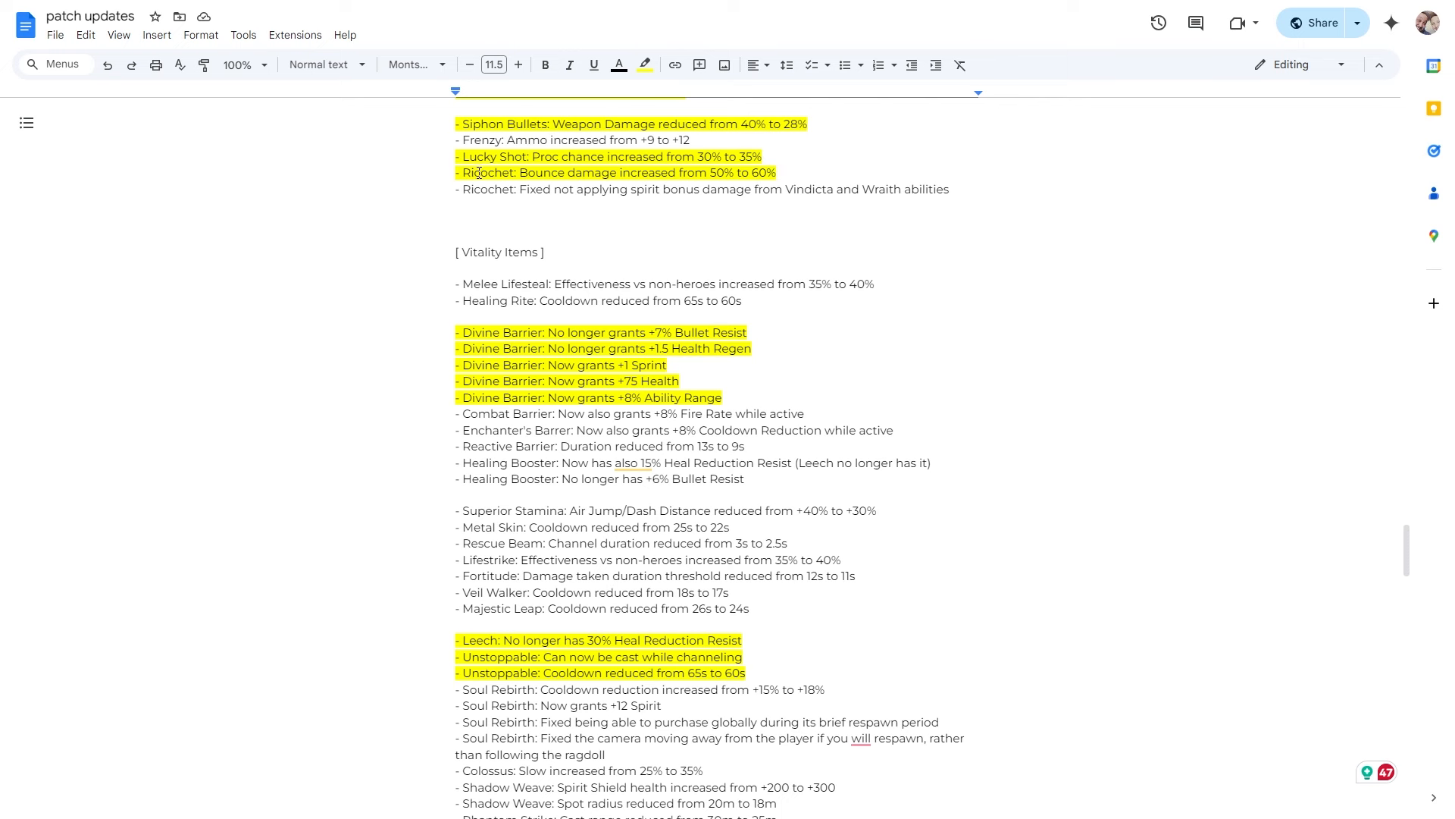
{"action": "mouse_move", "coordinate": [611, 173]}
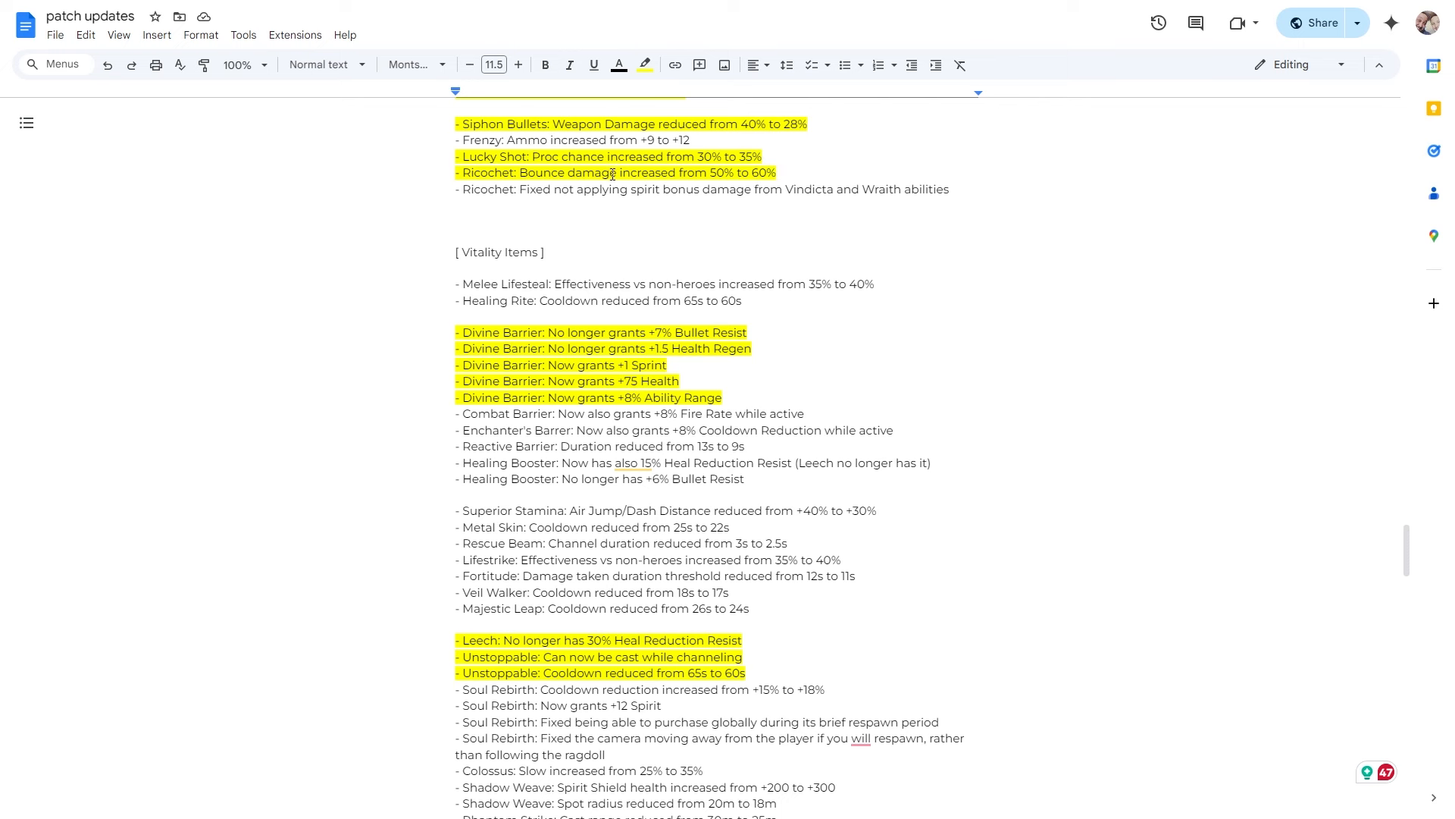
{"action": "mouse_move", "coordinate": [504, 164]}
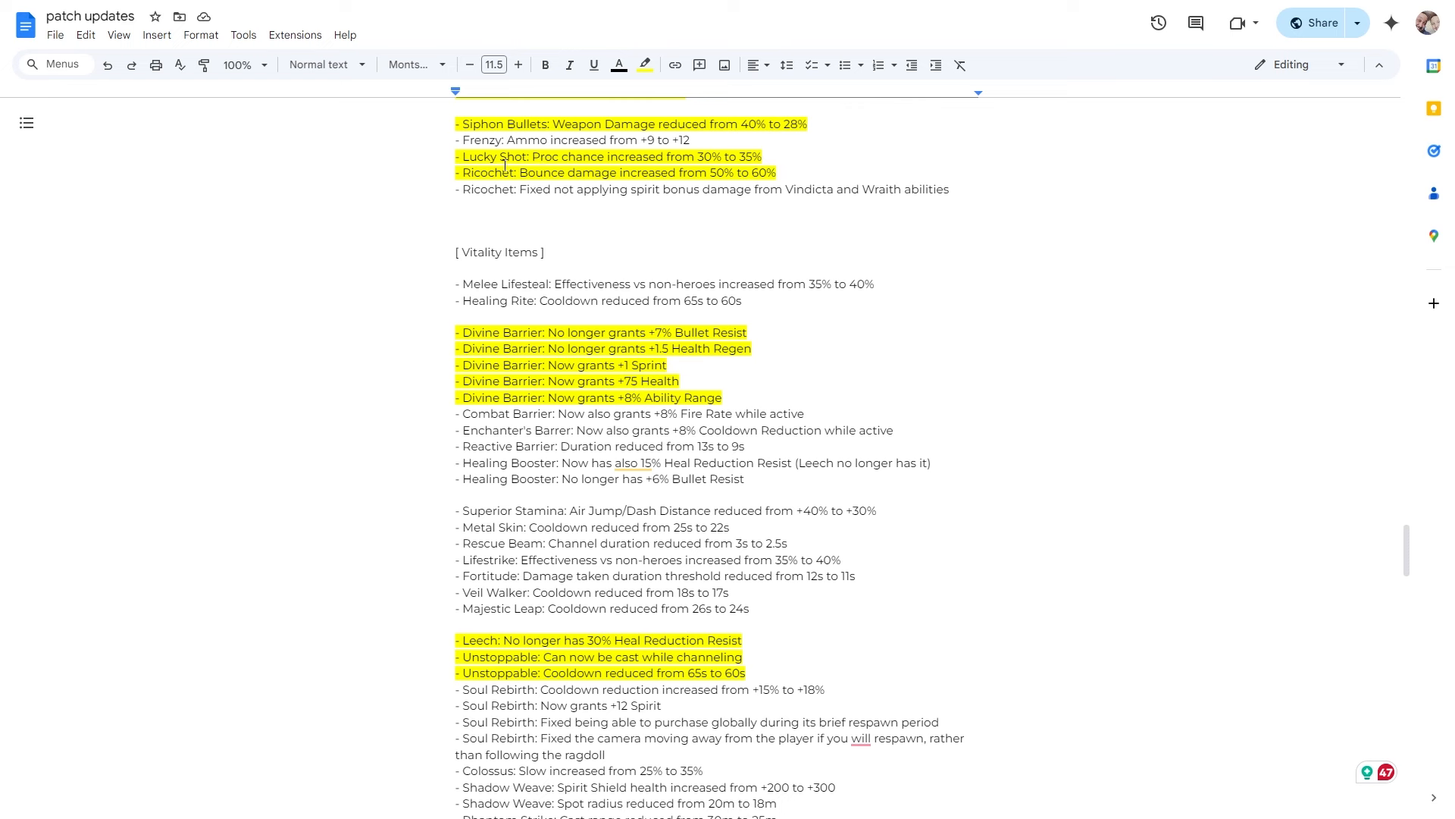
{"action": "scroll", "scroll_direction": "down", "scroll_amount": 3}
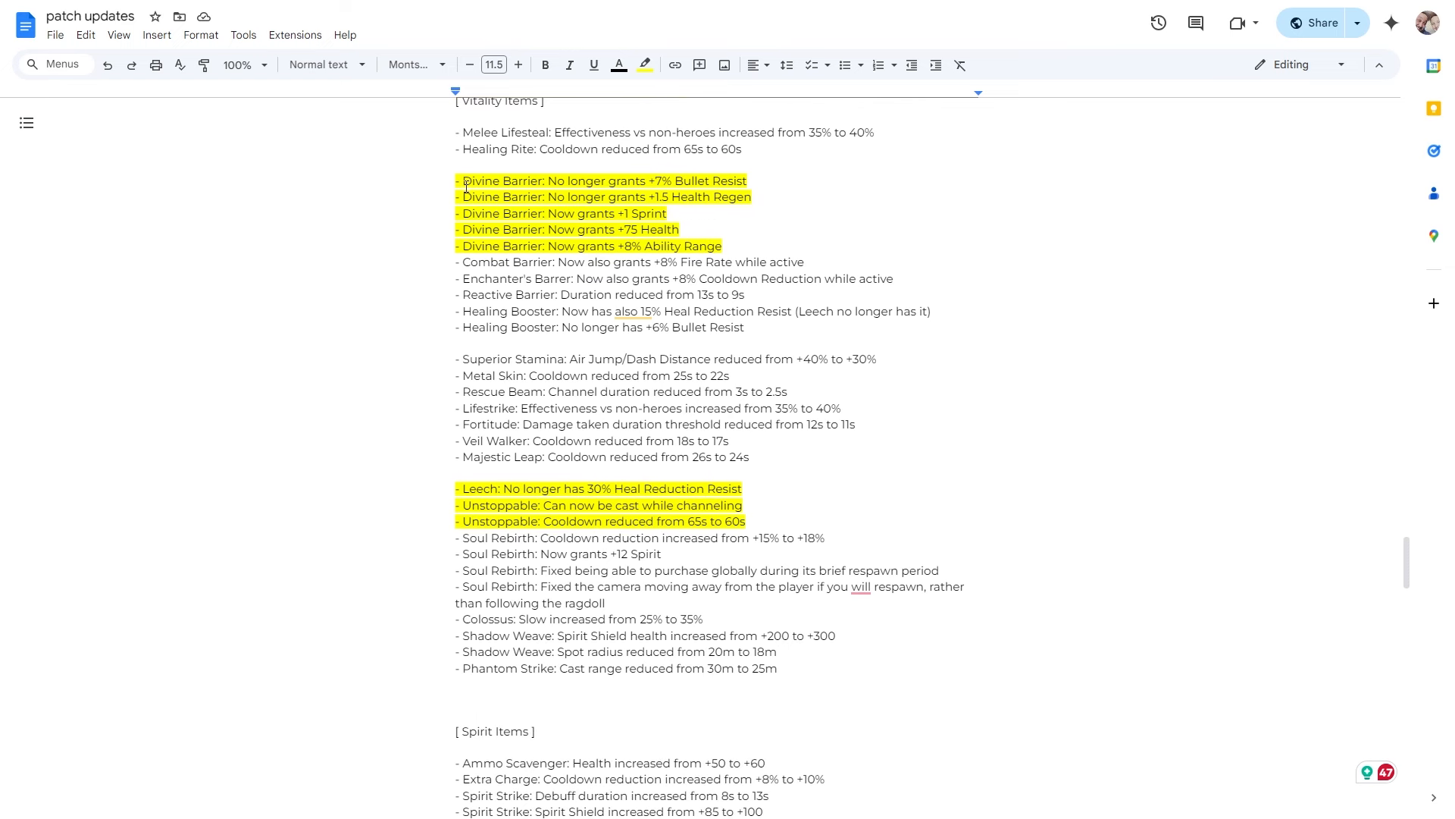
{"action": "mouse_move", "coordinate": [448, 180]}
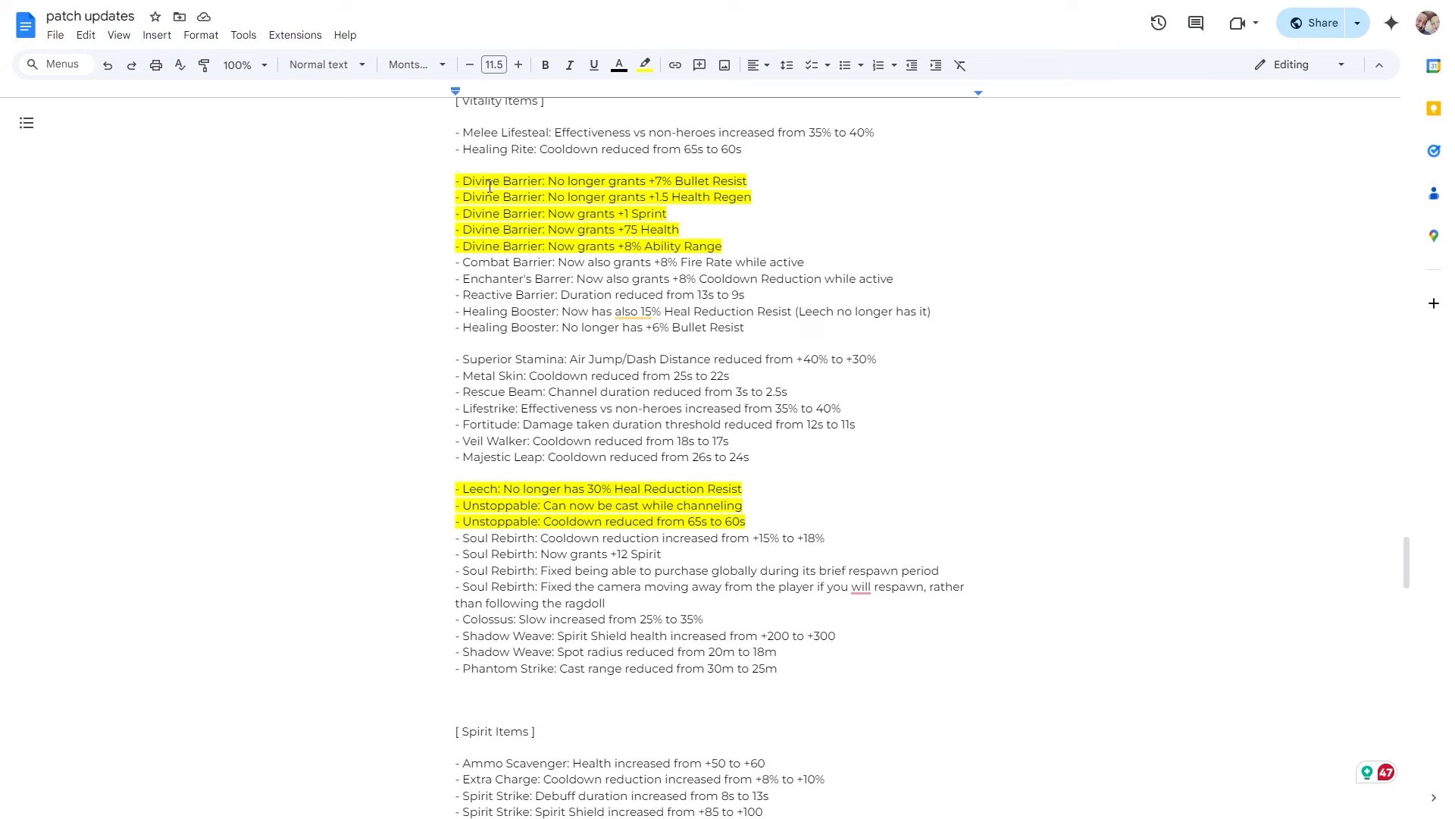
{"action": "mouse_move", "coordinate": [535, 197]}
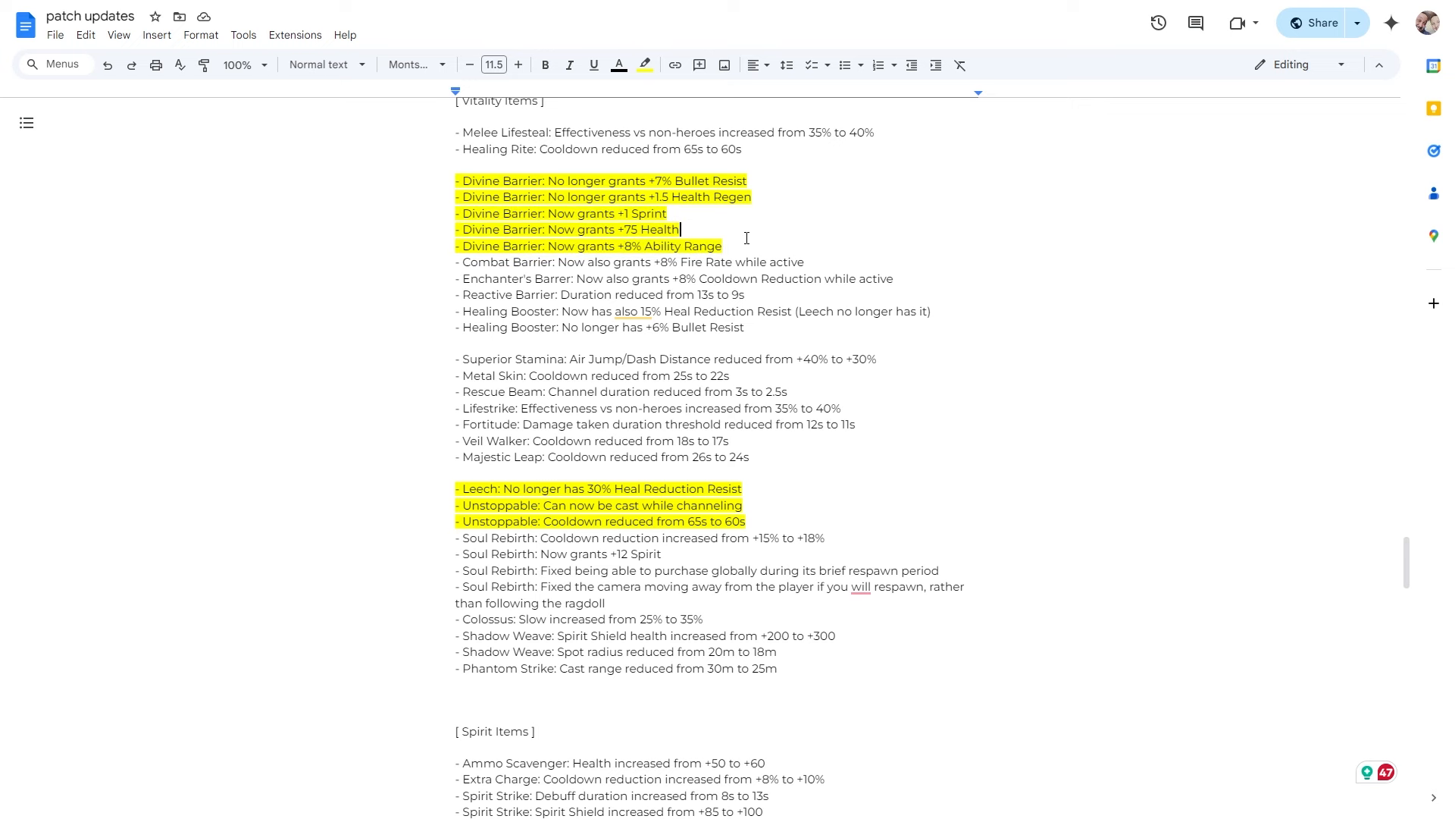
{"action": "scroll", "scroll_direction": "down", "scroll_amount": 3}
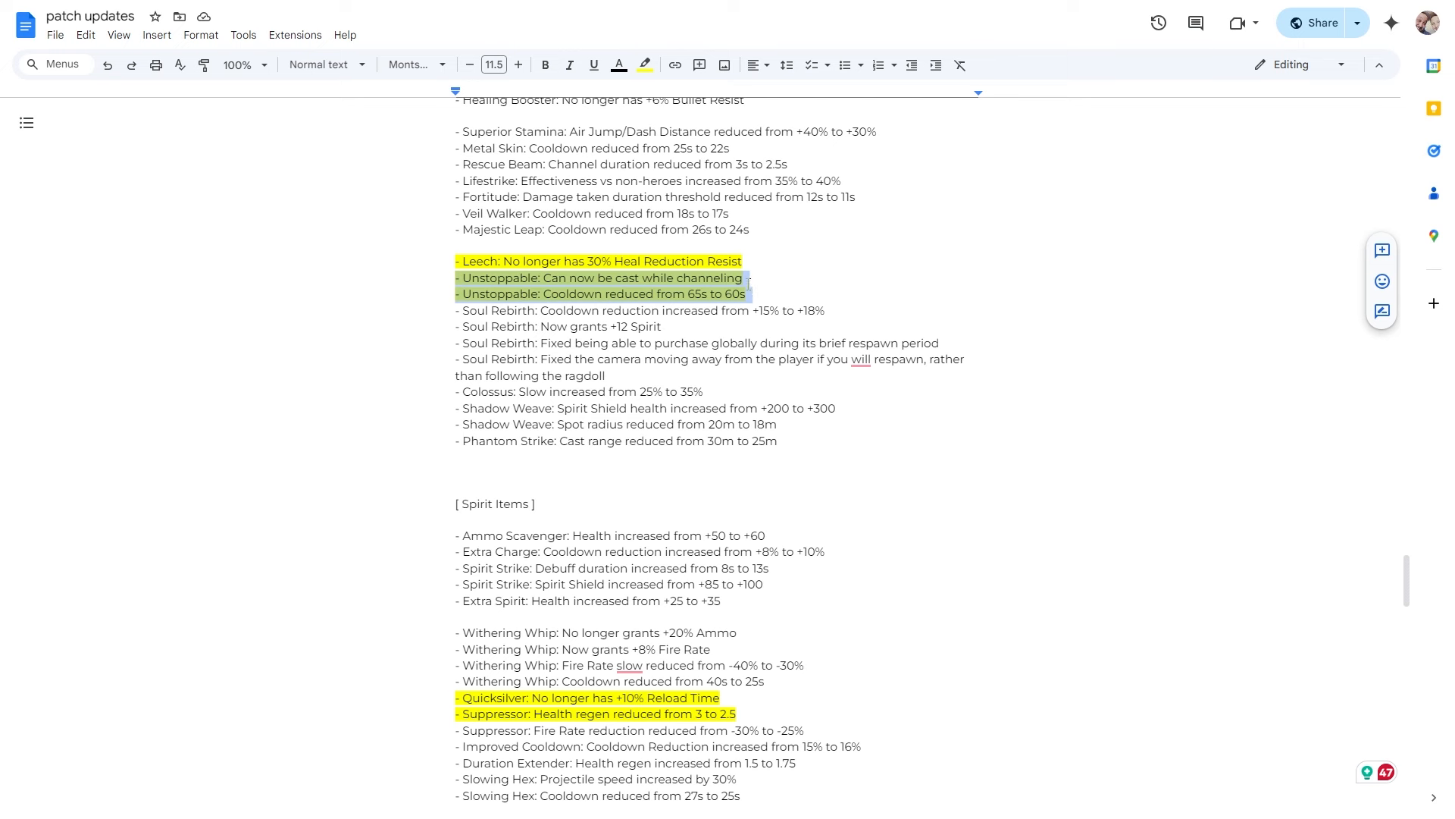
Highlight the Leech, Unstoppable, Quicksilver and Suppressor lines yellow and move into Spirit Items
{"action": "left_click", "coordinate": [747, 279]}
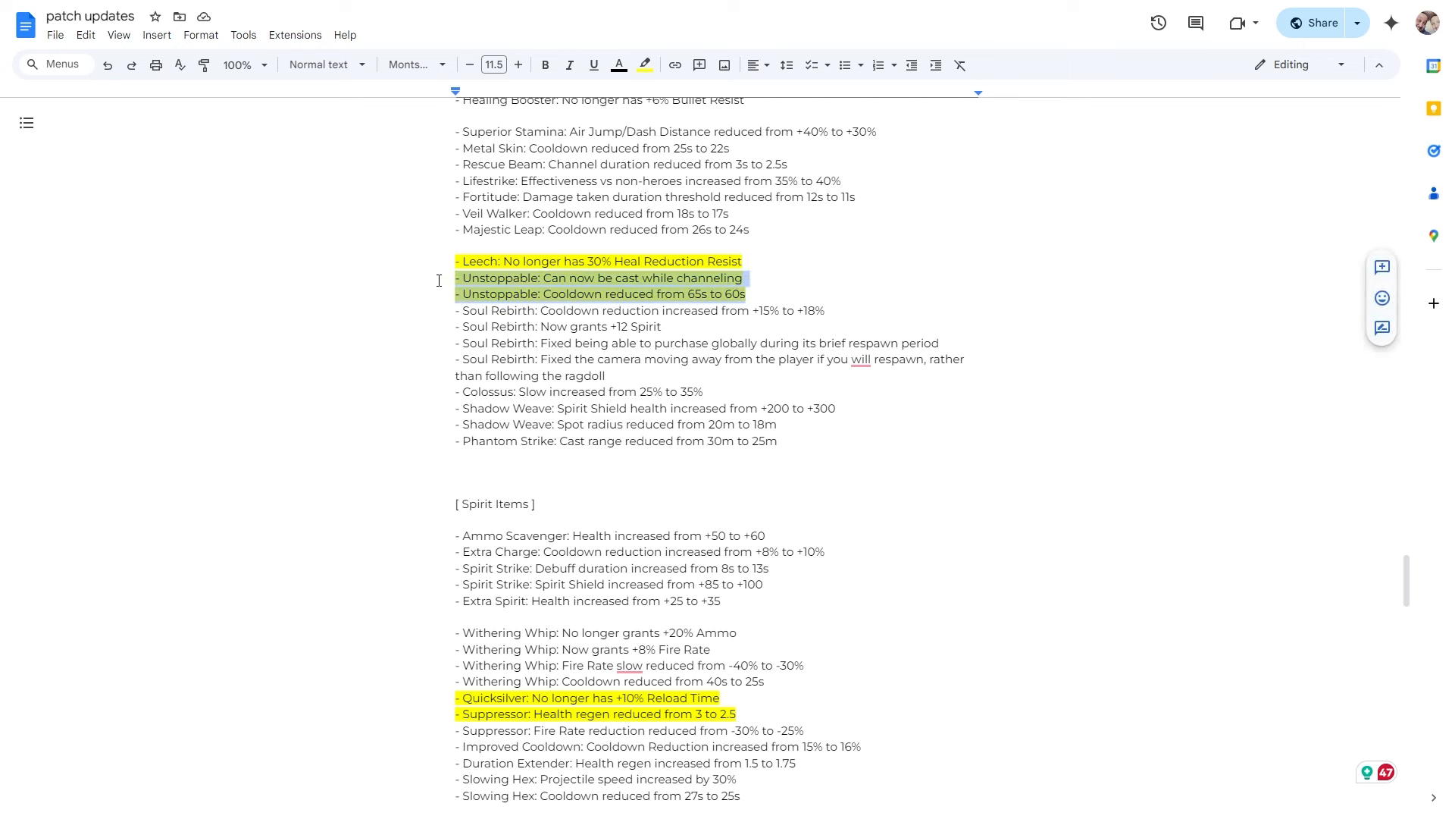
{"action": "mouse_move", "coordinate": [787, 282]}
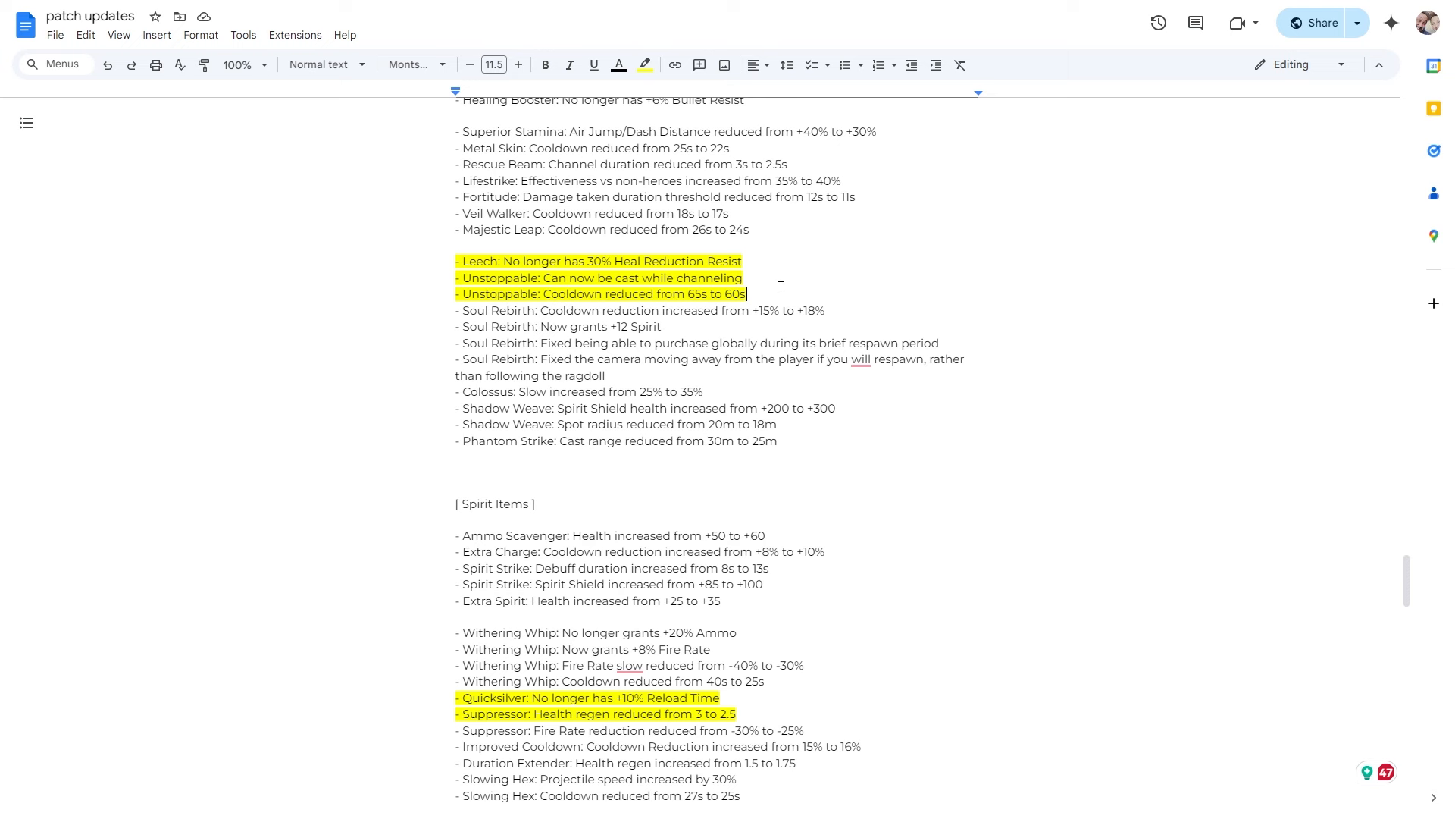
{"action": "mouse_move", "coordinate": [564, 290]}
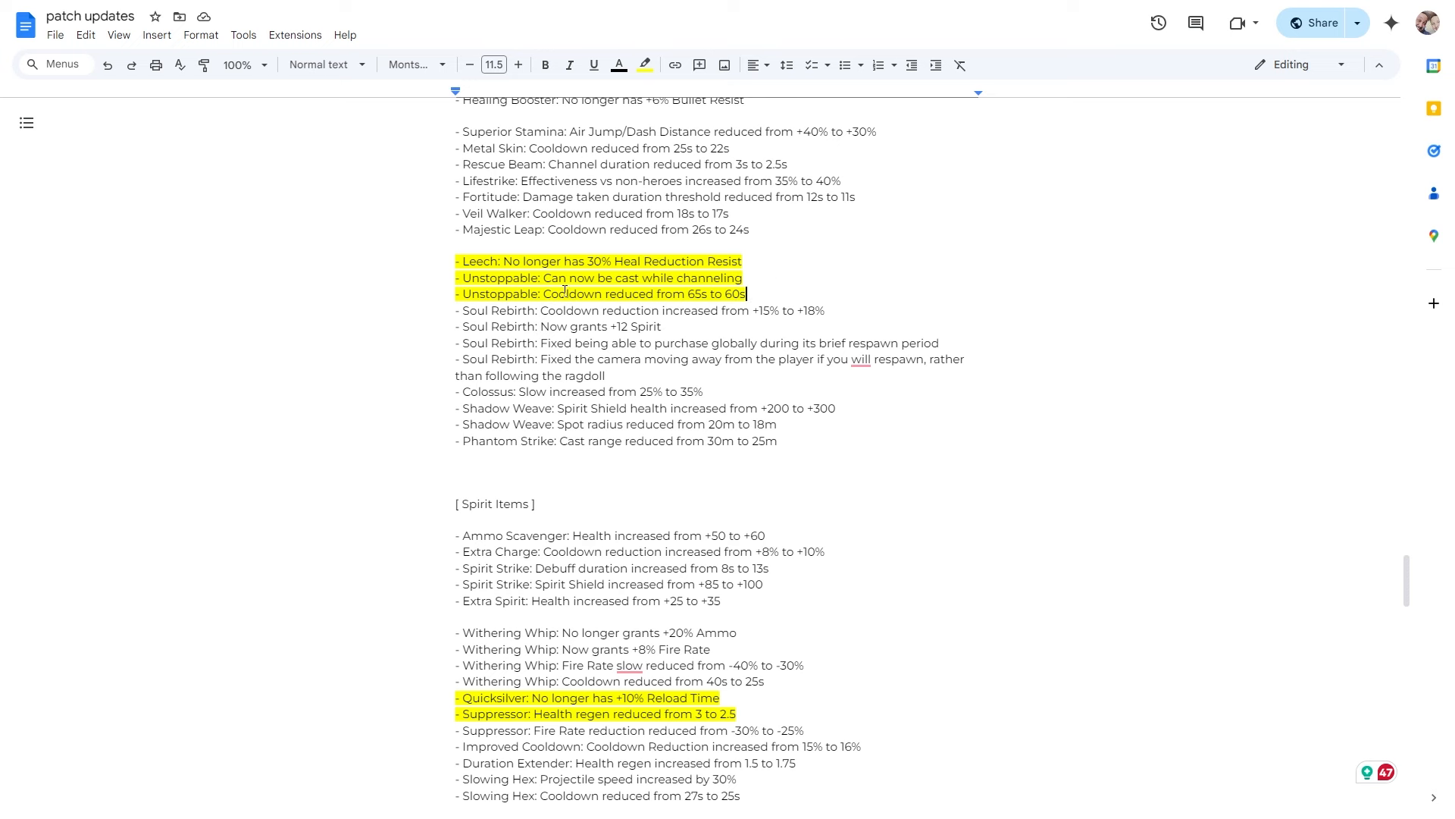
{"action": "mouse_move", "coordinate": [788, 315]}
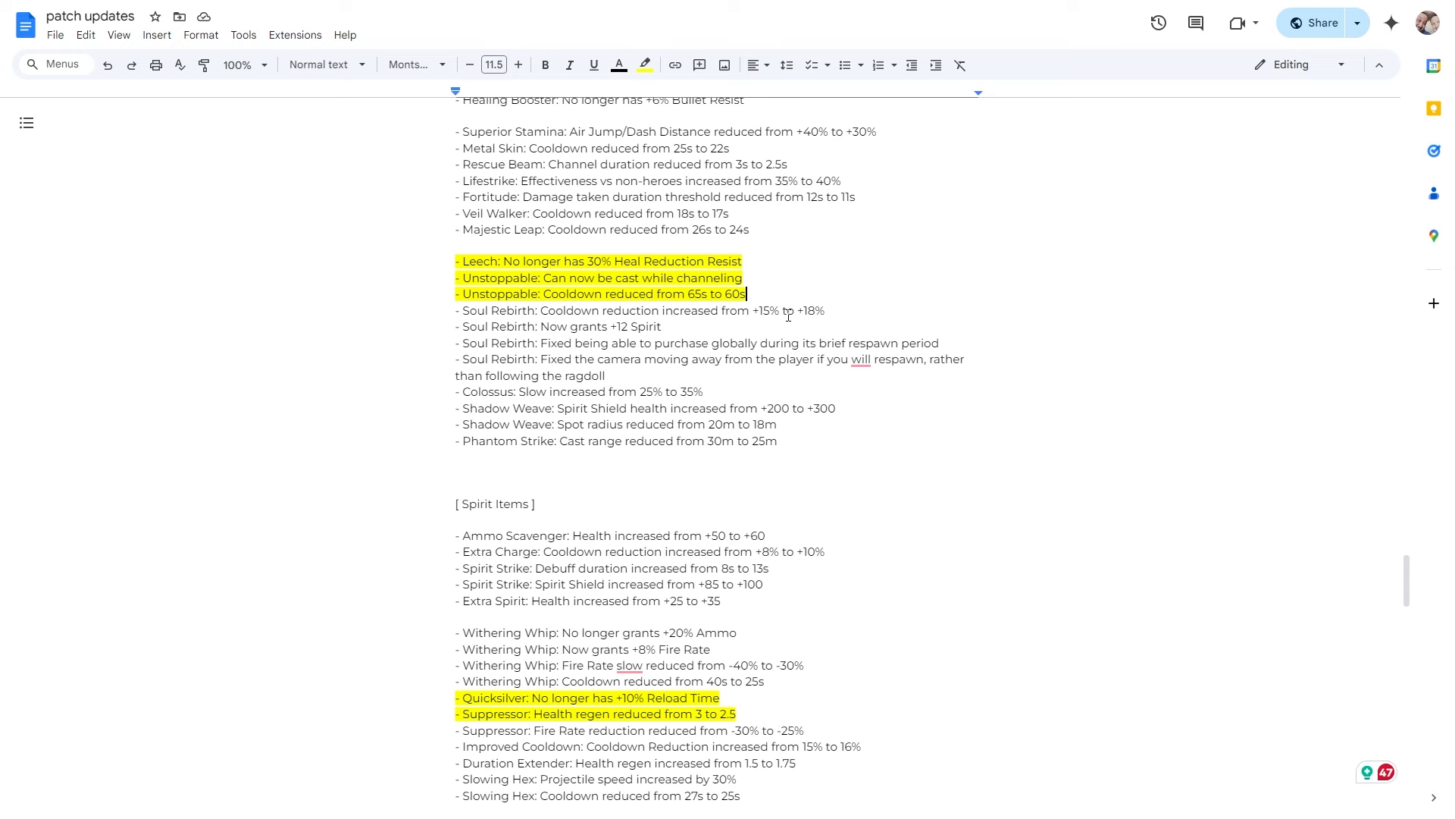
{"action": "scroll", "scroll_direction": "down", "scroll_amount": 3}
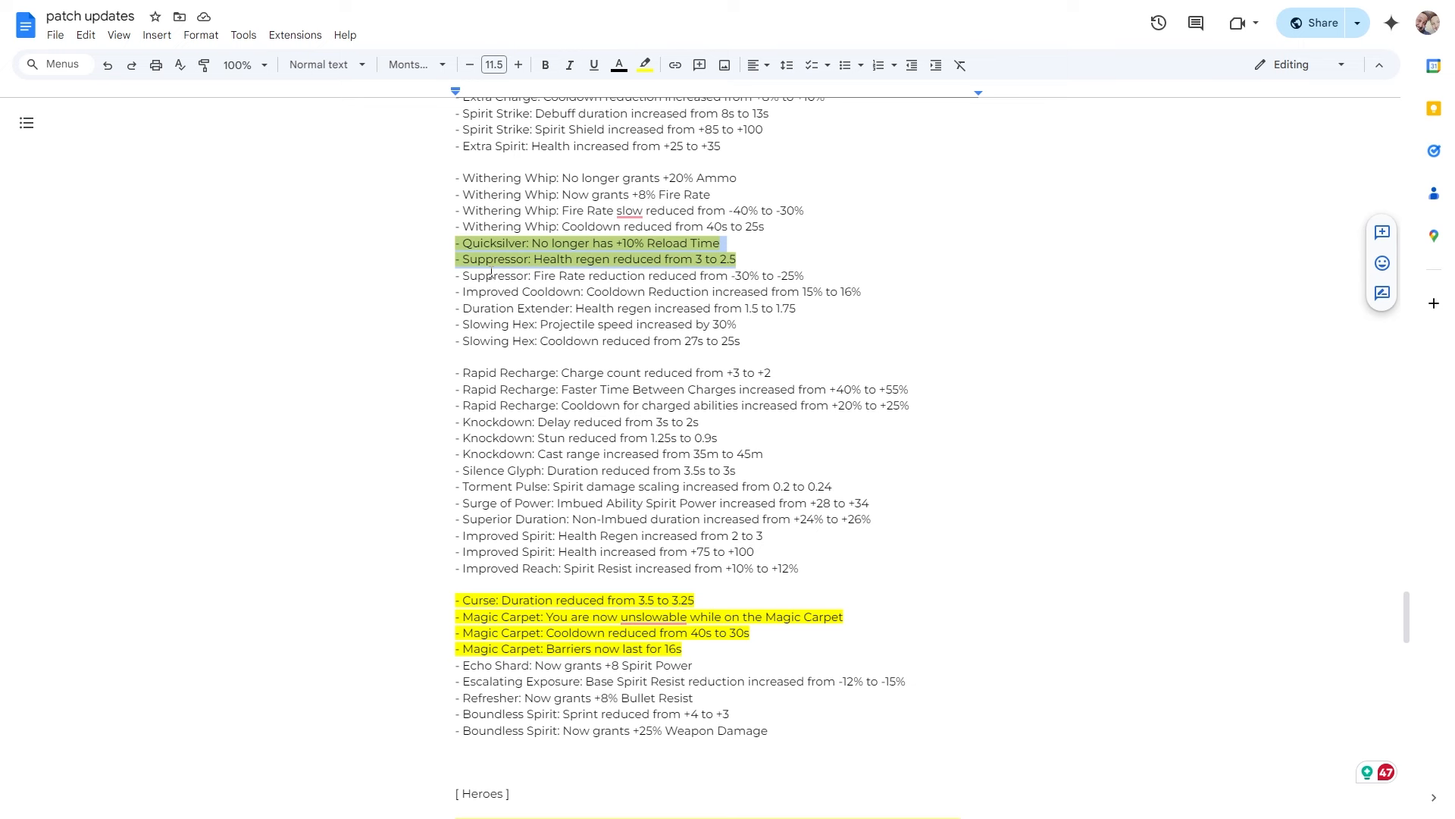
{"action": "mouse_move", "coordinate": [491, 272]}
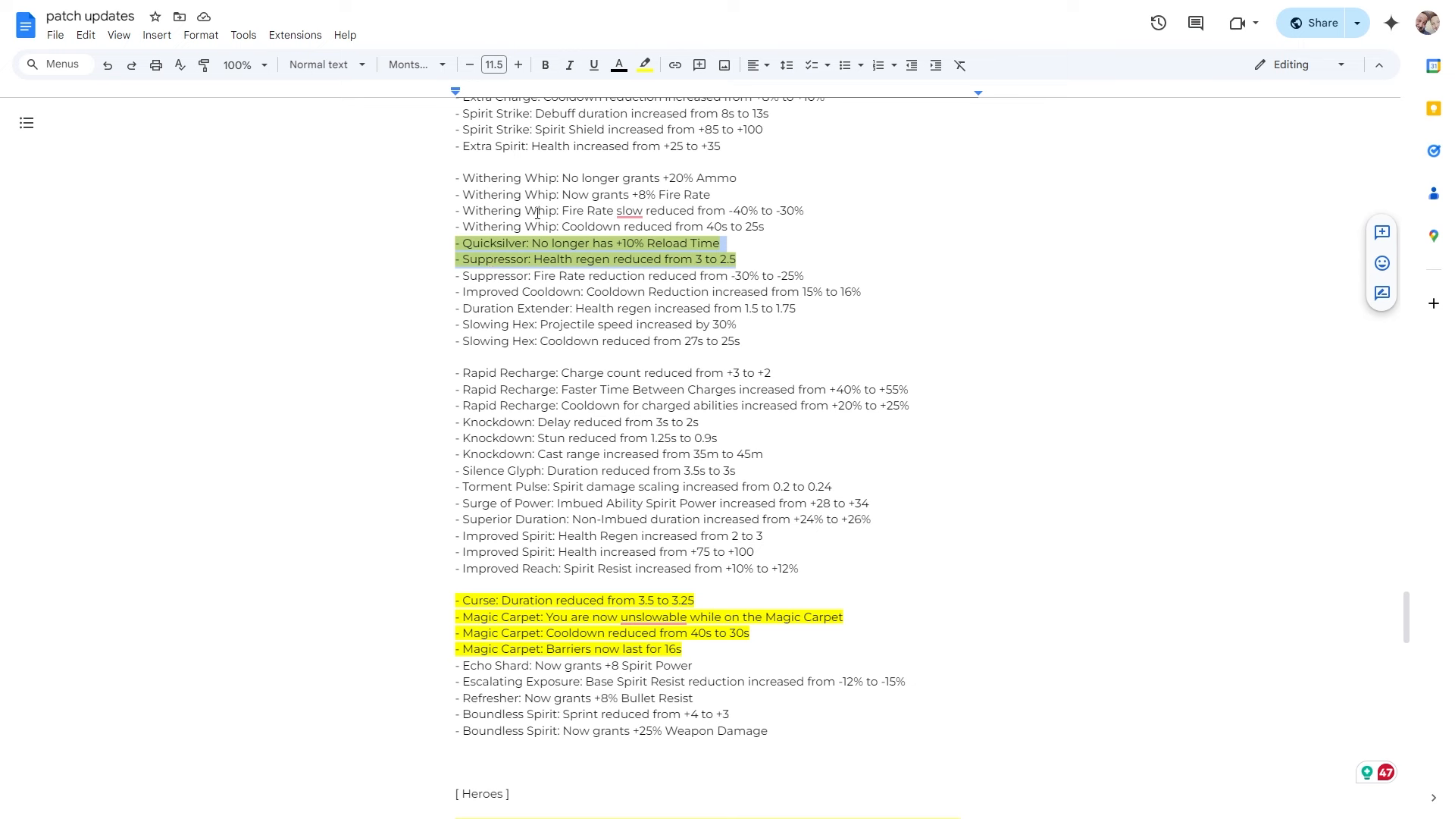
{"action": "scroll", "scroll_direction": "up", "scroll_amount": 3}
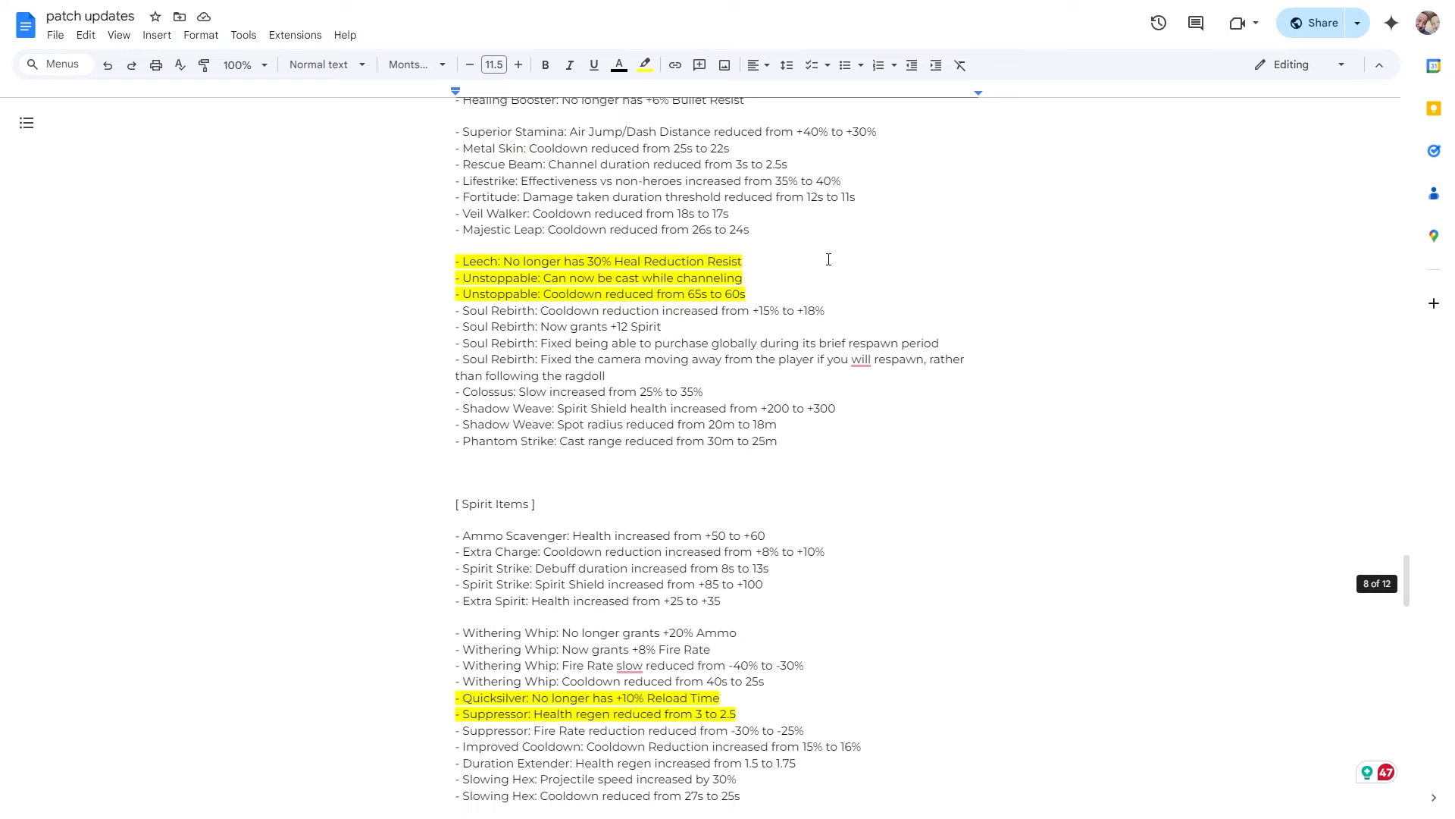
{"action": "scroll", "scroll_direction": "up", "scroll_amount": 3}
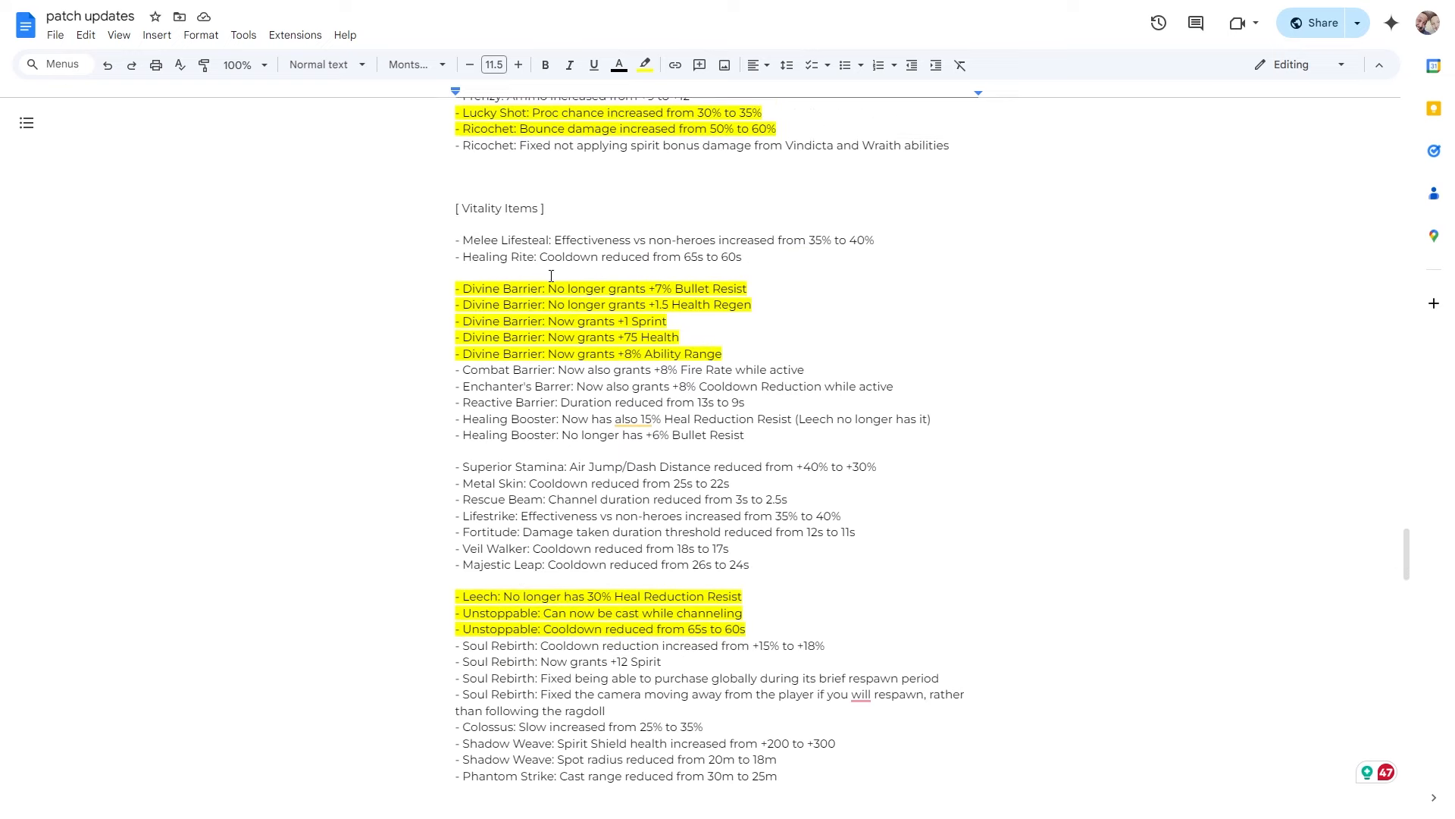
{"action": "scroll", "scroll_direction": "up", "scroll_amount": 3}
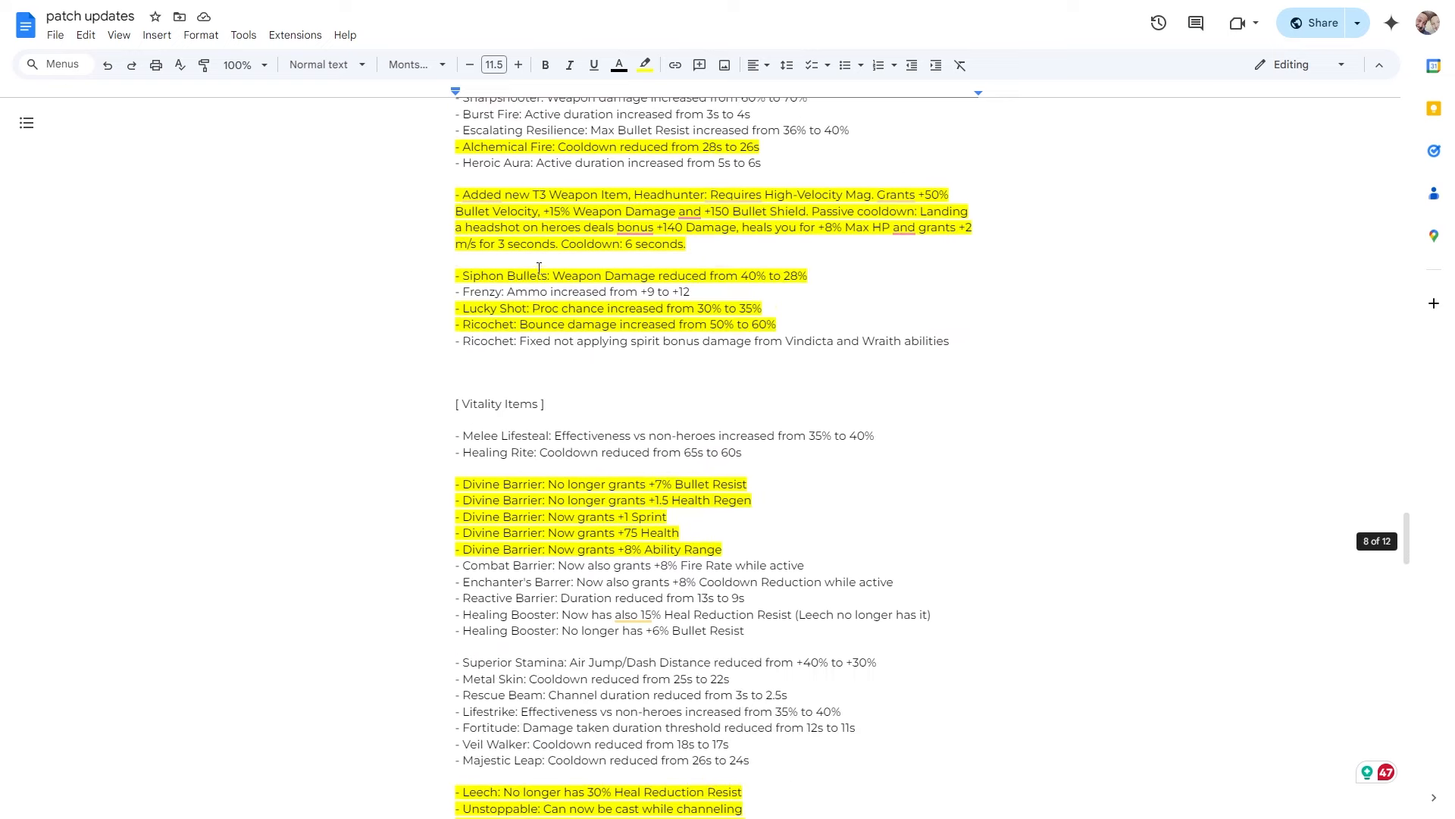
{"action": "scroll", "scroll_direction": "down", "scroll_amount": 3}
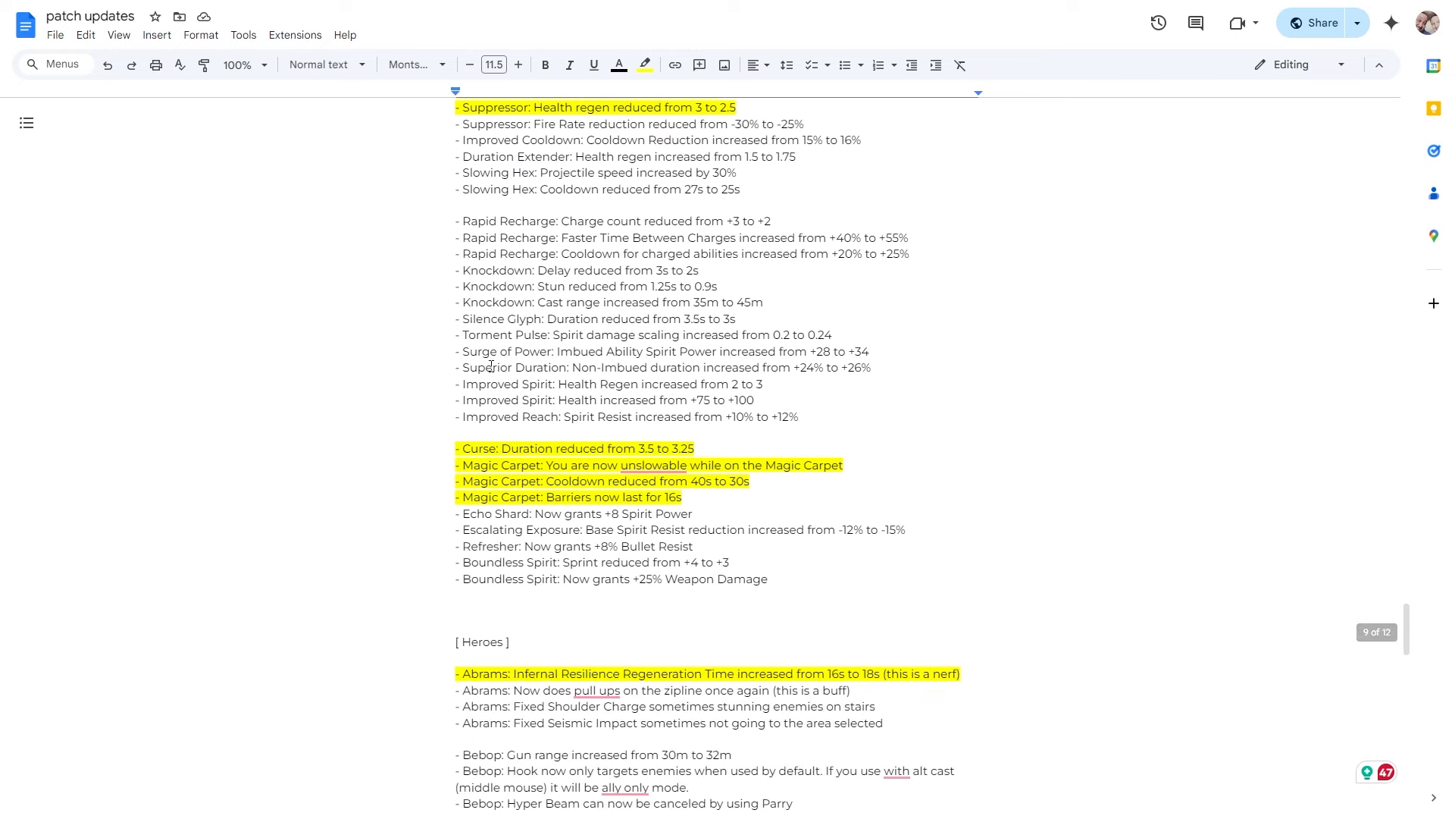
{"action": "scroll", "scroll_direction": "down", "scroll_amount": 3}
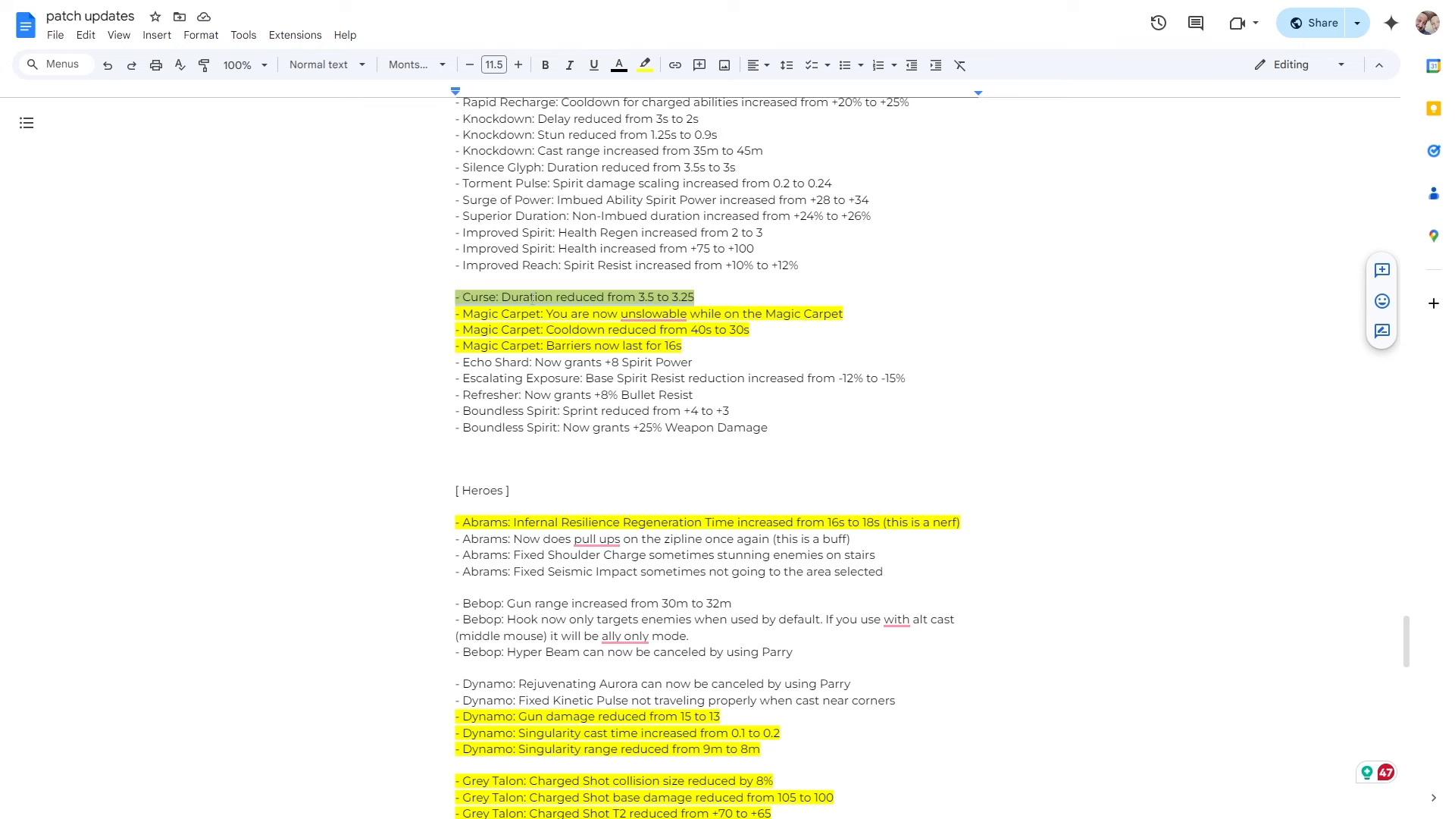
{"action": "left_click", "coordinate": [694, 297]}
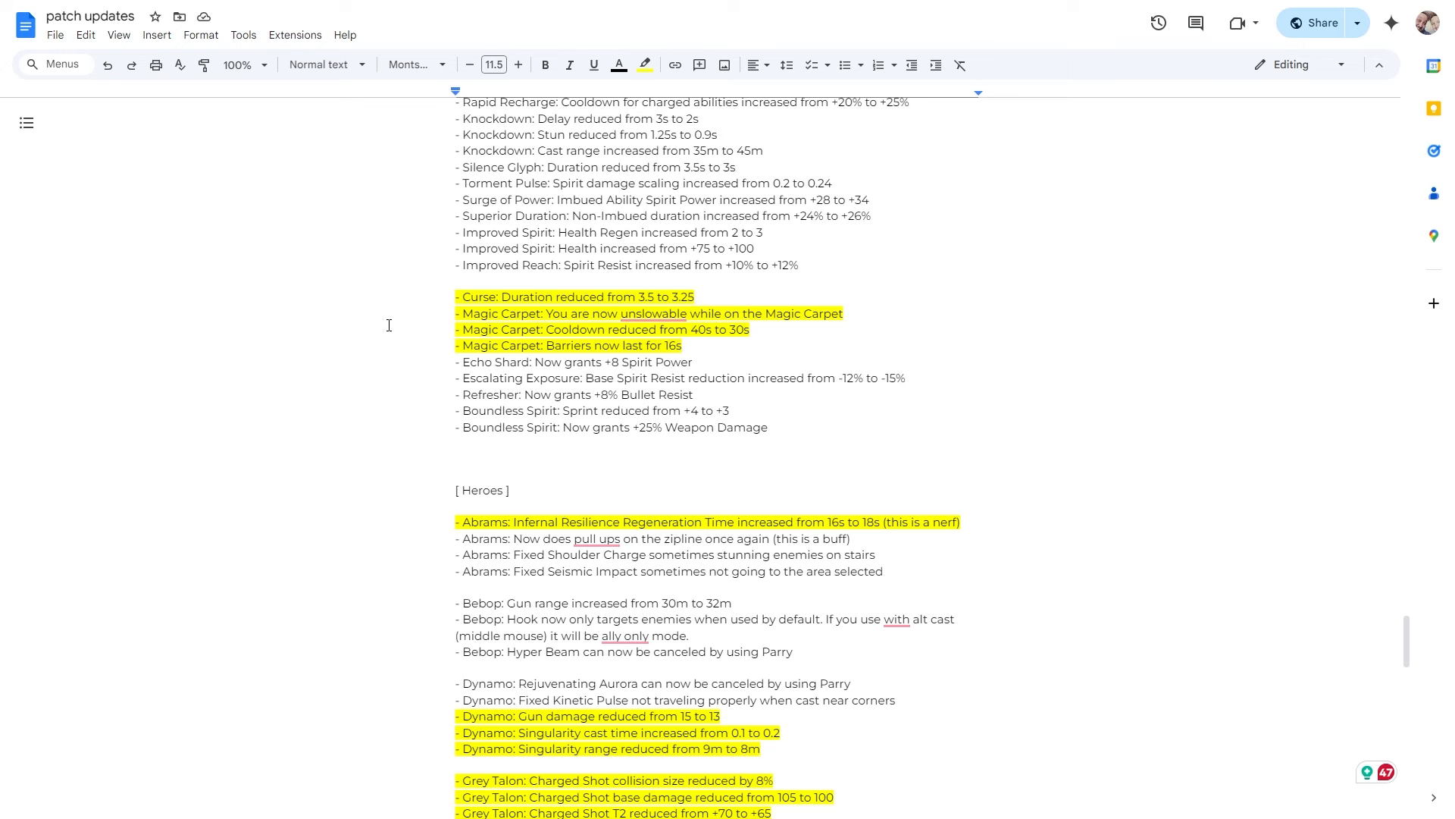
{"action": "left_click", "coordinate": [683, 345]}
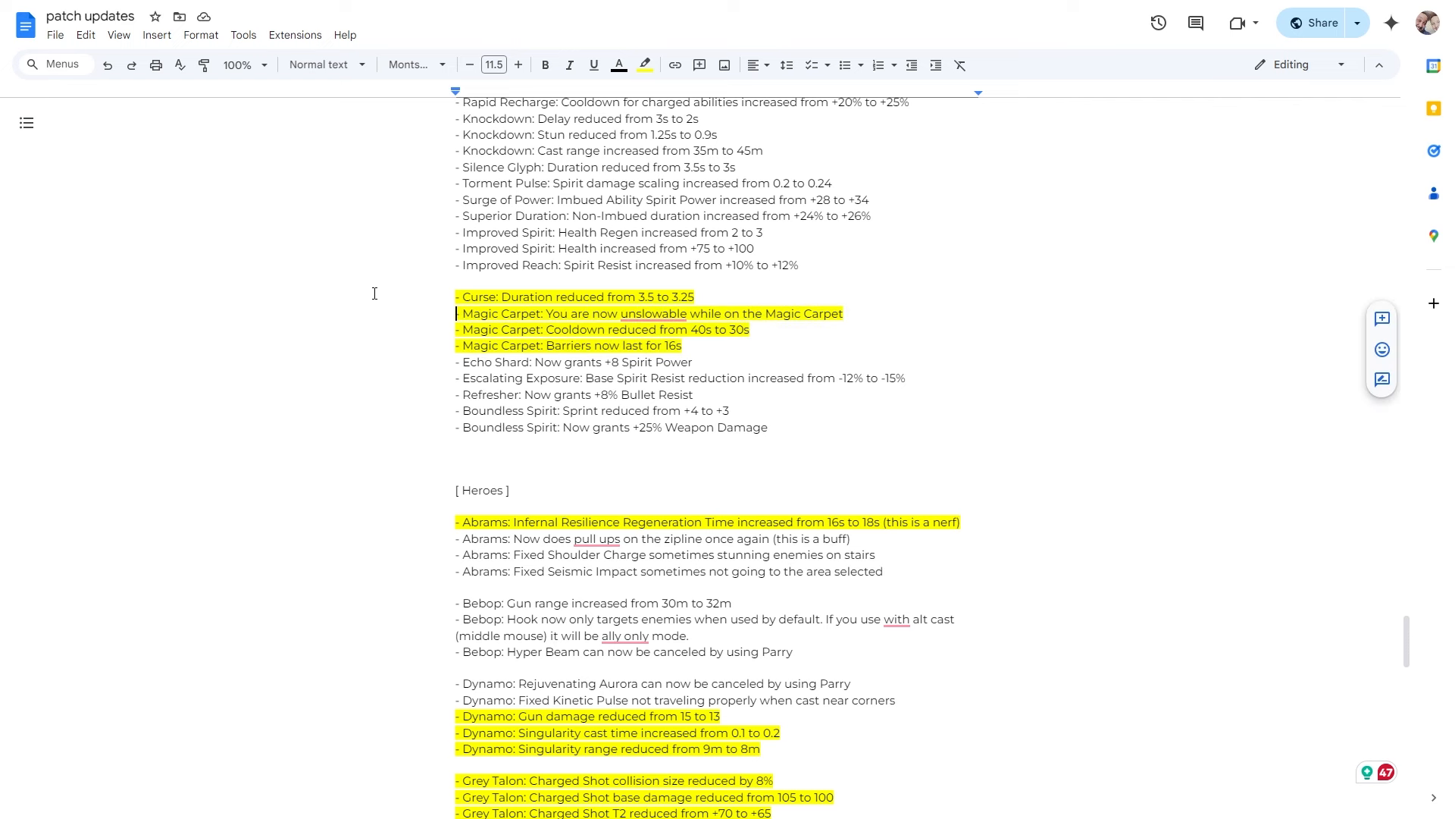
{"action": "scroll", "scroll_direction": "down", "scroll_amount": 3}
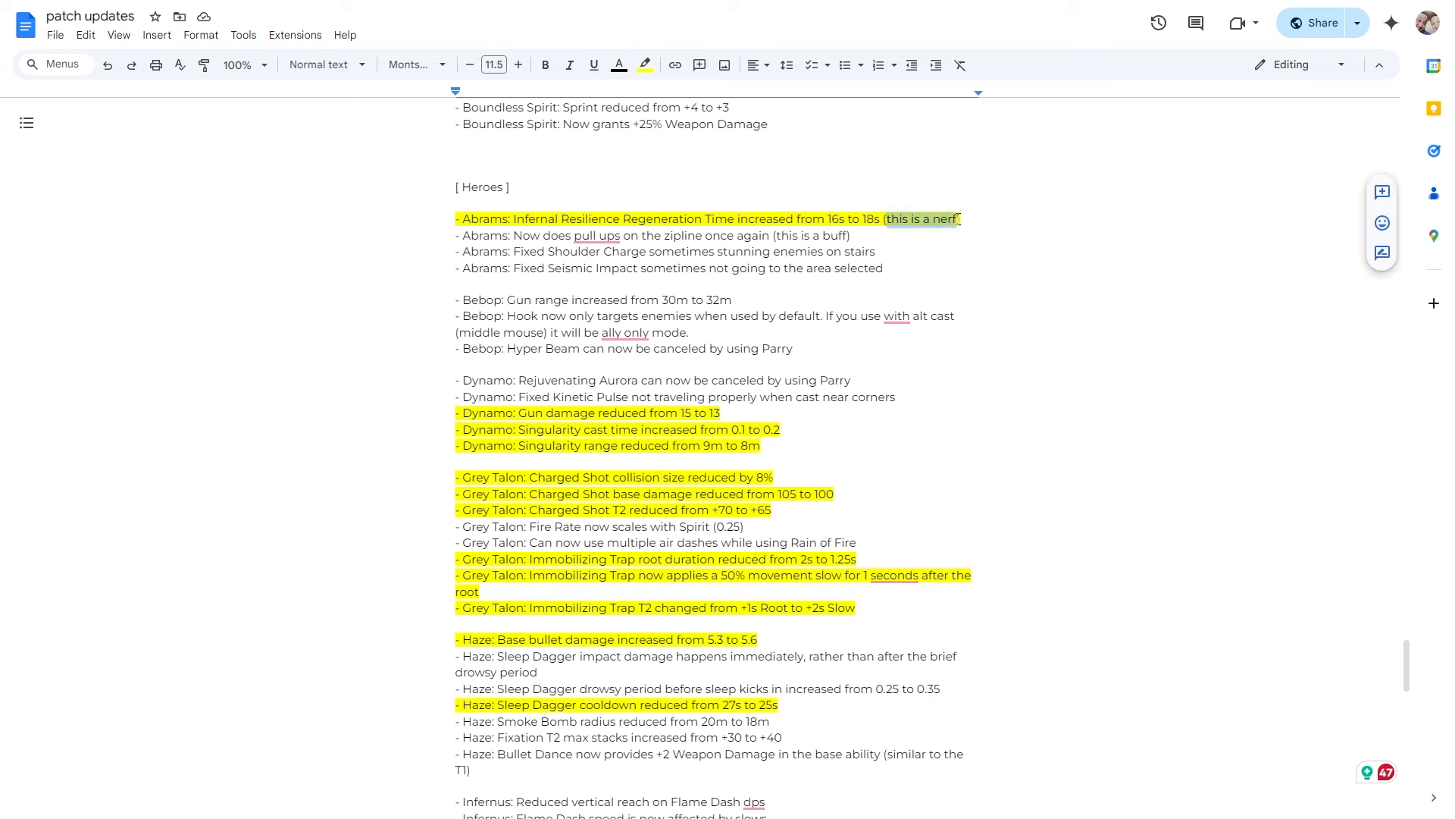
{"action": "left_click", "coordinate": [826, 218]}
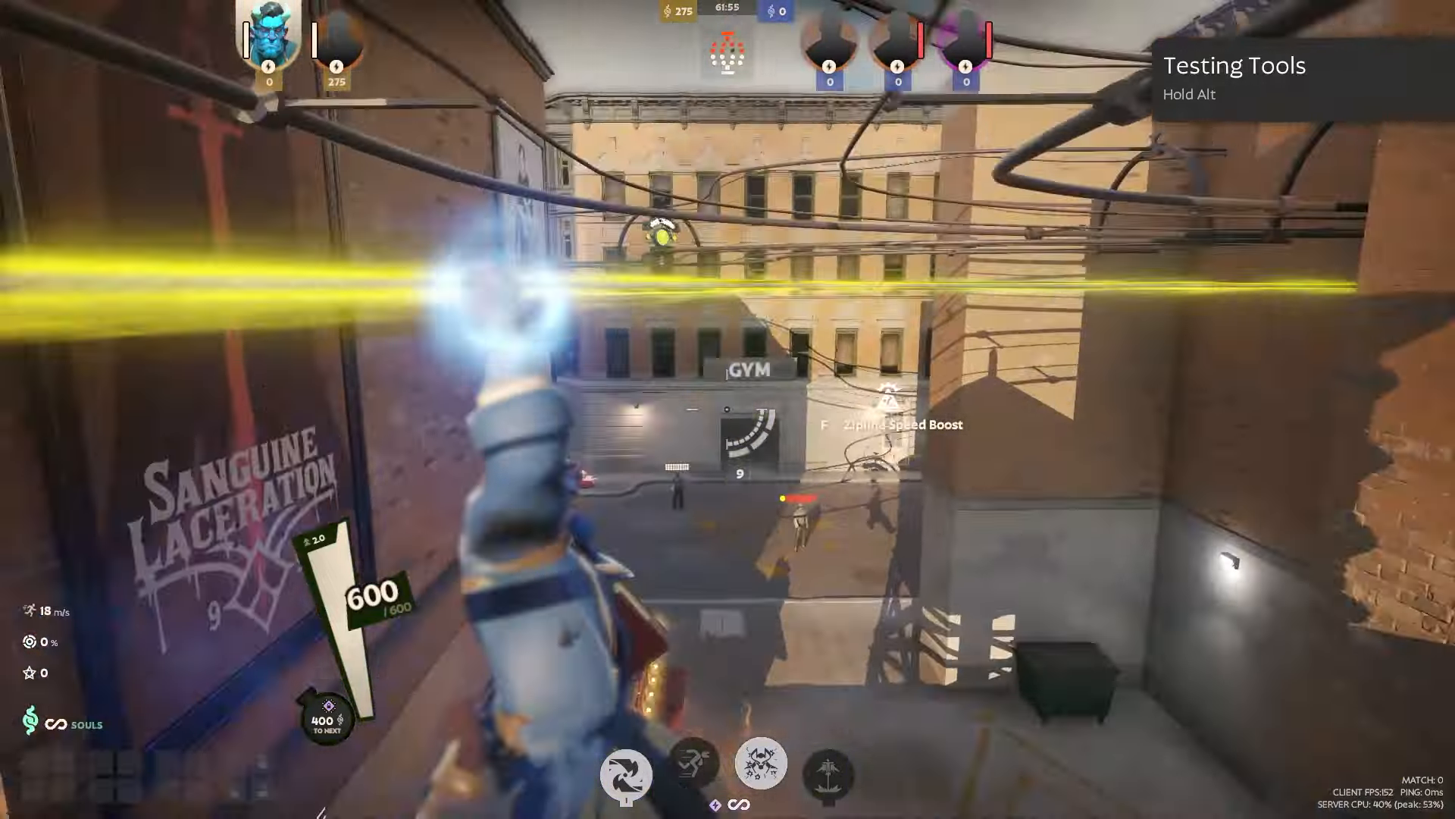
{"action": "mouse_move", "coordinate": [728, 408]}
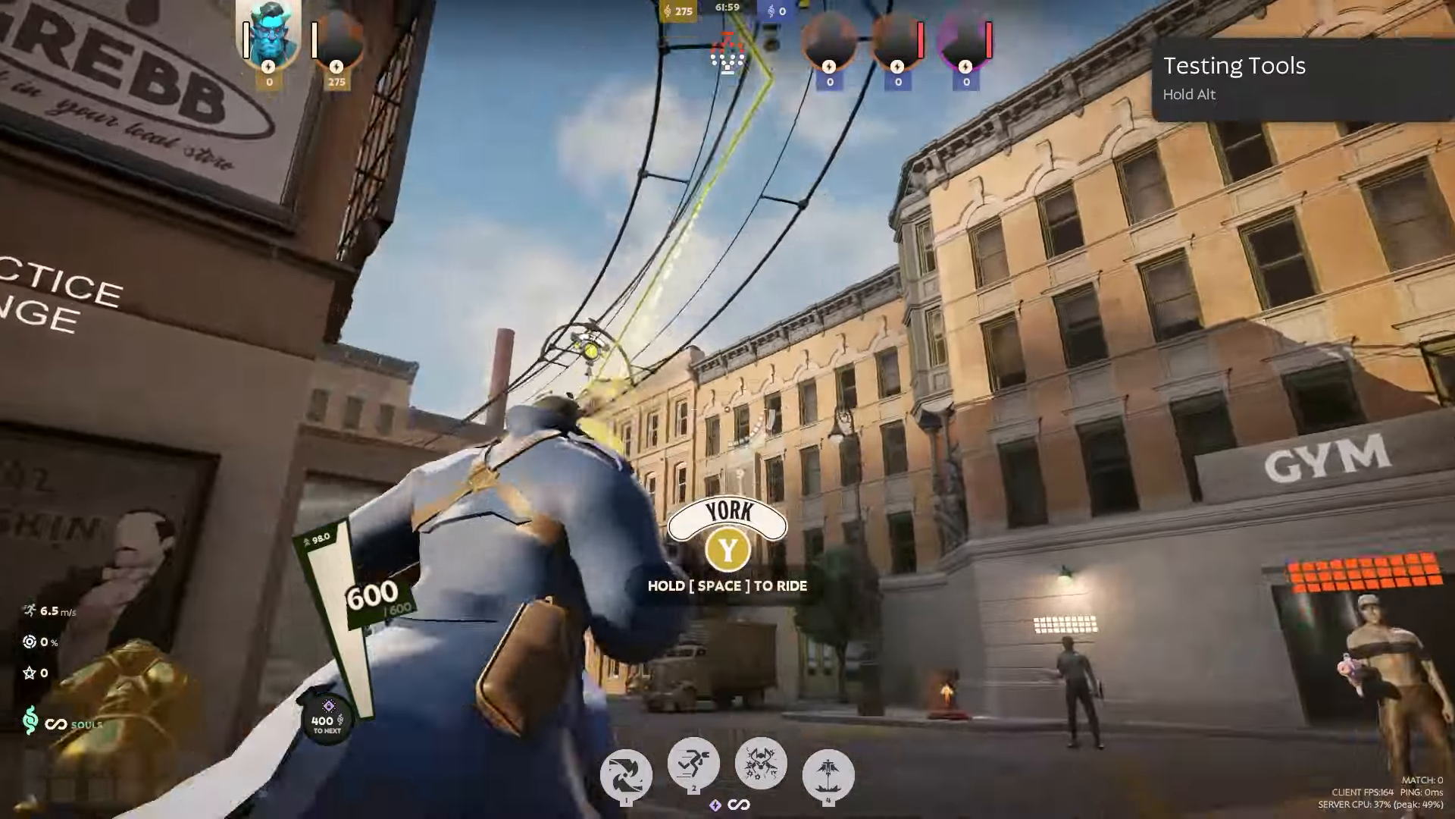
Ride the zipline with the hero in the Deadlock test match
{"action": "key", "text": "space"}
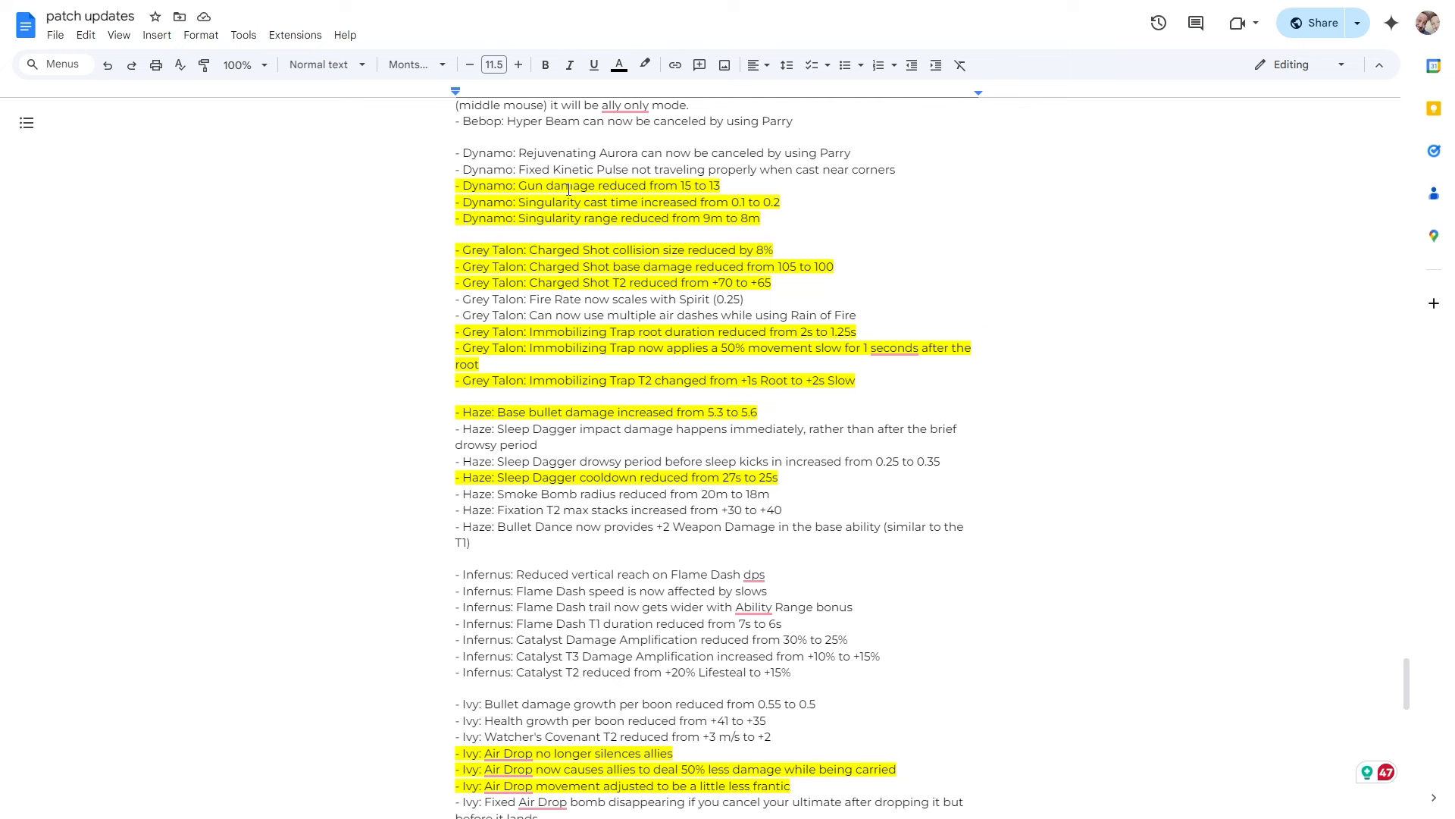
{"action": "mouse_move", "coordinate": [655, 201]}
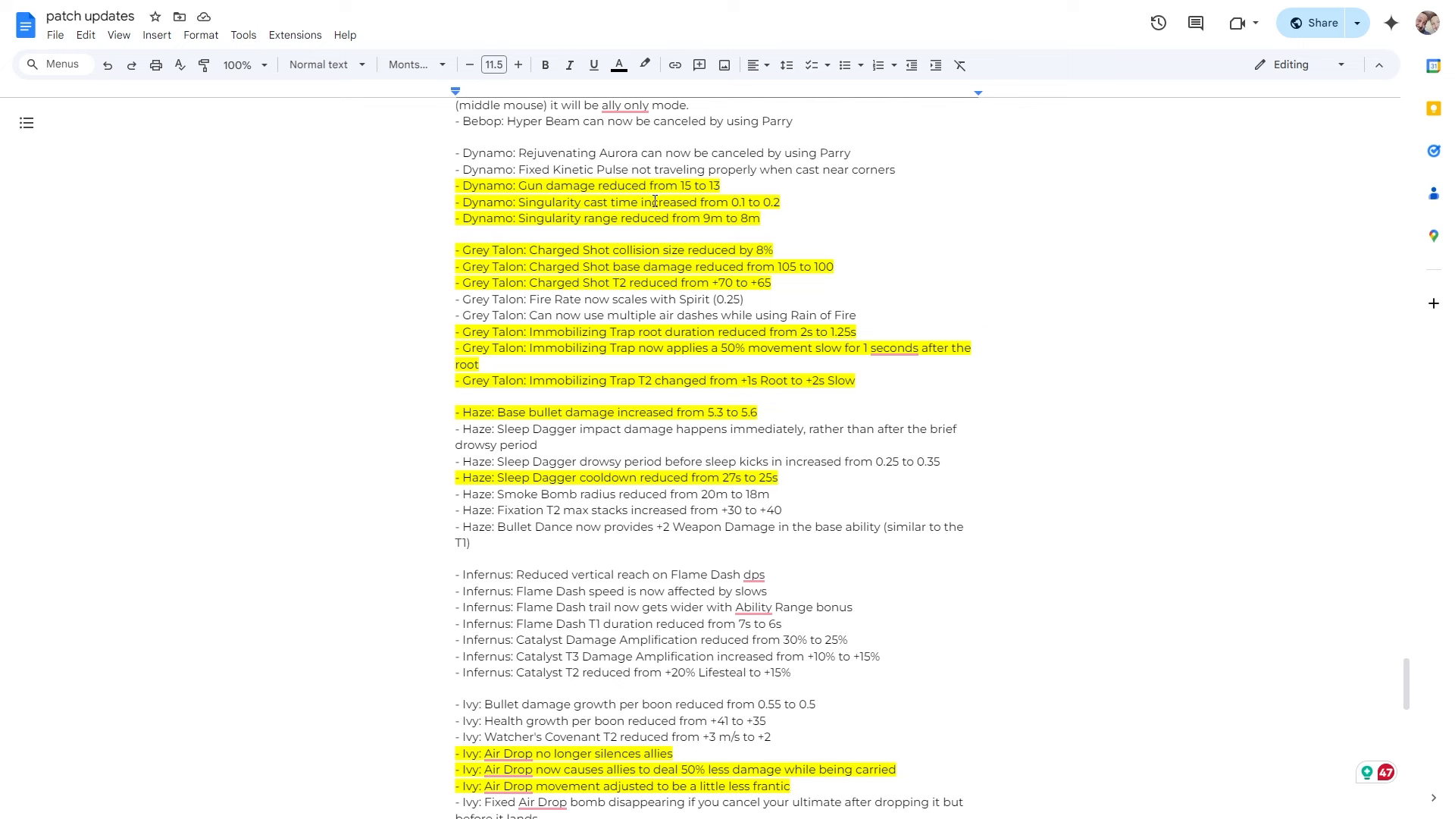
{"action": "mouse_move", "coordinate": [788, 218]}
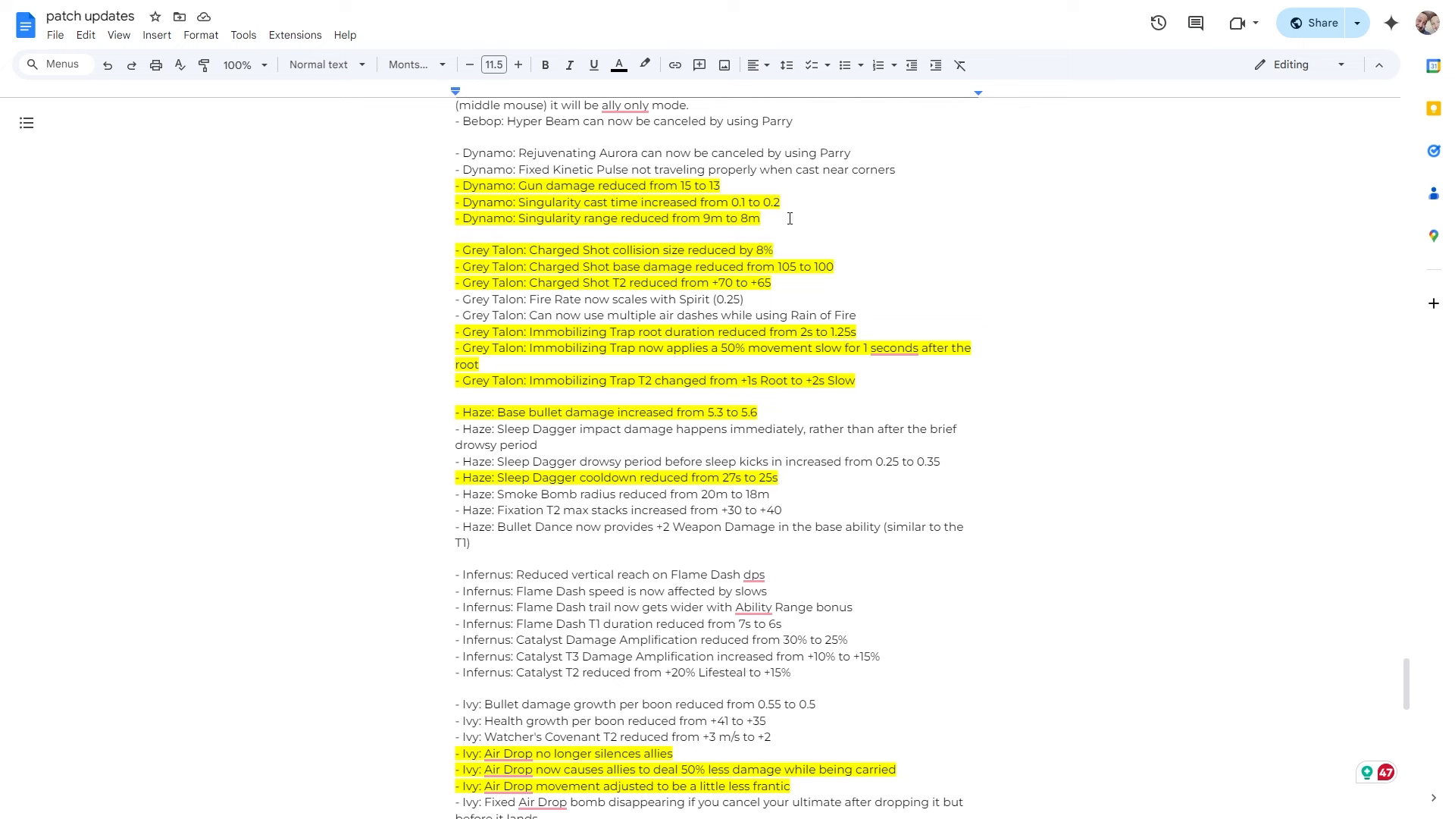
{"action": "mouse_move", "coordinate": [764, 206]}
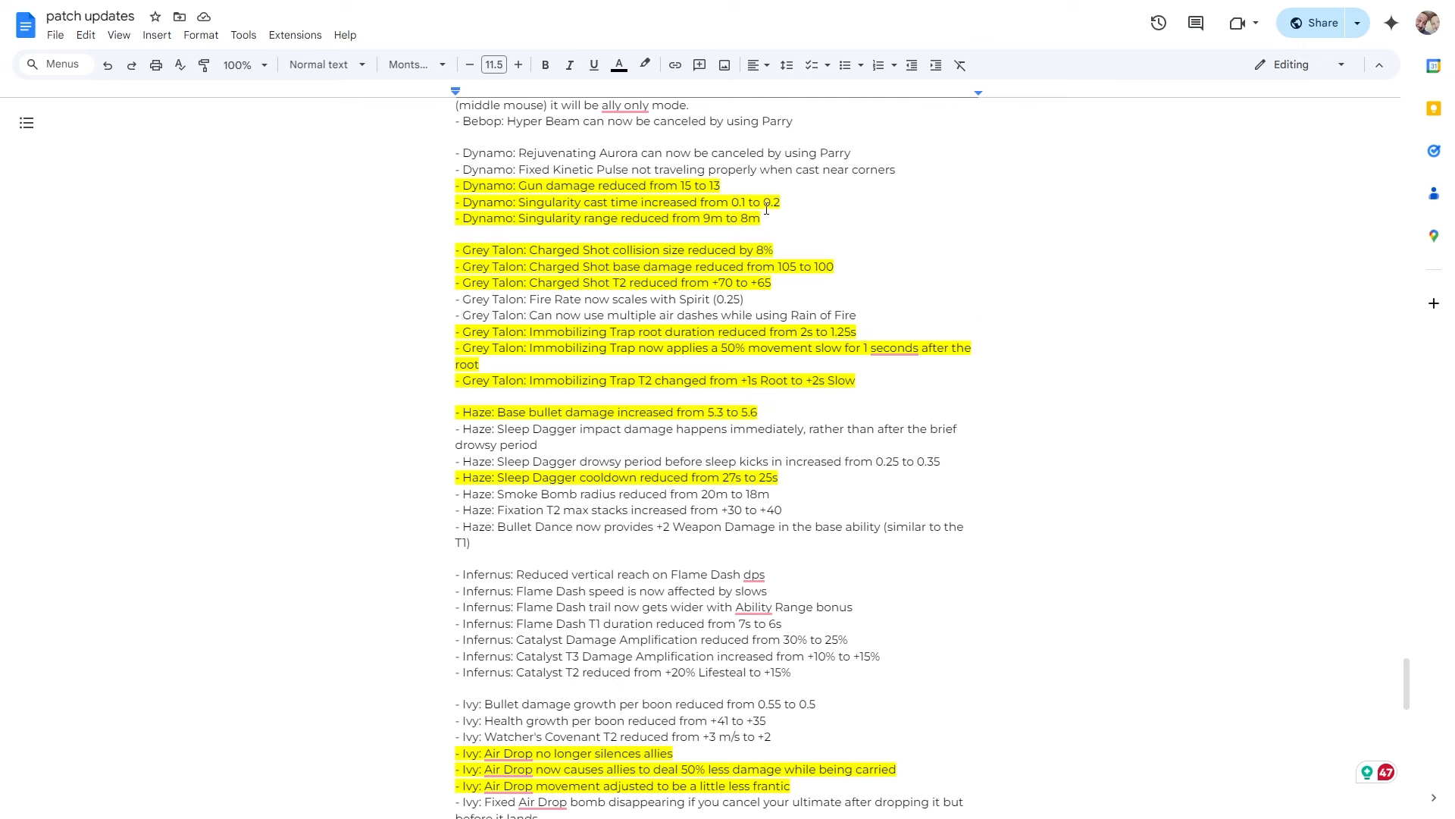
{"action": "mouse_move", "coordinate": [785, 217]}
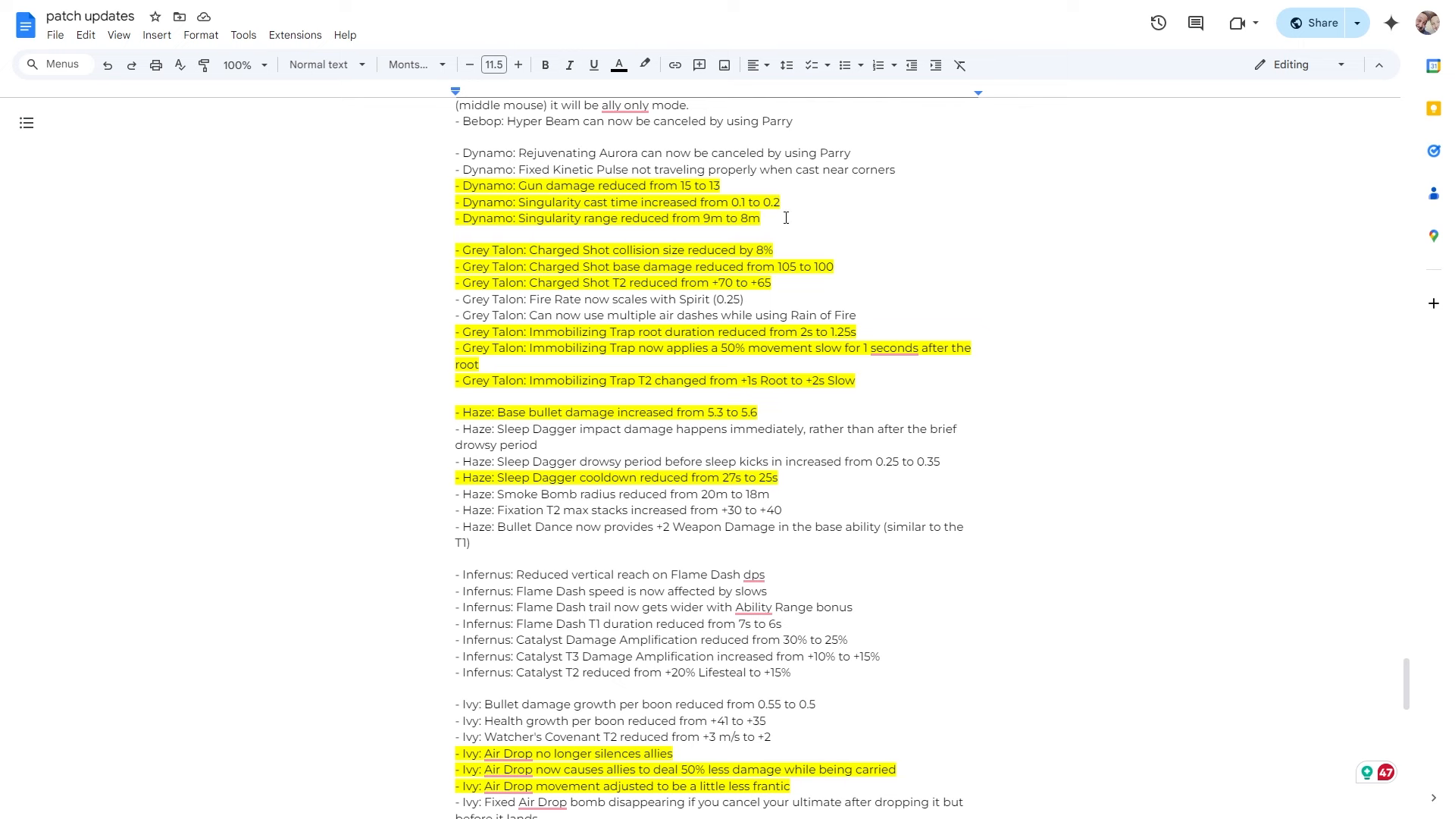
{"action": "mouse_move", "coordinate": [562, 162]}
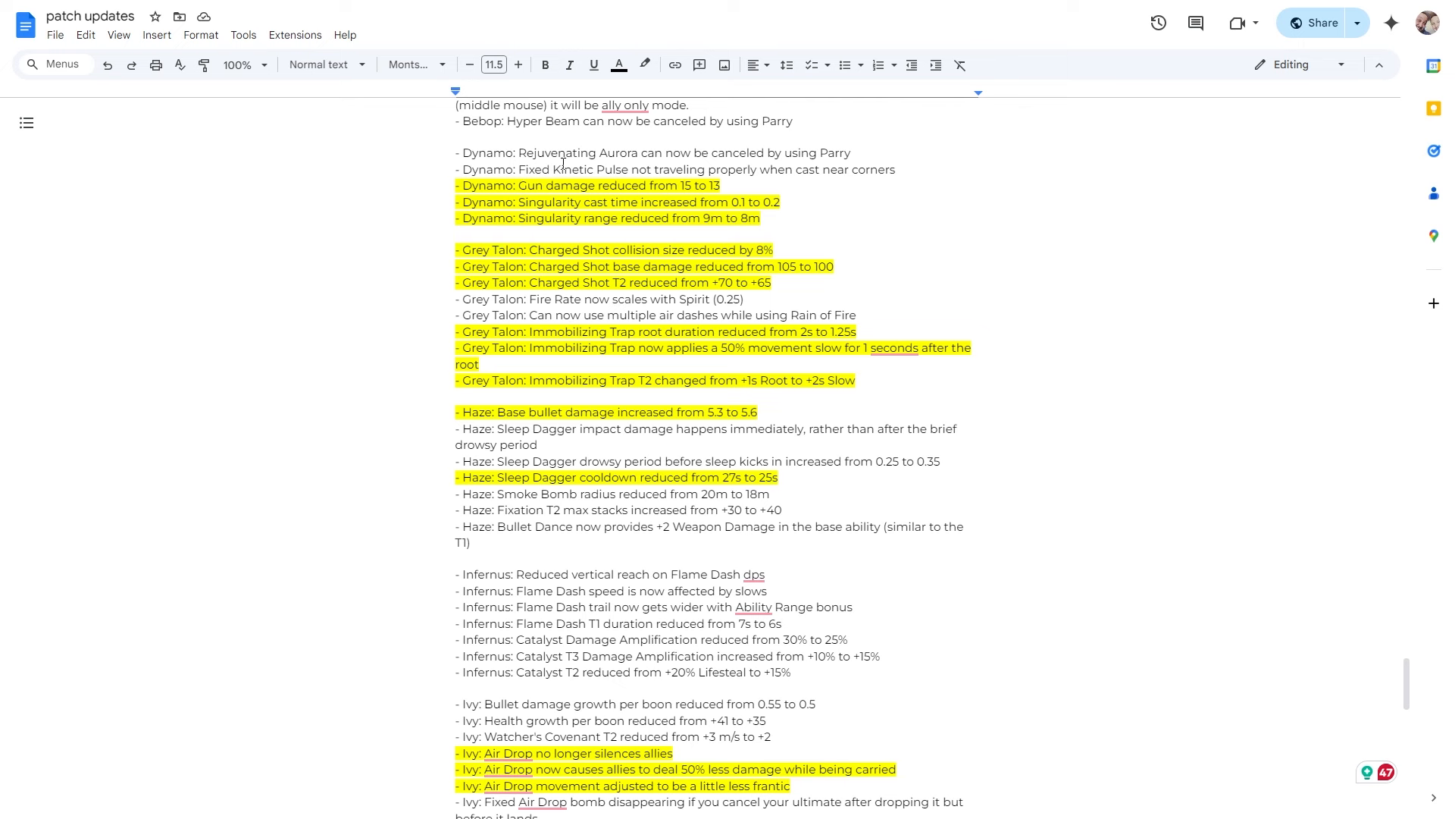
{"action": "mouse_move", "coordinate": [695, 183]}
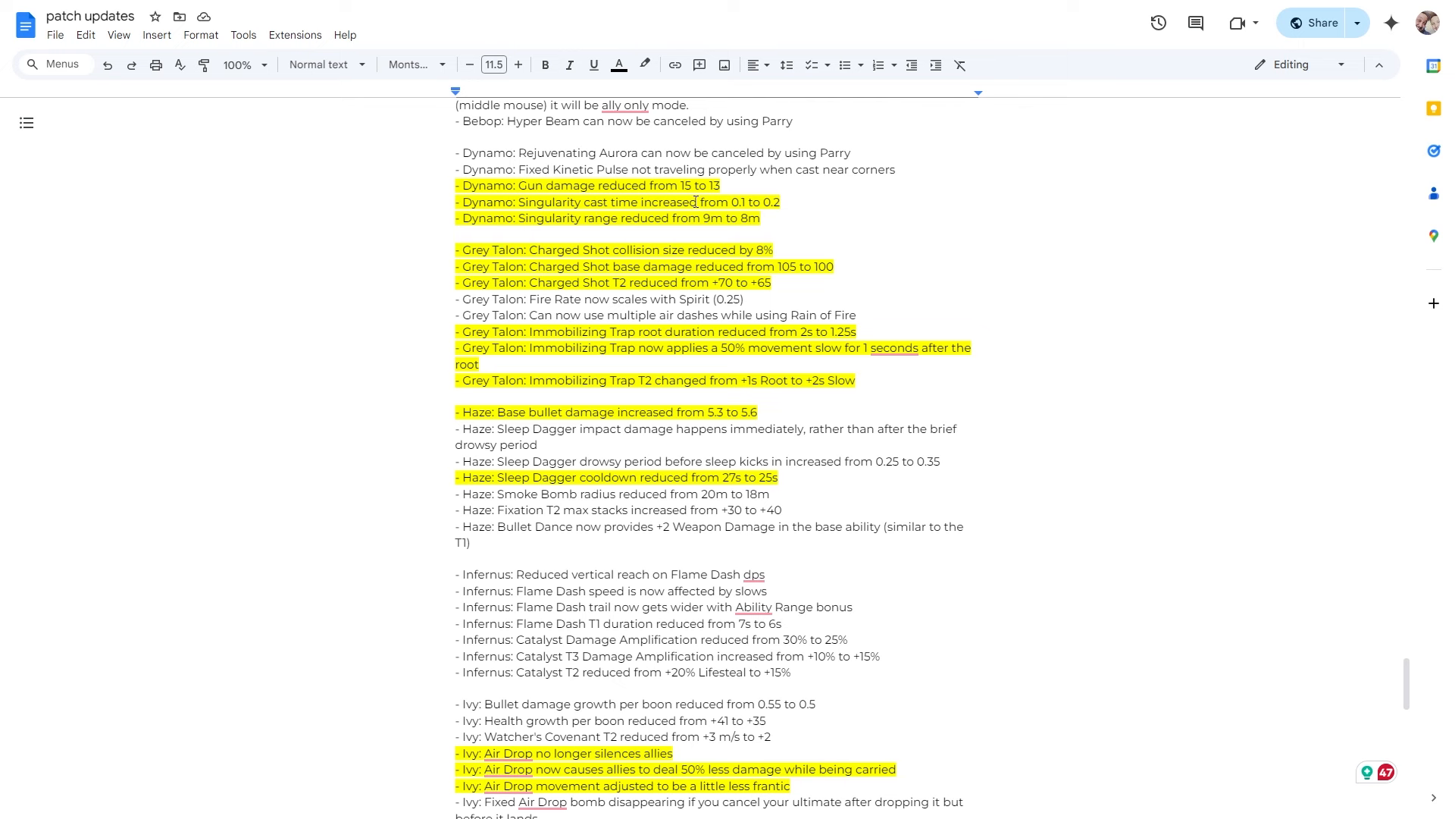
{"action": "mouse_move", "coordinate": [655, 222]}
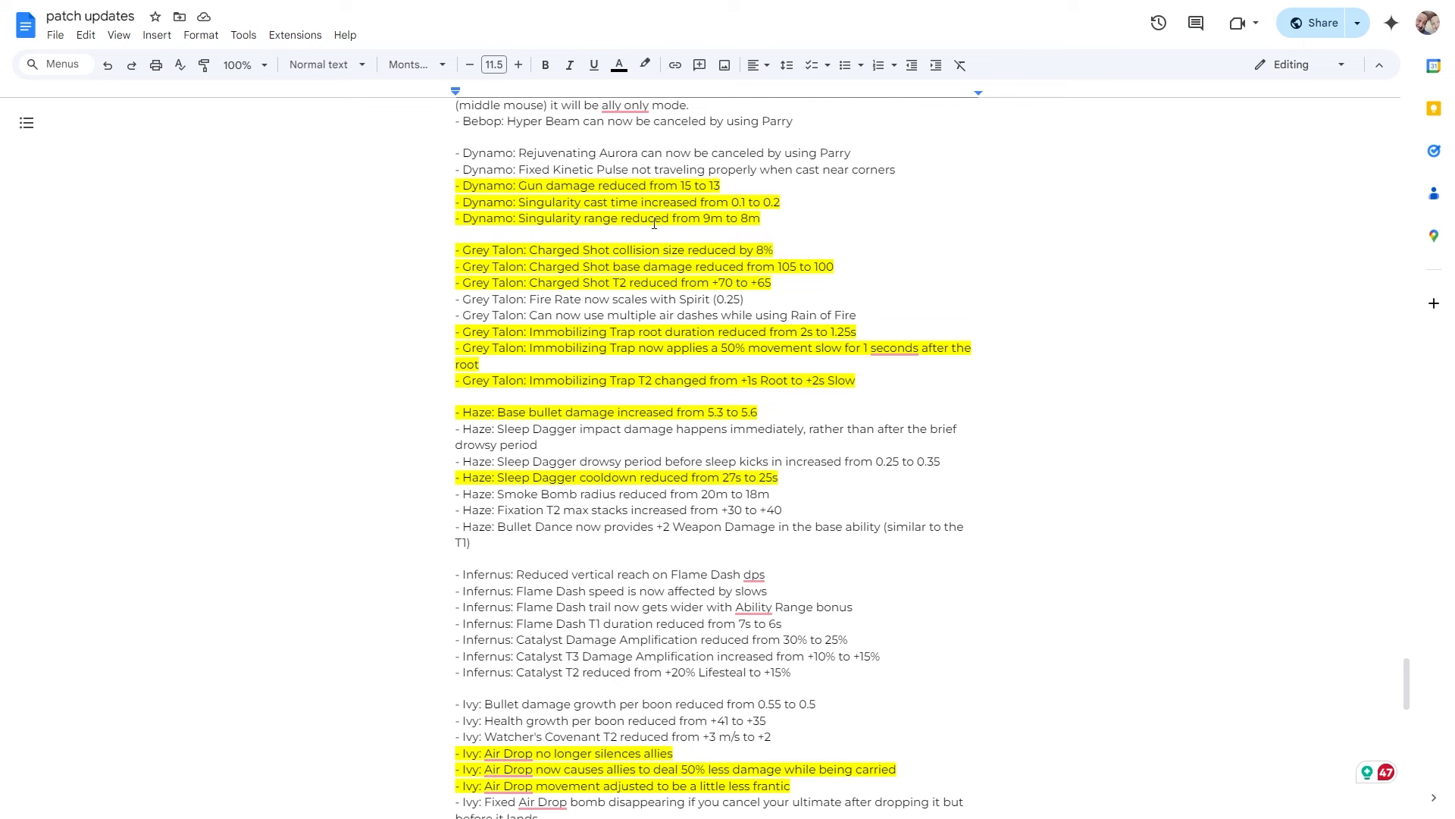
{"action": "mouse_move", "coordinate": [761, 212]}
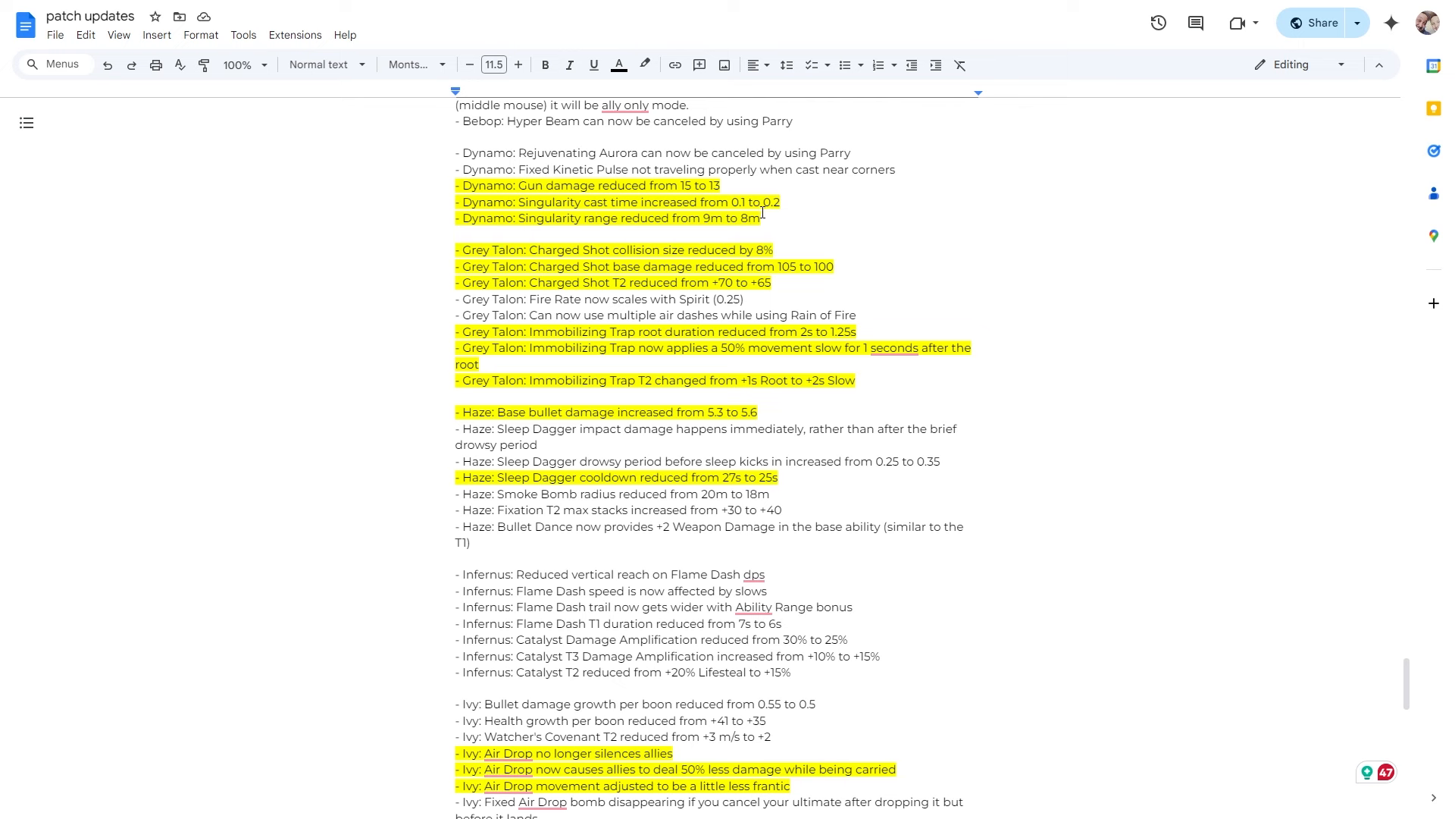
Scroll the notes to the Dynamo and Grey Talon hero changes
{"action": "scroll", "scroll_direction": "down", "scroll_amount": 3}
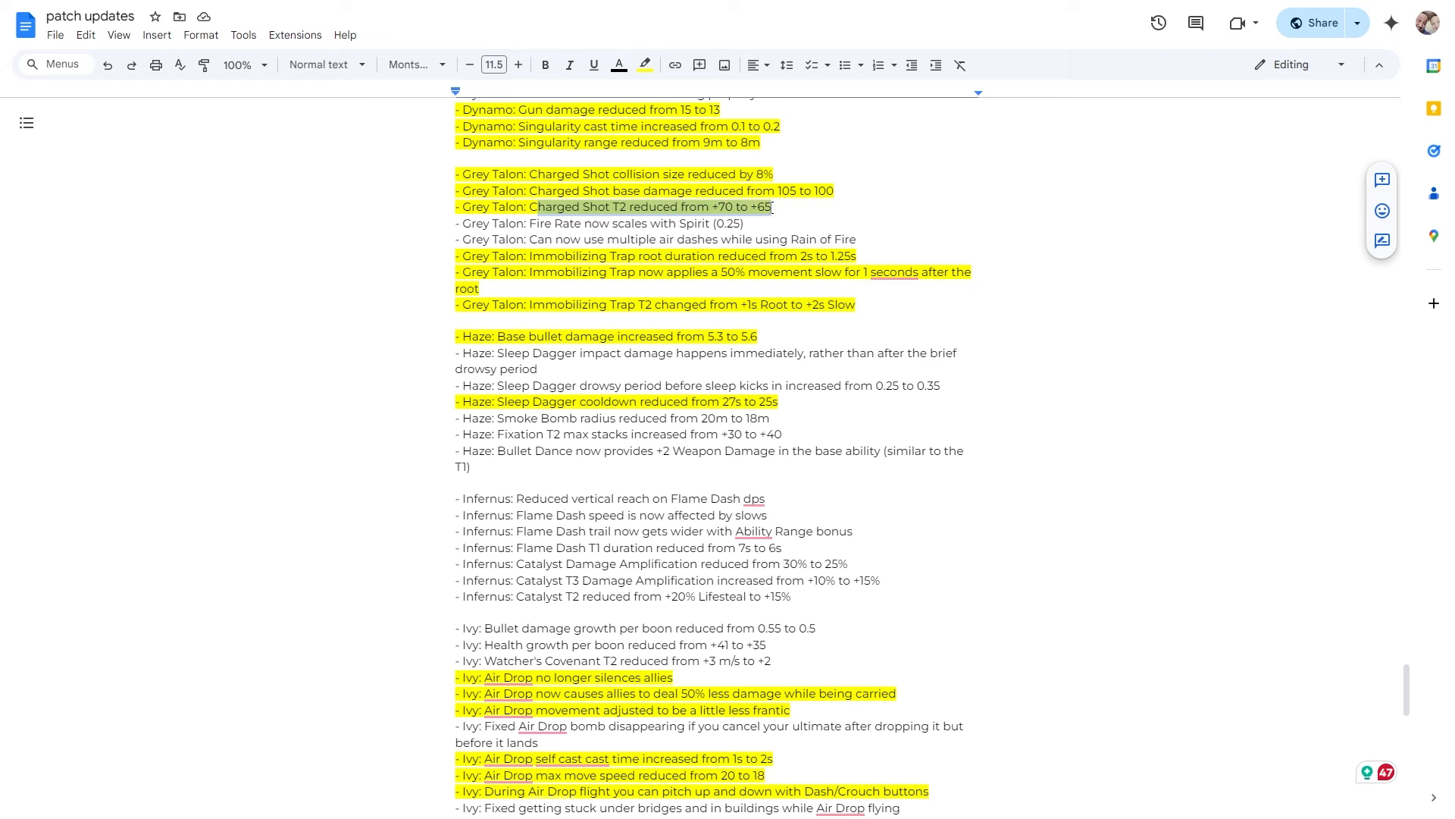
{"action": "scroll", "scroll_direction": "down", "scroll_amount": 3}
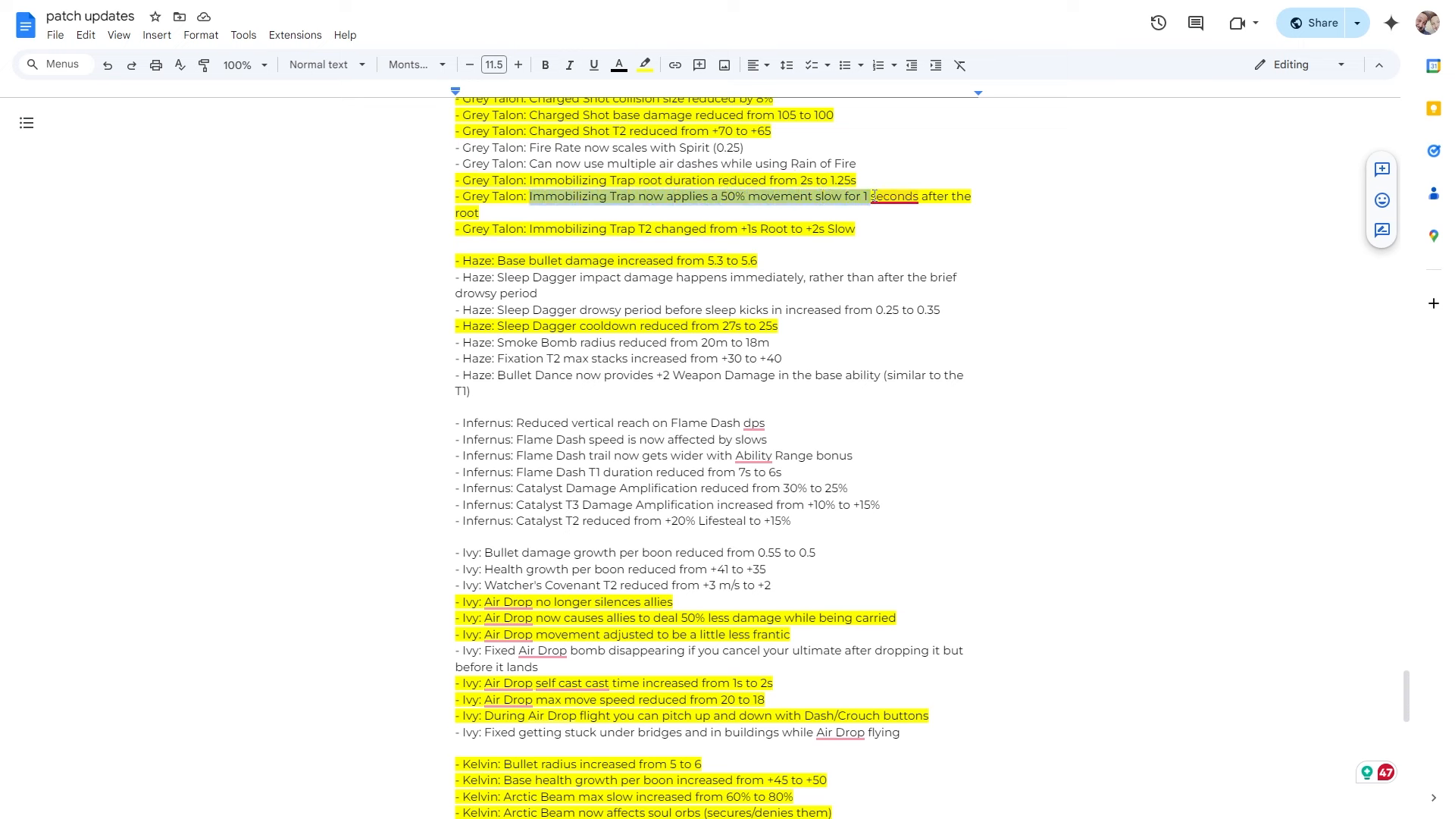
{"action": "left_click", "coordinate": [767, 195]}
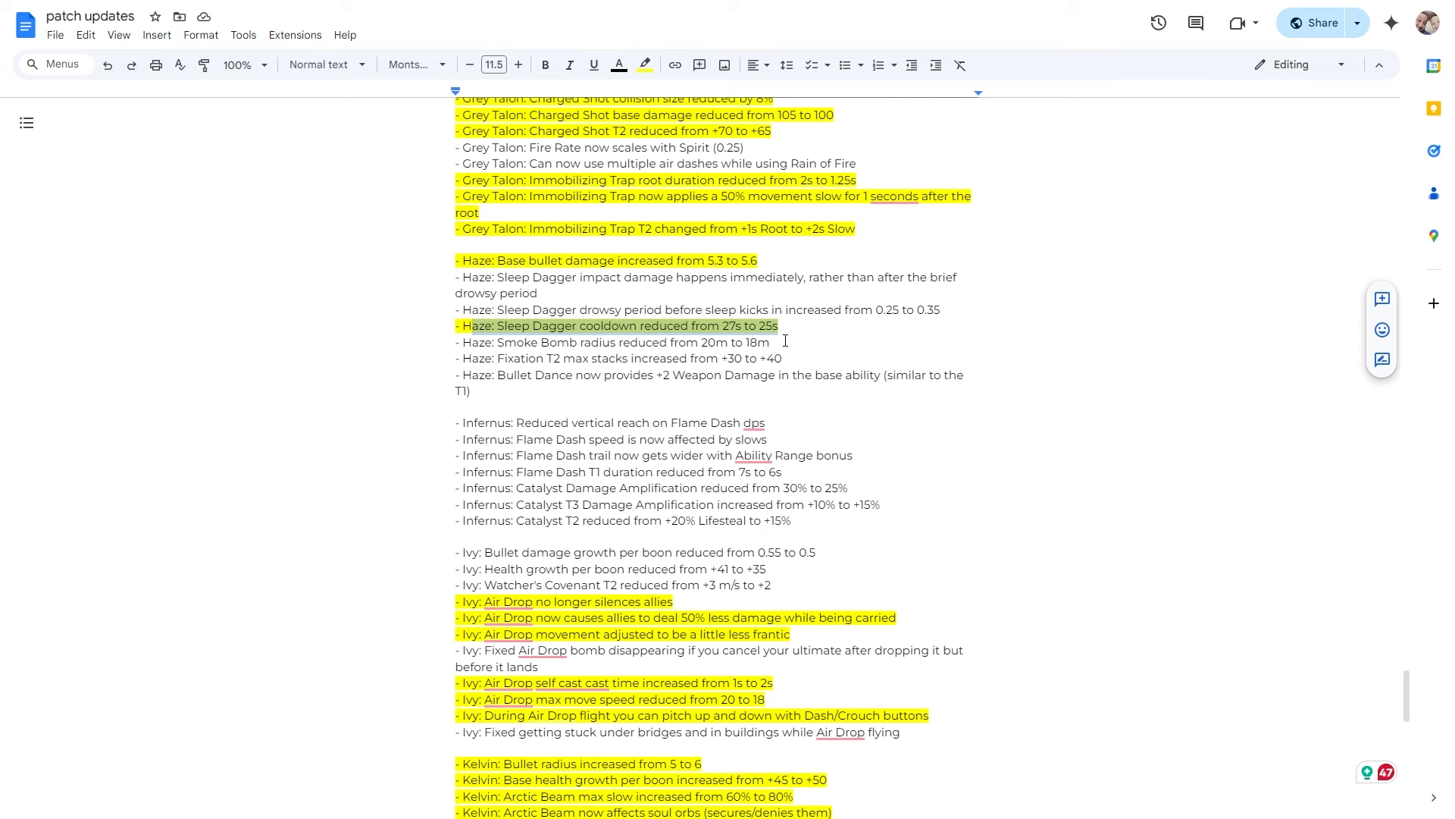
{"action": "mouse_move", "coordinate": [652, 349]}
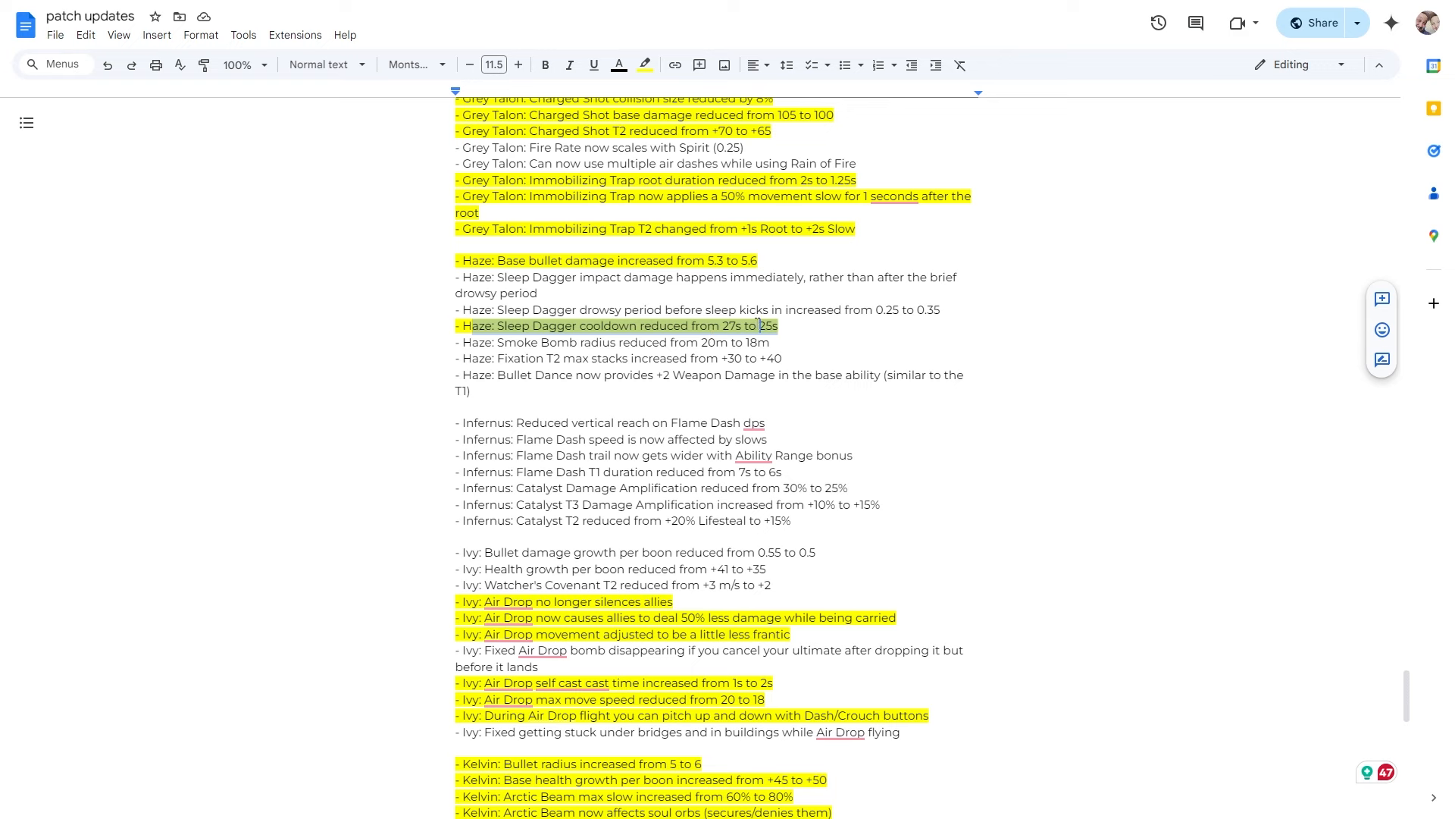
{"action": "scroll", "scroll_direction": "down", "scroll_amount": 3}
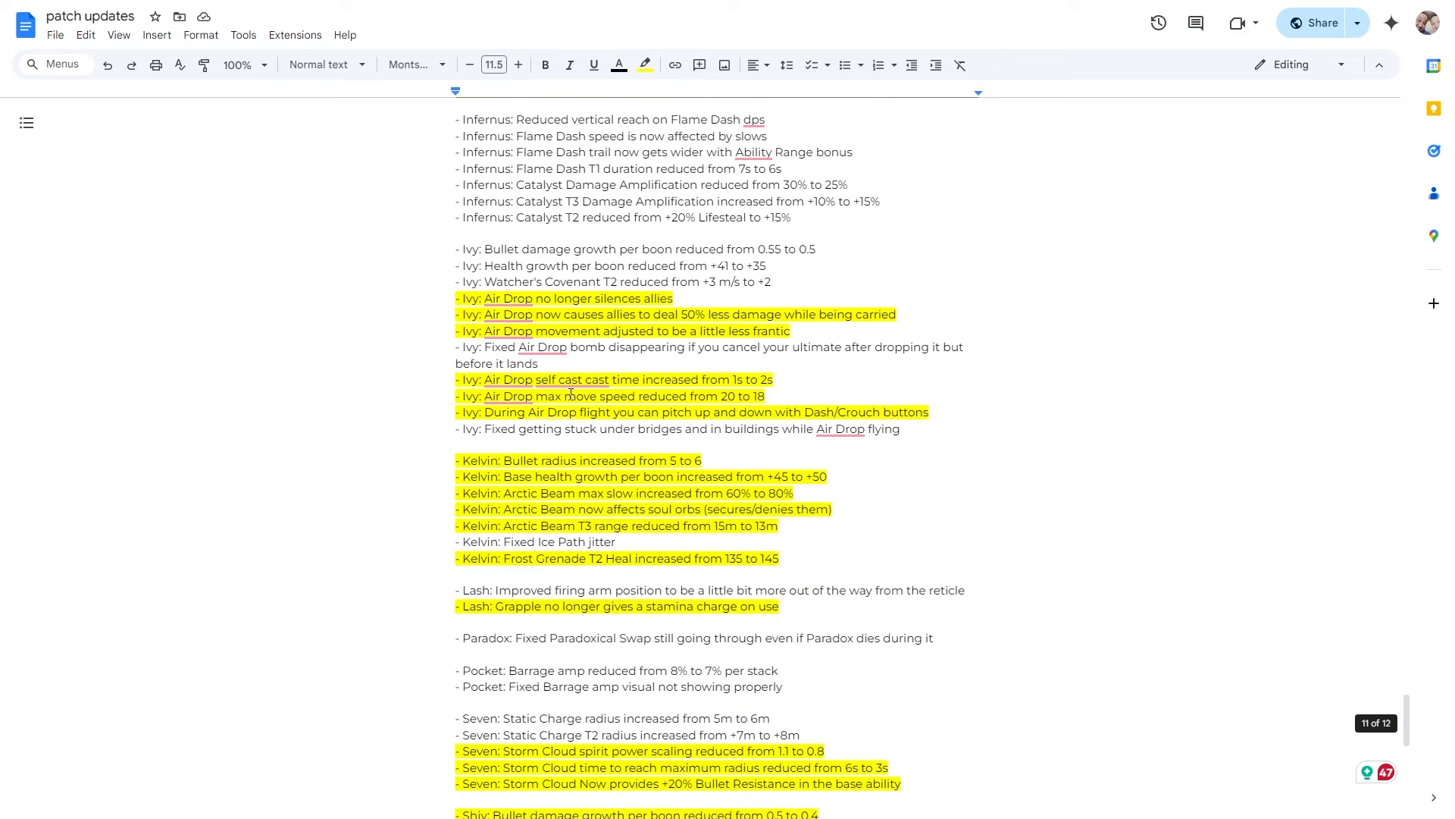
Scroll the notes through the Ivy, Kelvin, Lash and Seven changes toward Shiv
{"action": "scroll", "scroll_direction": "up", "scroll_amount": 3}
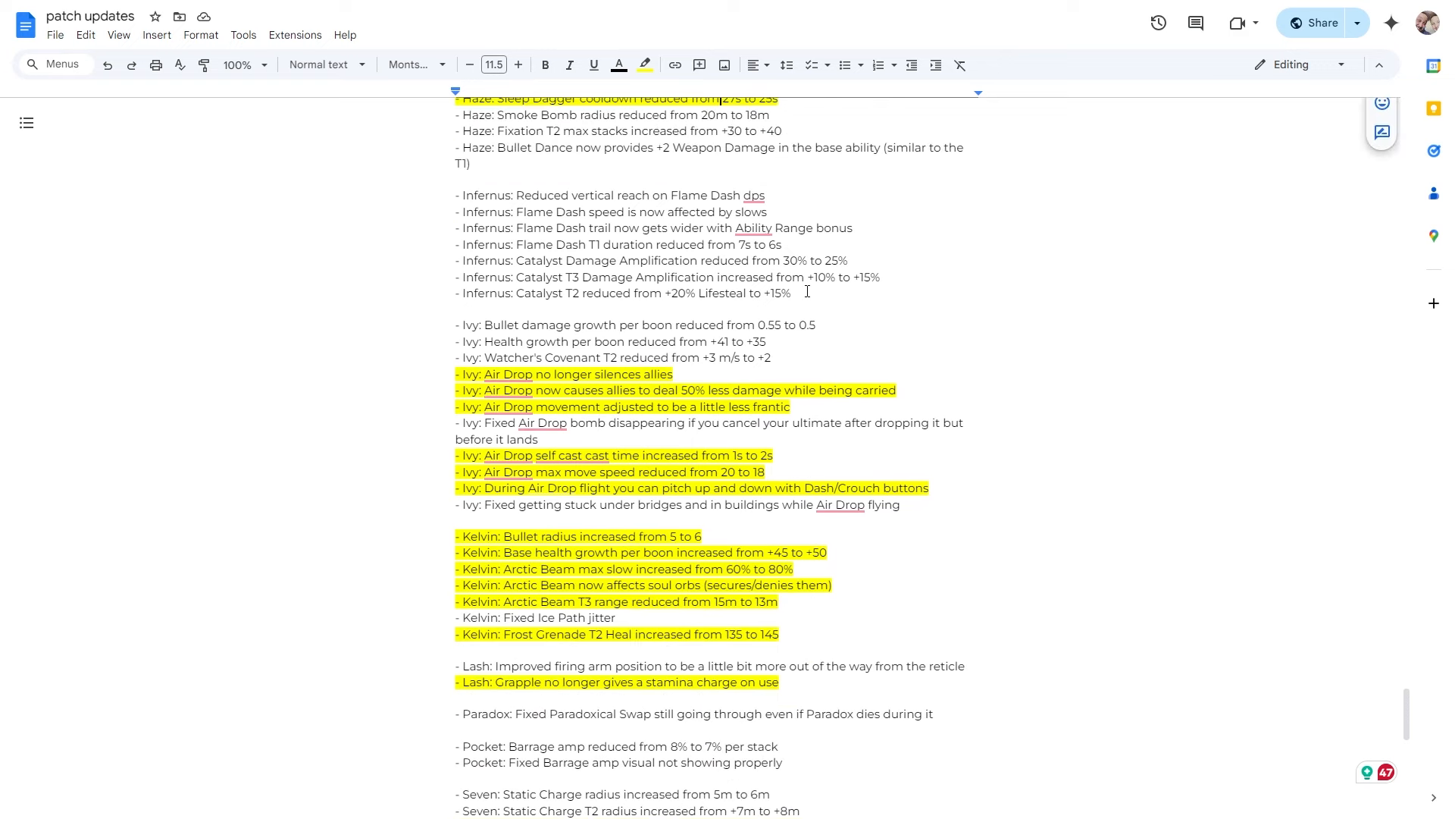
{"action": "scroll", "scroll_direction": "down", "scroll_amount": 3}
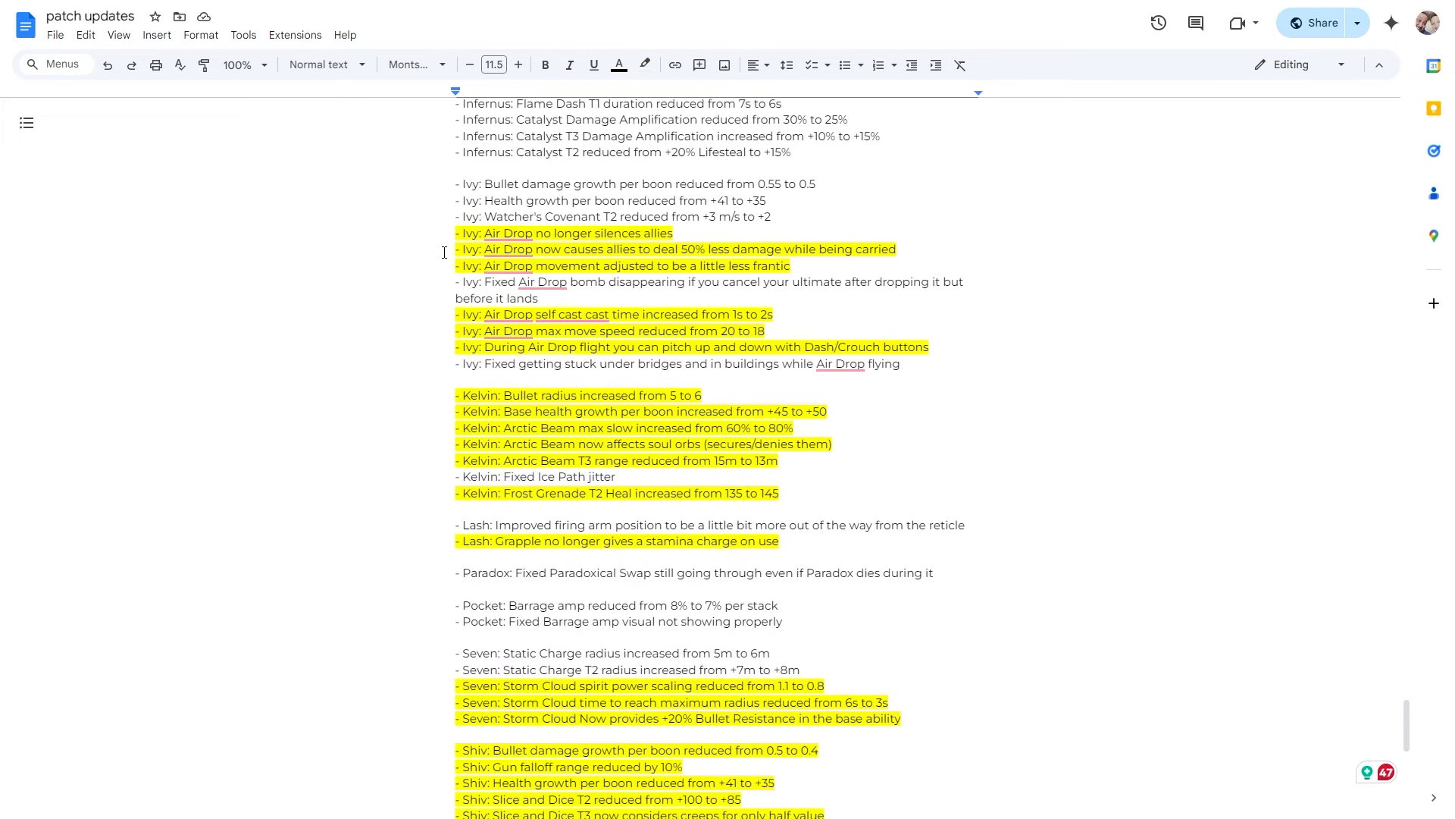
{"action": "scroll", "scroll_direction": "down", "scroll_amount": 3}
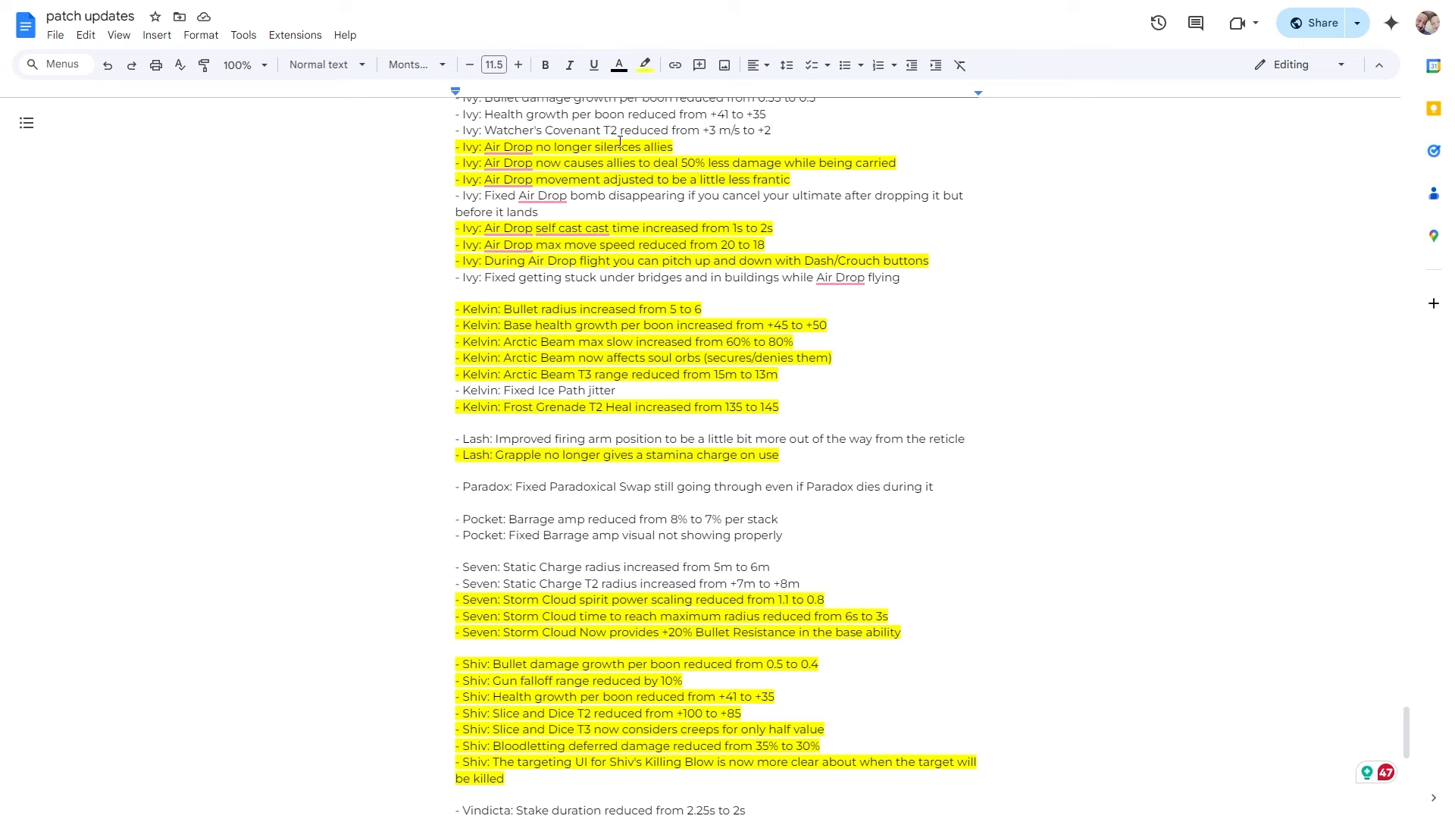
{"action": "mouse_move", "coordinate": [543, 162]}
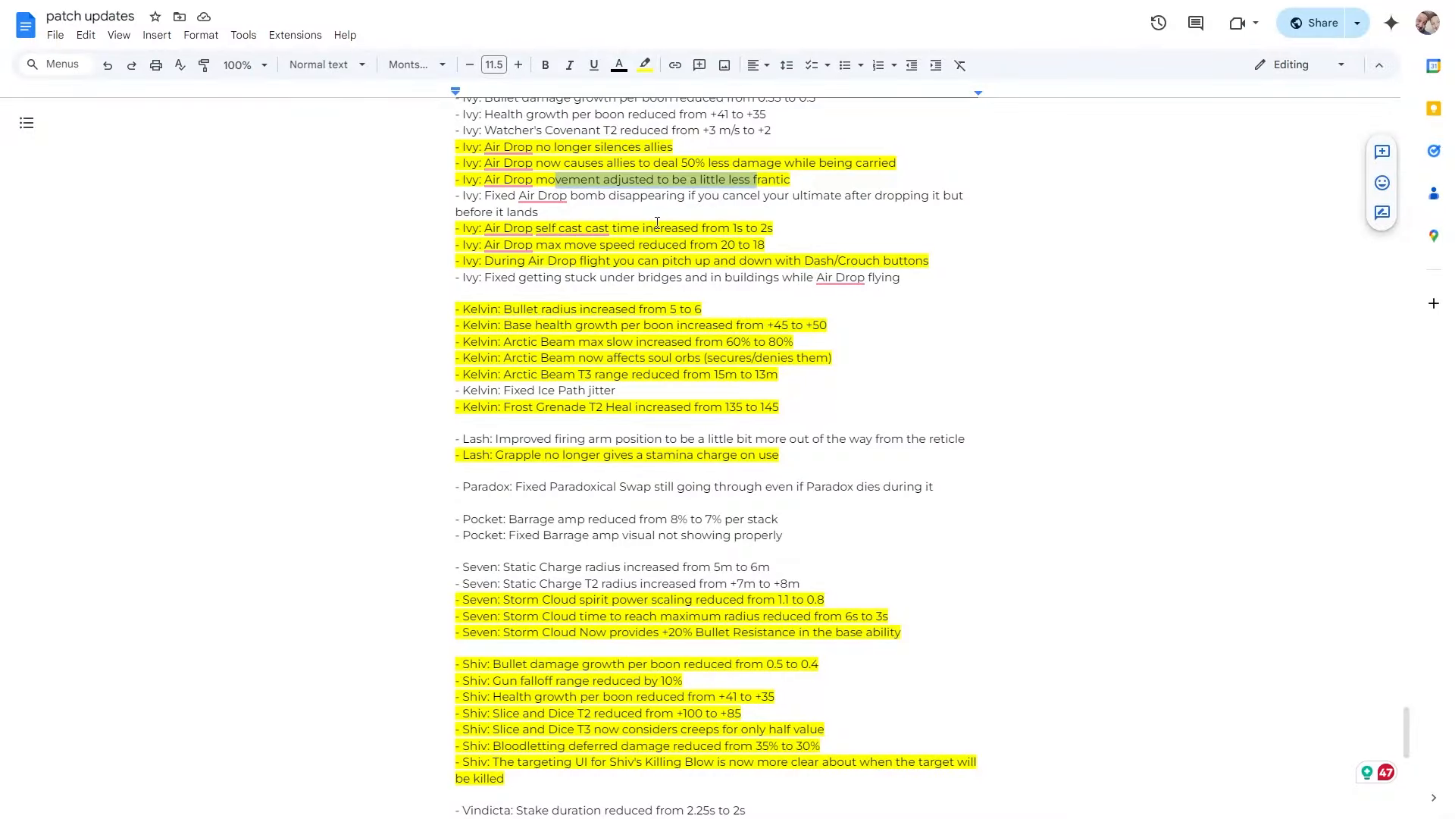
{"action": "mouse_move", "coordinate": [703, 225]}
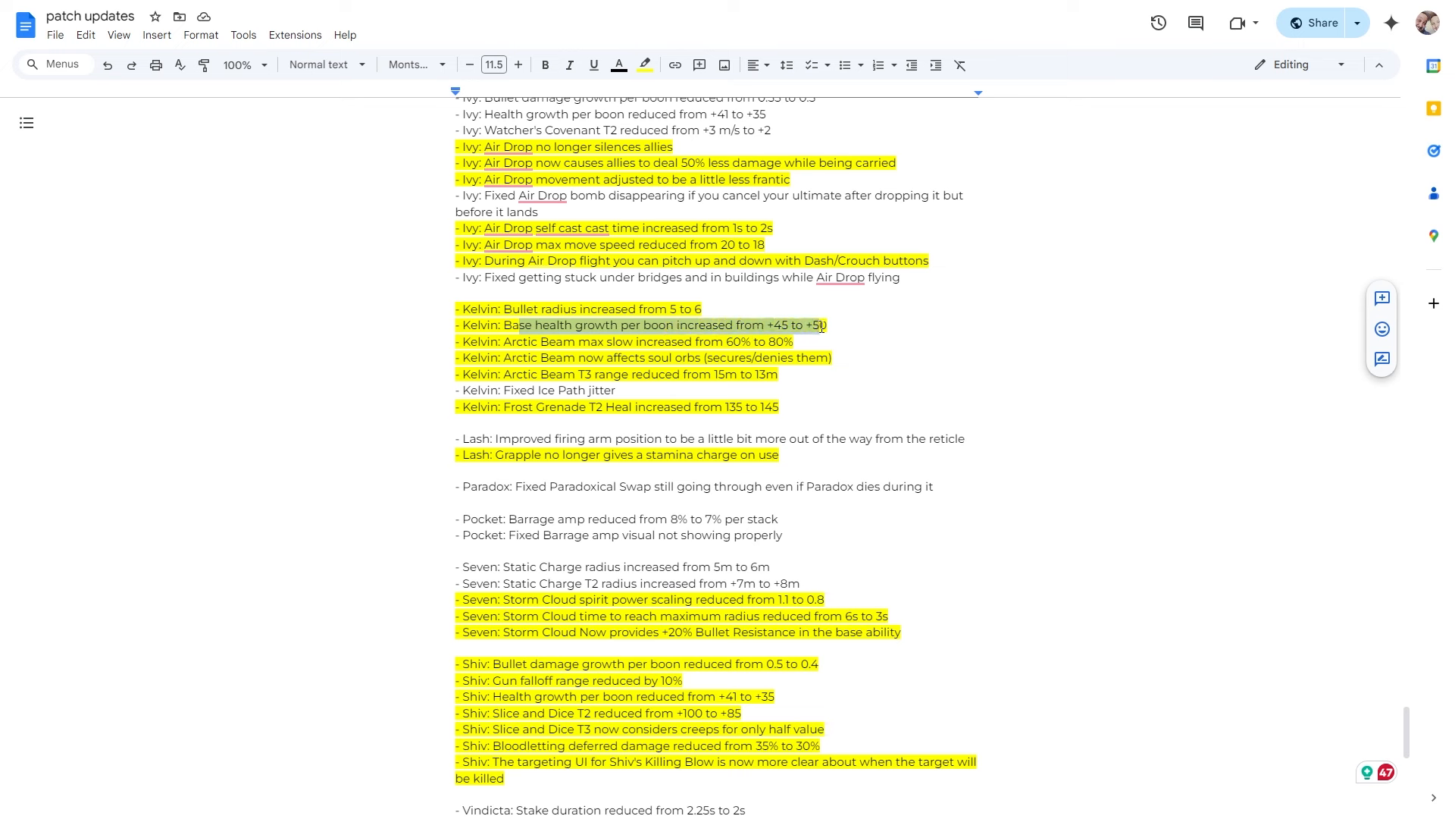
{"action": "left_click", "coordinate": [525, 341]}
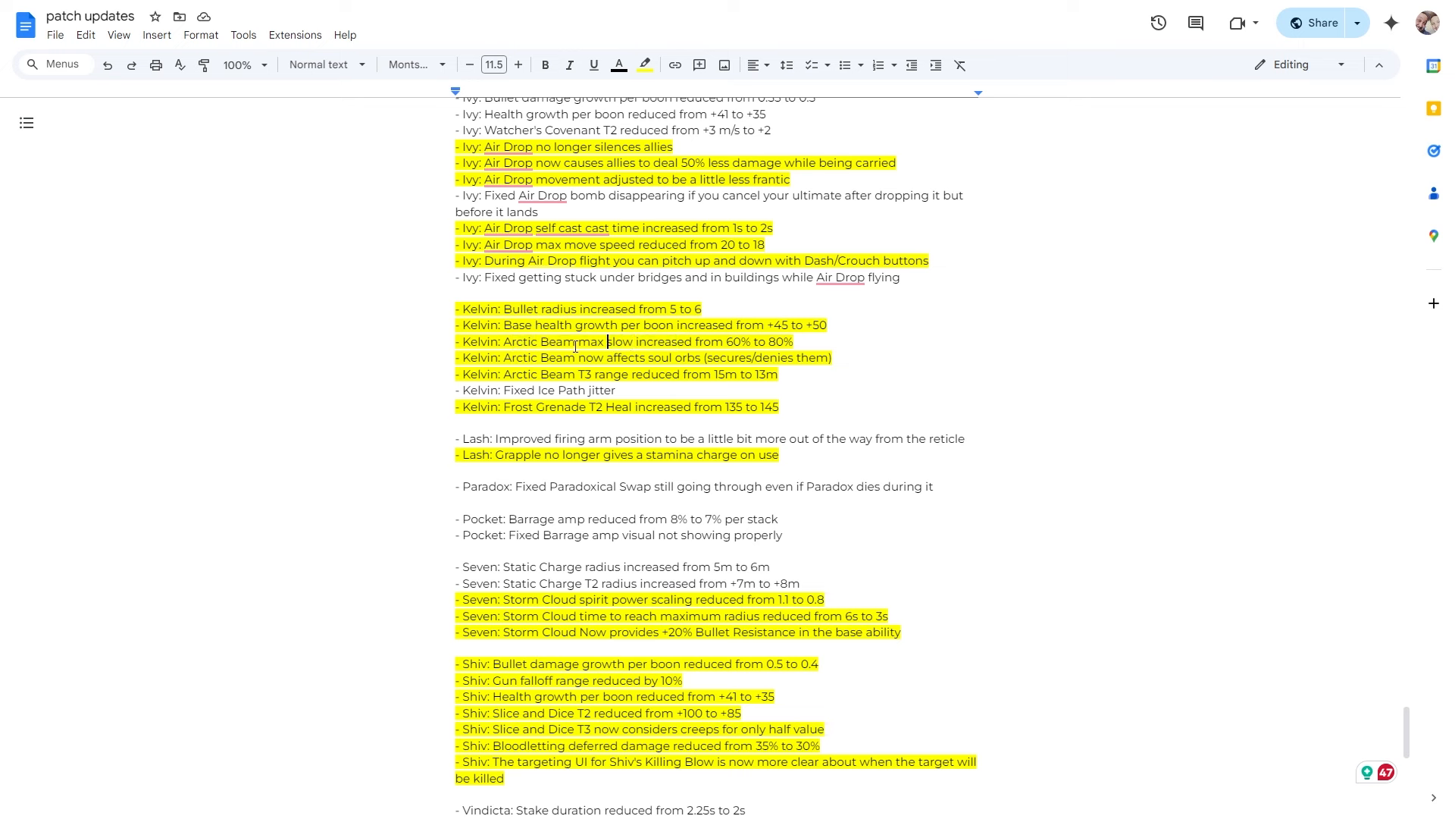
{"action": "mouse_move", "coordinate": [599, 361]}
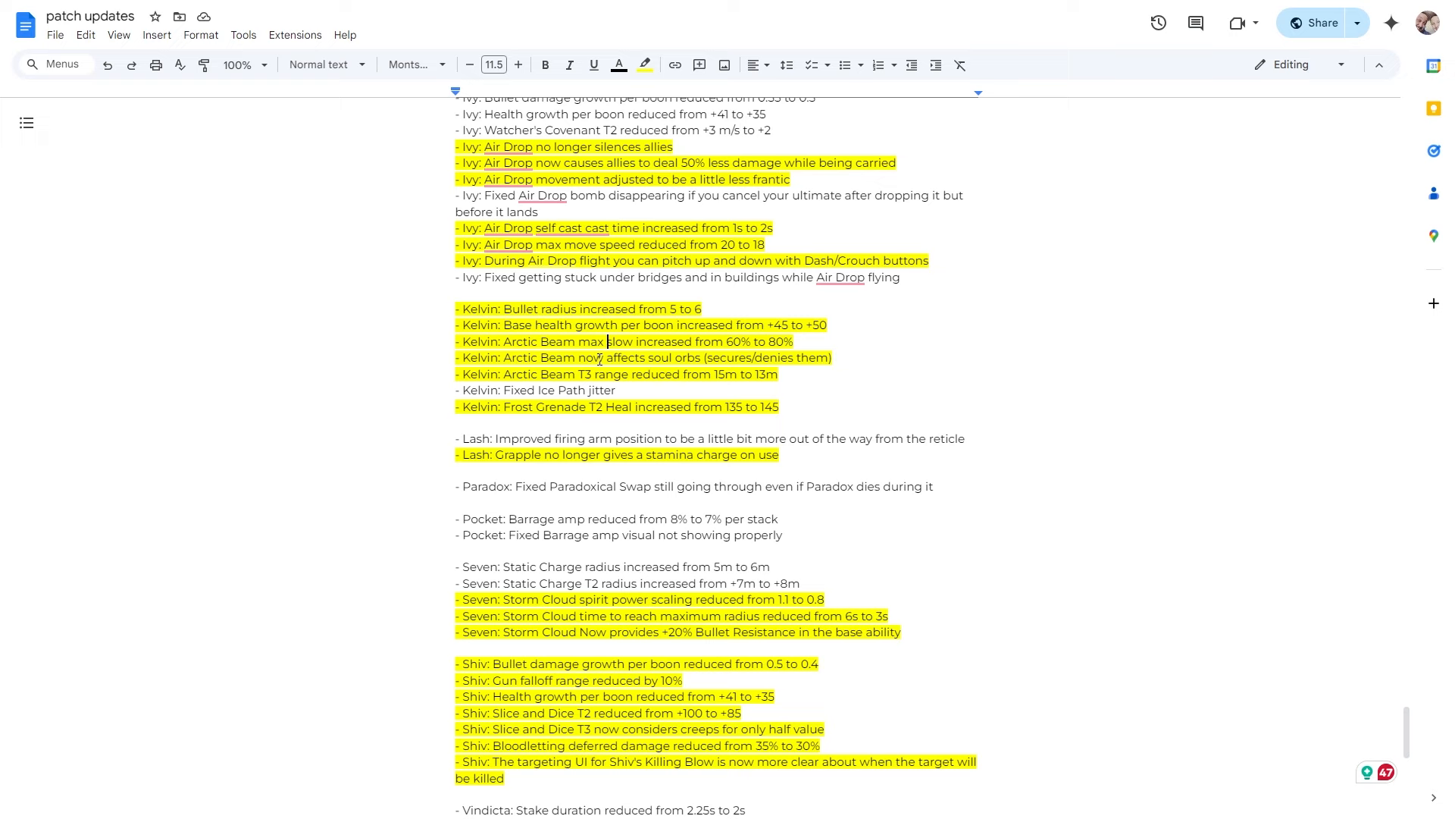
{"action": "mouse_move", "coordinate": [652, 341]}
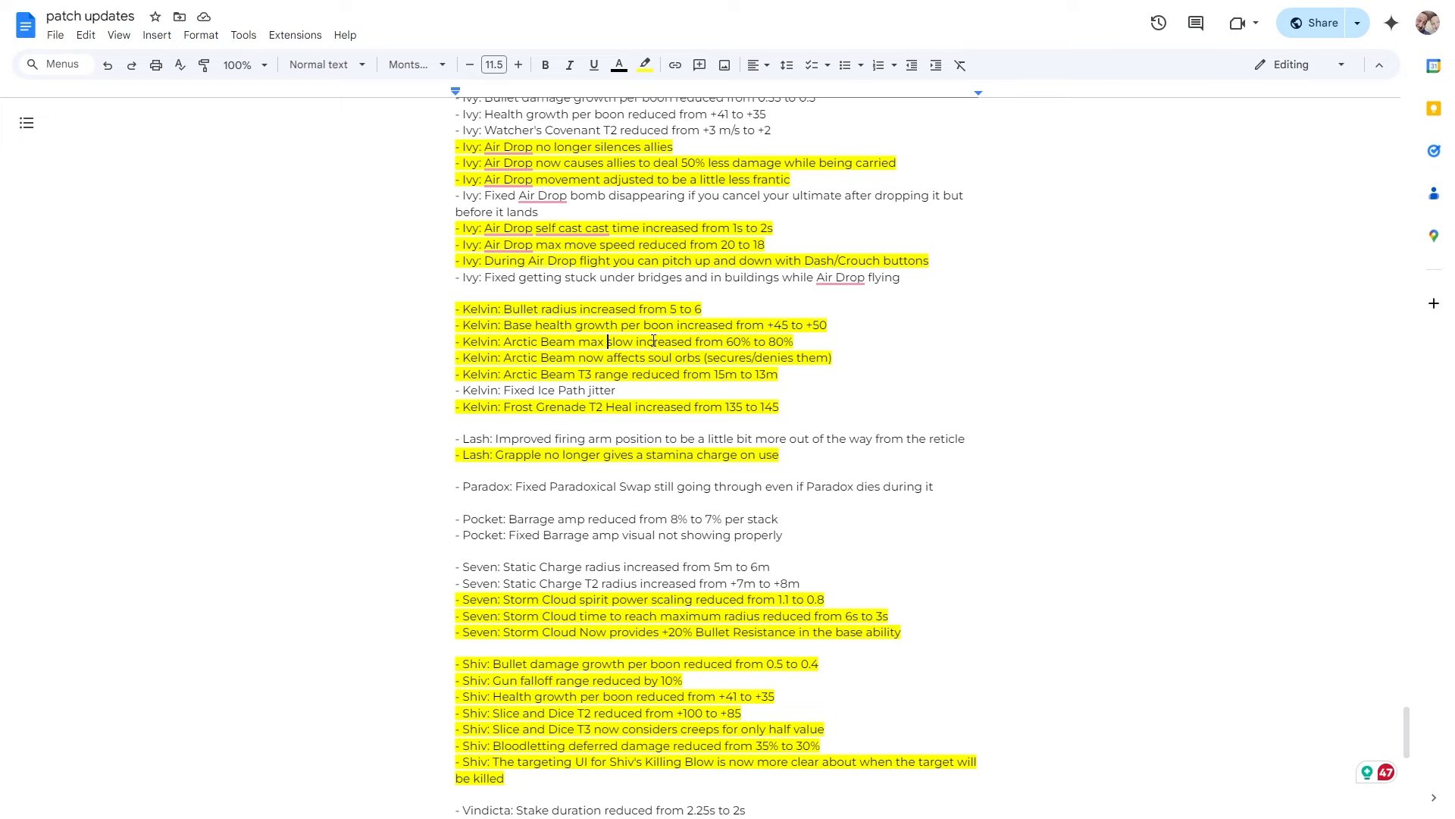
{"action": "mouse_move", "coordinate": [626, 339]}
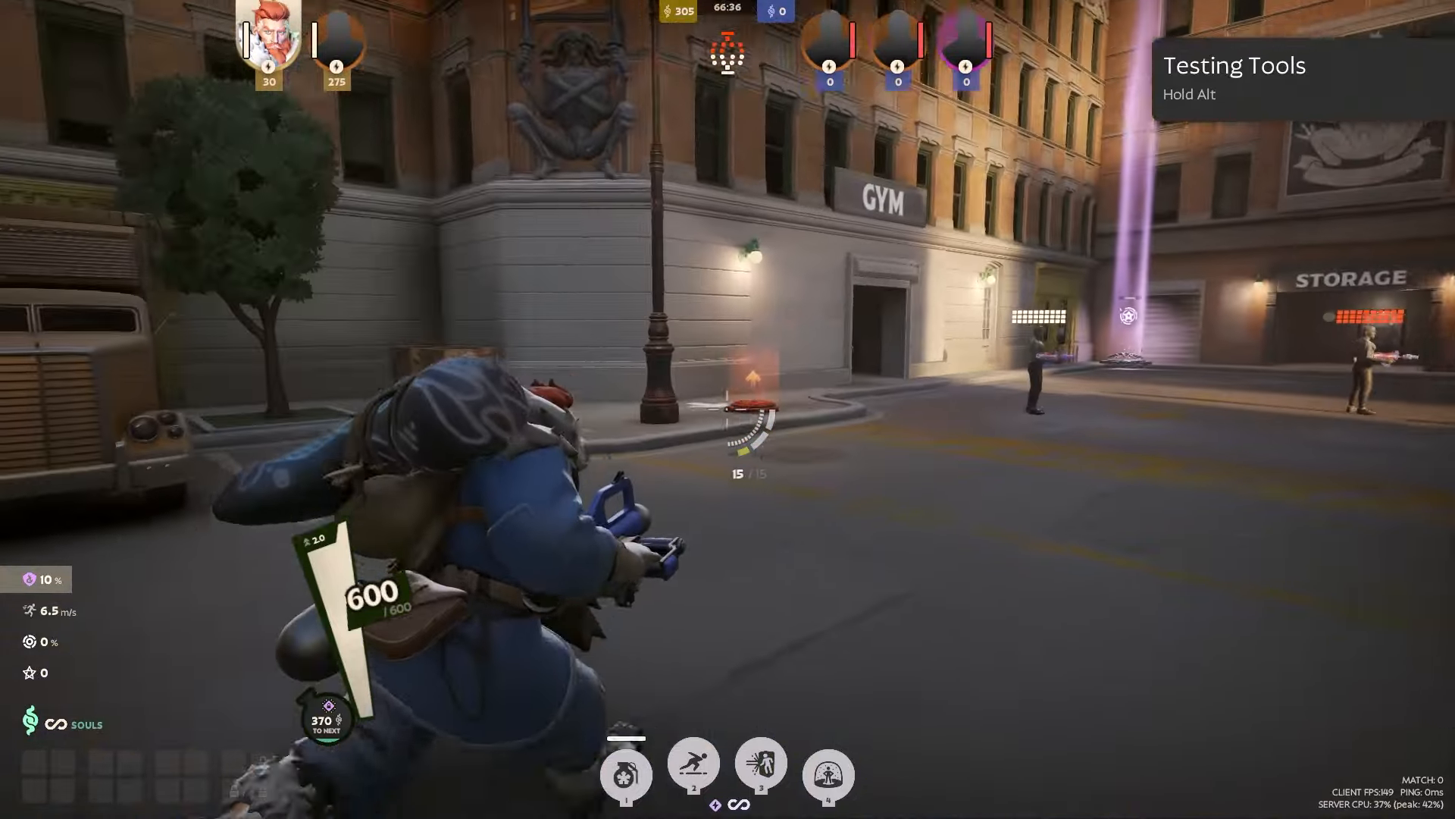
{"action": "mouse_move", "coordinate": [728, 408]}
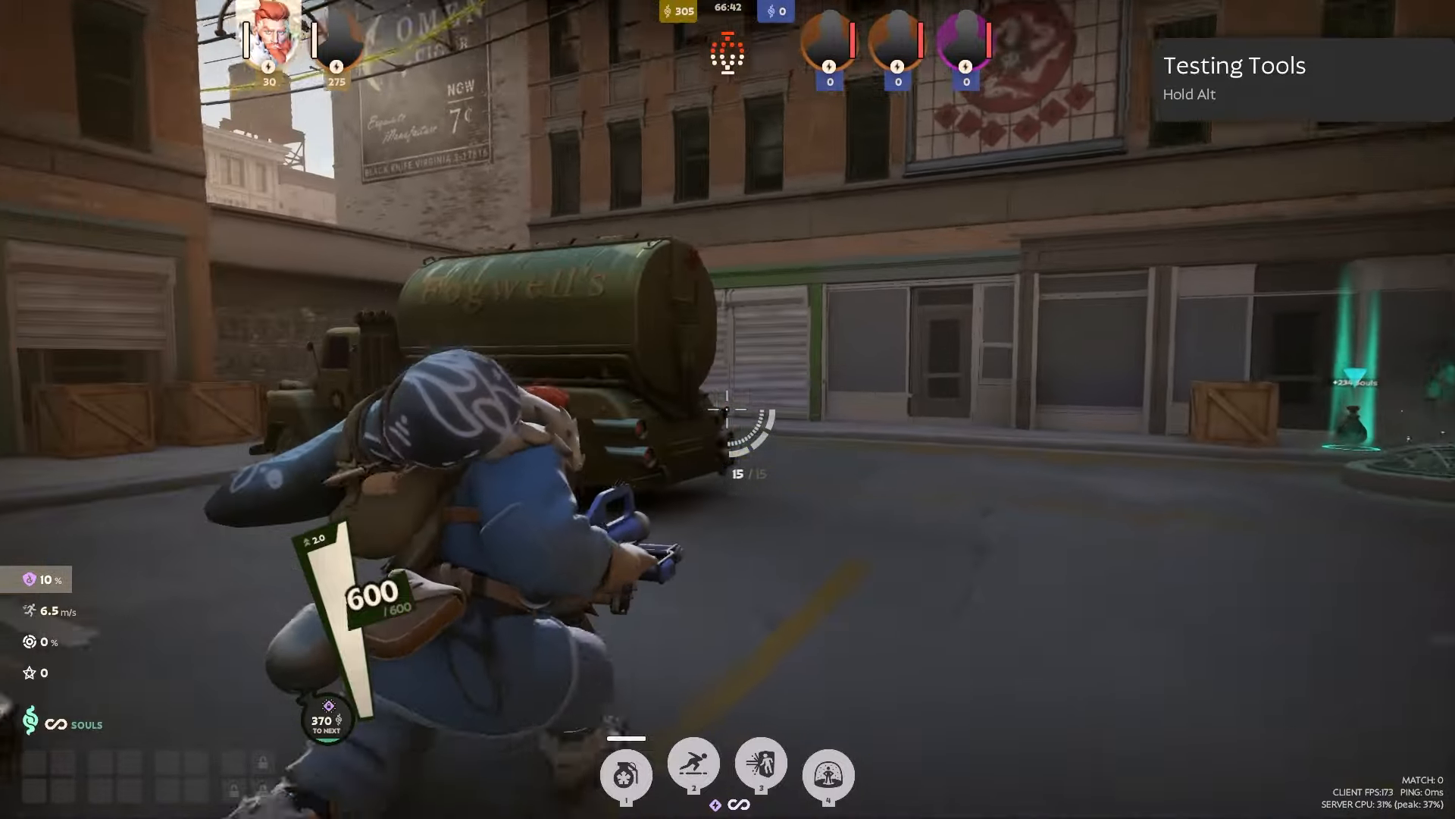
{"action": "mouse_move", "coordinate": [728, 409]}
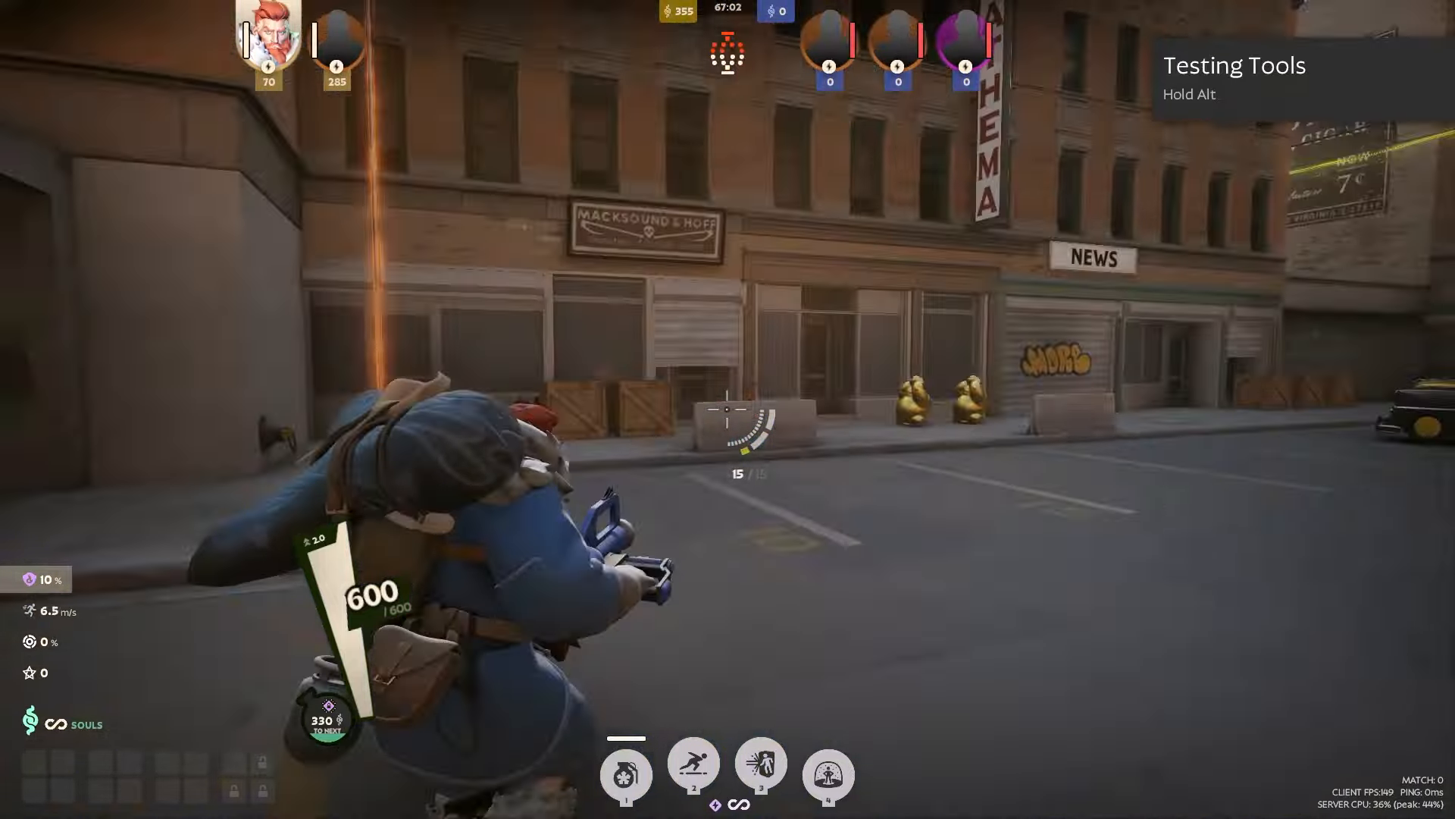
Leave the Deadlock sandbox match and return to the patch notes
{"action": "key", "text": "alt+tab"}
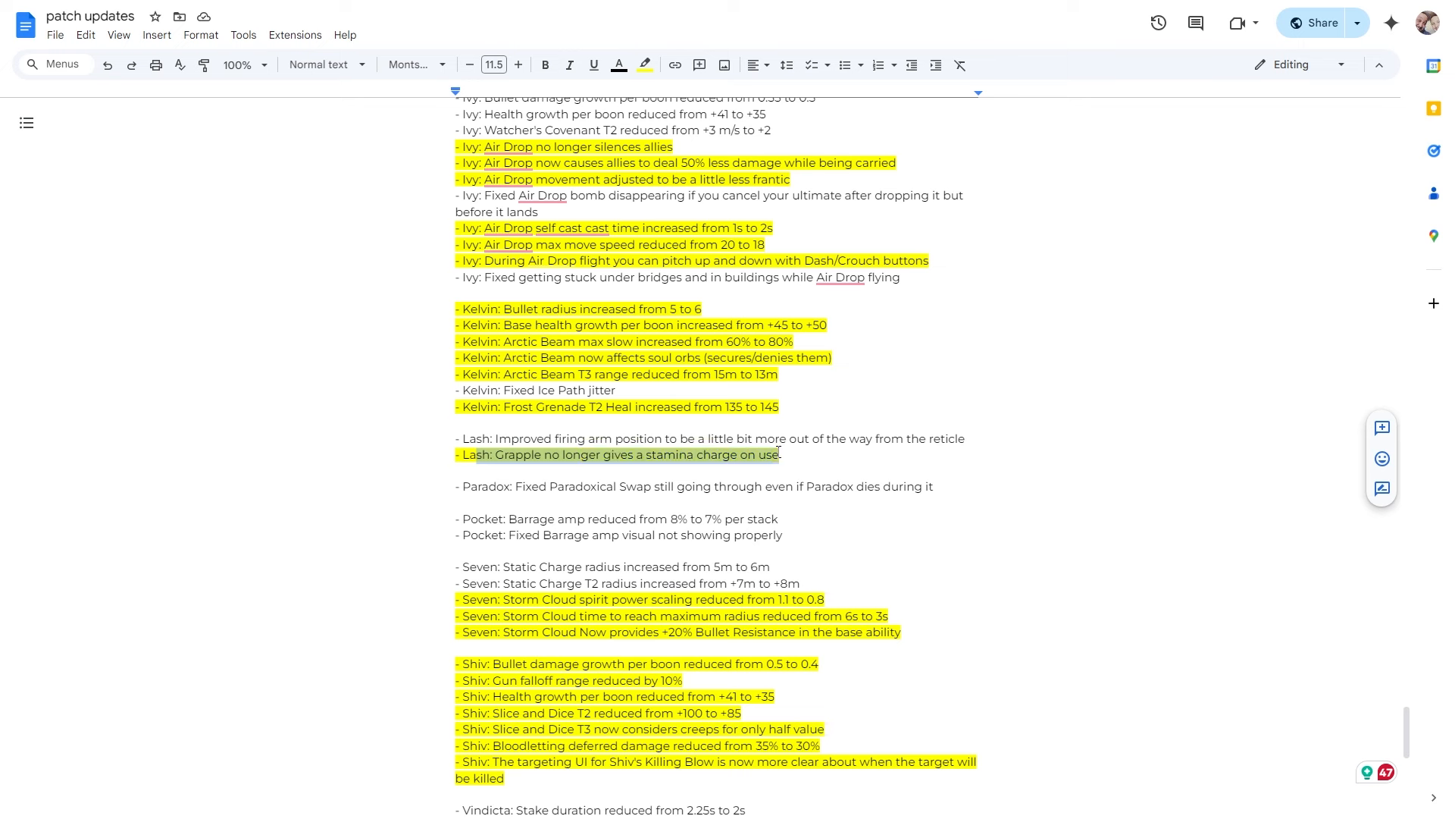
Select the Lash Grapple stamina line and scroll toward the Vindicta changes
{"action": "left_click", "coordinate": [801, 454]}
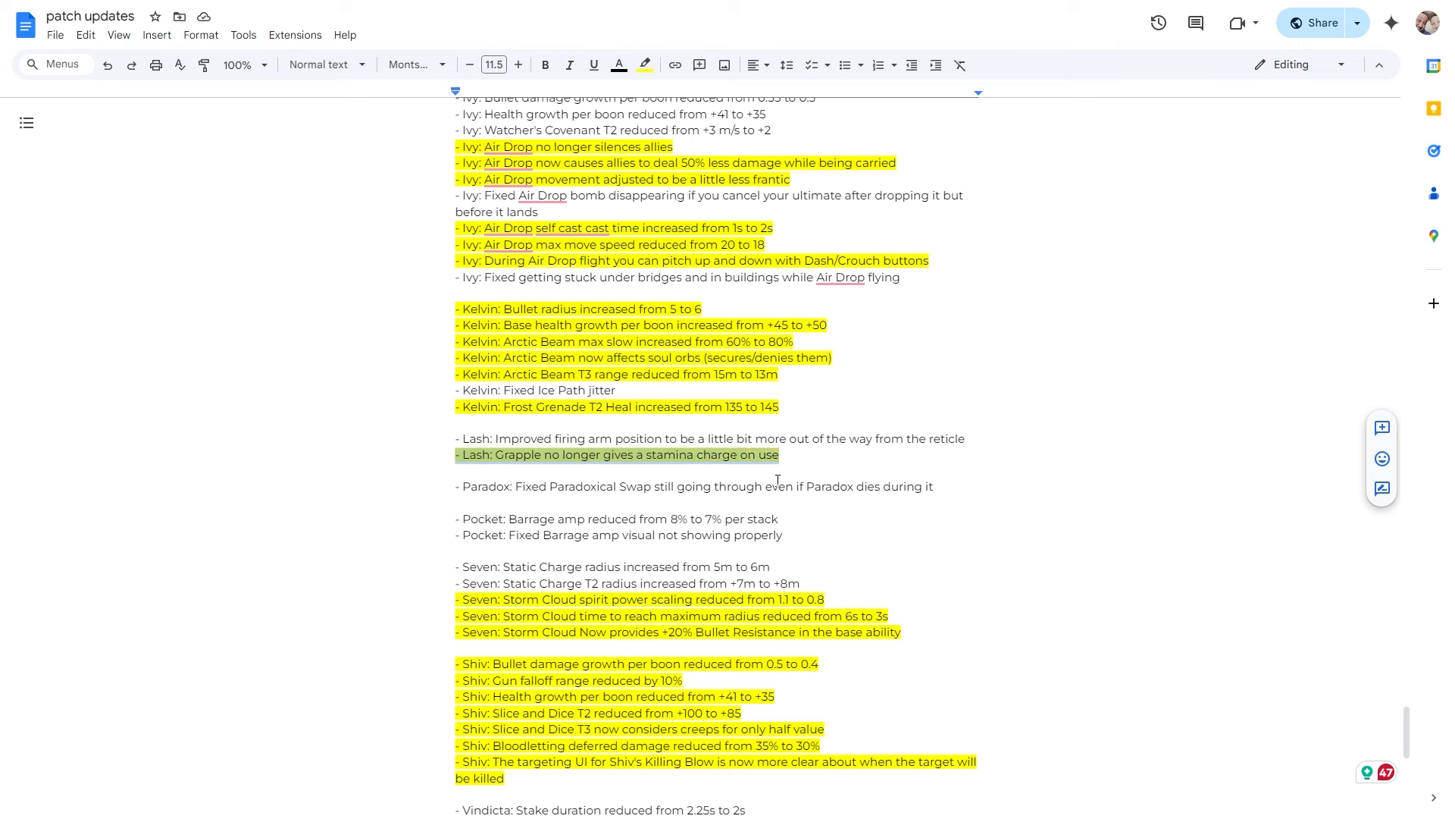
{"action": "mouse_move", "coordinate": [791, 486]}
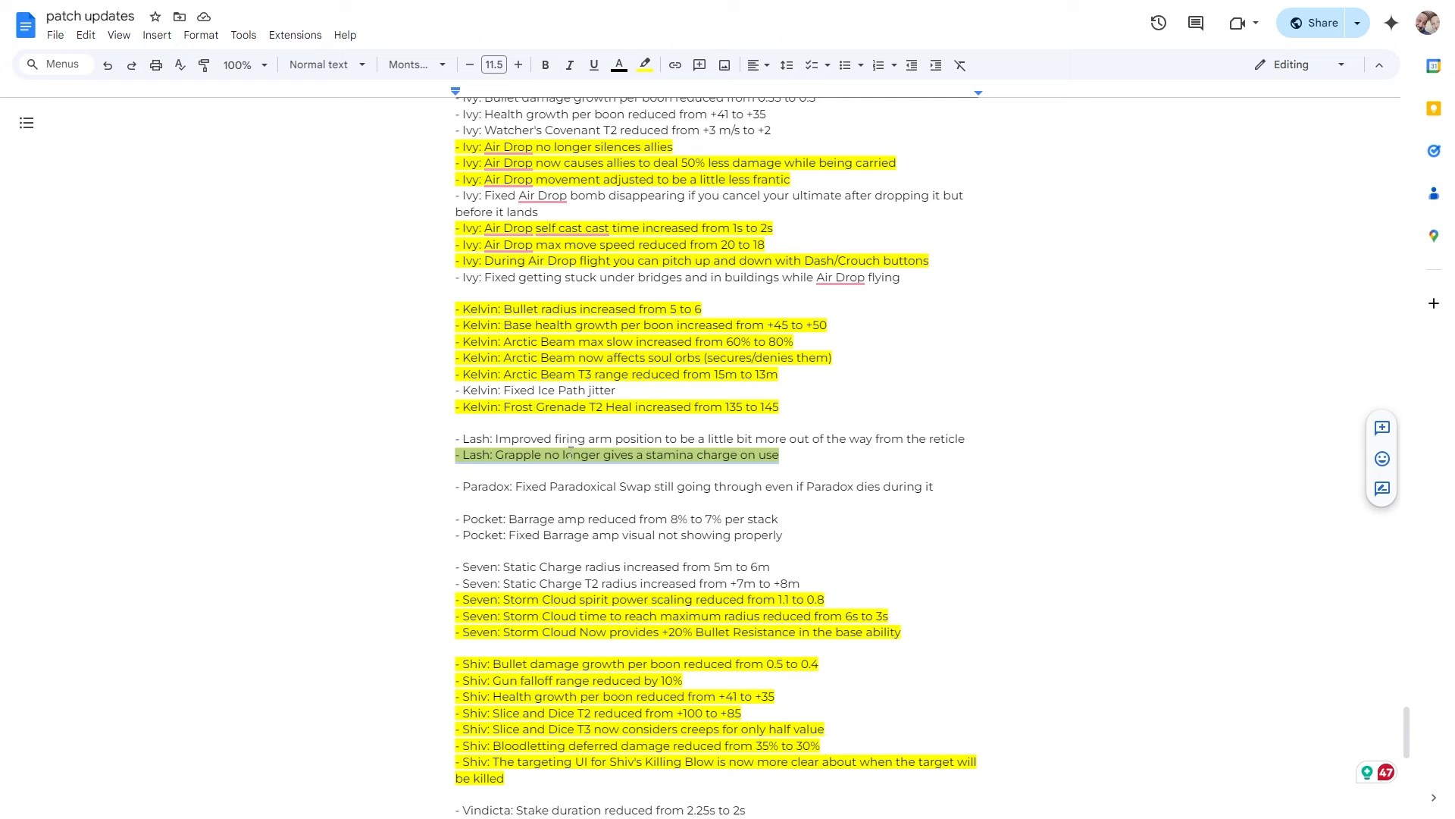
{"action": "scroll", "scroll_direction": "down", "scroll_amount": 3}
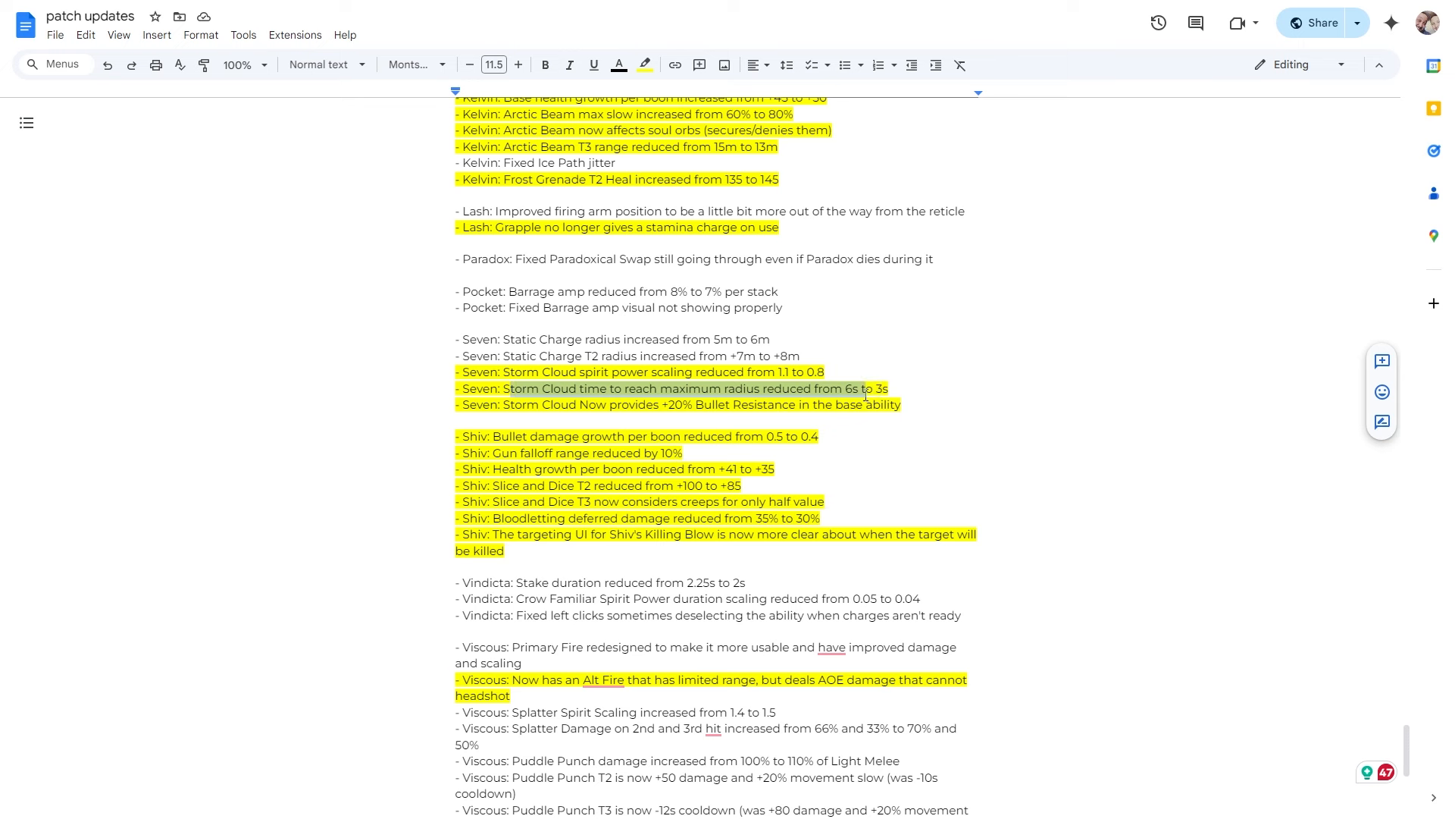
{"action": "mouse_move", "coordinate": [576, 419]}
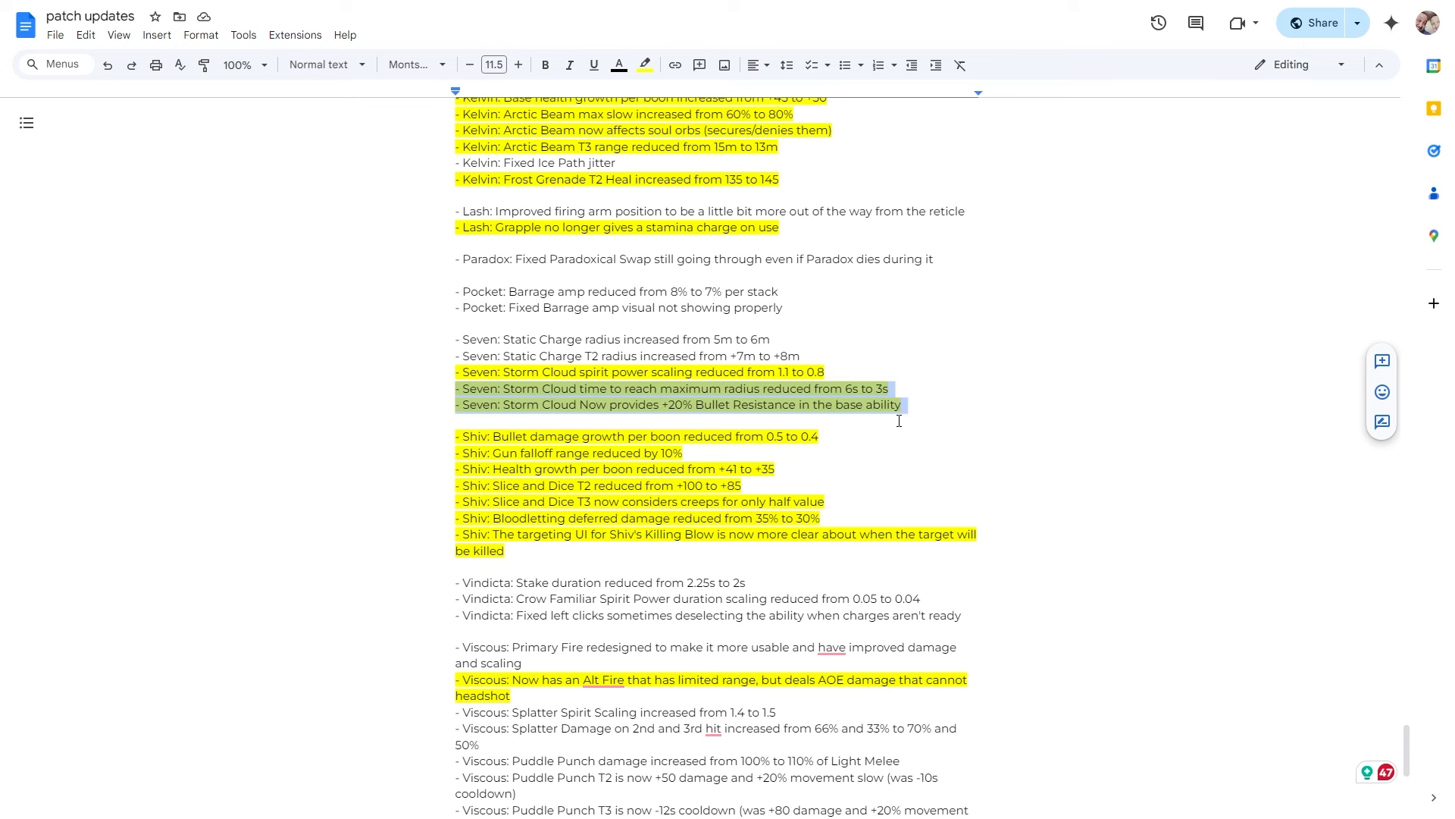
{"action": "mouse_move", "coordinate": [912, 384]}
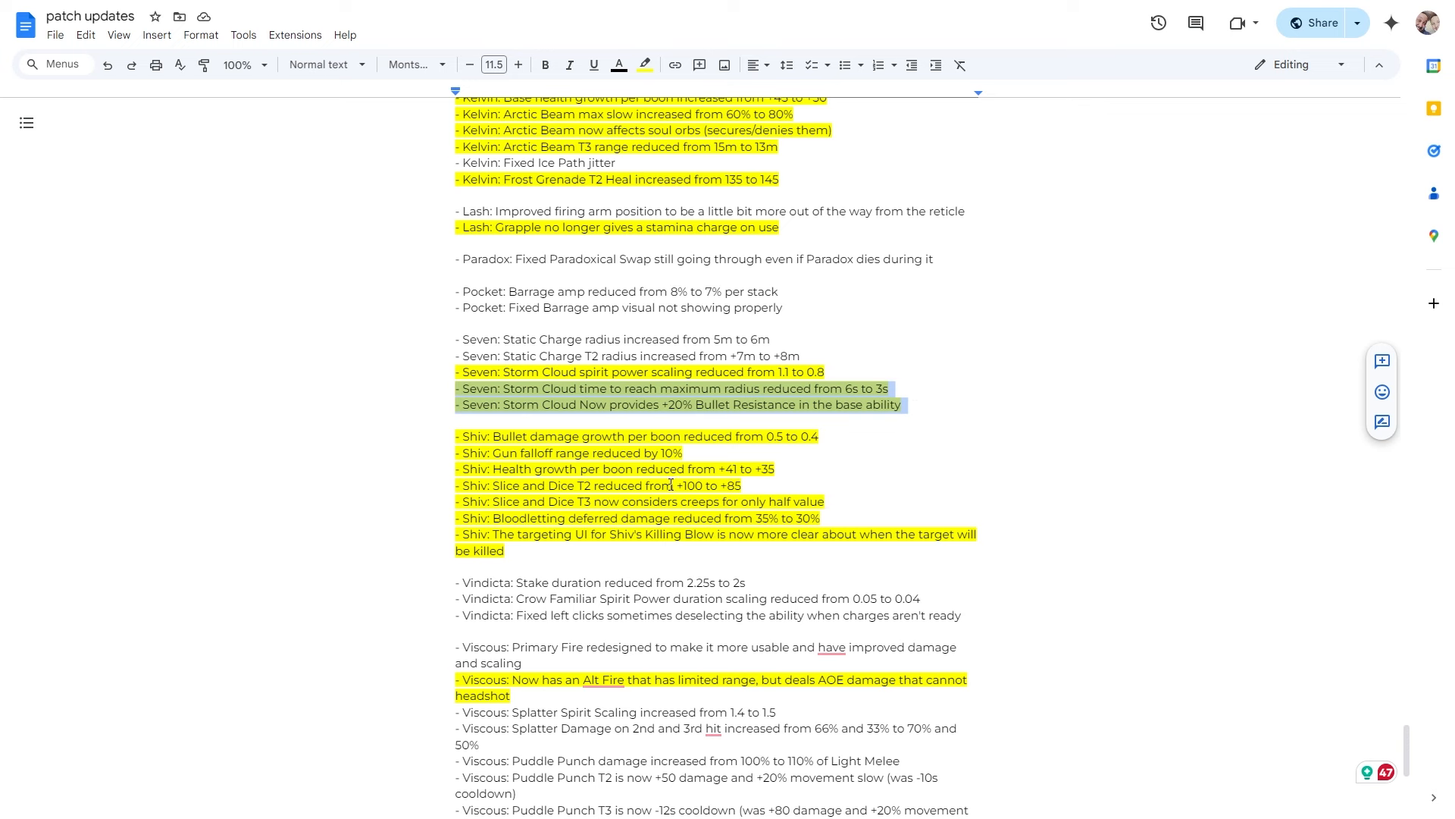
Scroll the notes to the Seven, Shiv, Vindicta and Viscous changes
{"action": "scroll", "scroll_direction": "down", "scroll_amount": 3}
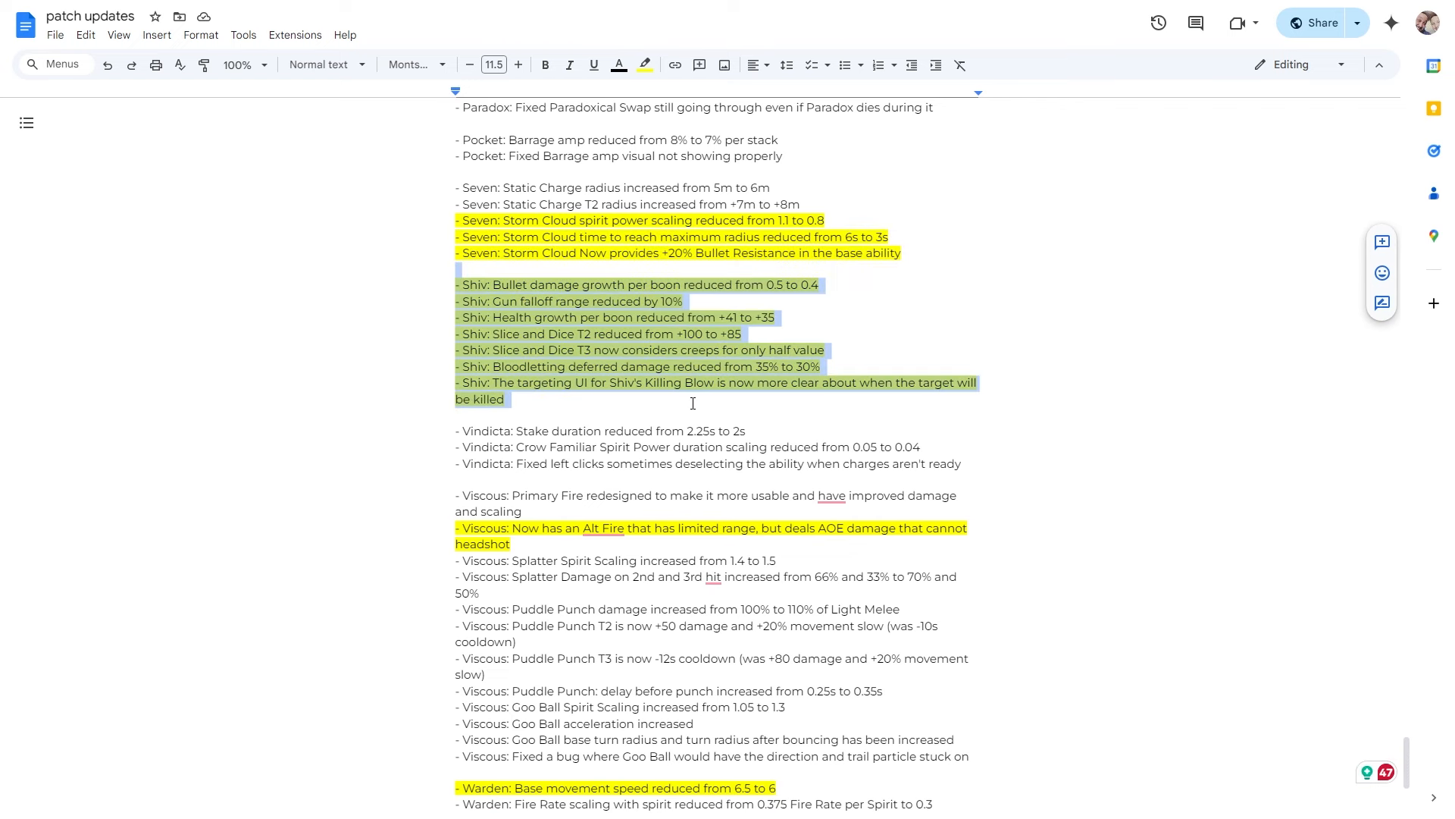
{"action": "mouse_move", "coordinate": [432, 294]}
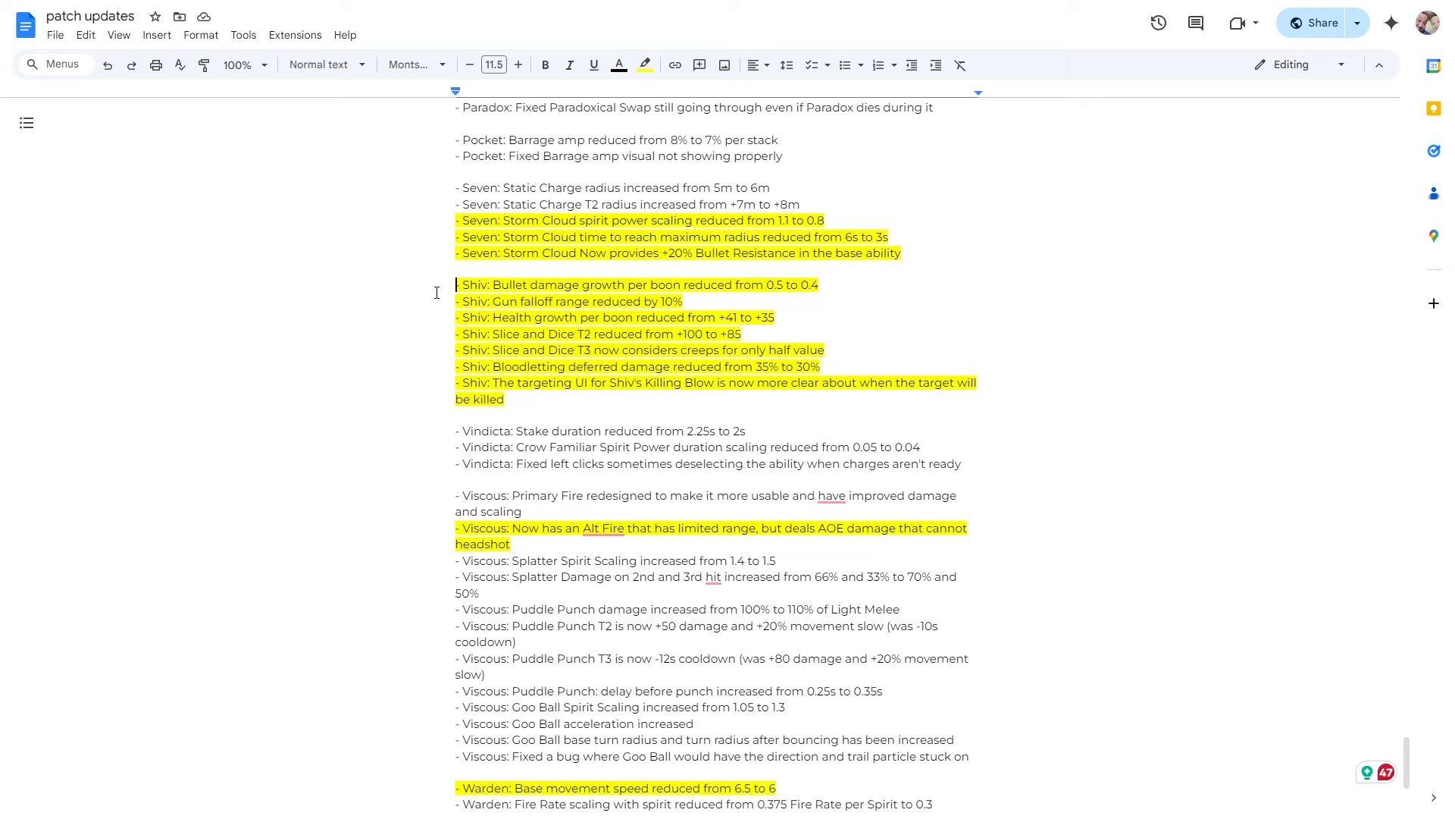
{"action": "mouse_move", "coordinate": [428, 332]}
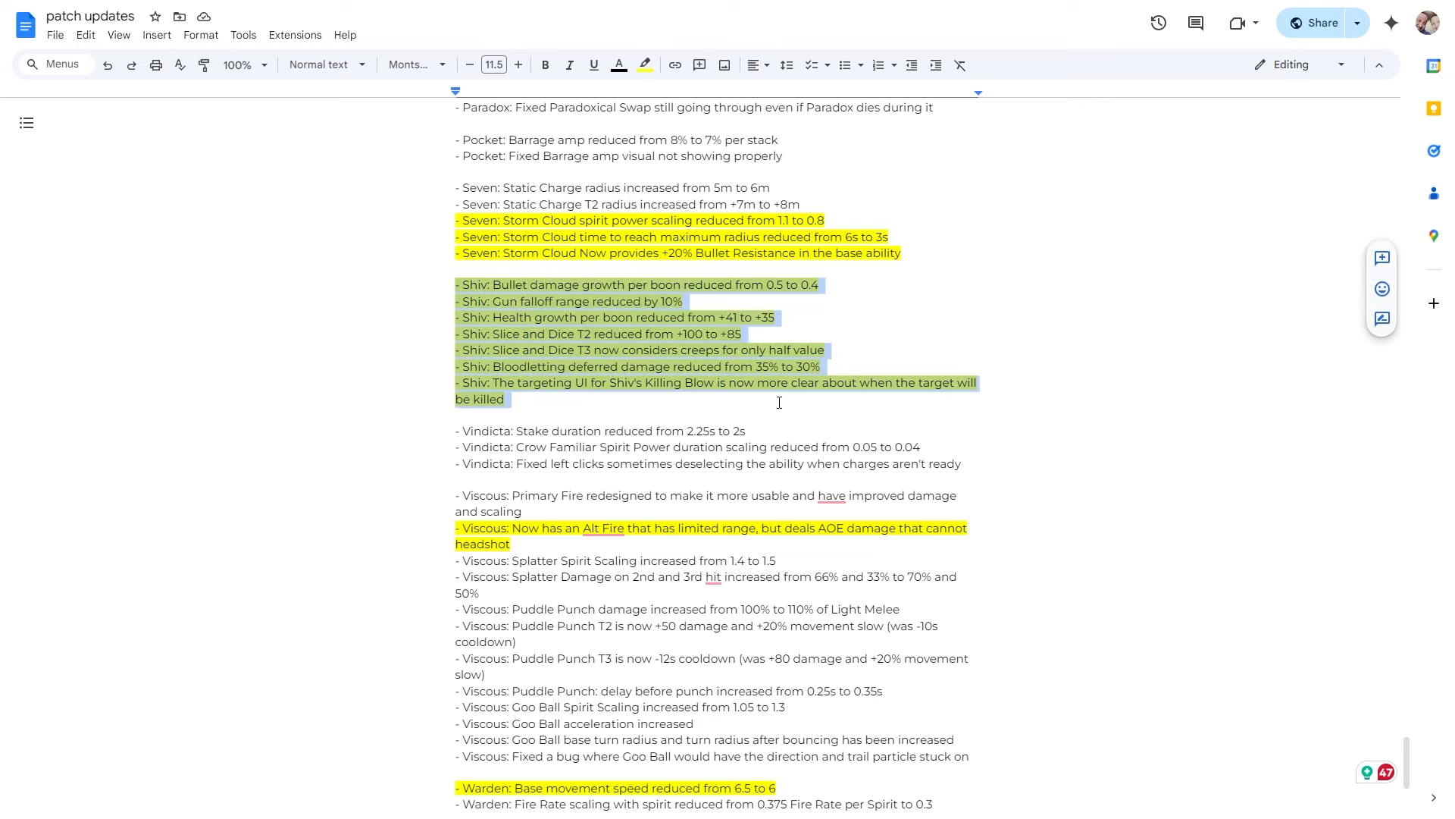
{"action": "scroll", "scroll_direction": "down", "scroll_amount": 3}
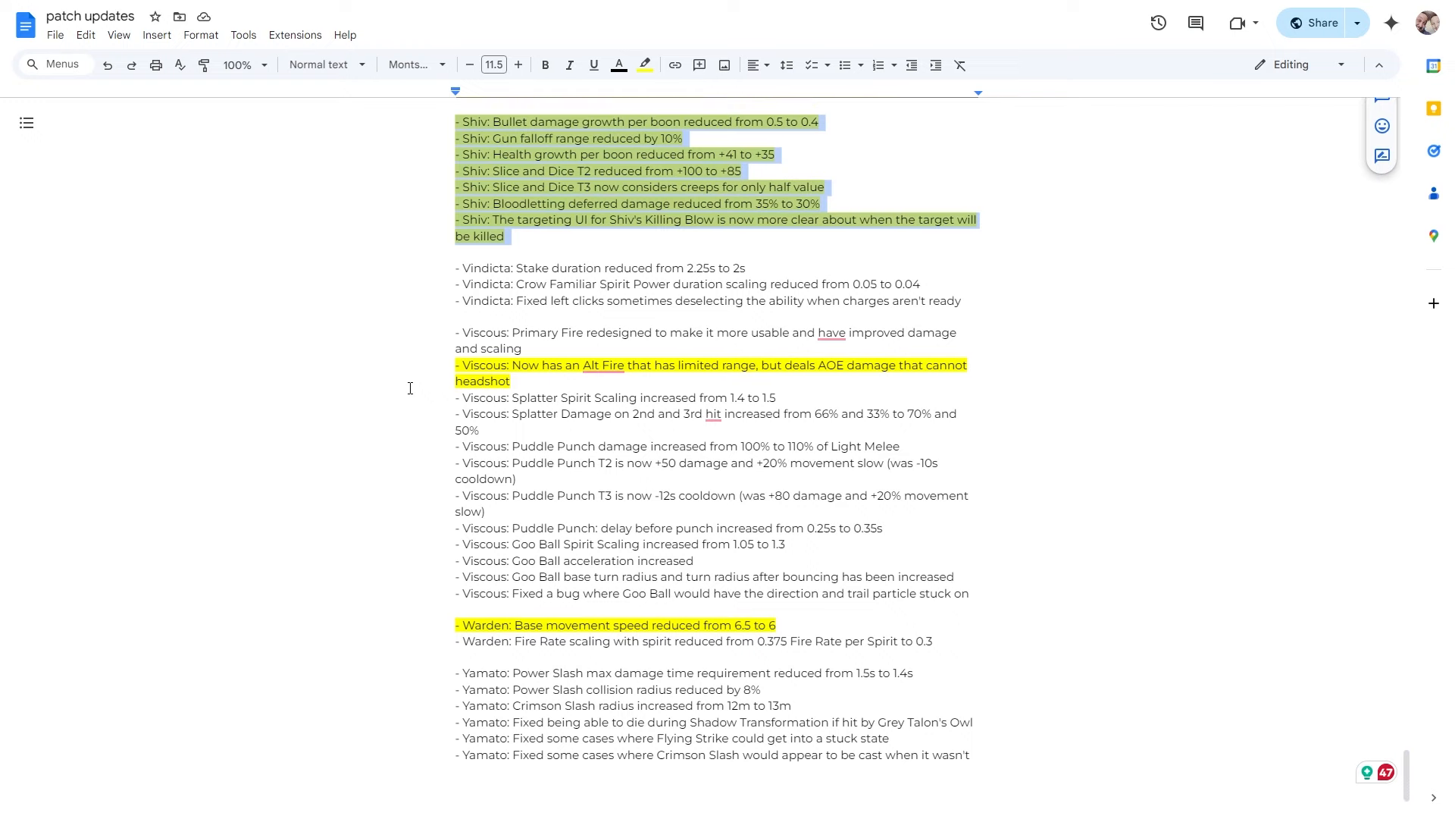
{"action": "scroll", "scroll_direction": "up", "scroll_amount": 3}
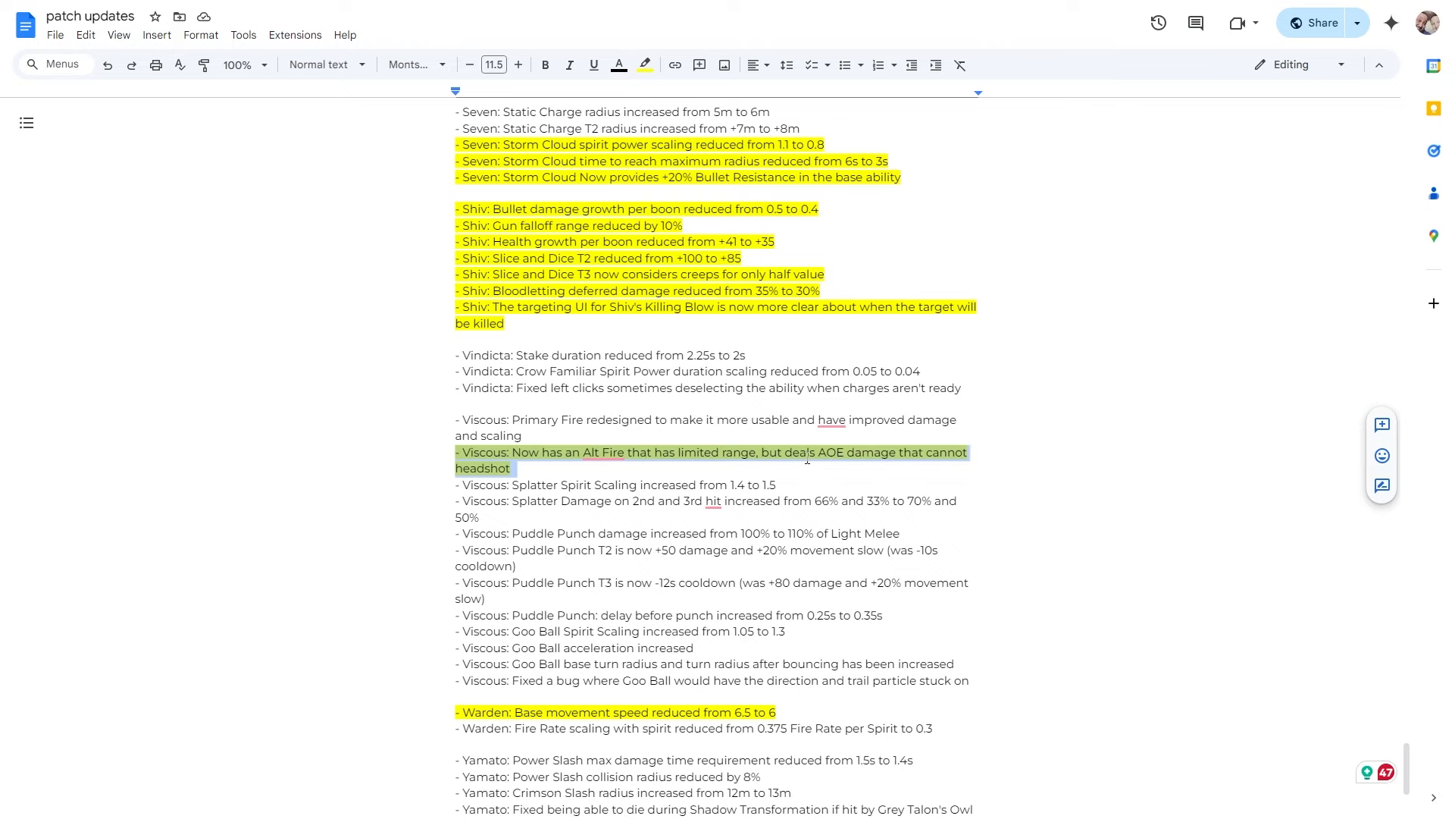
{"action": "key", "text": "alt+tab"}
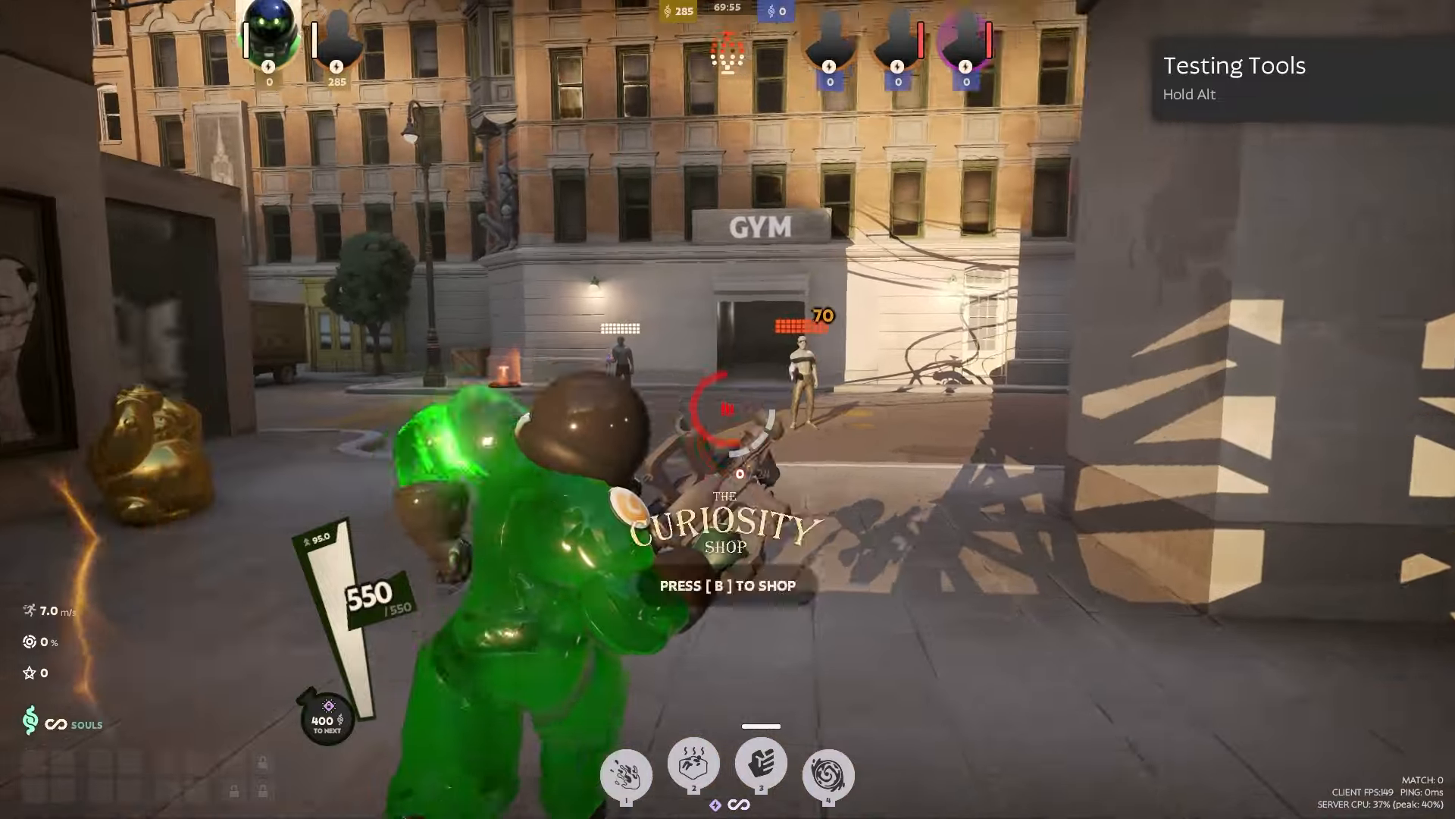
{"action": "mouse_move", "coordinate": [727, 409]}
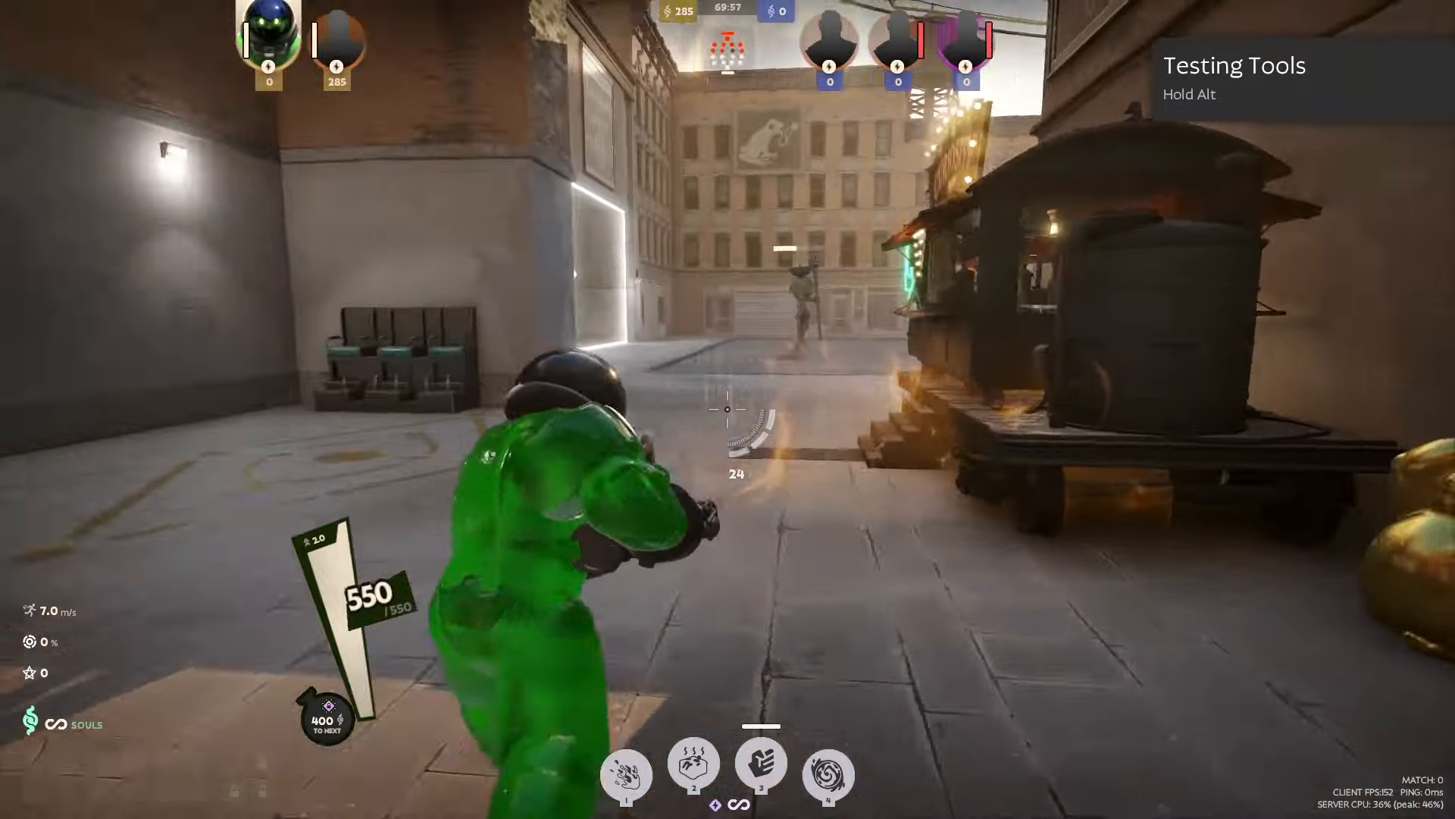